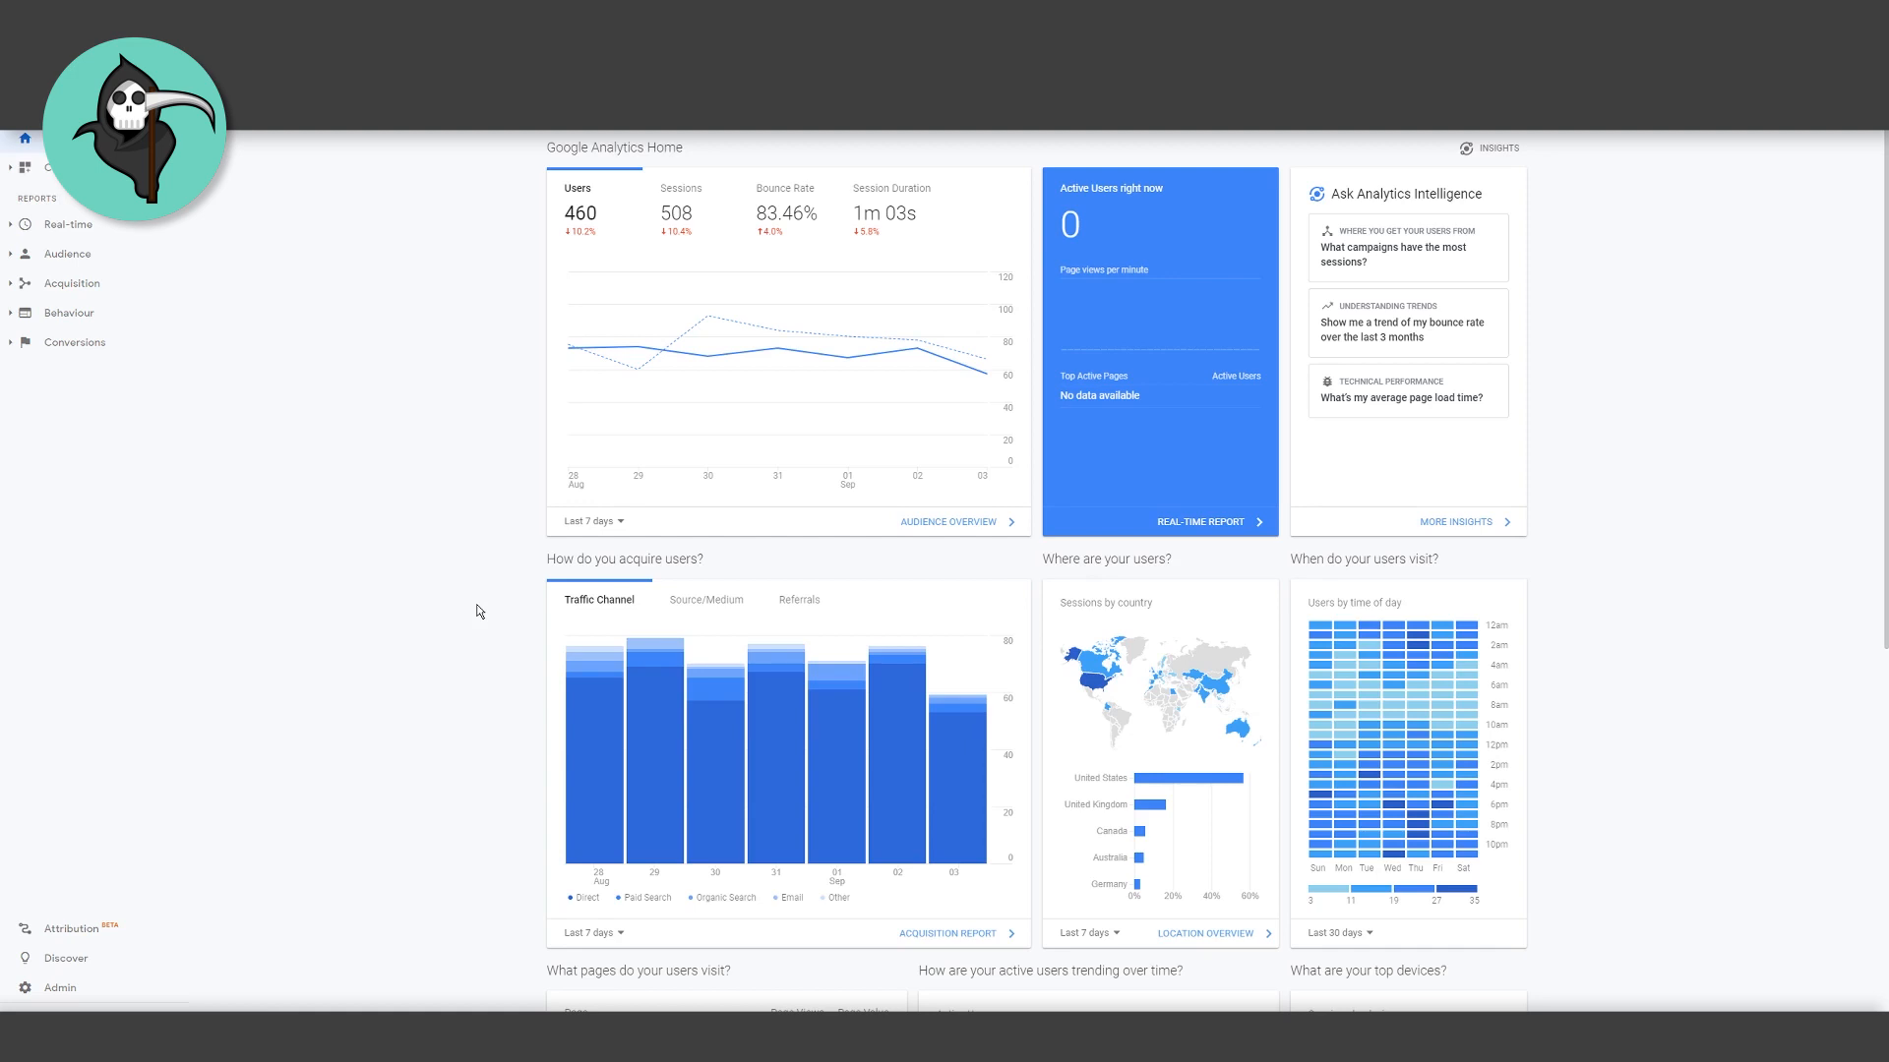
mouse_move(1019, 205)
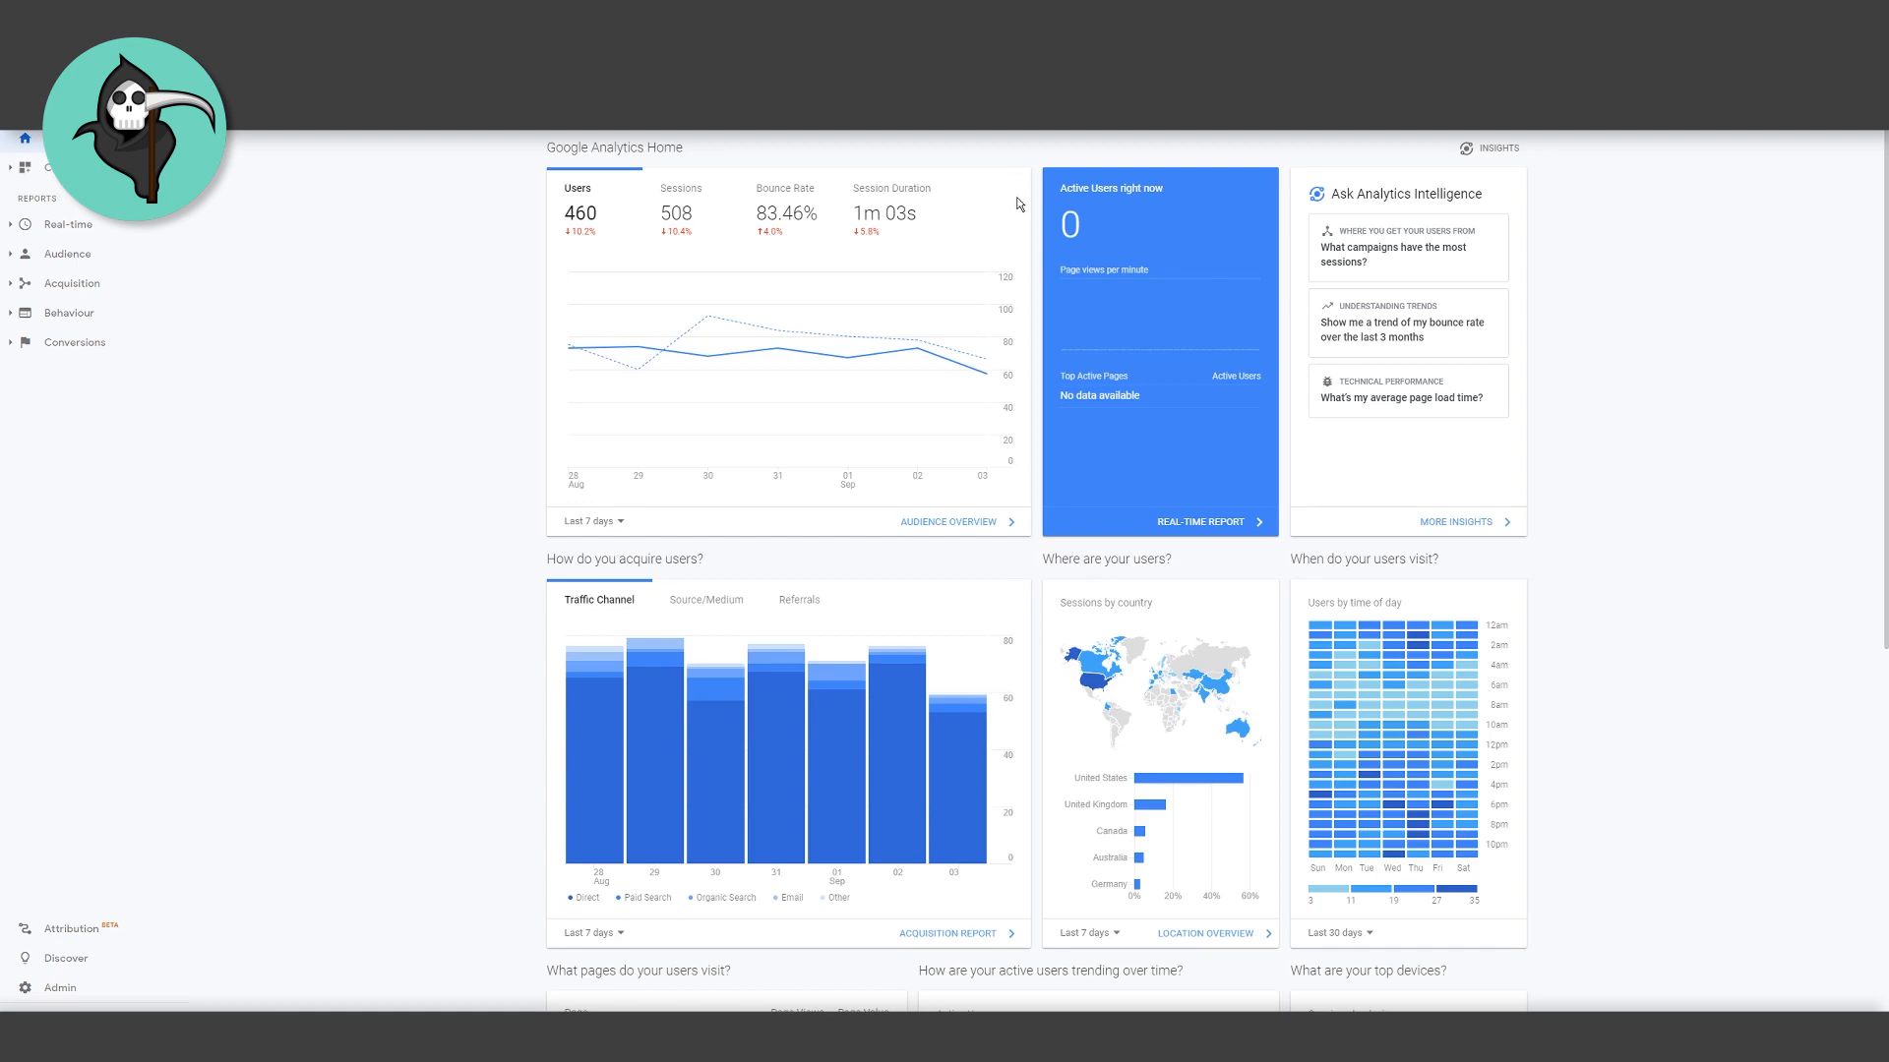
mouse_move(1030, 511)
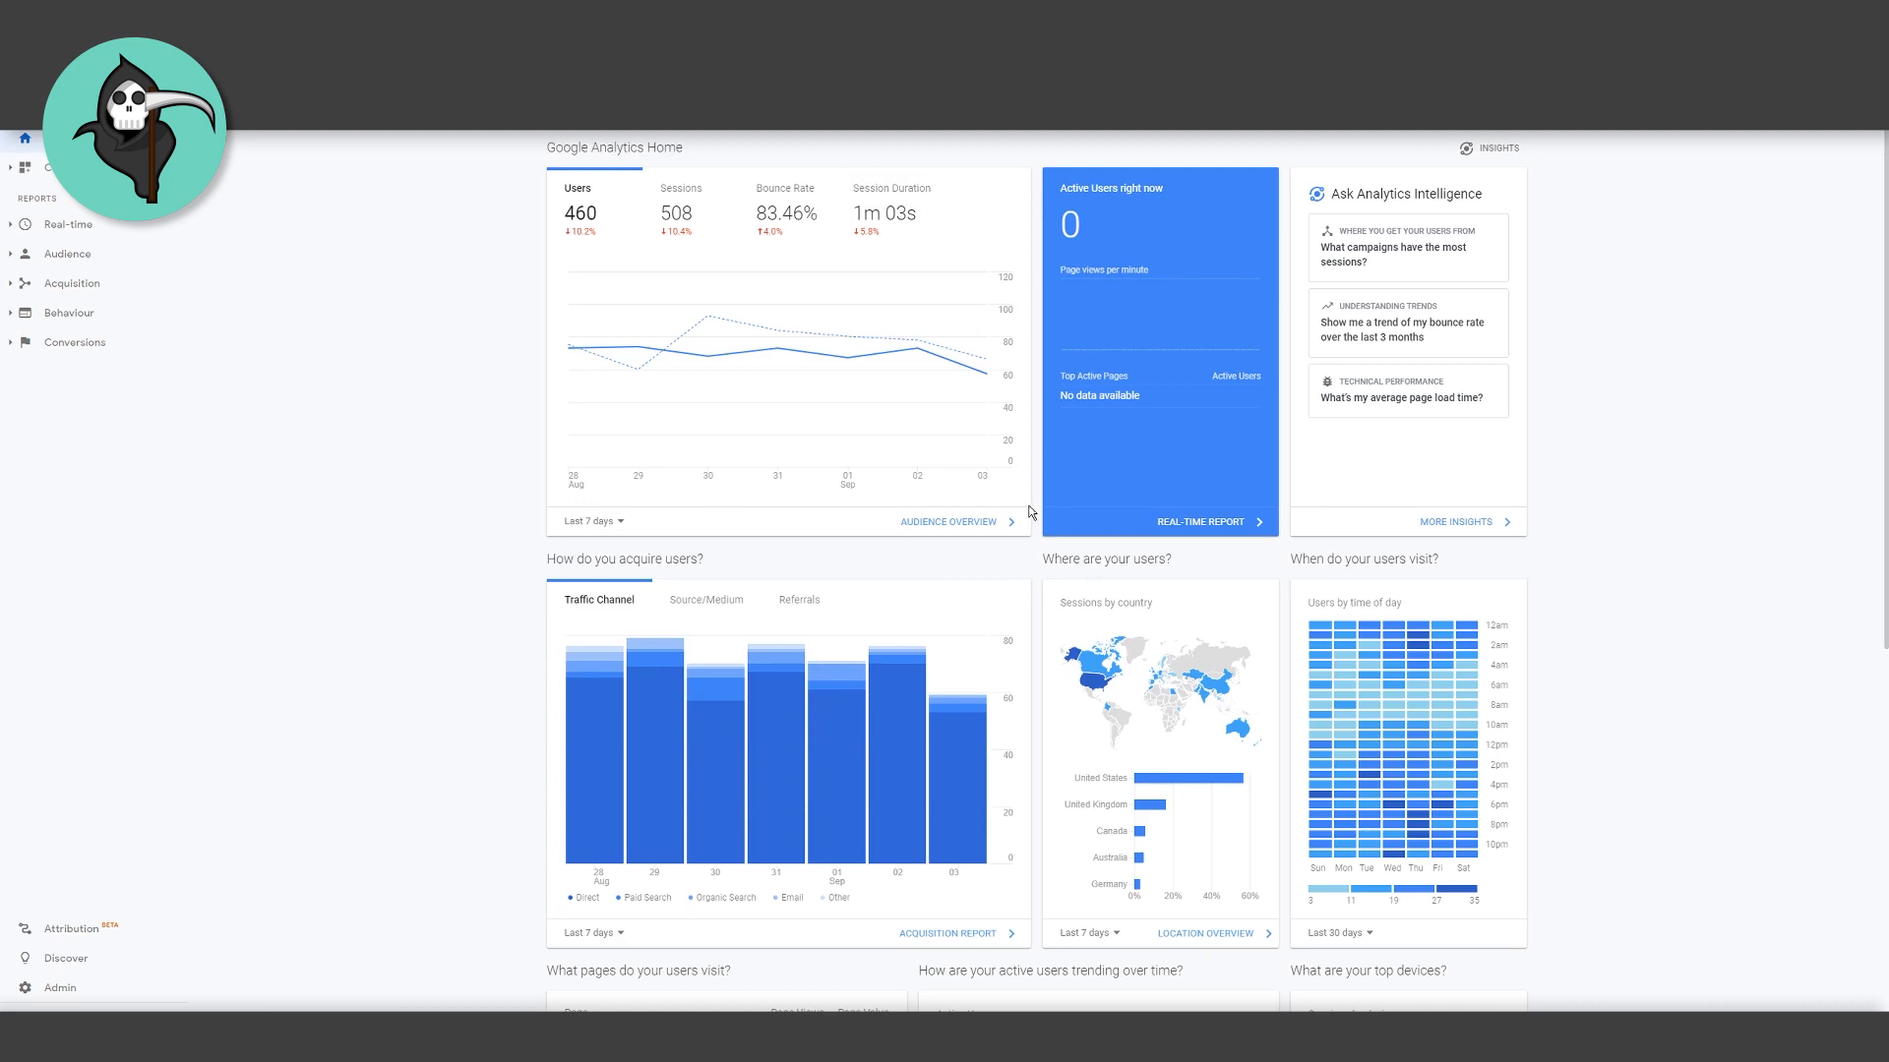
mouse_move(949, 522)
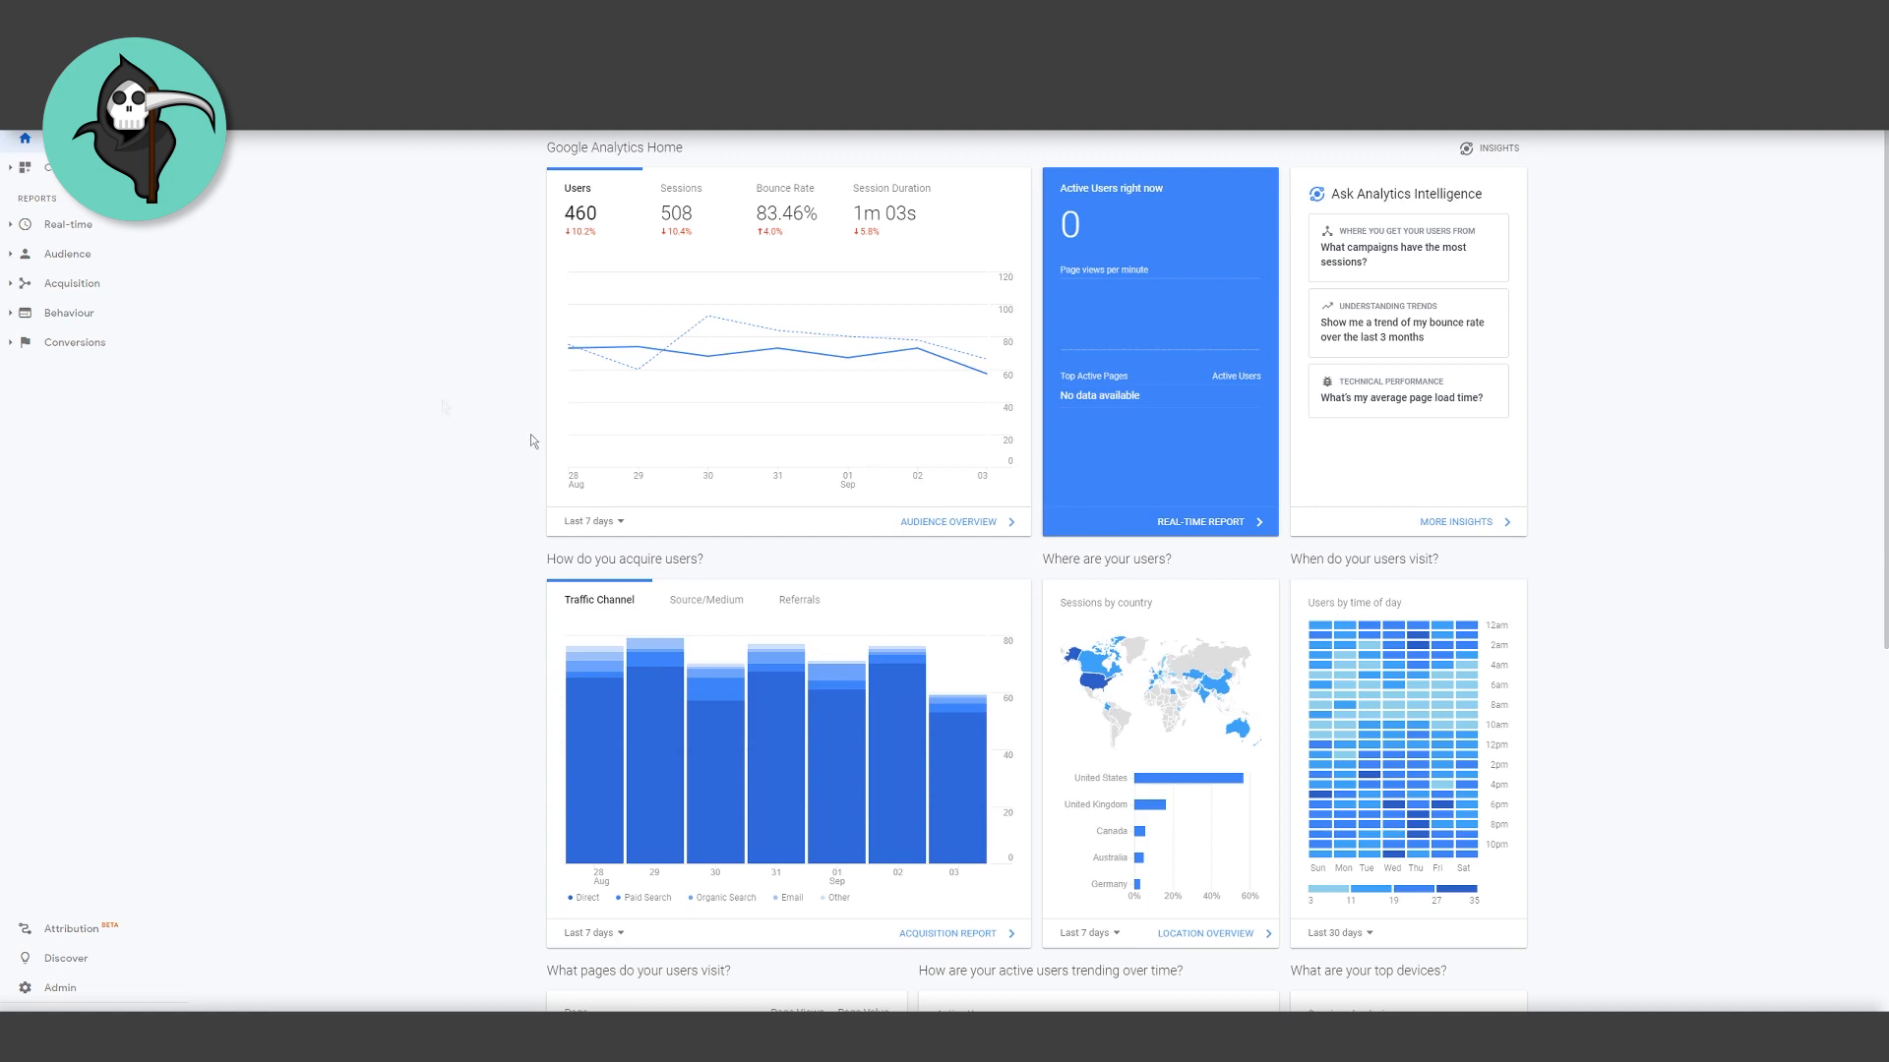
mouse_move(512, 229)
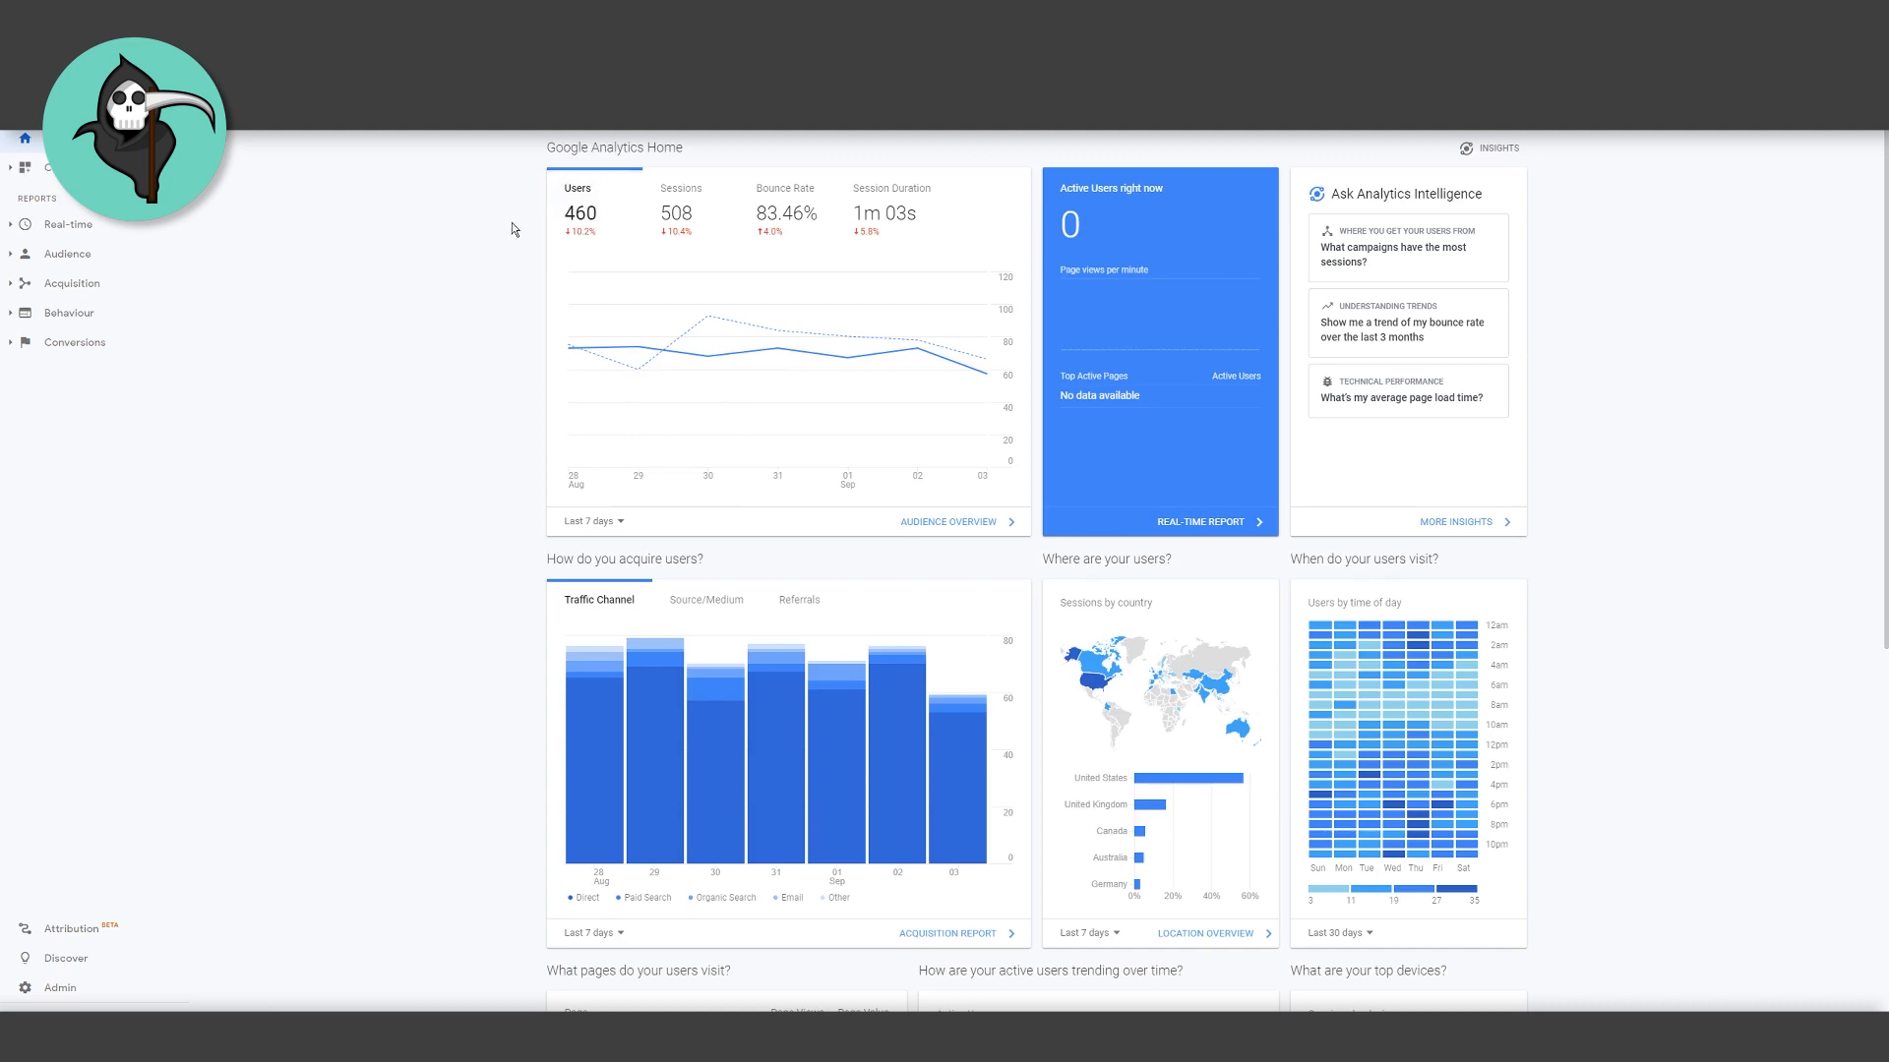
mouse_move(516, 243)
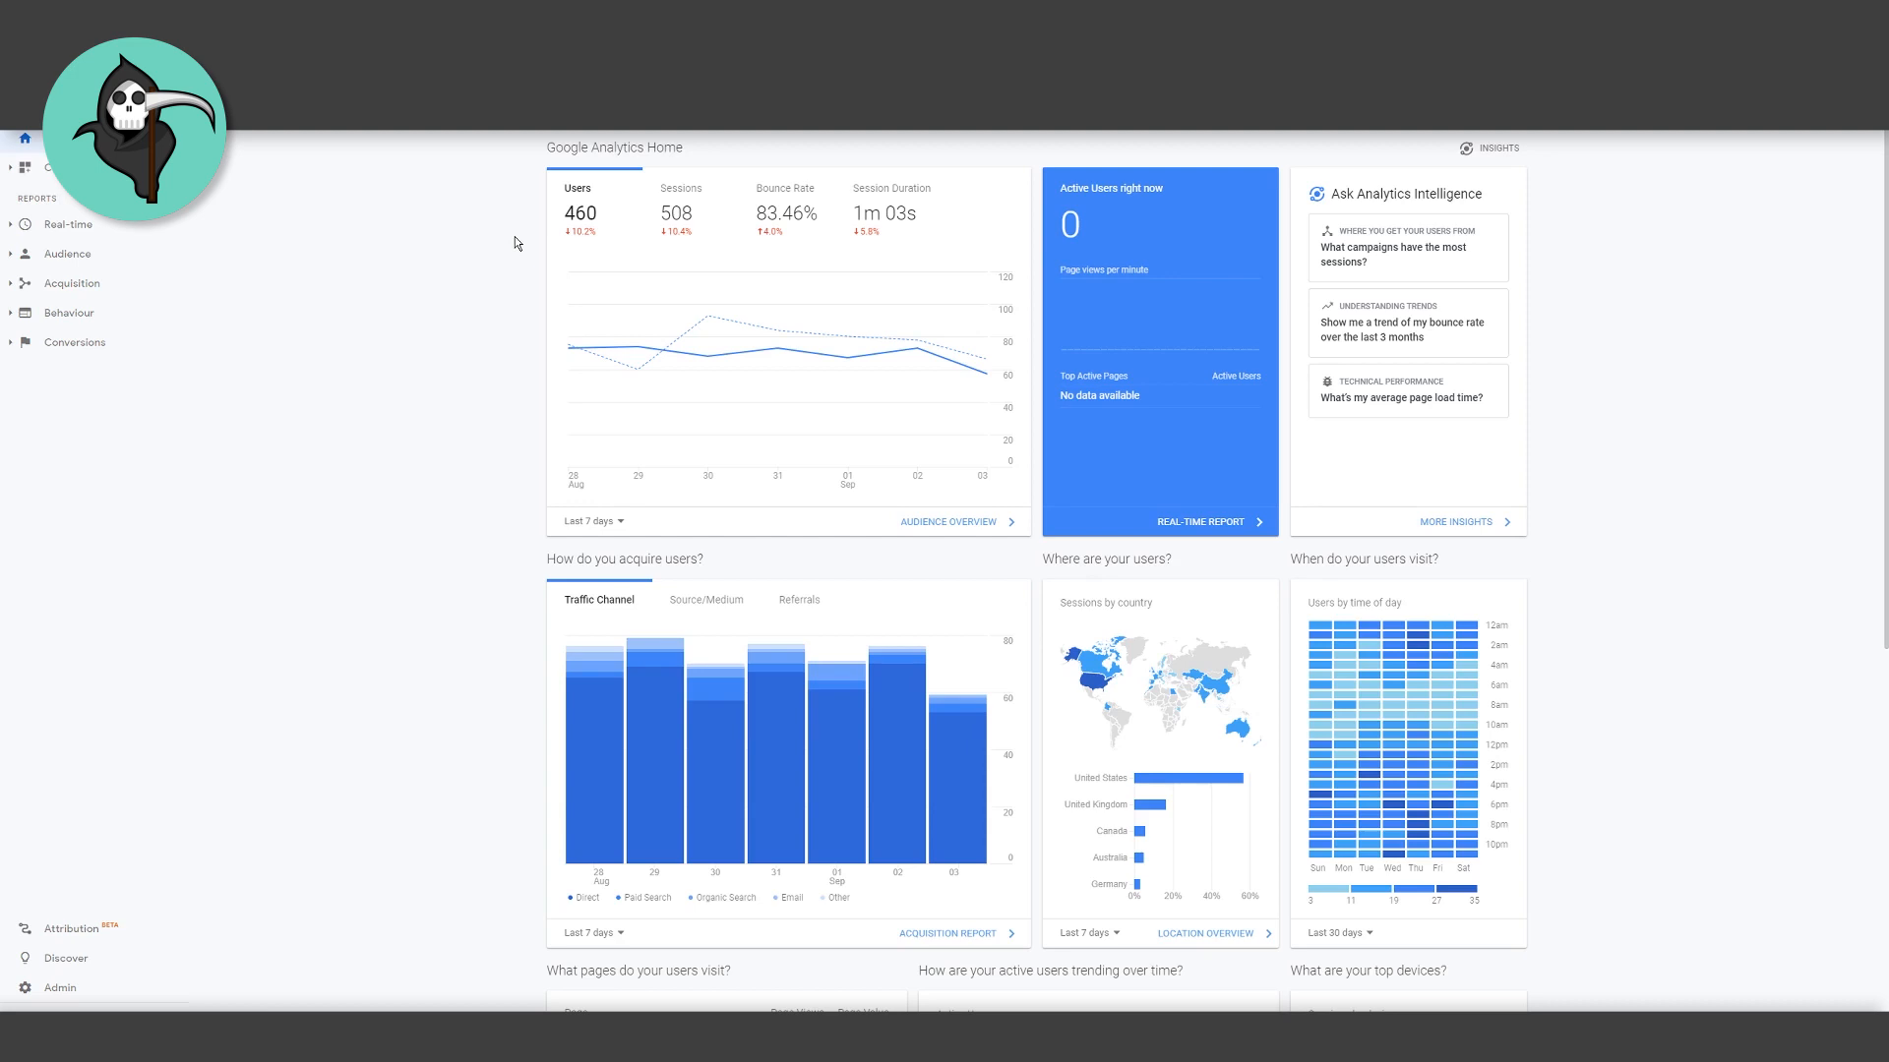
mouse_move(536, 189)
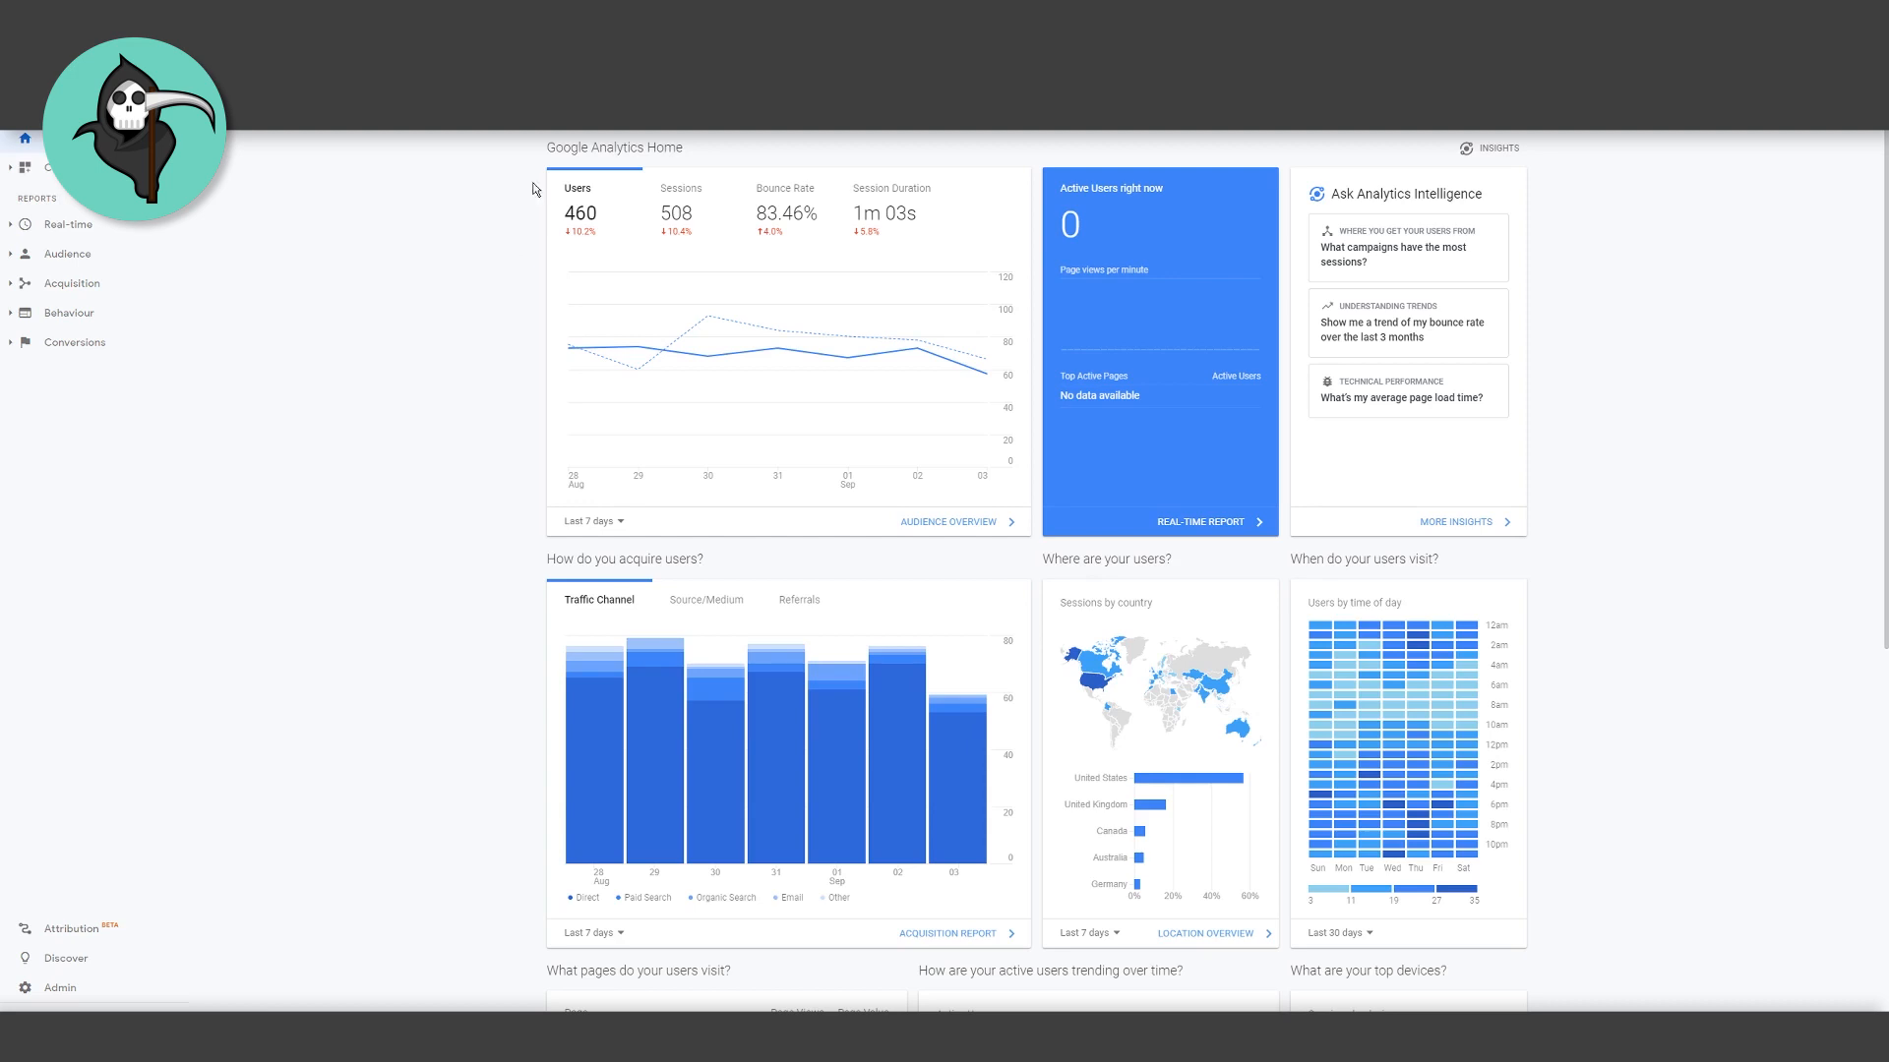
mouse_move(540, 499)
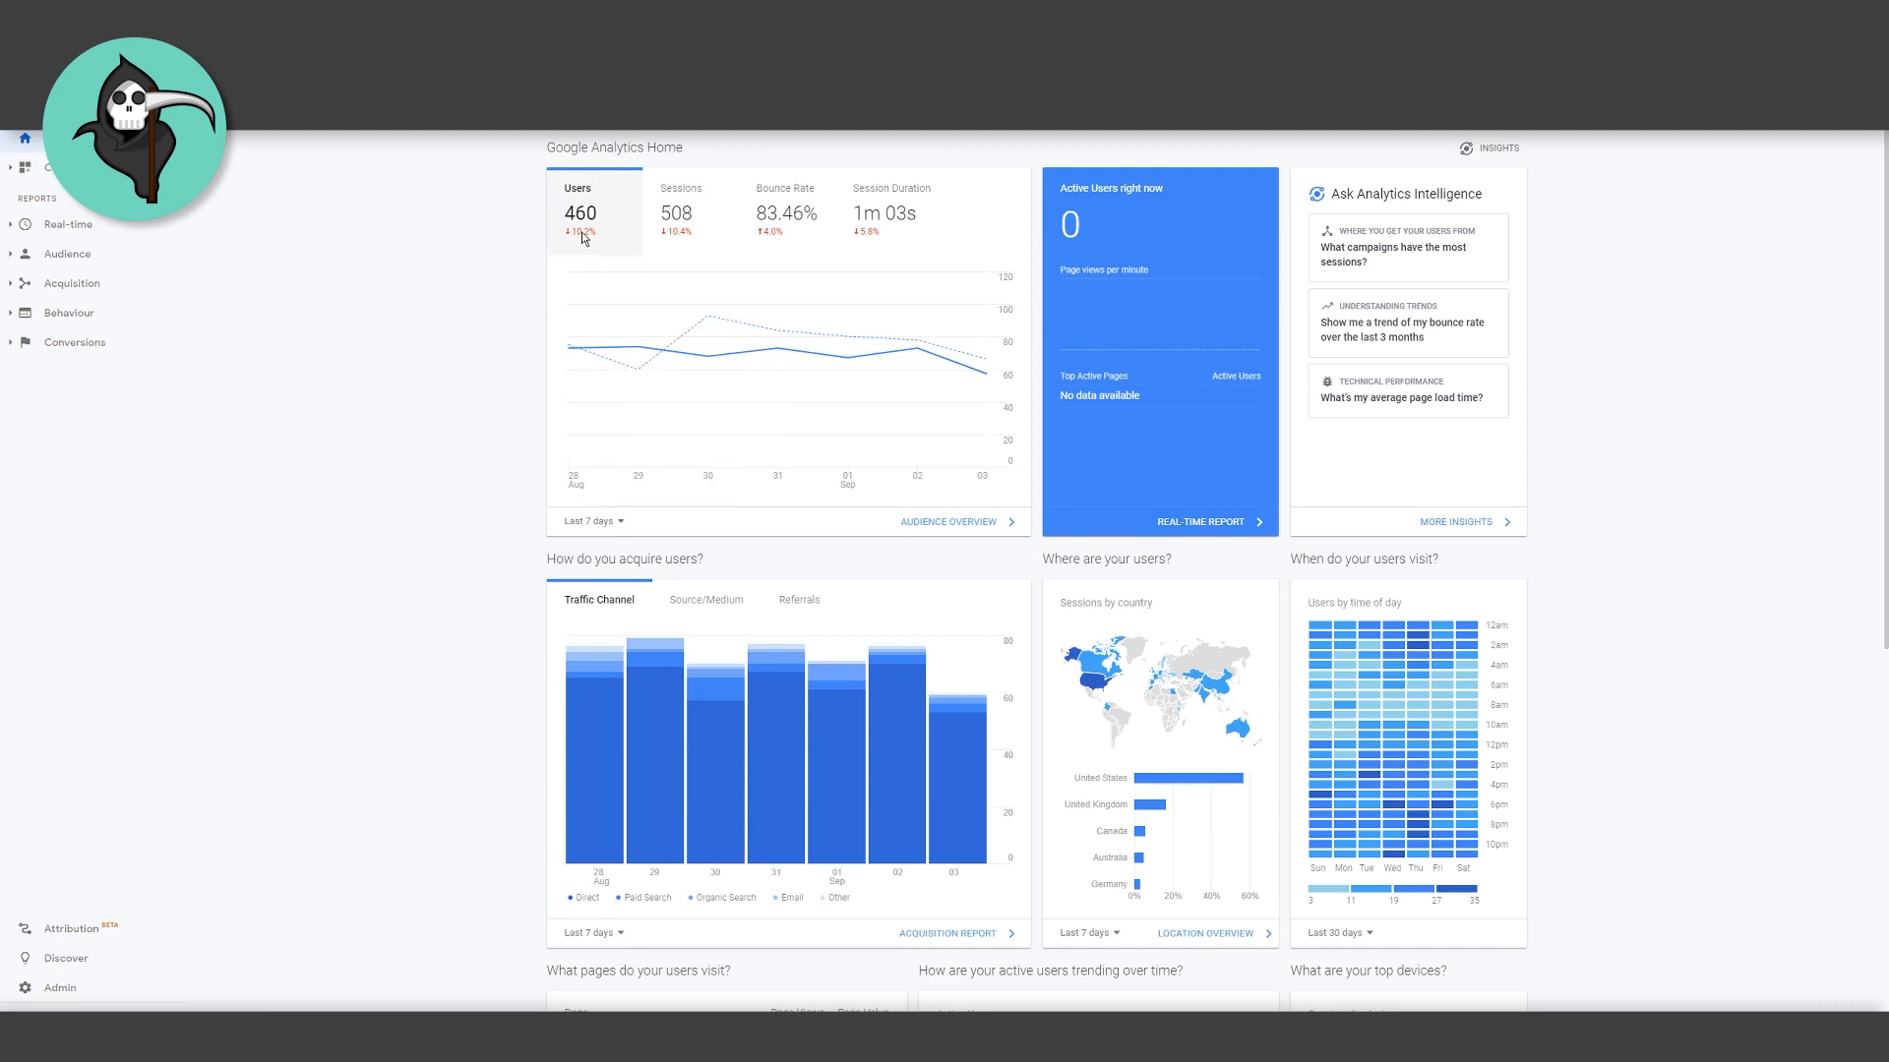
mouse_move(489, 288)
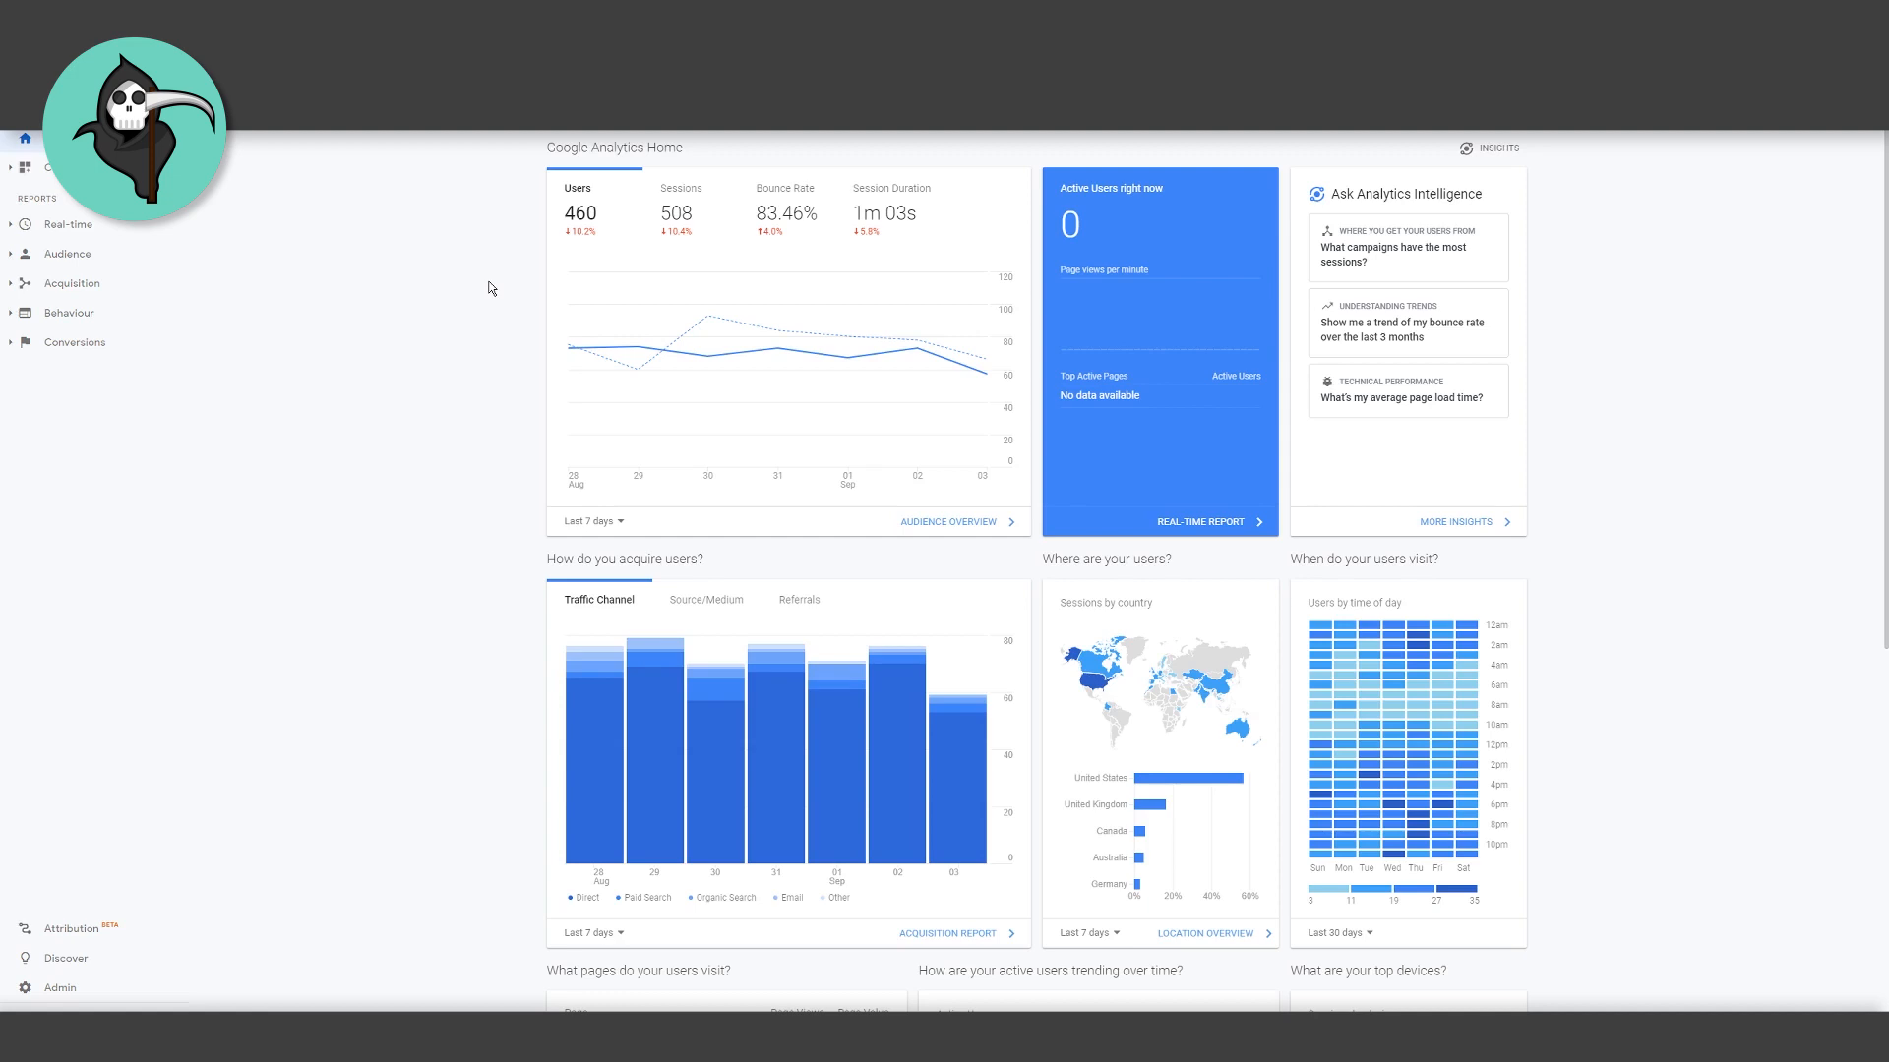
mouse_move(508, 339)
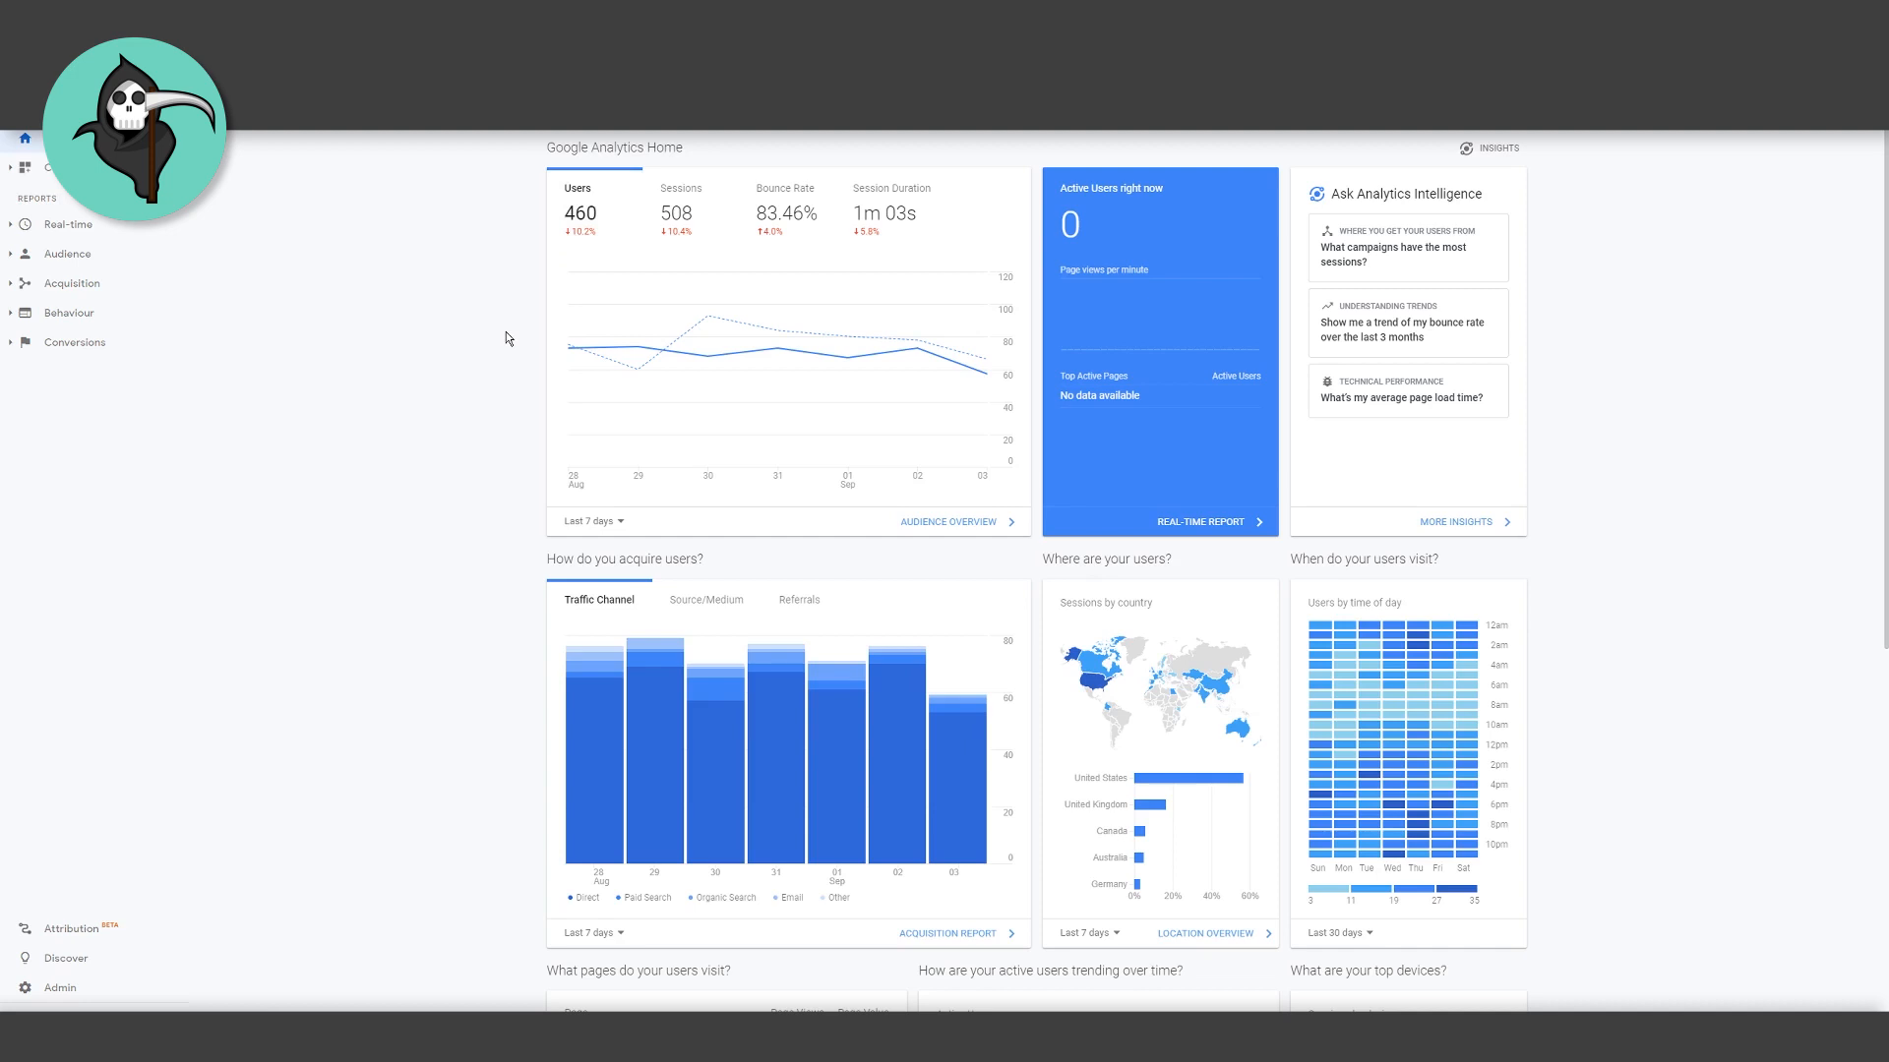
mouse_move(437, 339)
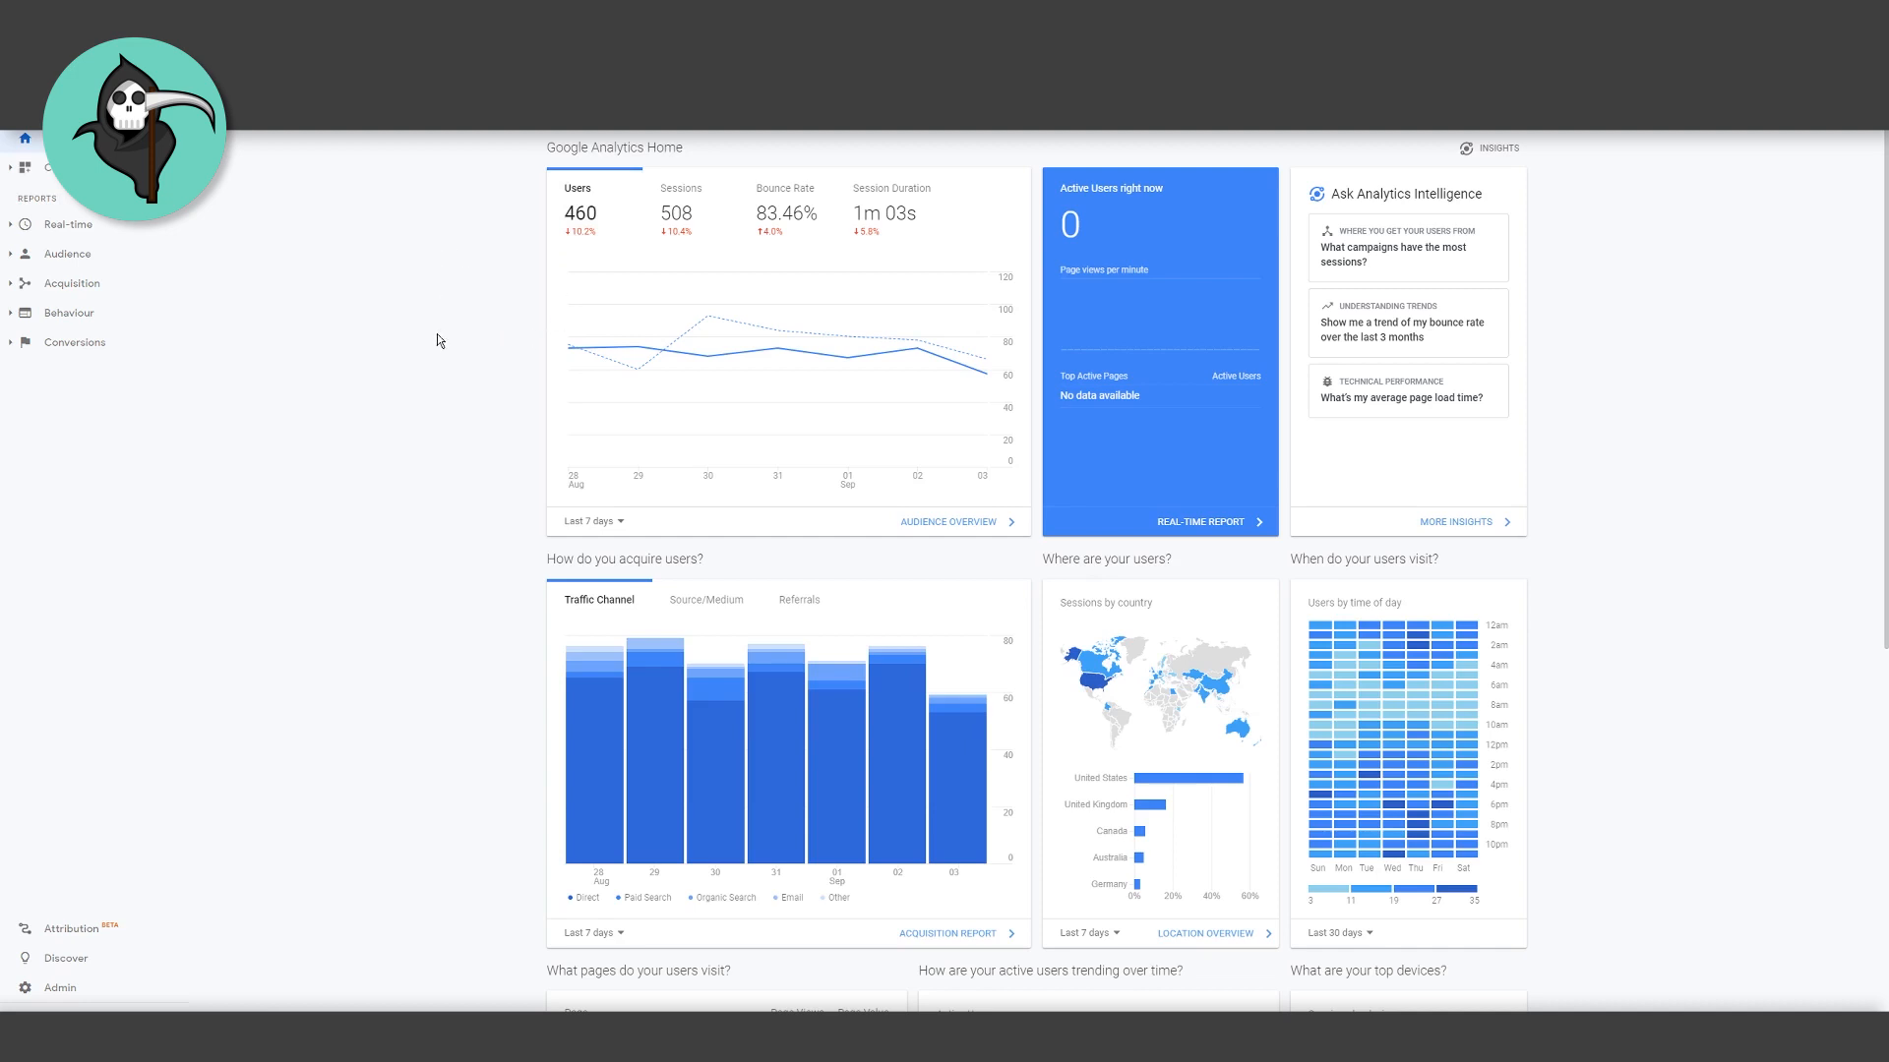
mouse_move(485, 354)
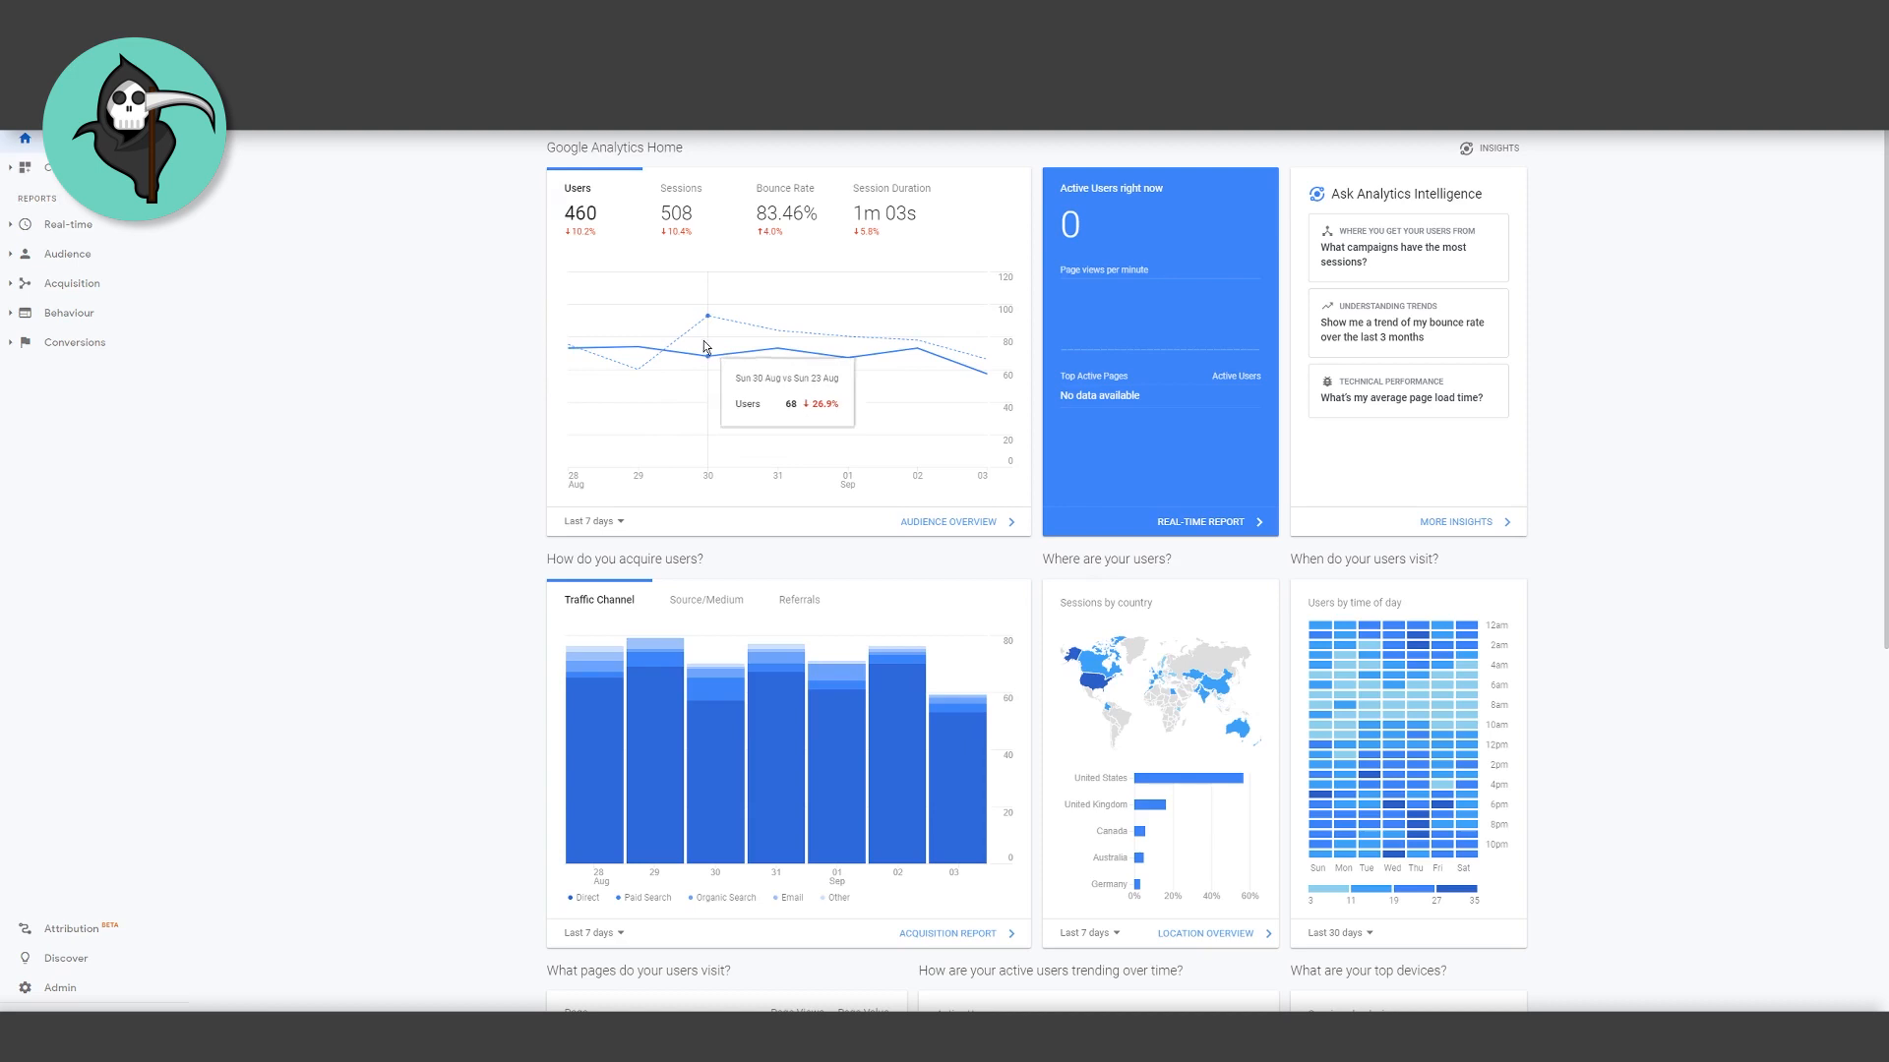
mouse_move(633, 355)
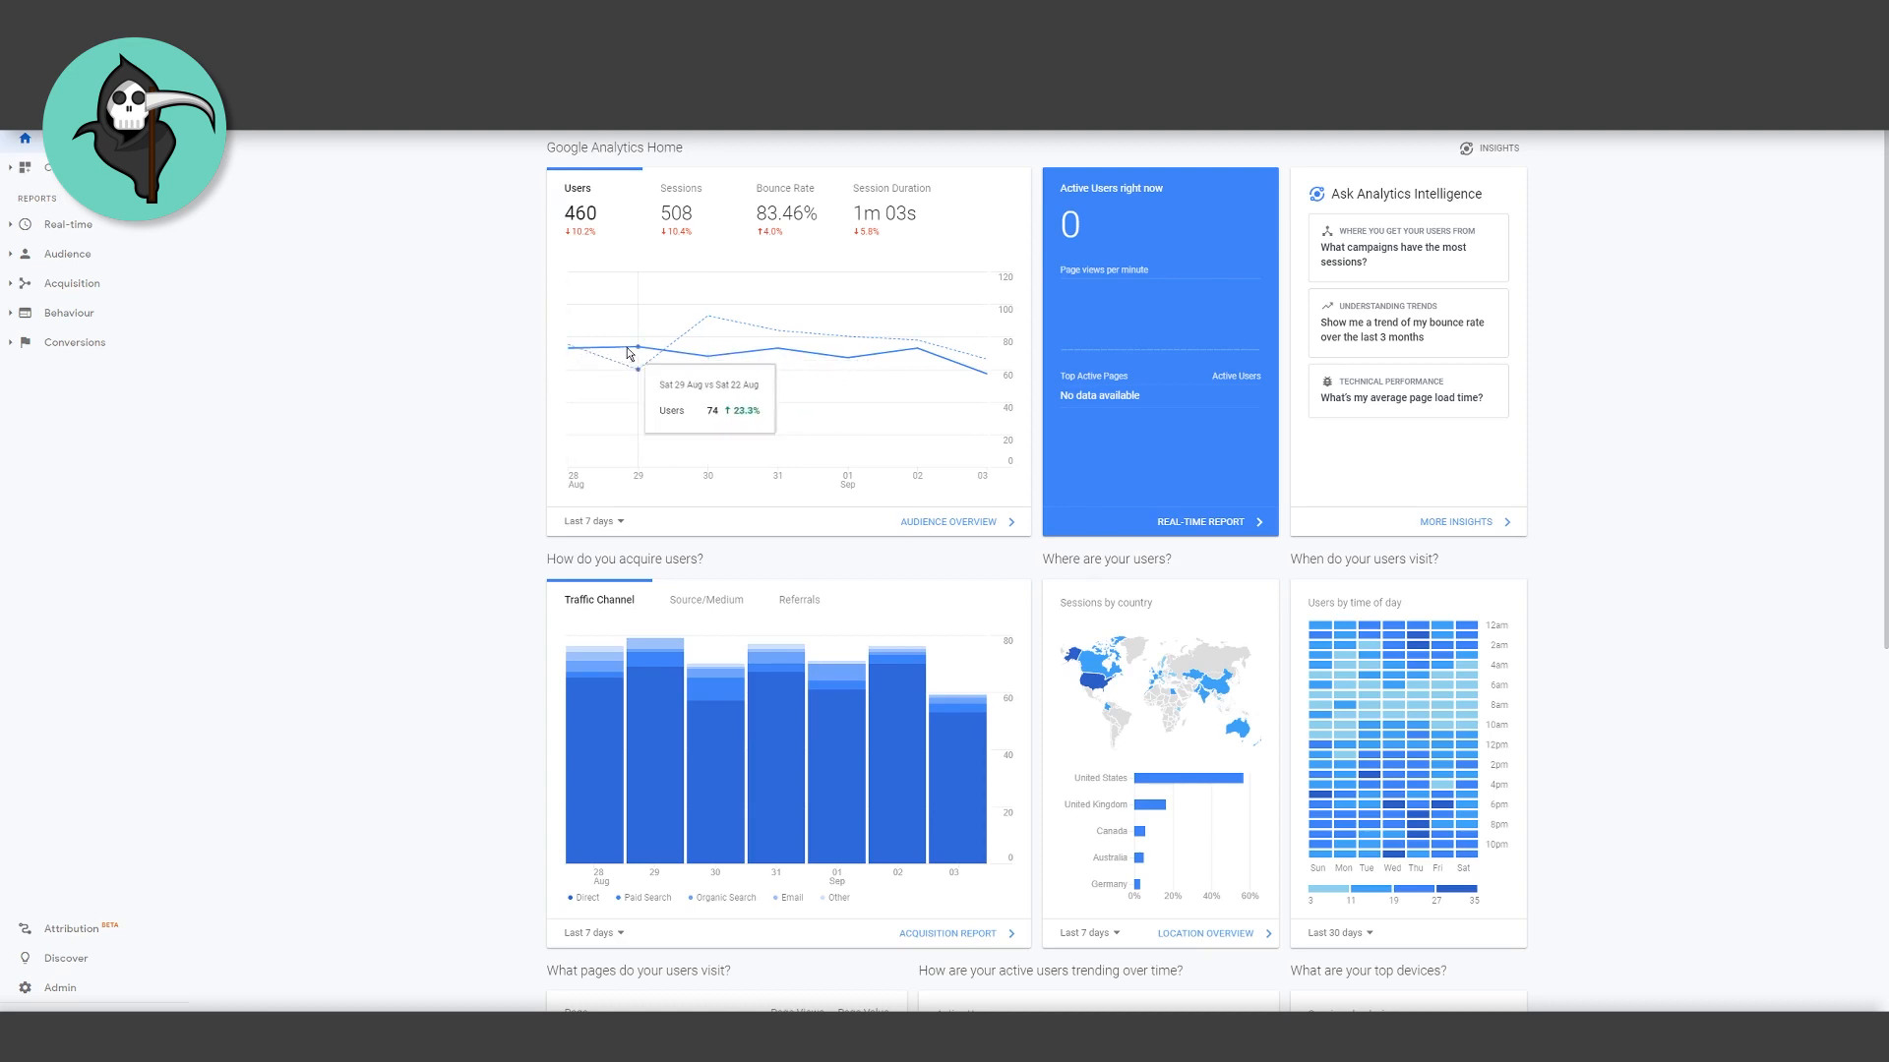
mouse_move(688, 360)
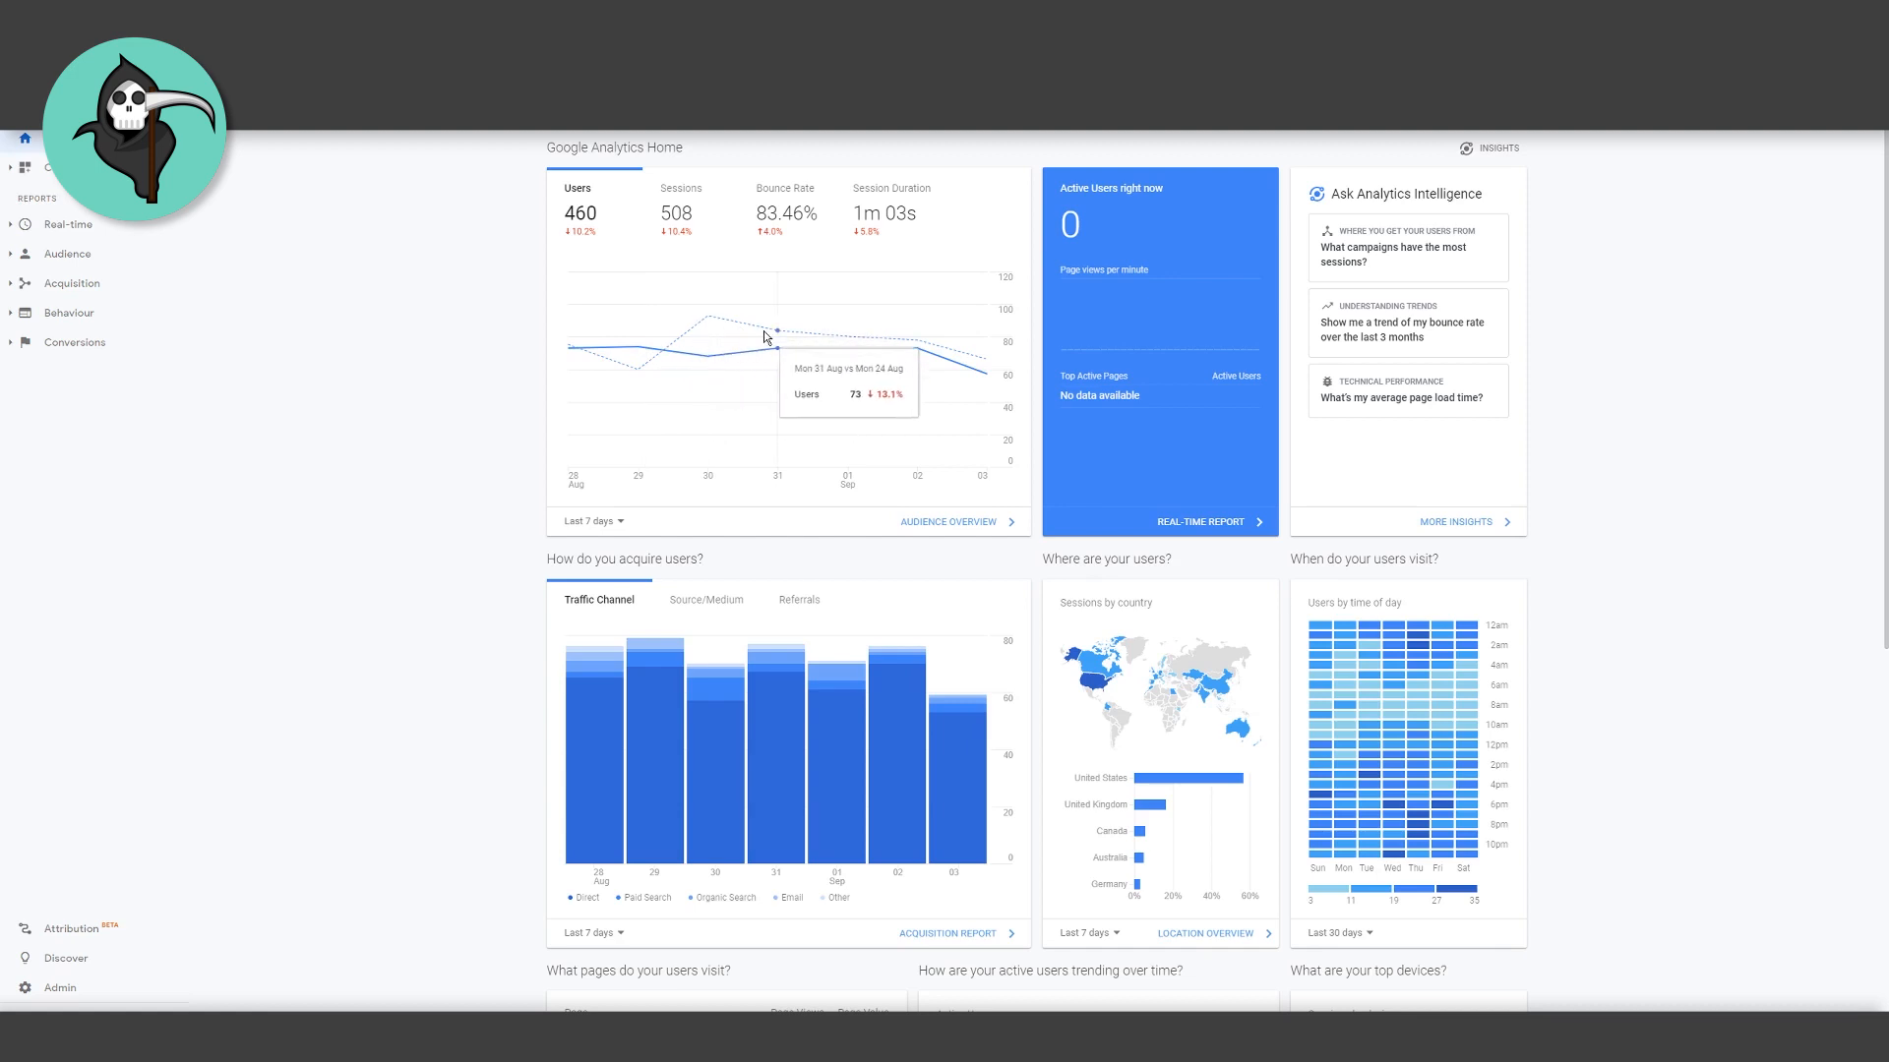
mouse_move(849, 337)
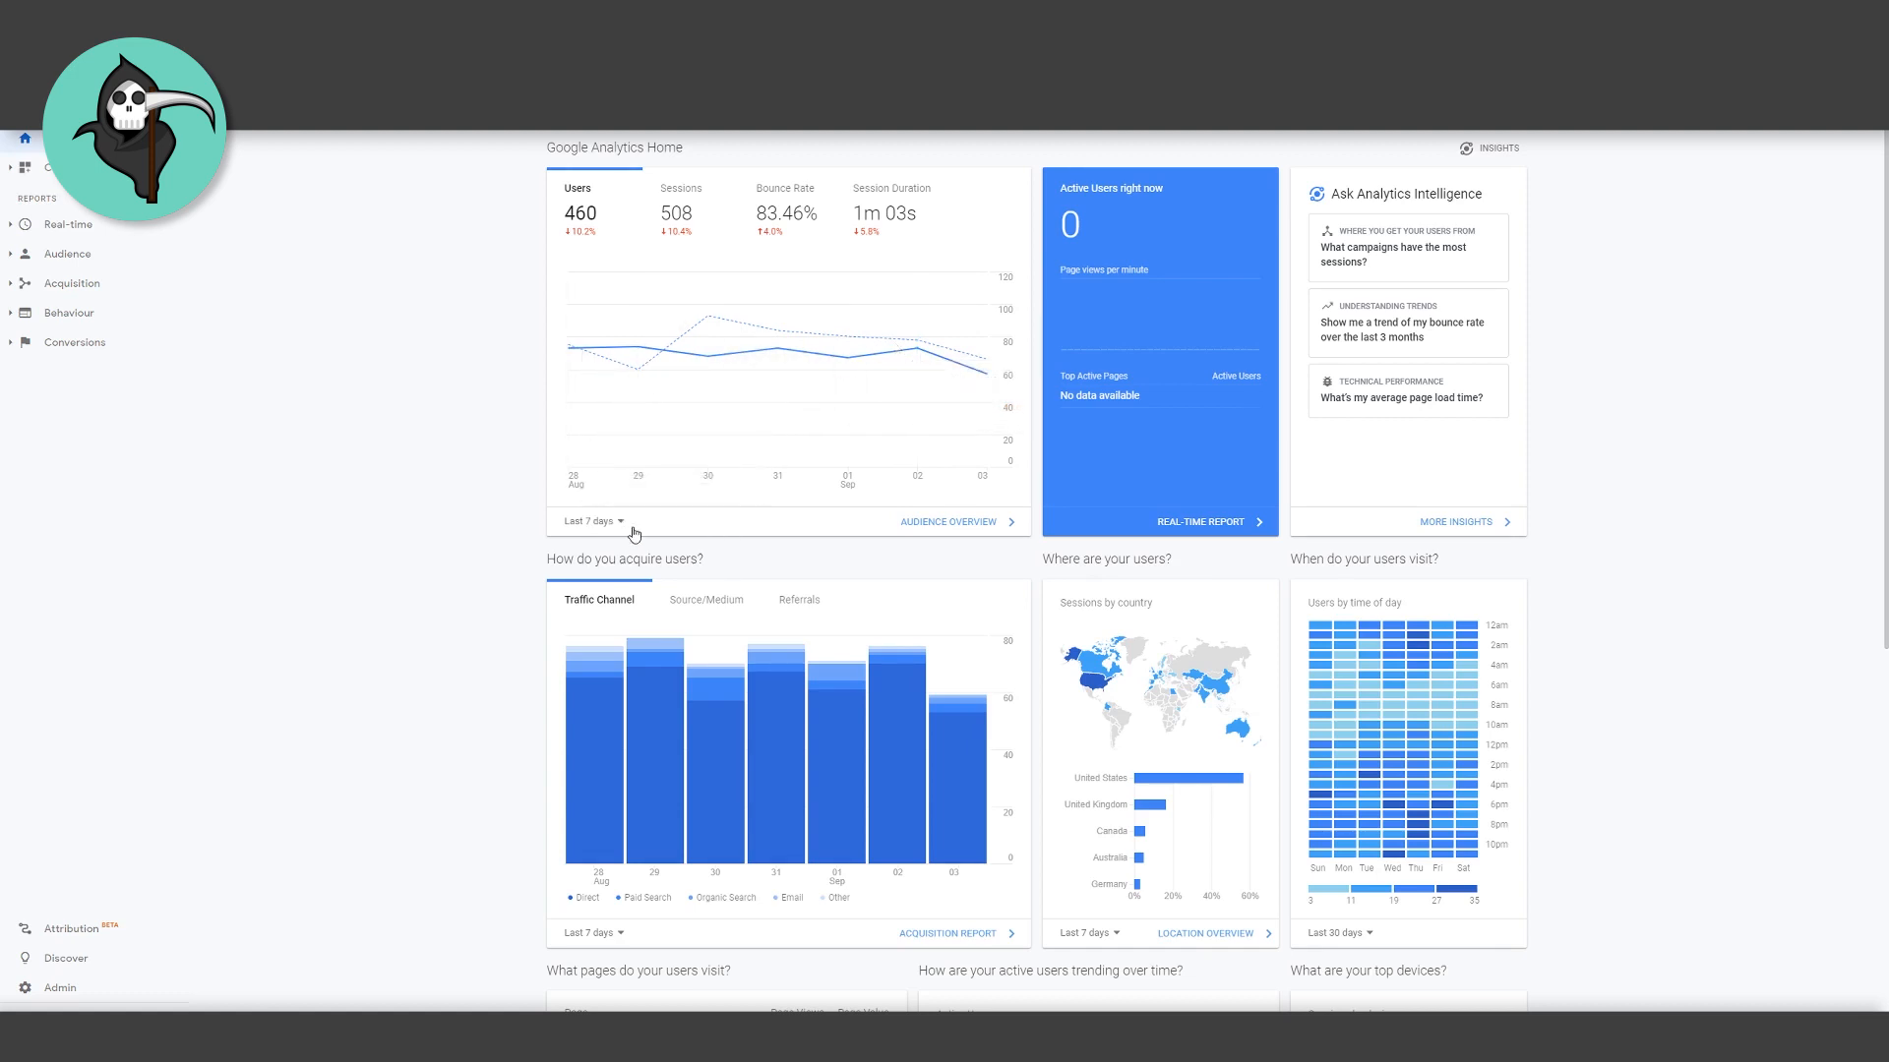
mouse_move(569, 345)
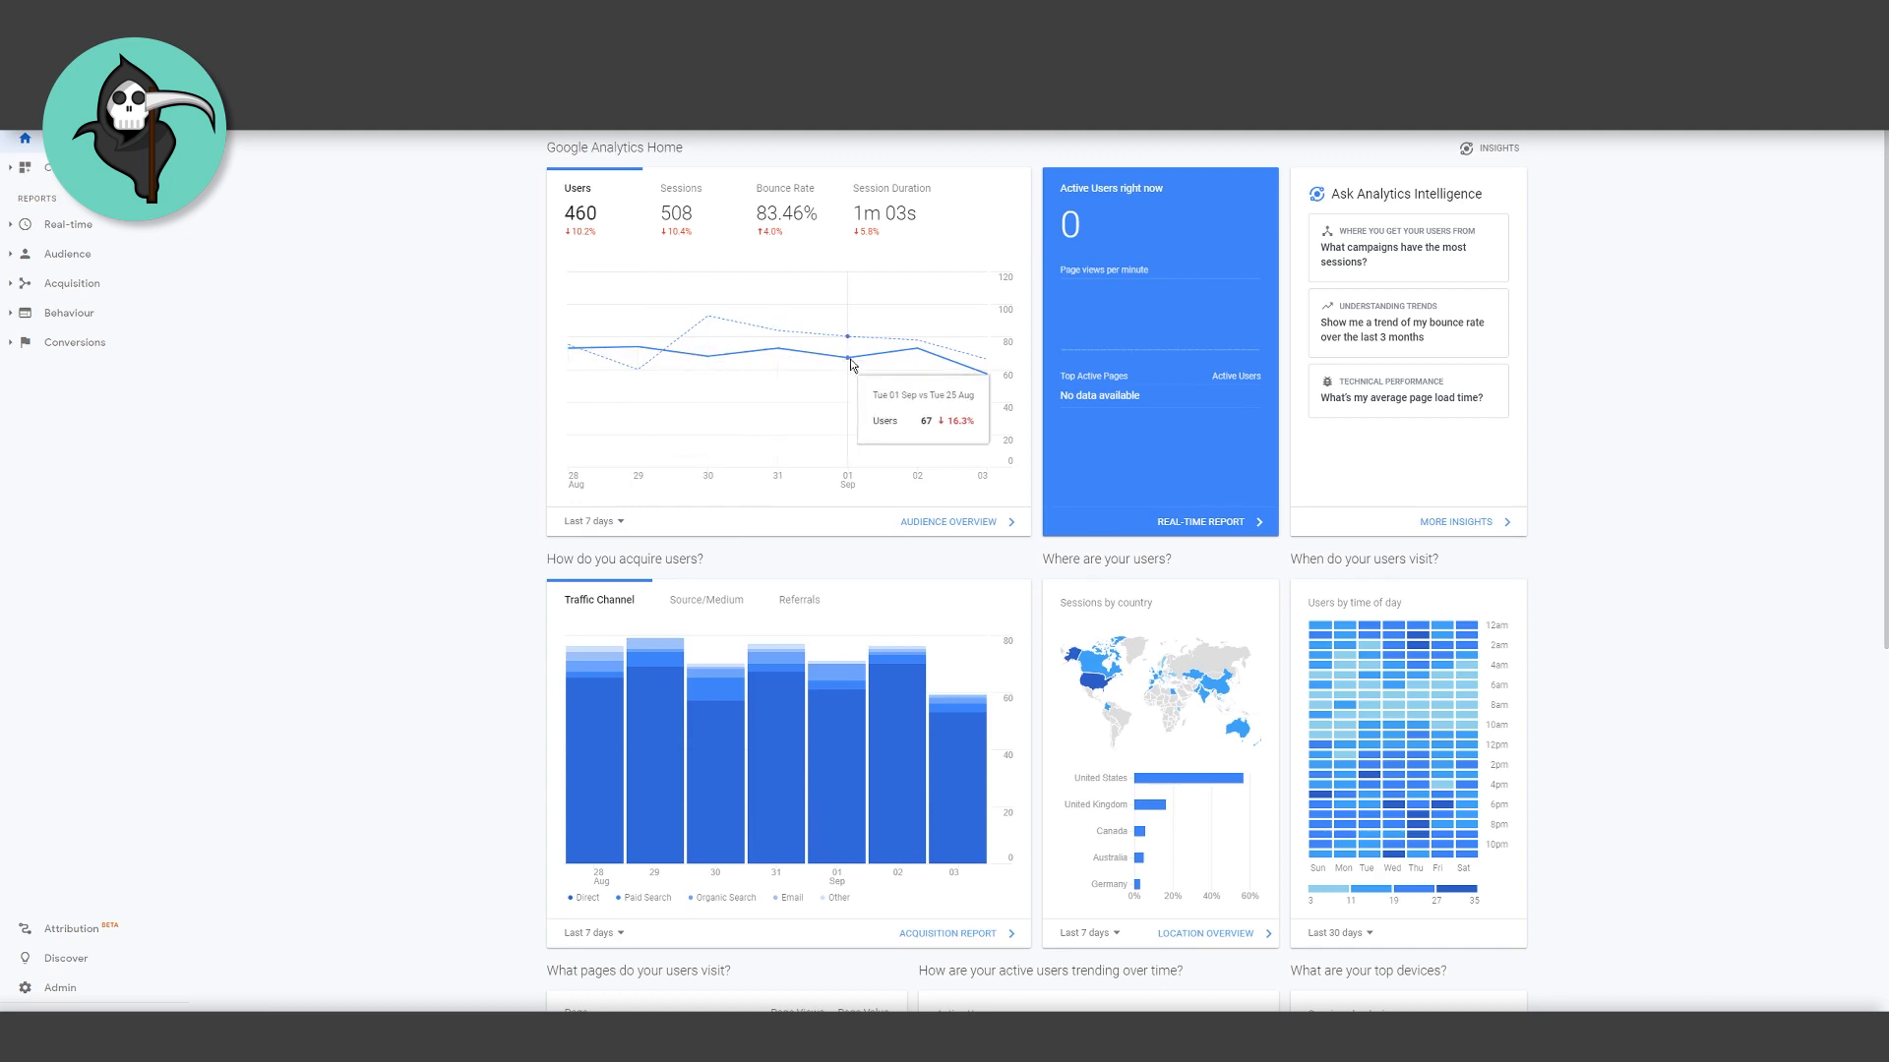
mouse_move(508, 404)
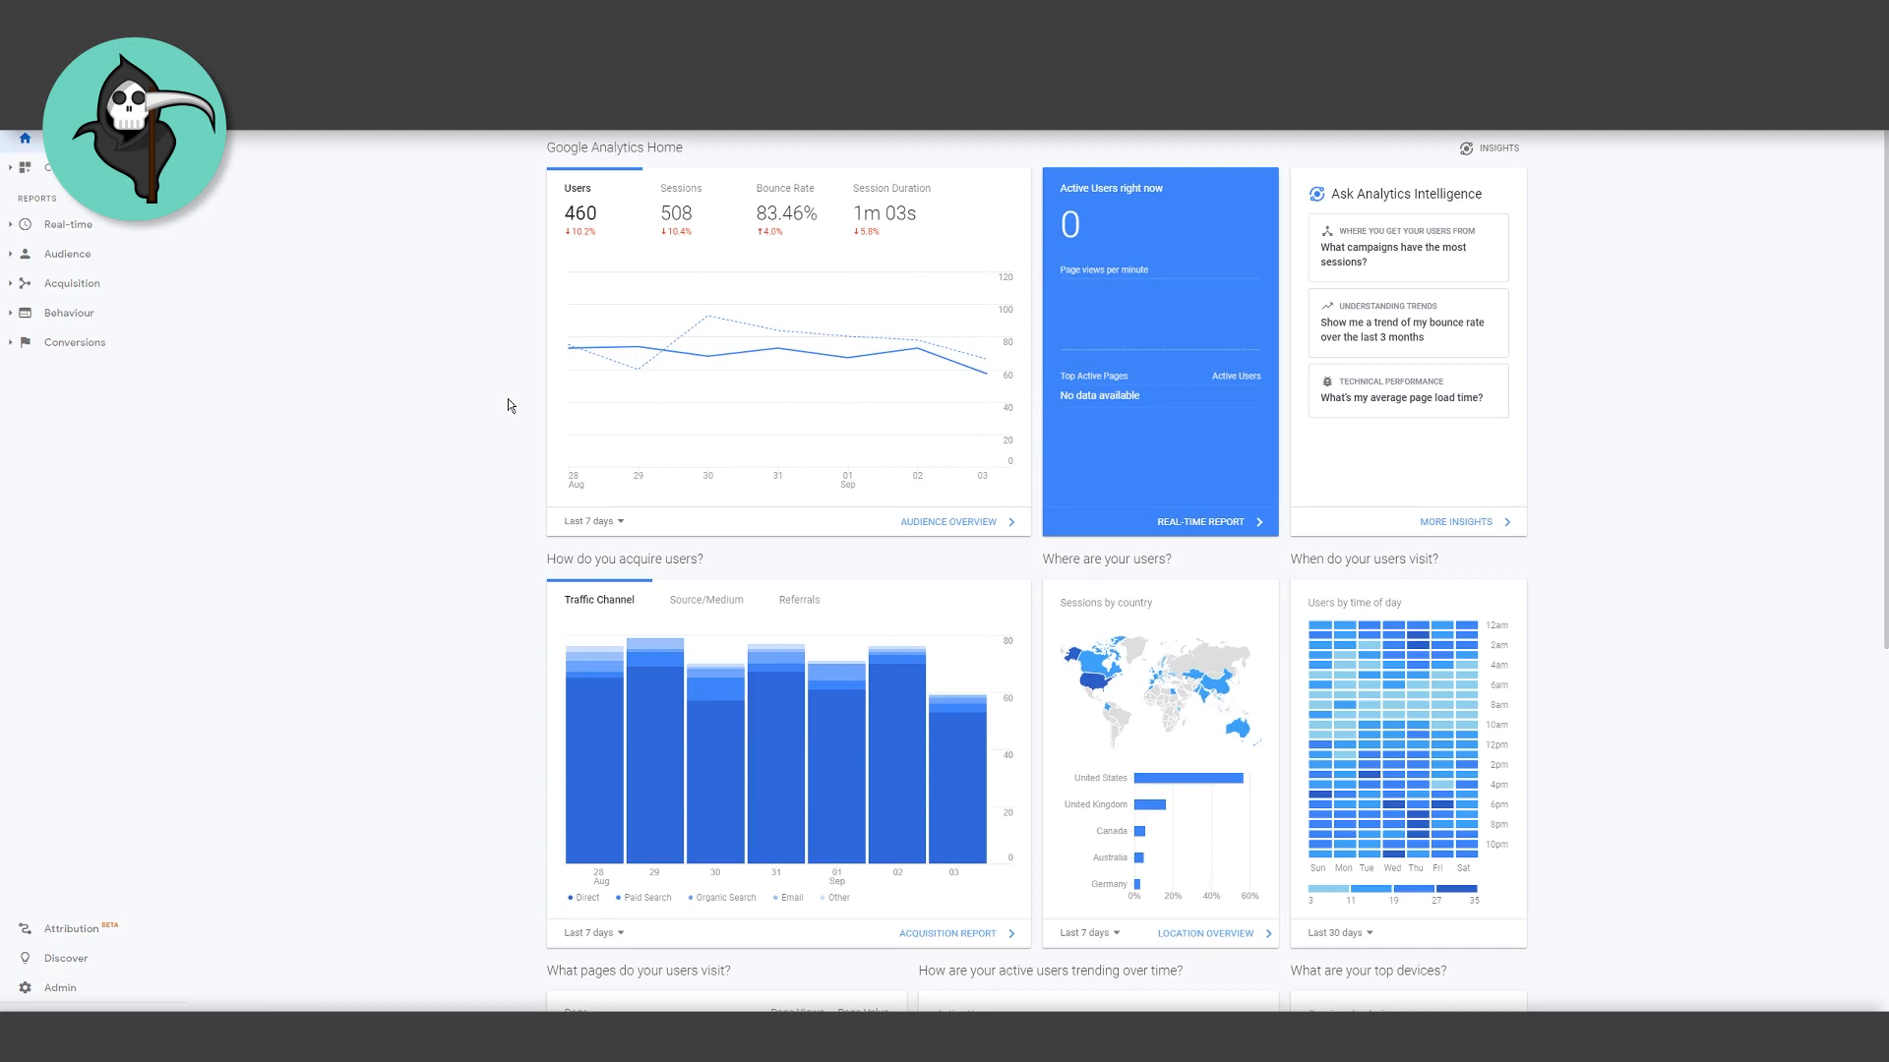
- Switch the home Users chart's date range from Last 7 days to Last 28 days
click(591, 521)
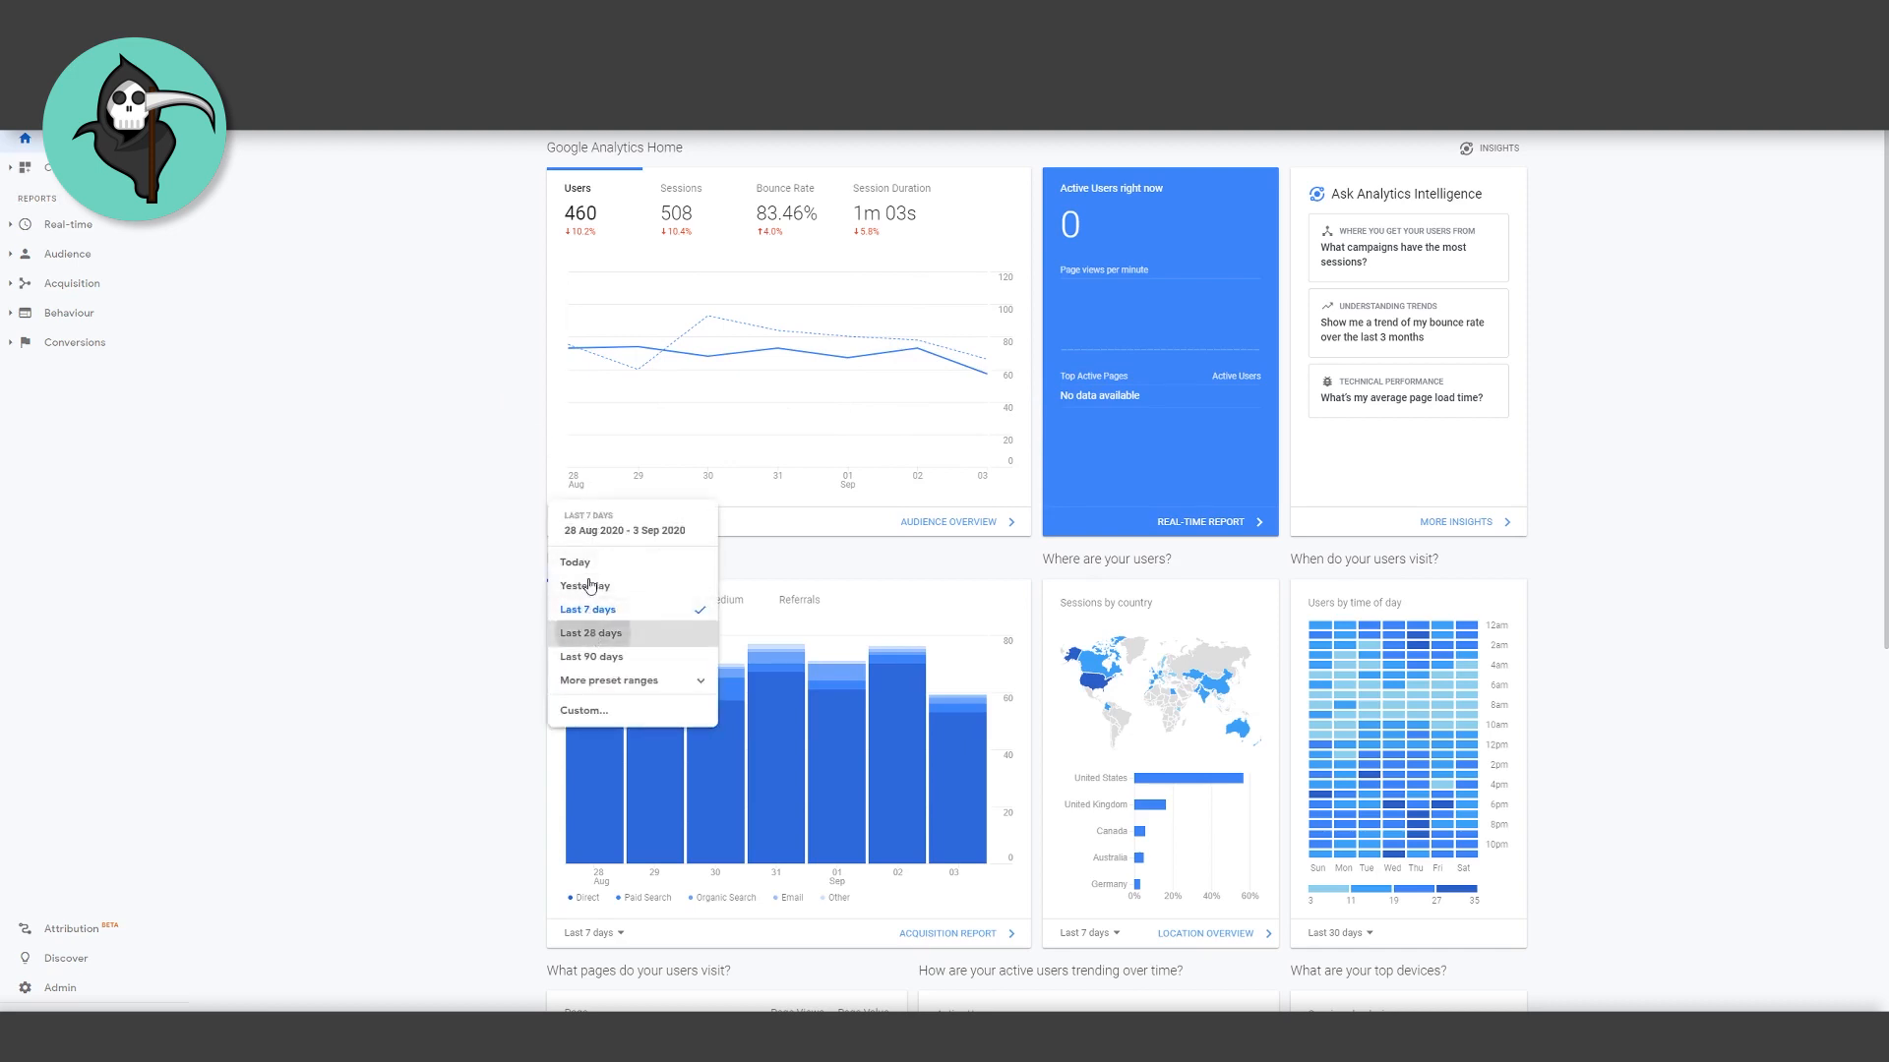
click(590, 633)
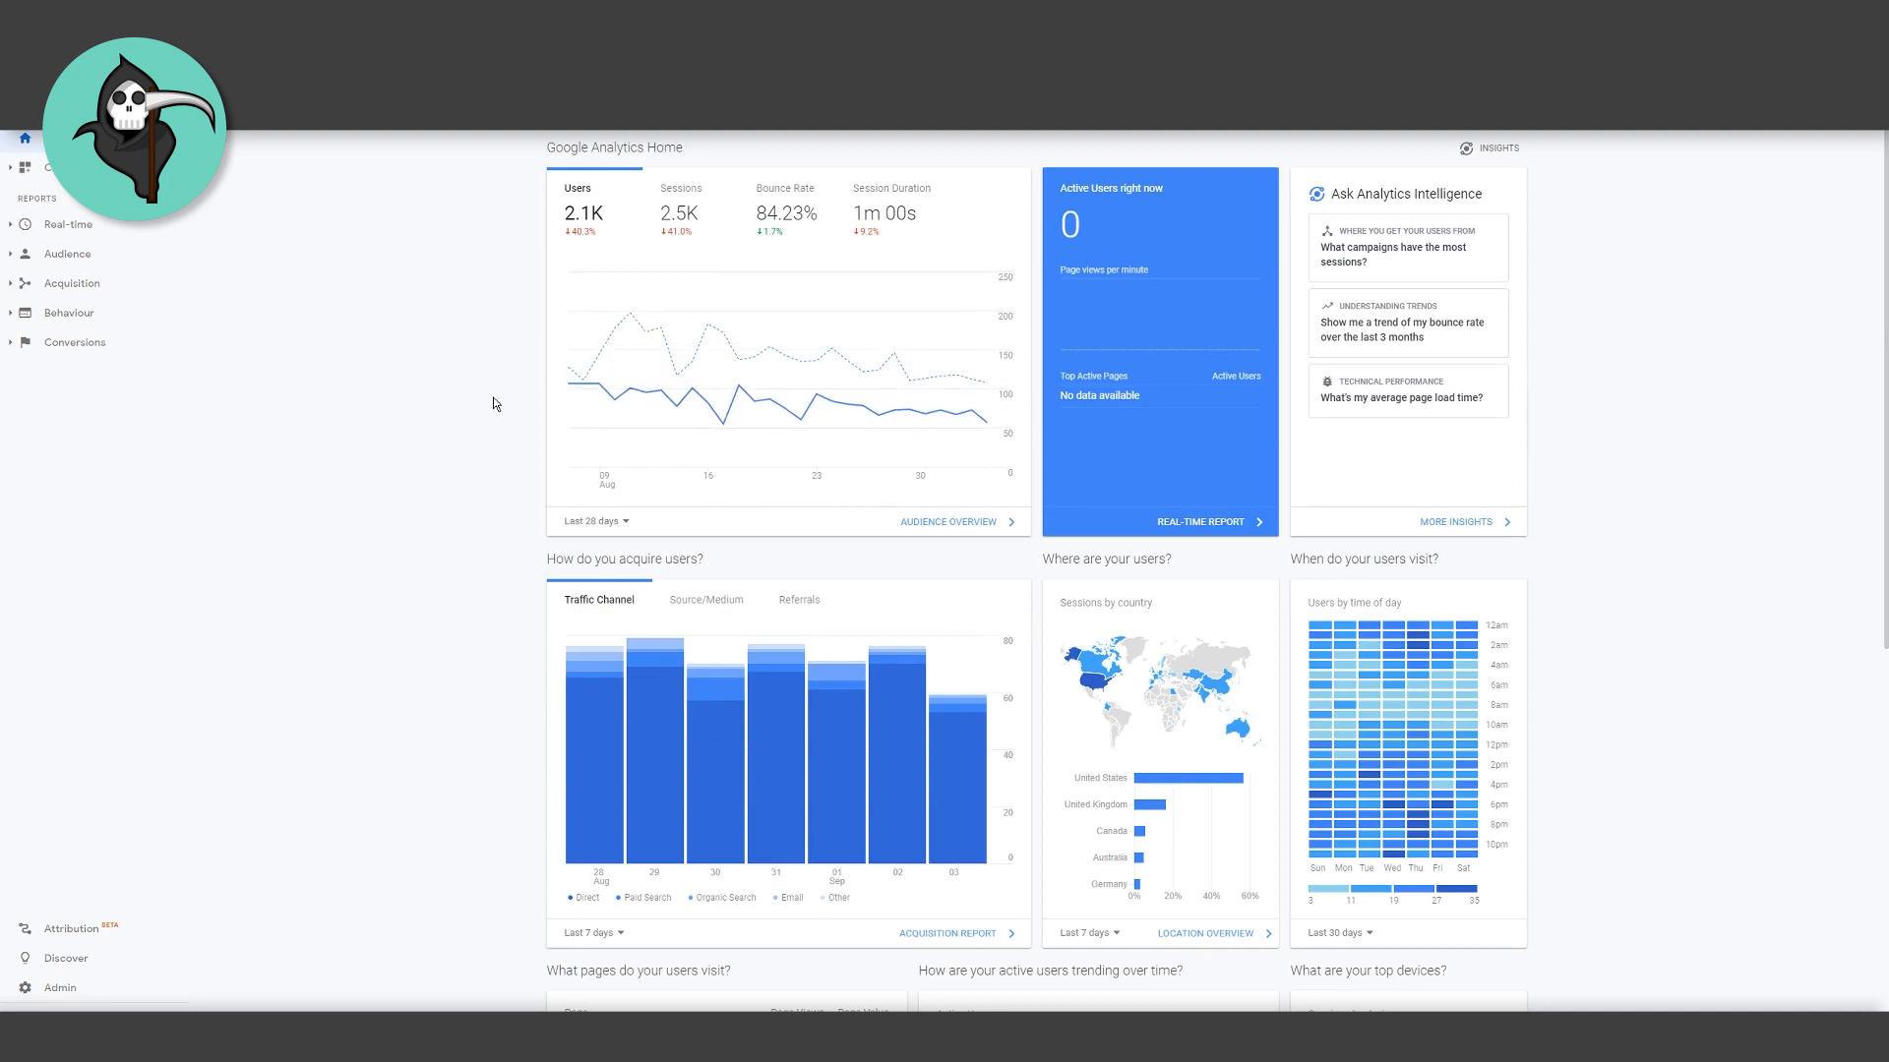
mouse_move(568, 367)
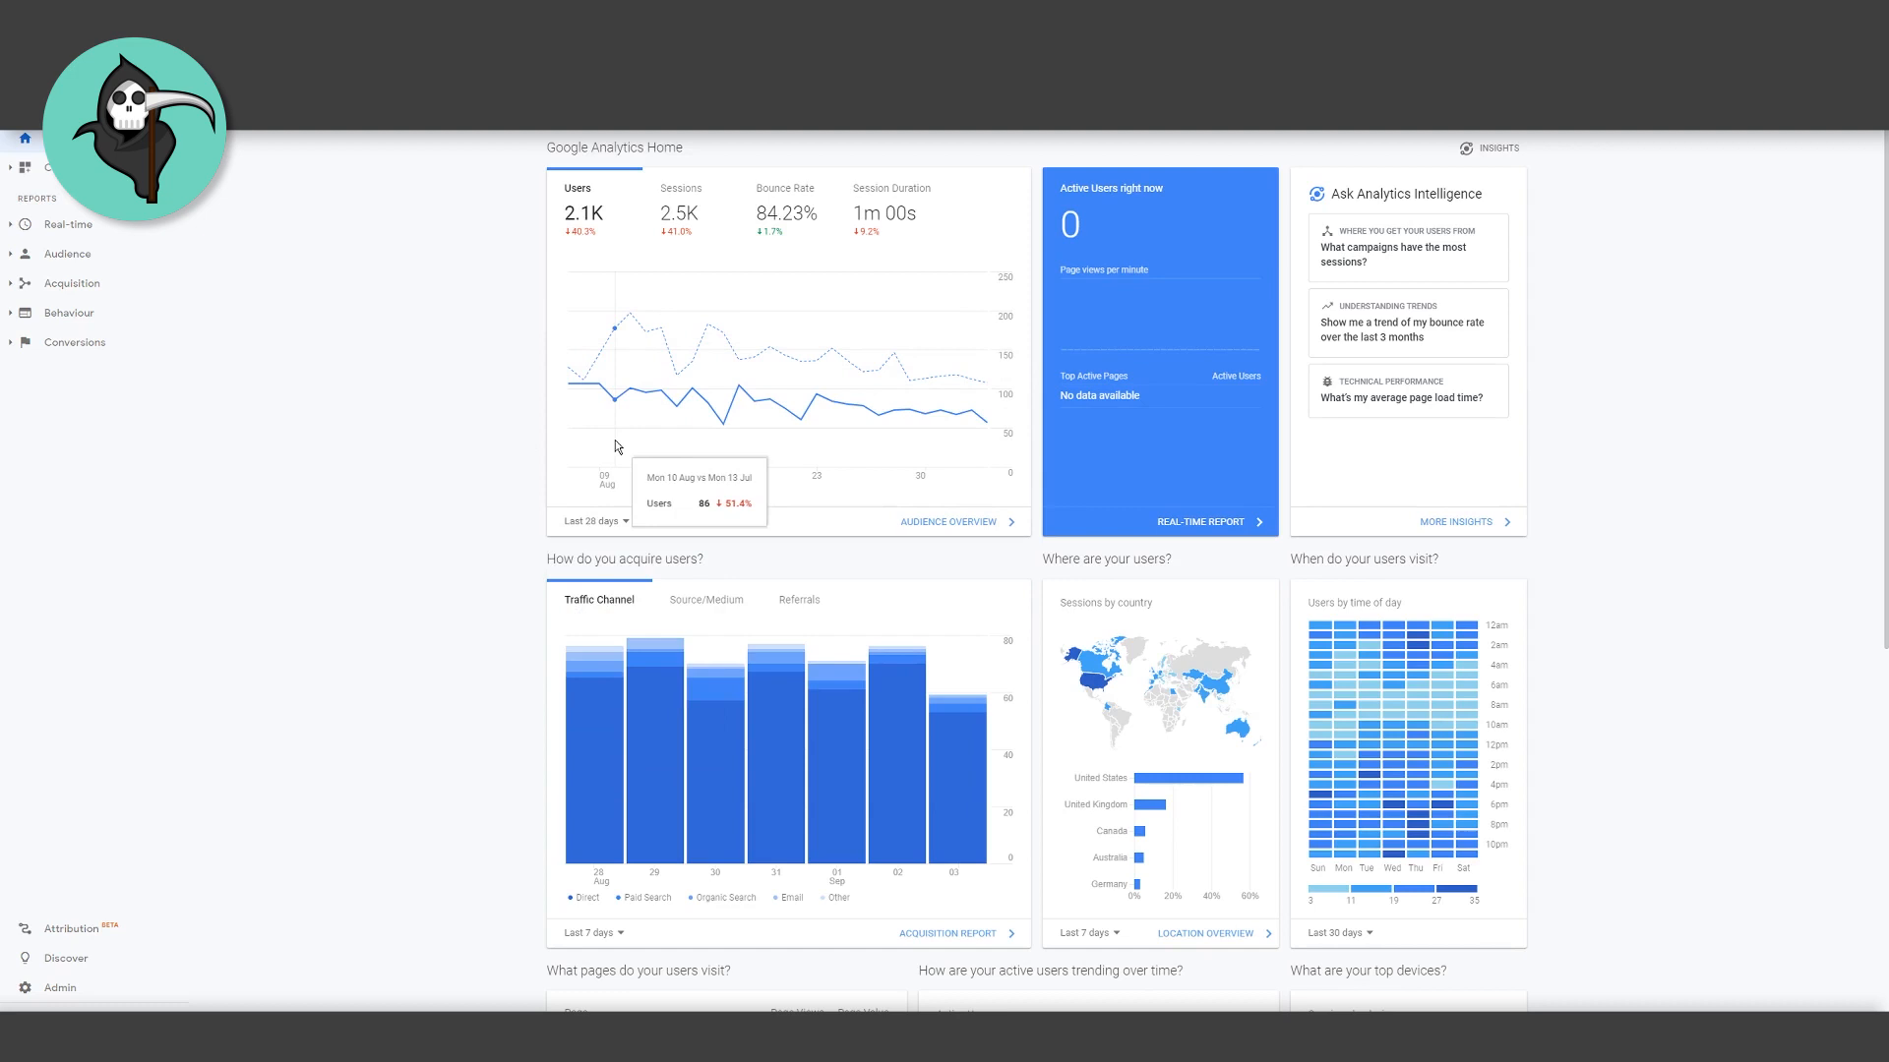
mouse_move(700, 451)
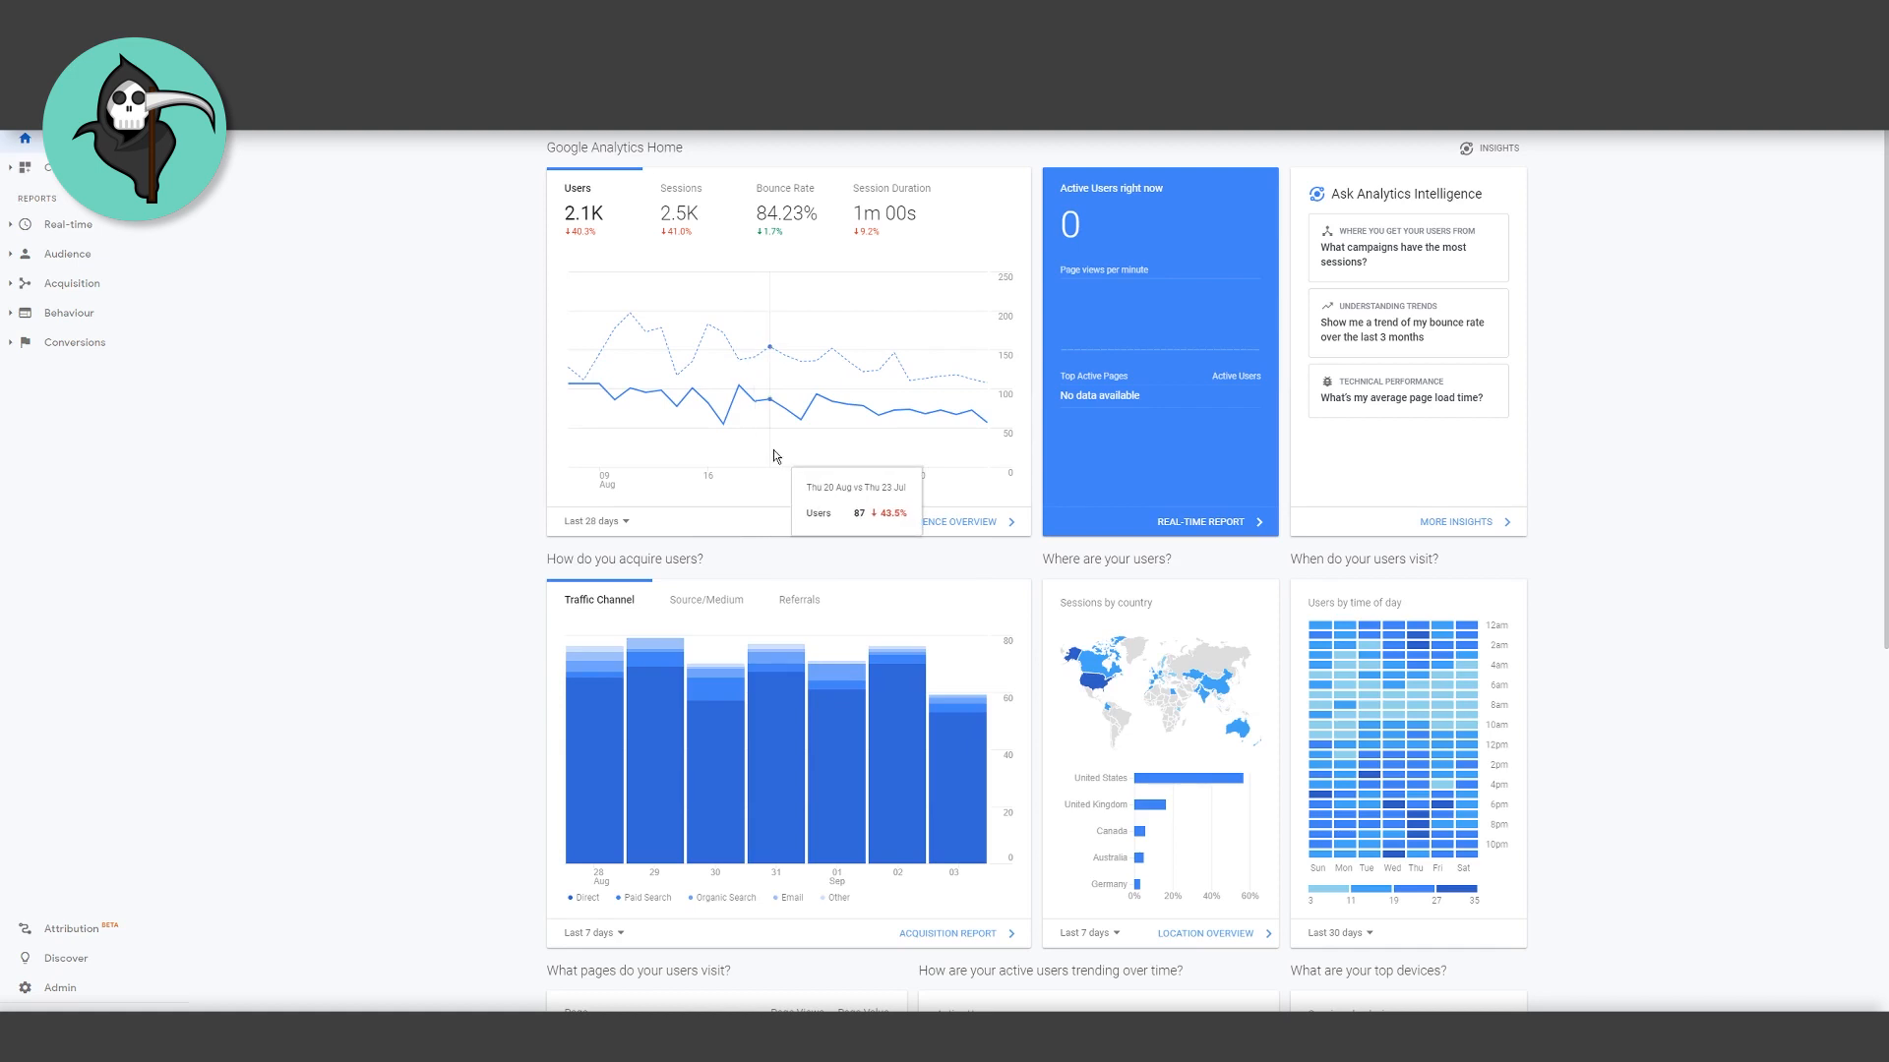
mouse_move(801, 458)
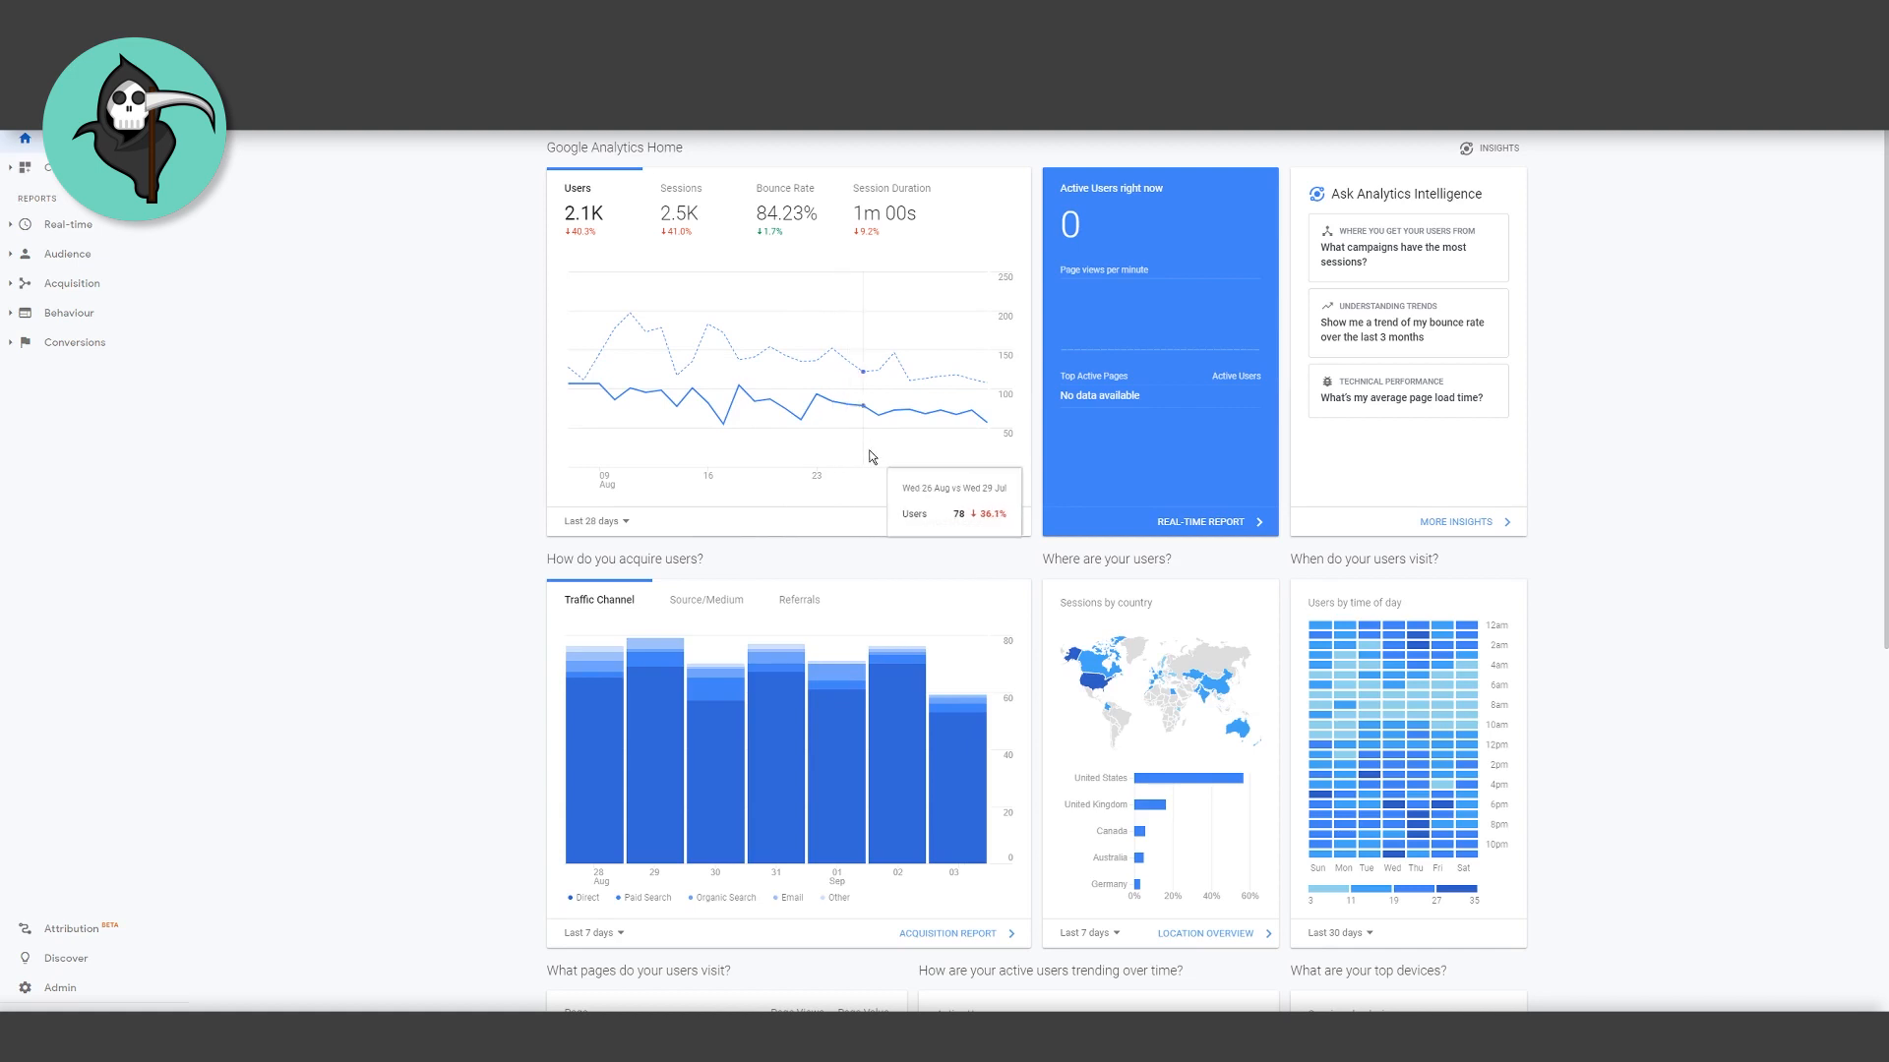
mouse_move(762, 445)
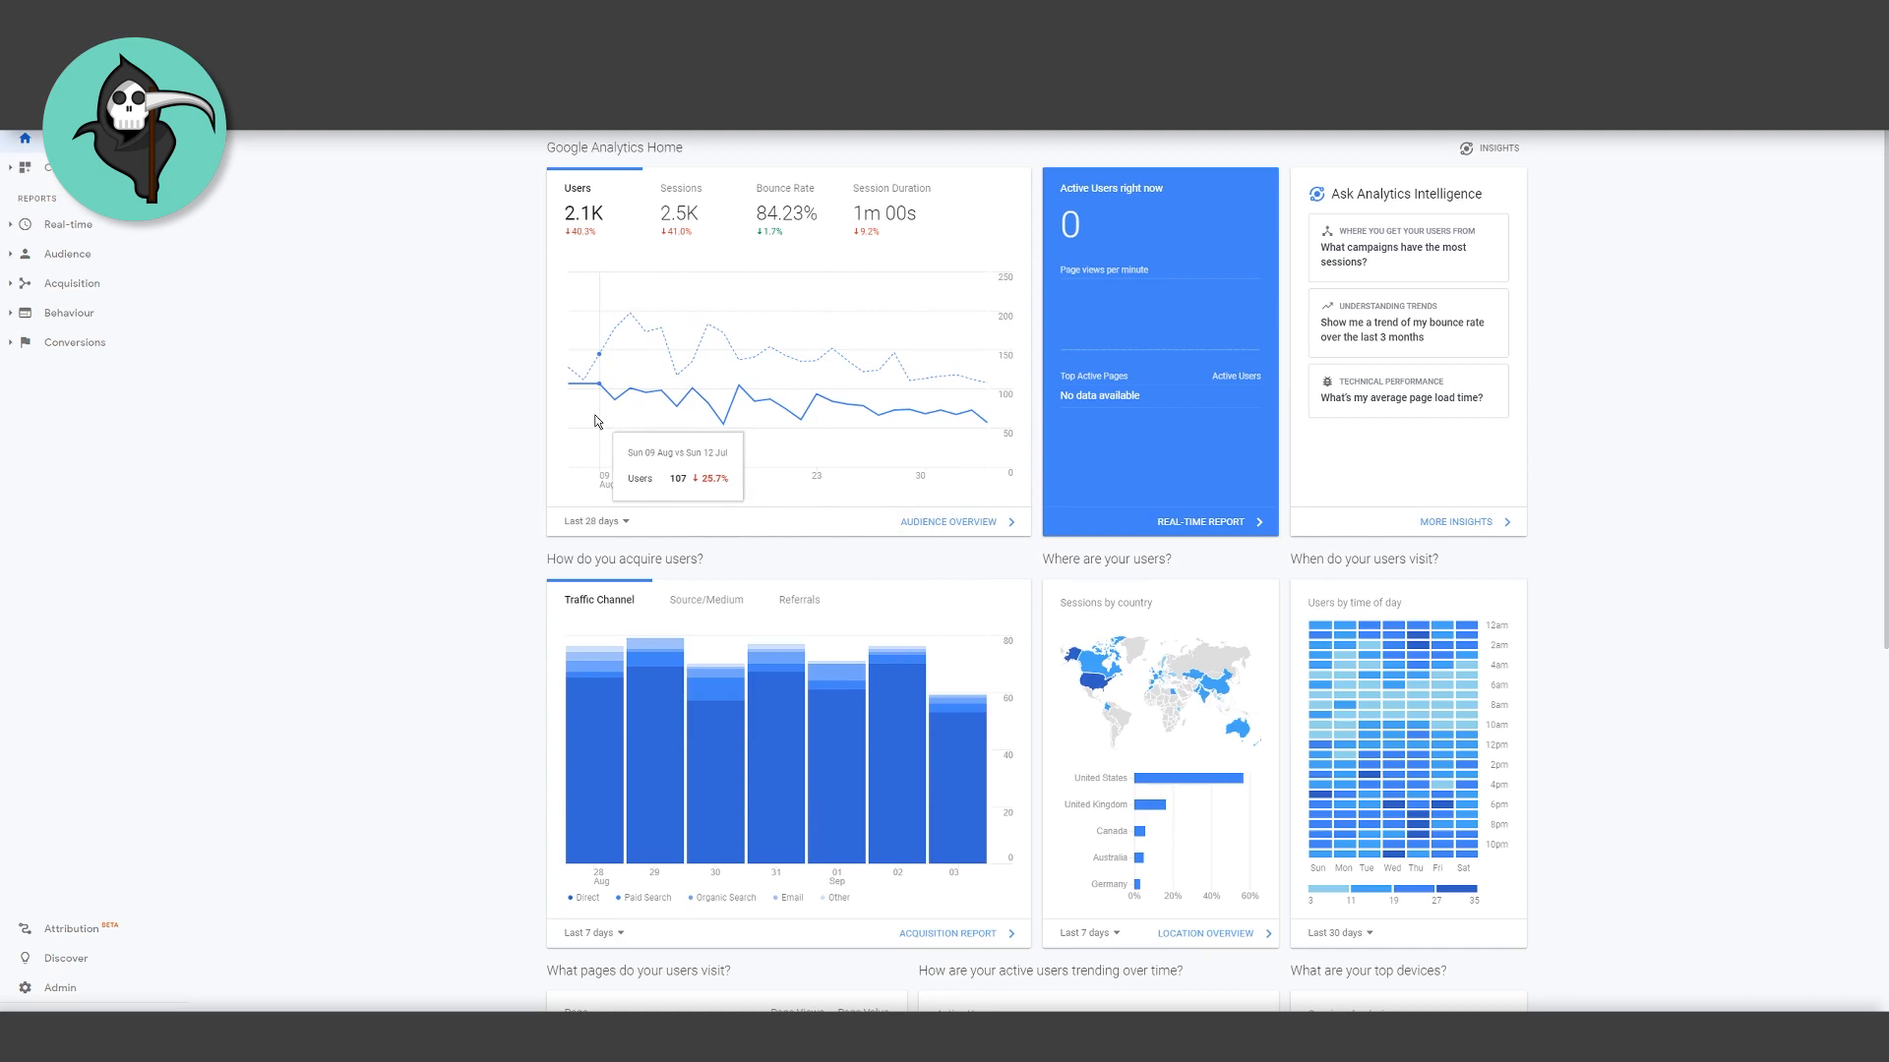
- Change the home Users chart's date range from Last 28 days to Last 90 days
click(594, 520)
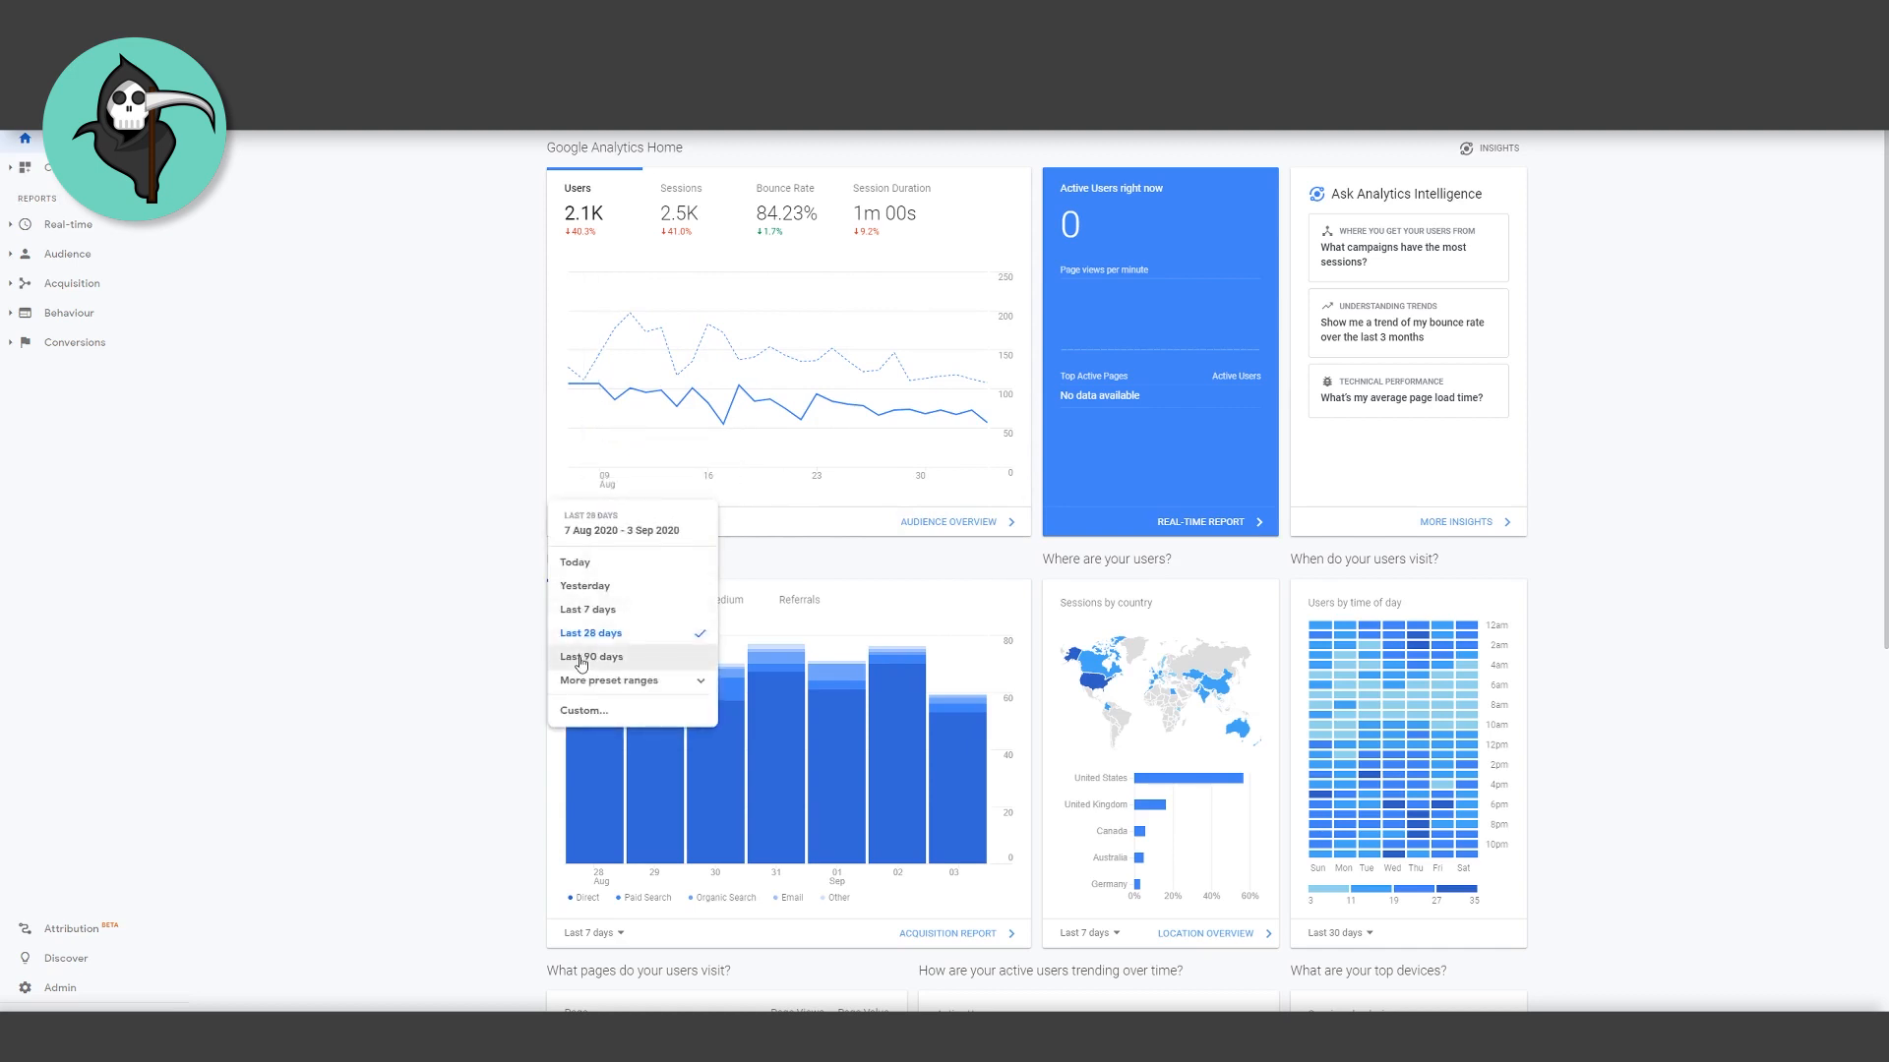
click(591, 656)
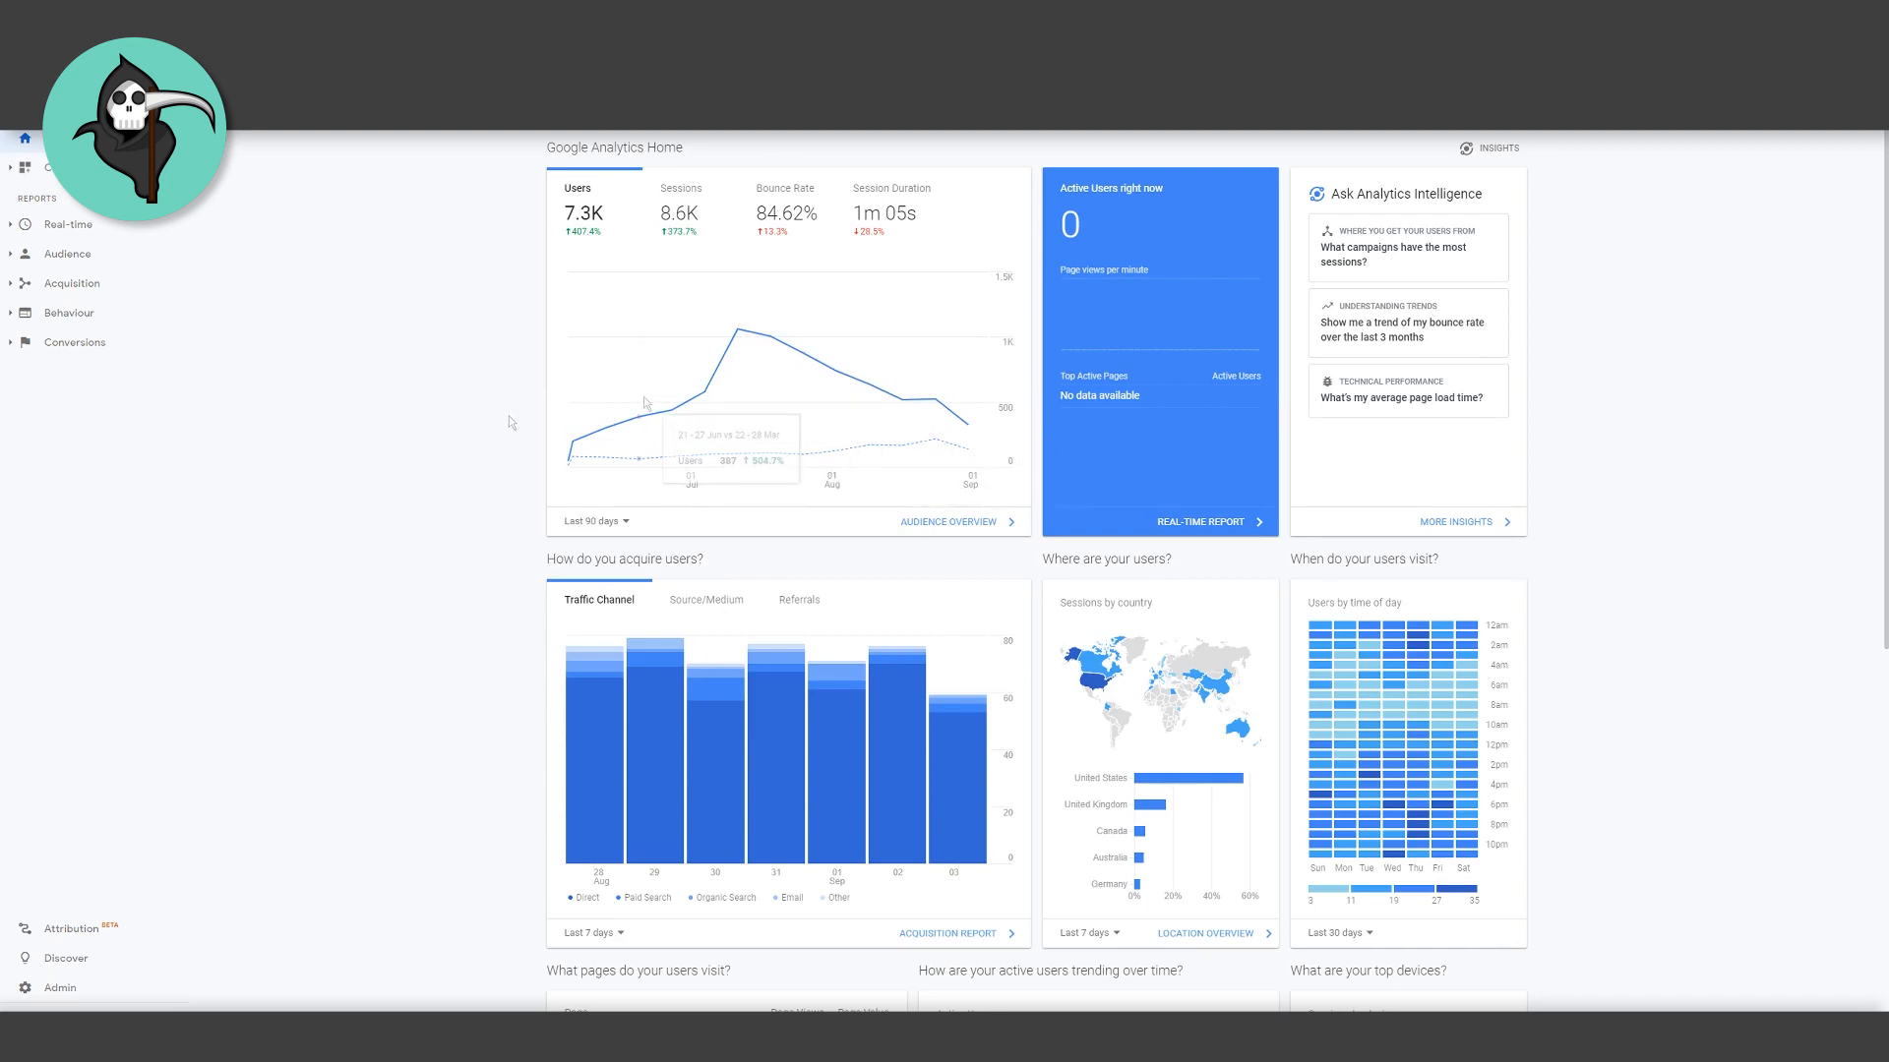
mouse_move(838, 404)
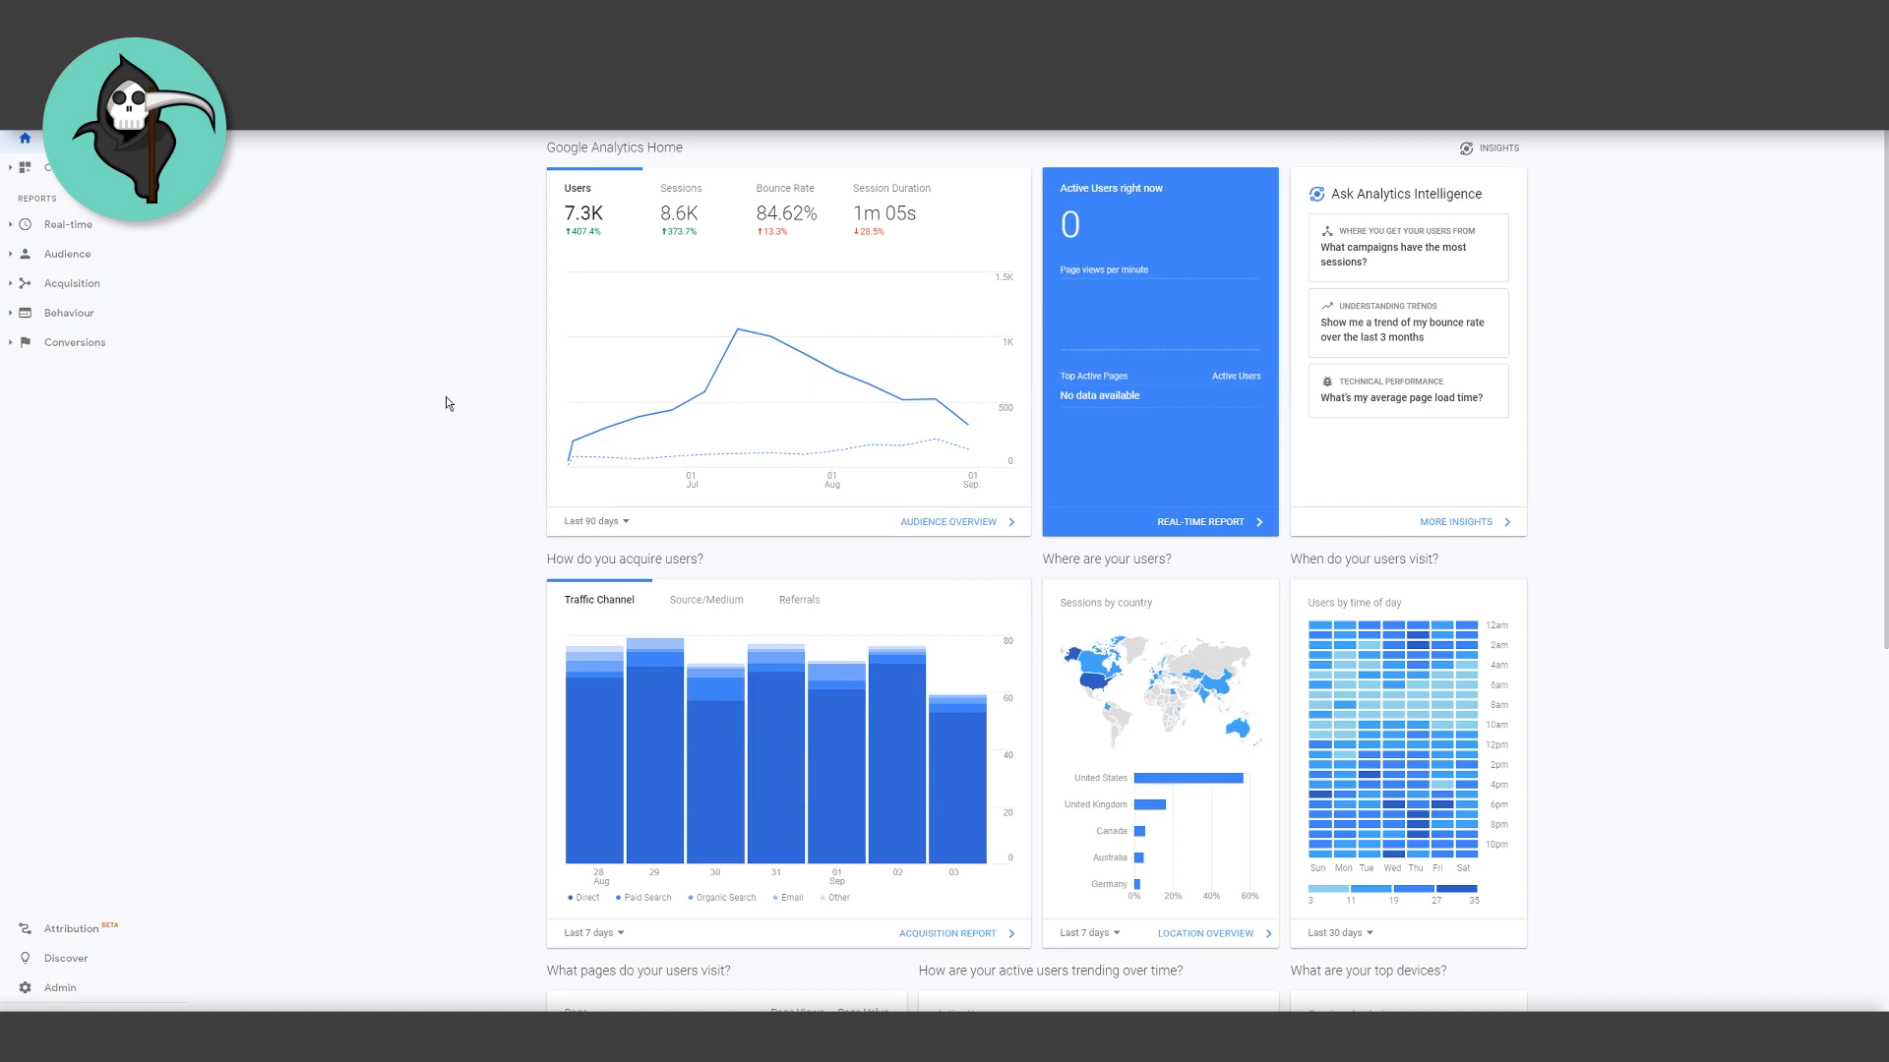
mouse_move(1180, 313)
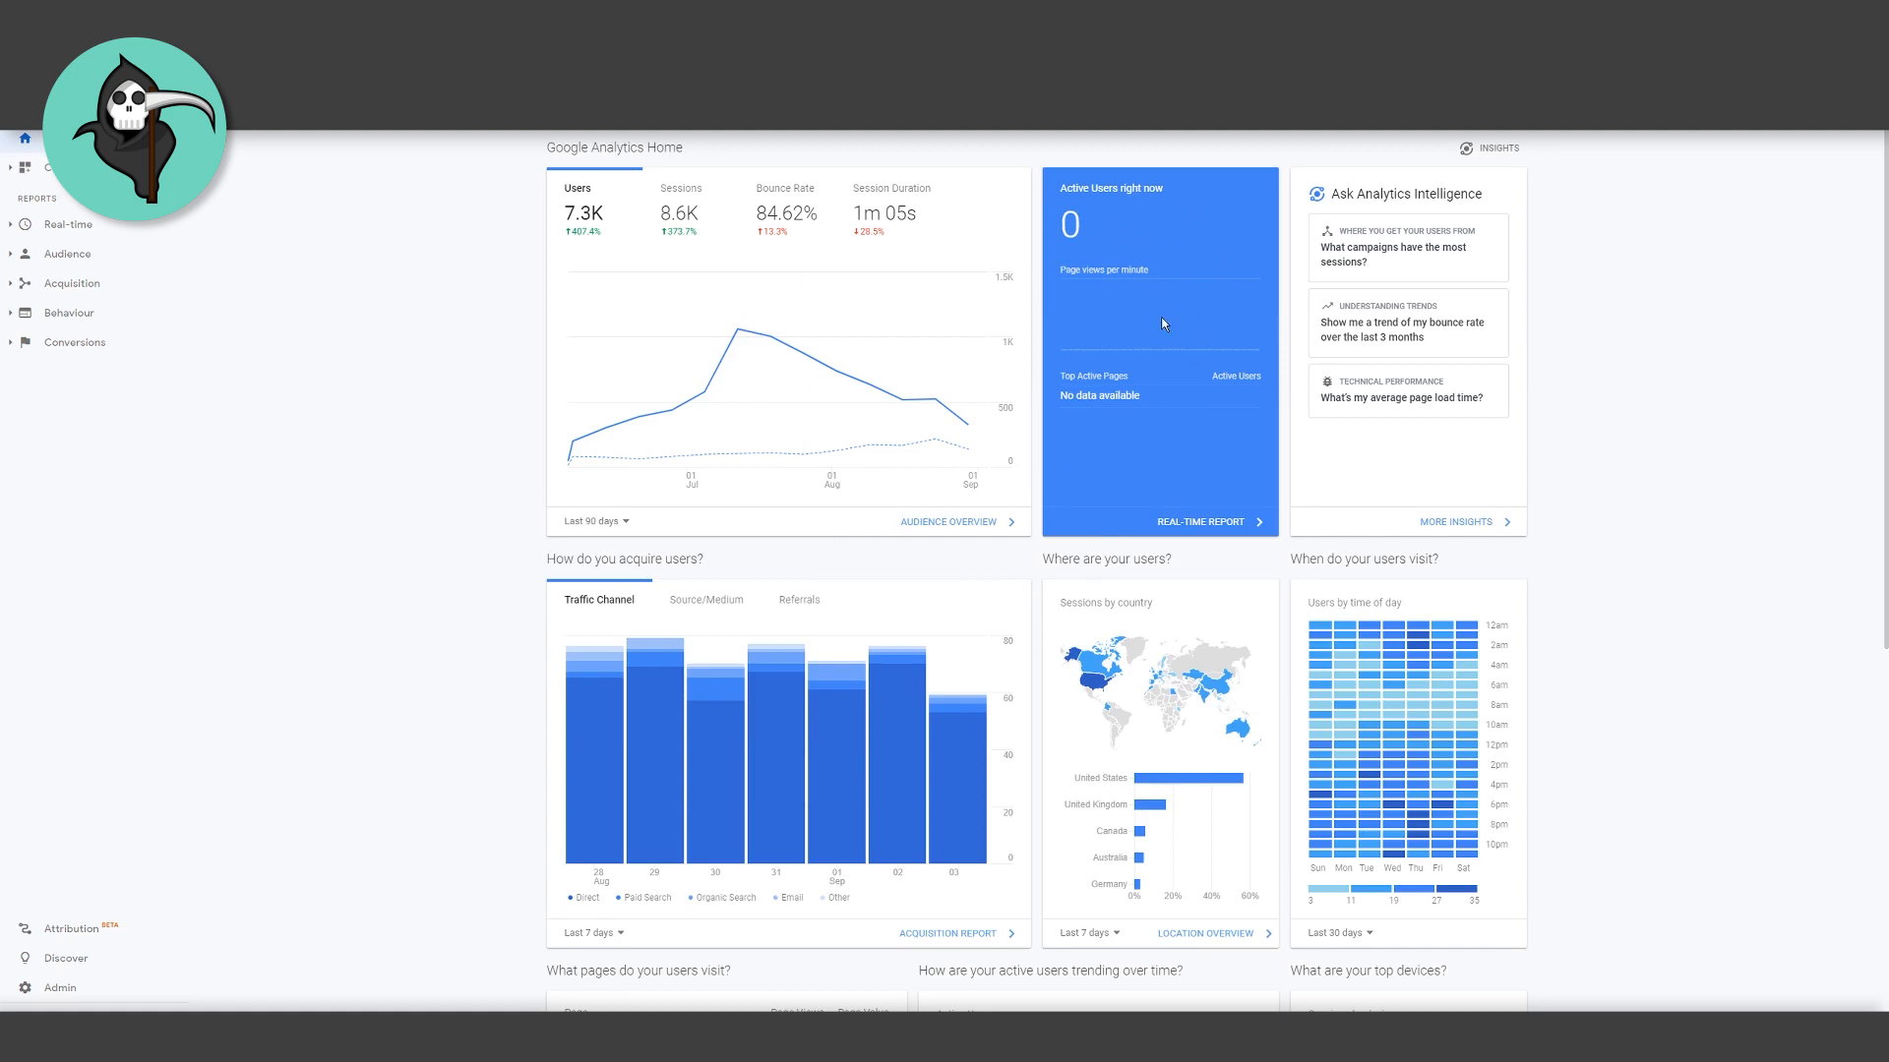
mouse_move(439, 471)
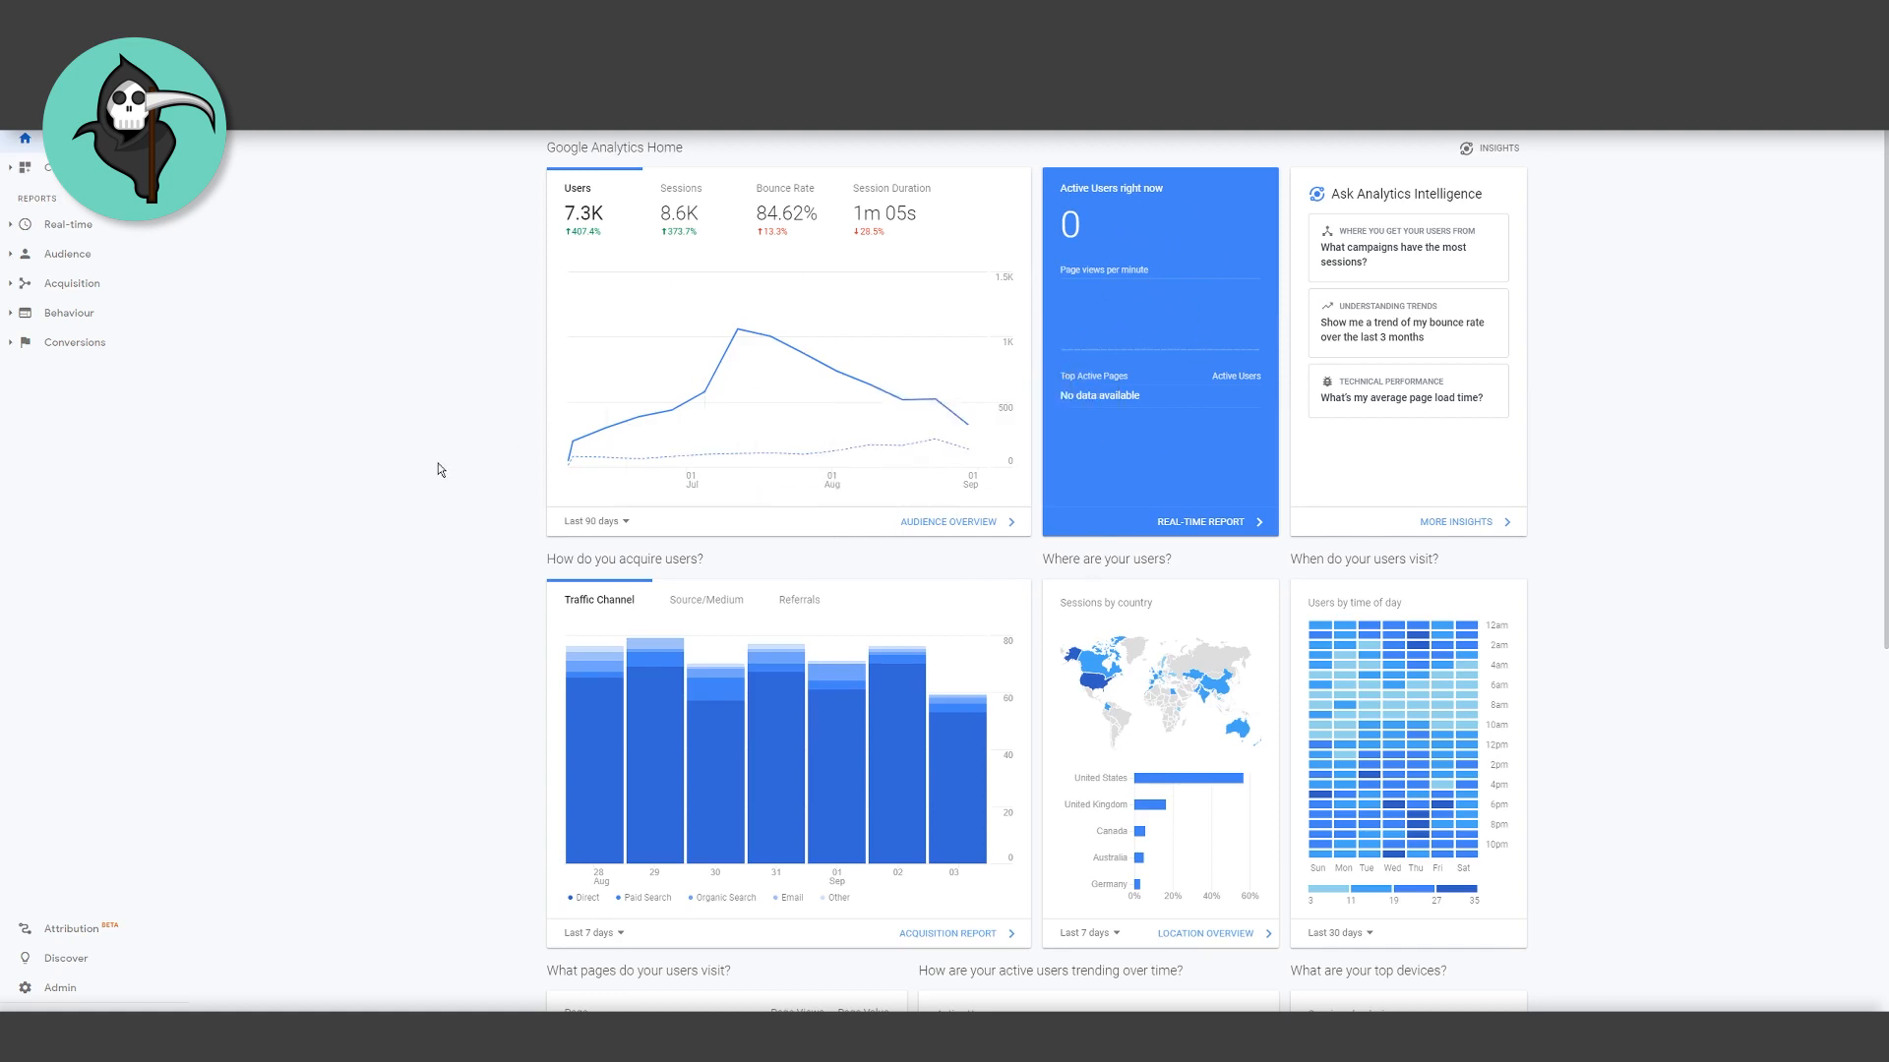
scroll(down, 3)
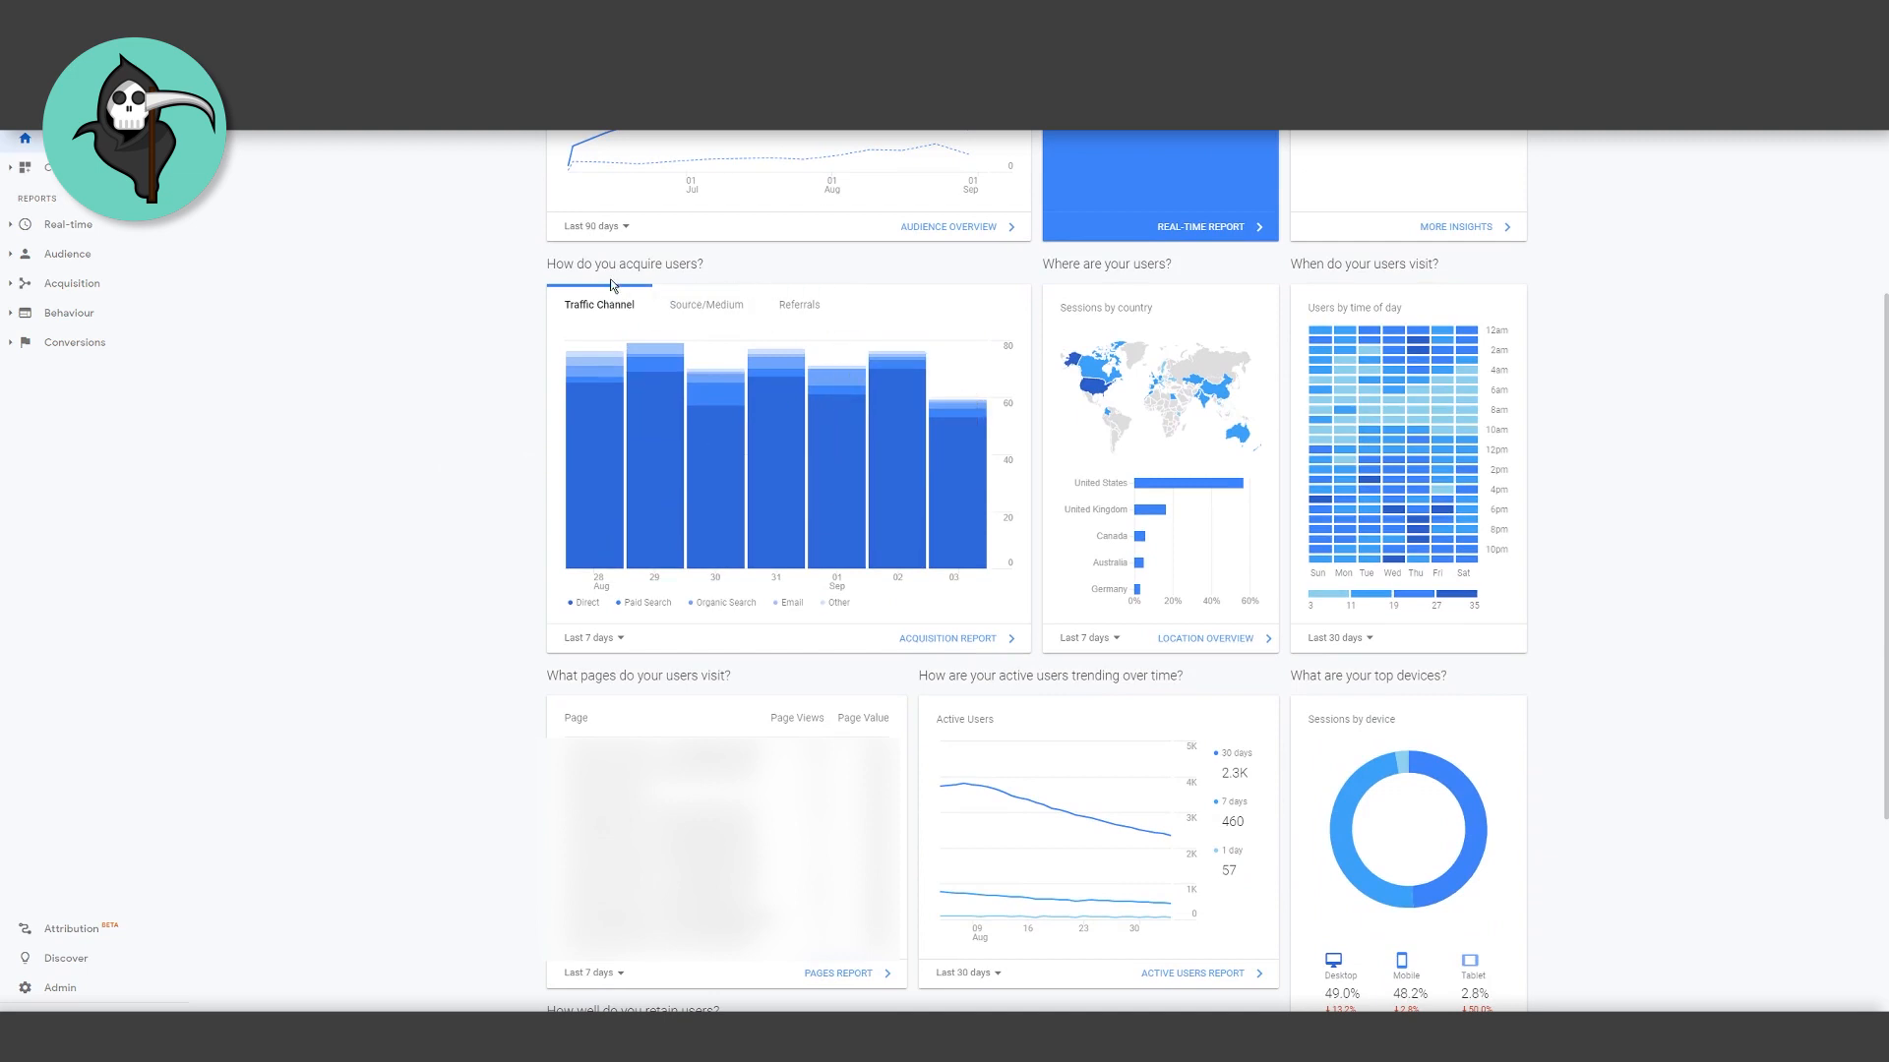
mouse_move(455, 436)
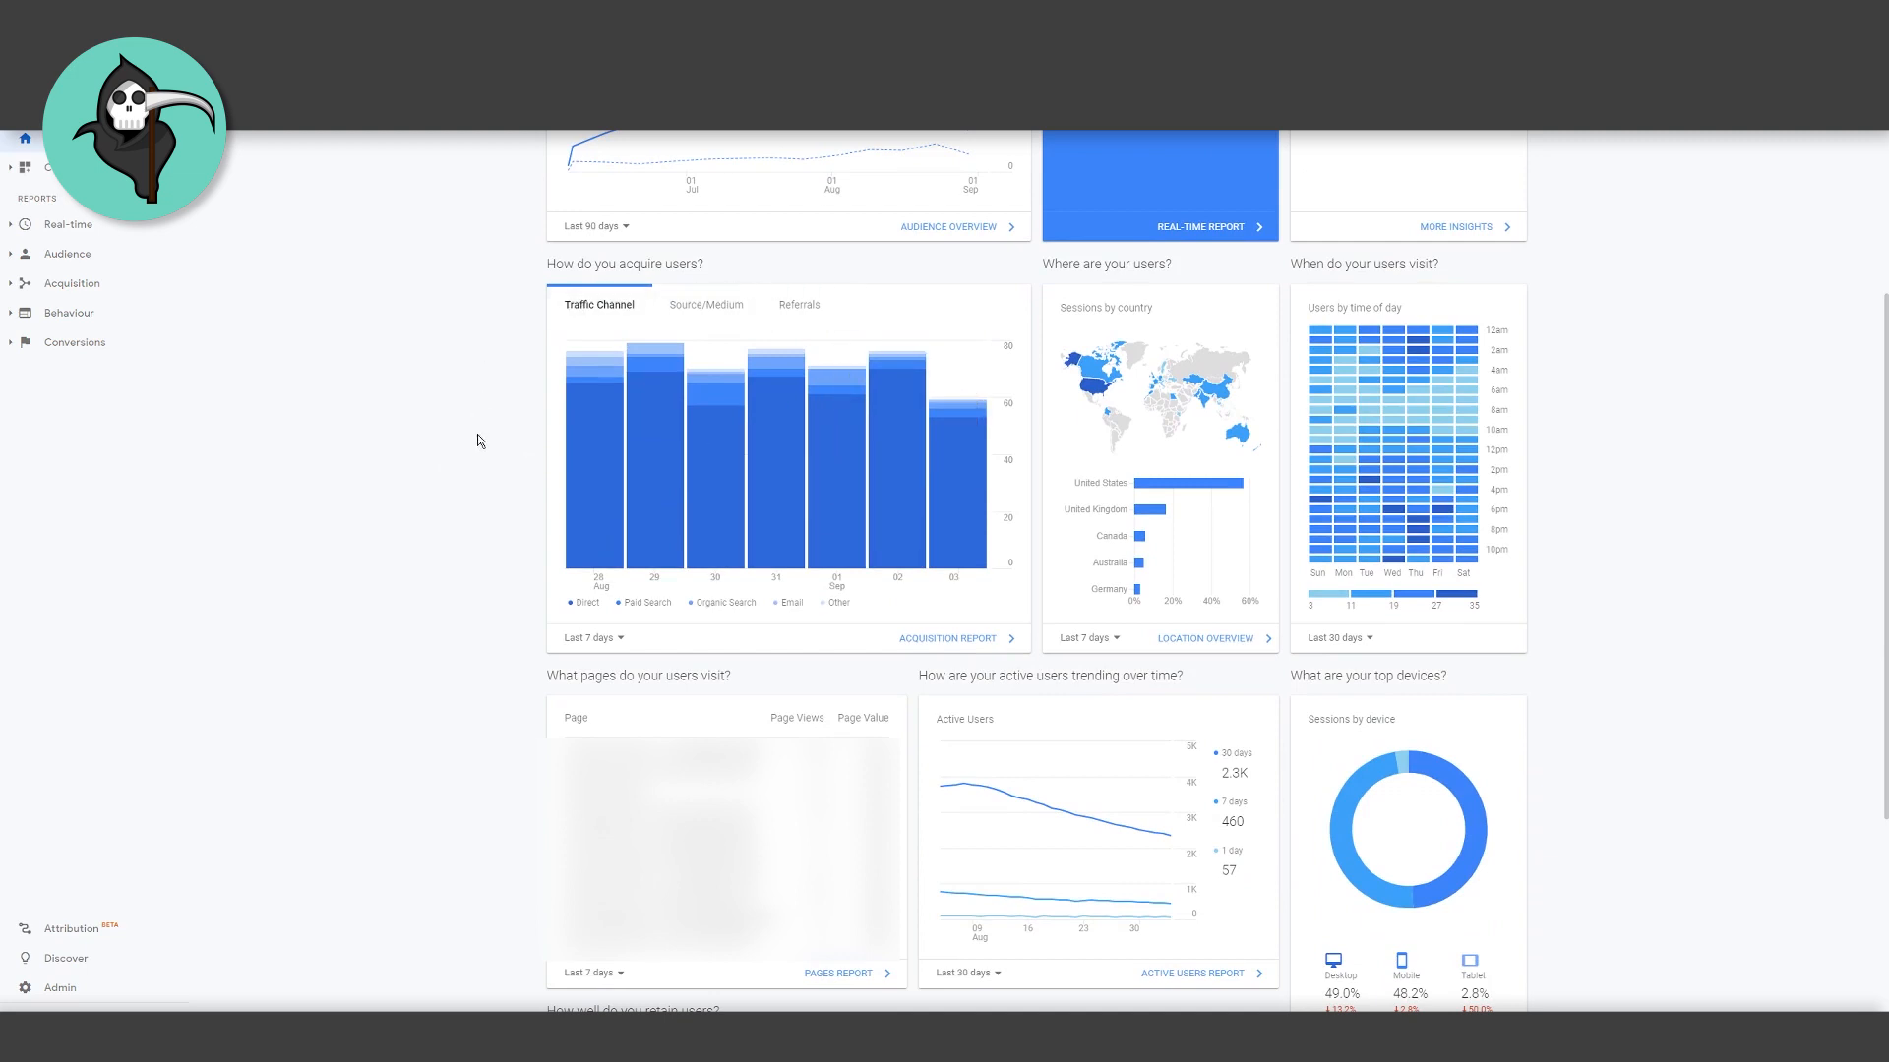
mouse_move(490, 576)
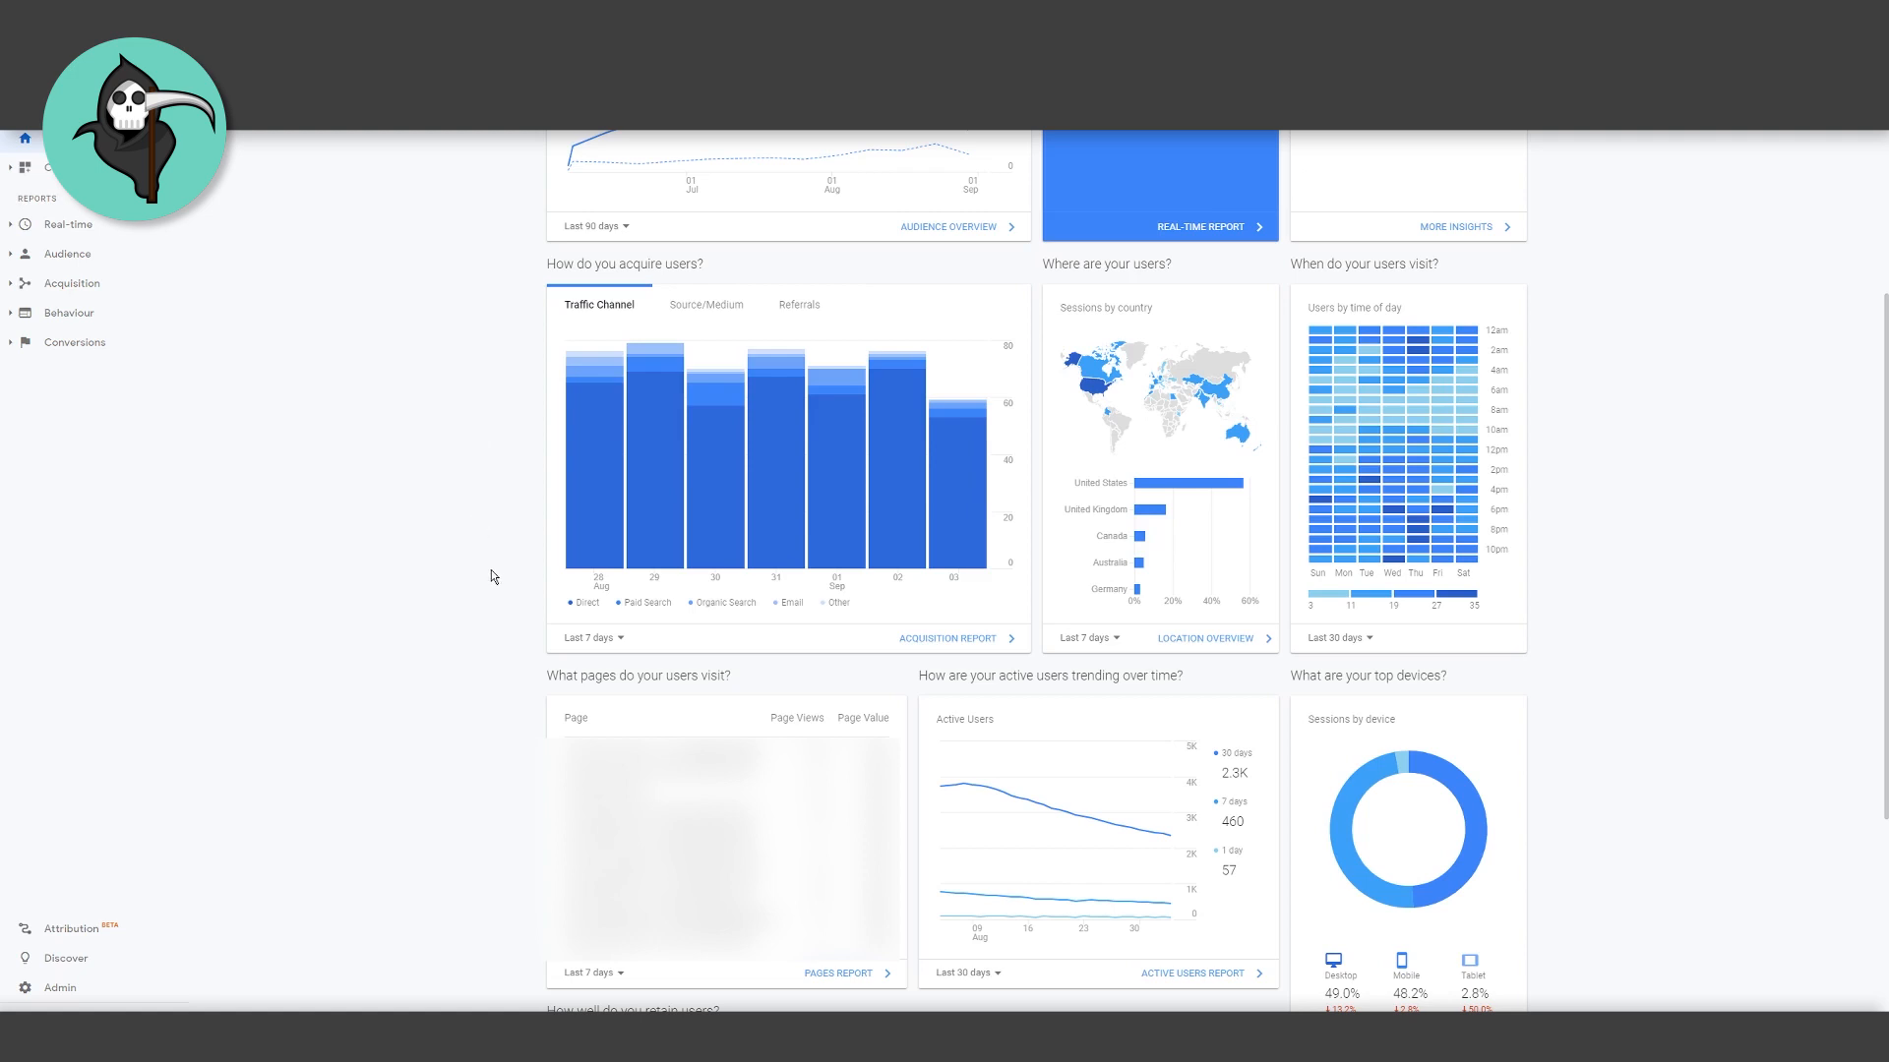
mouse_move(537, 630)
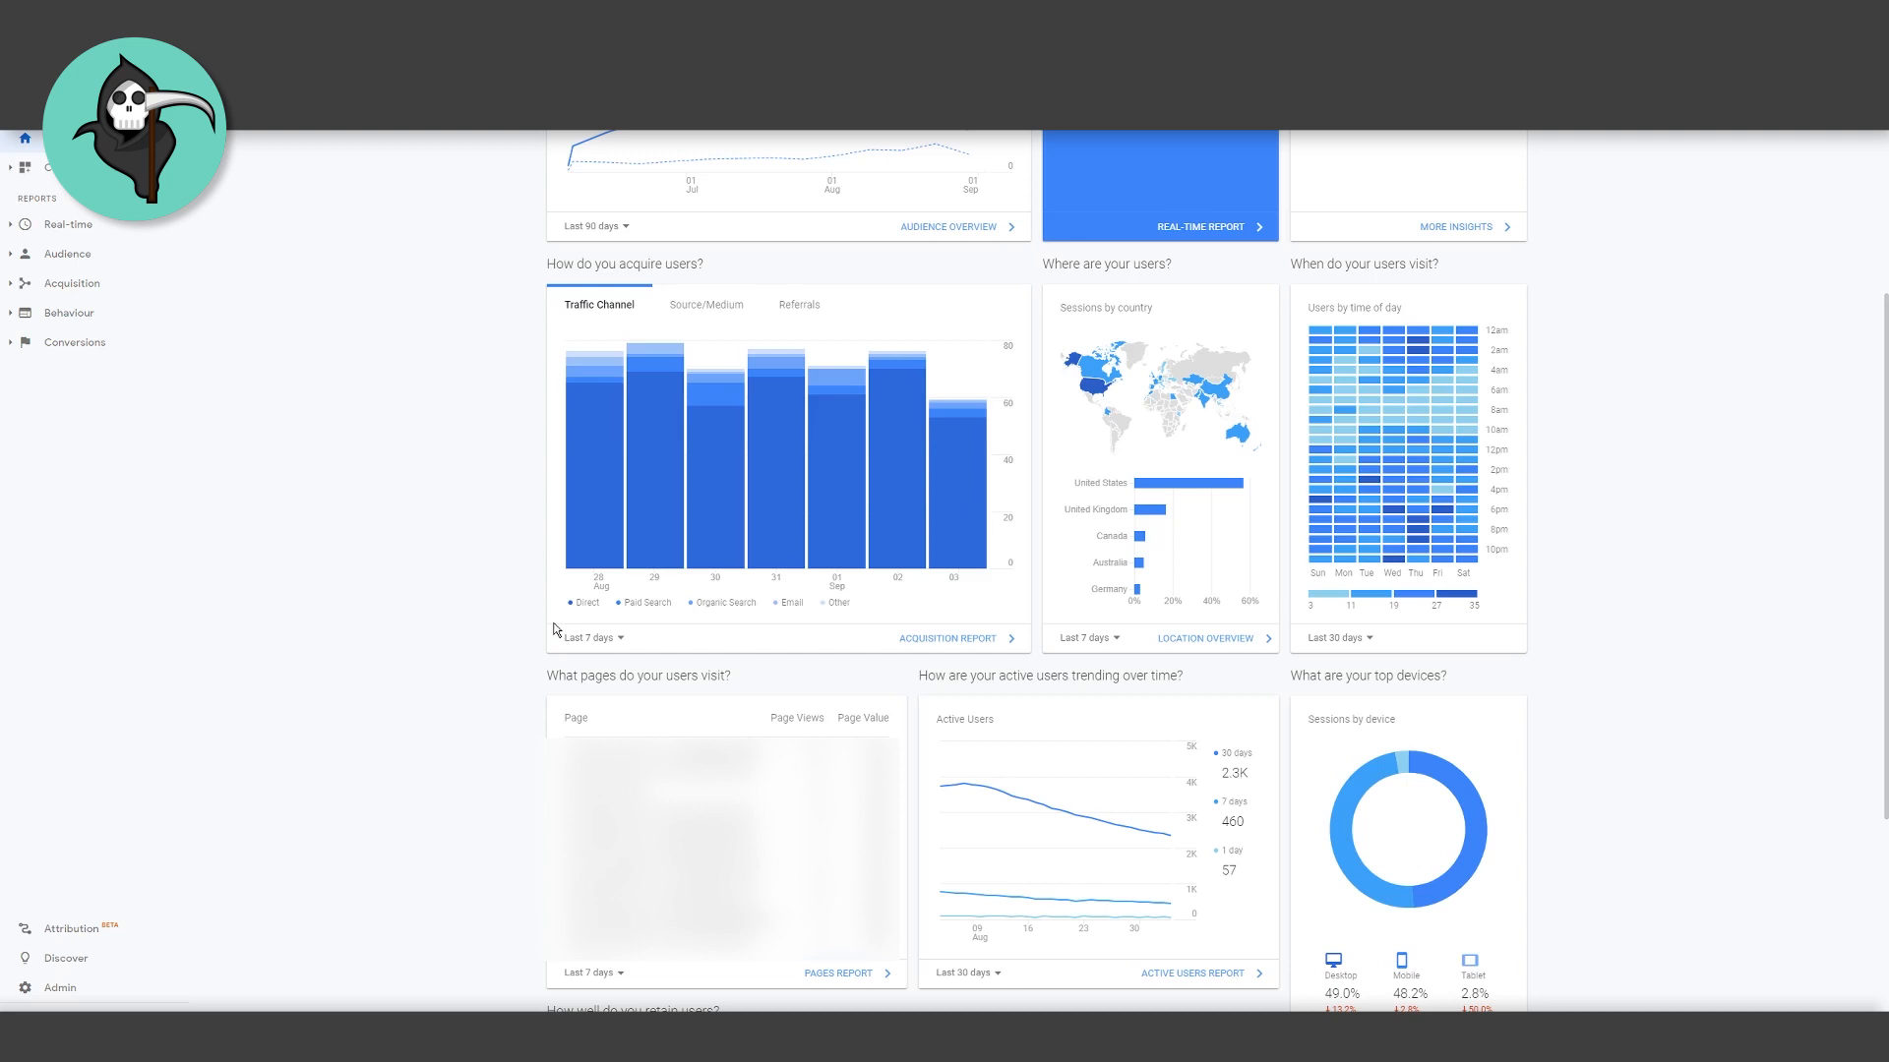
mouse_move(681, 627)
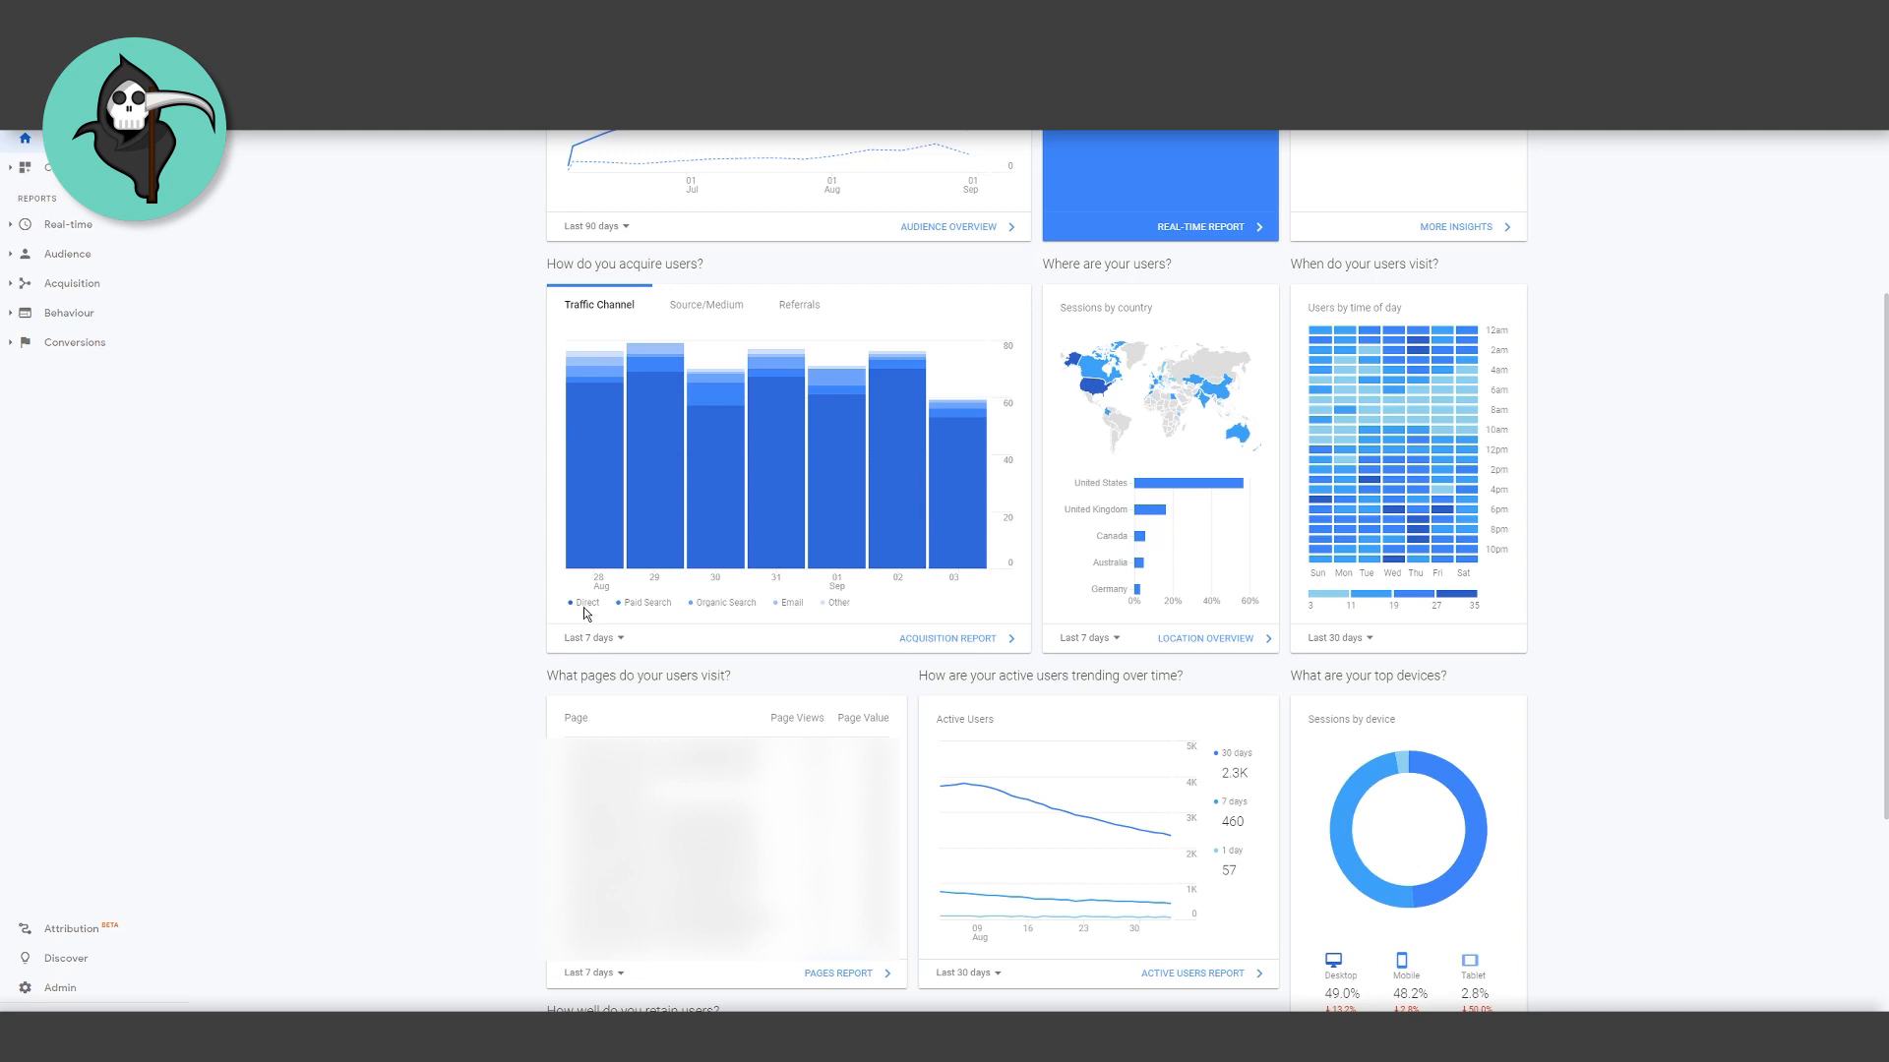
mouse_move(784, 621)
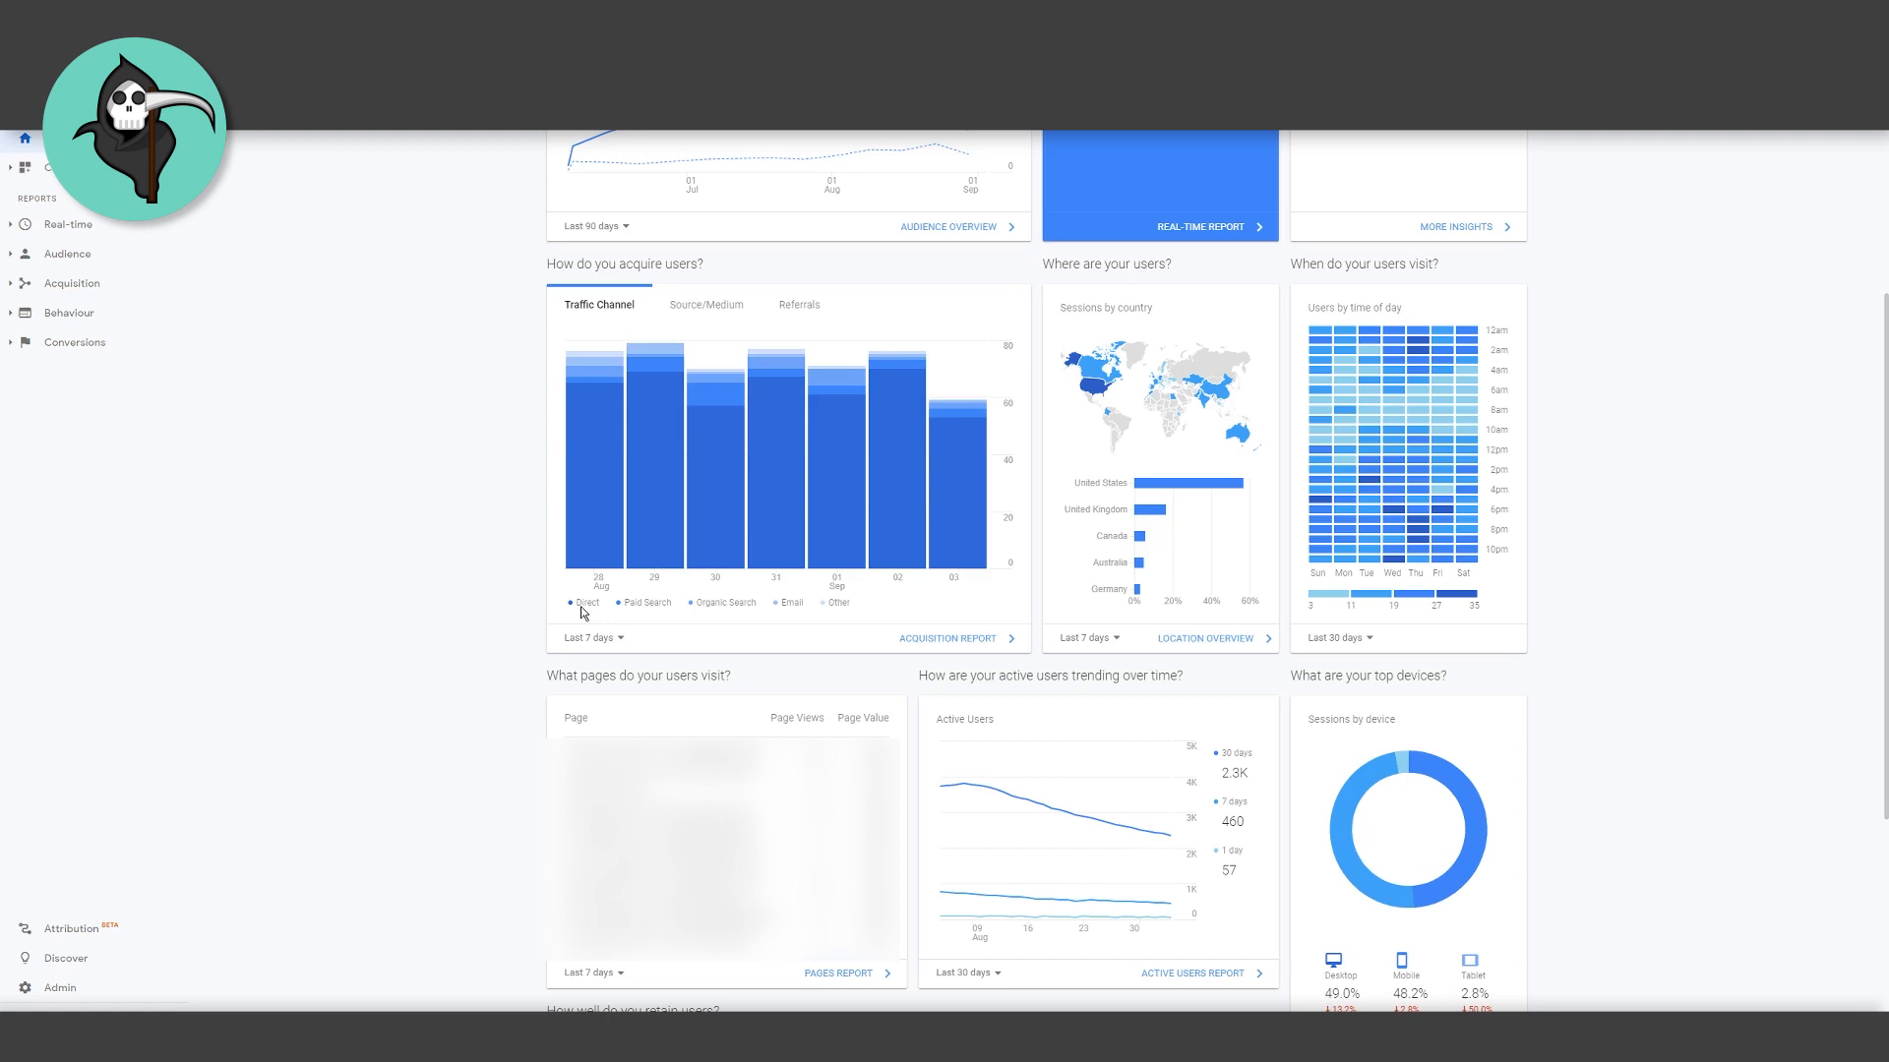
mouse_move(589, 610)
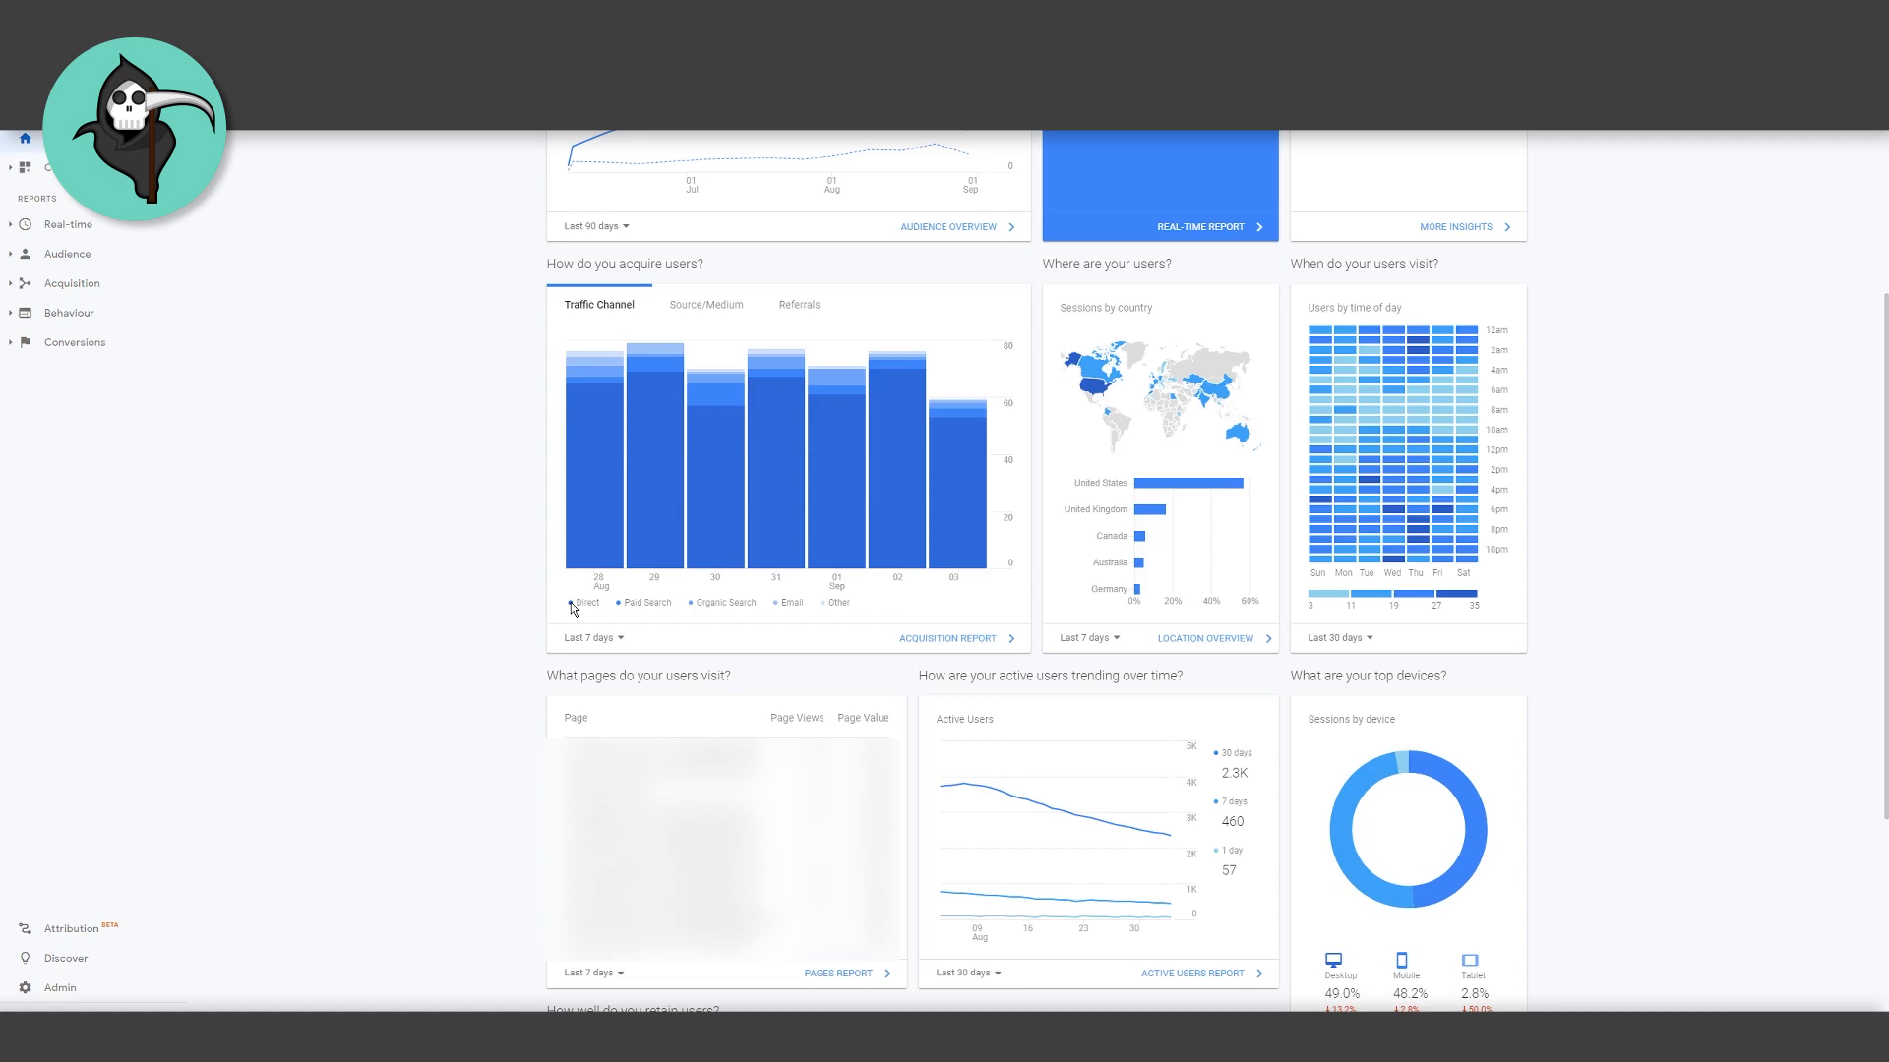
mouse_move(569, 610)
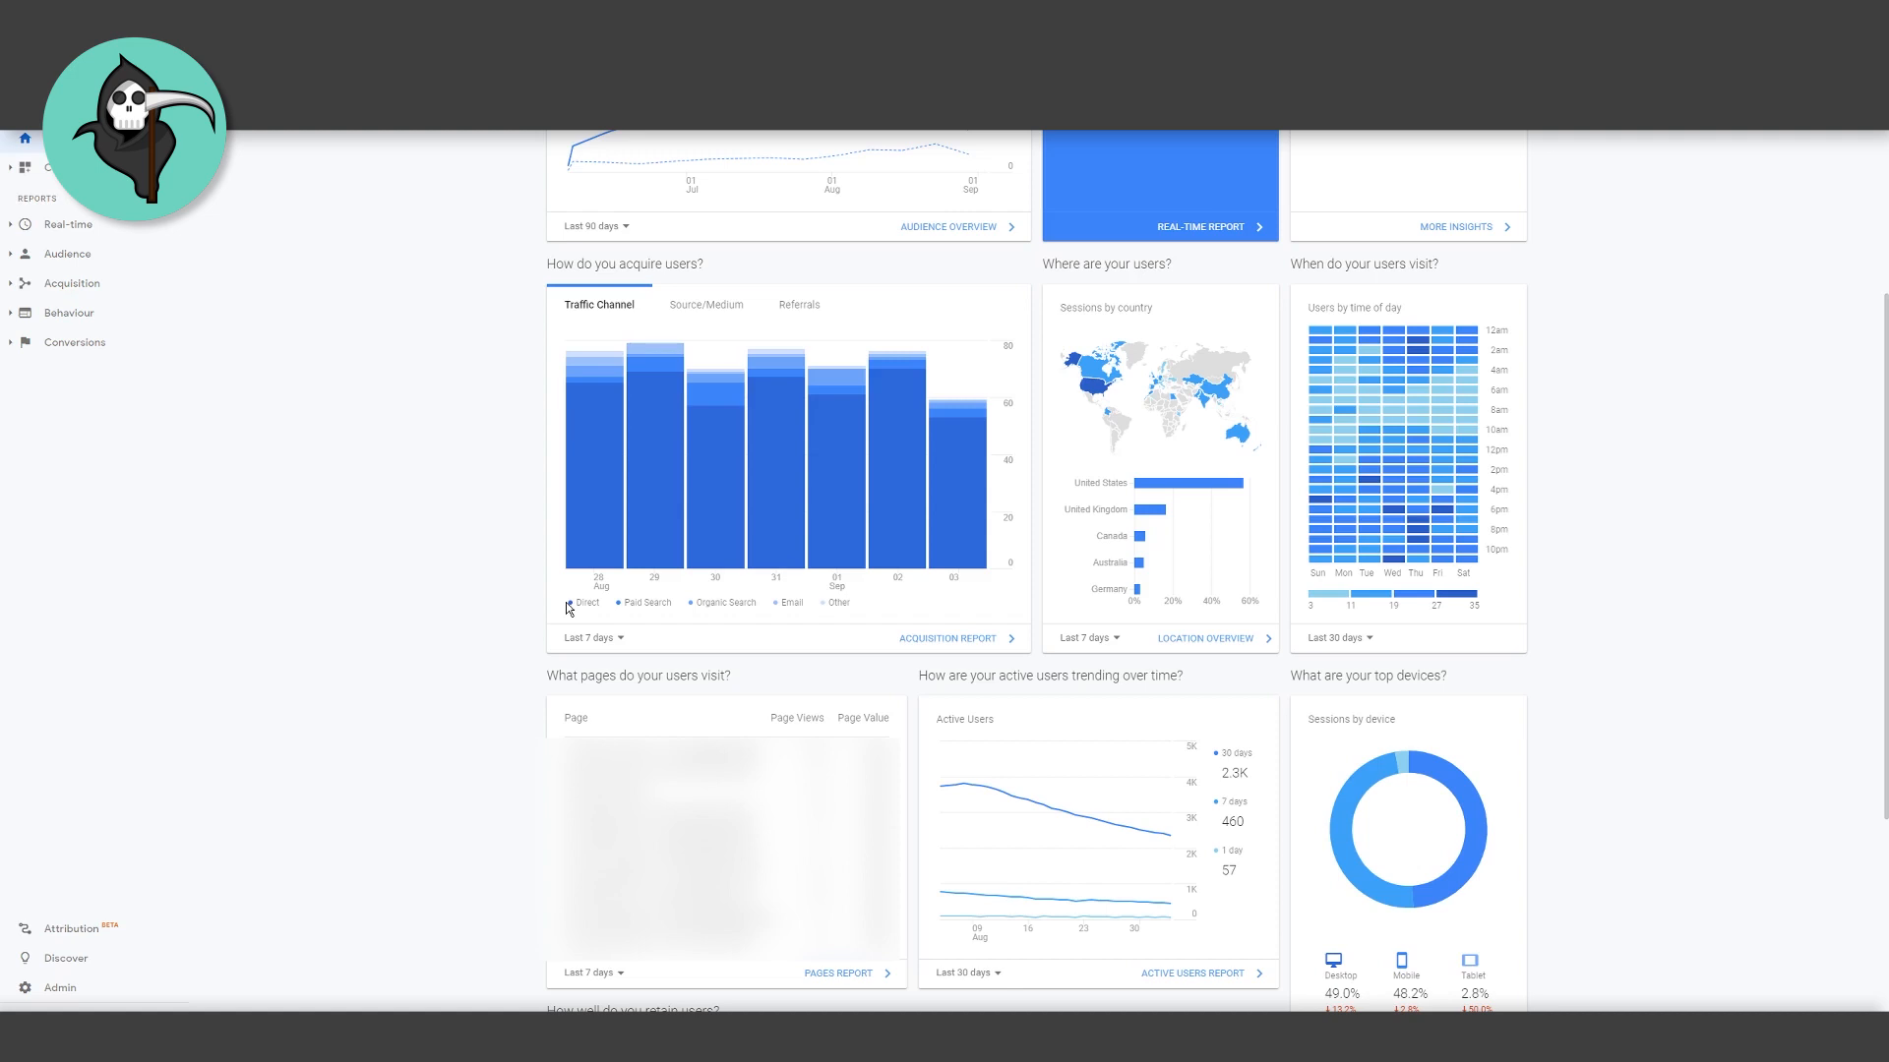
mouse_move(591, 615)
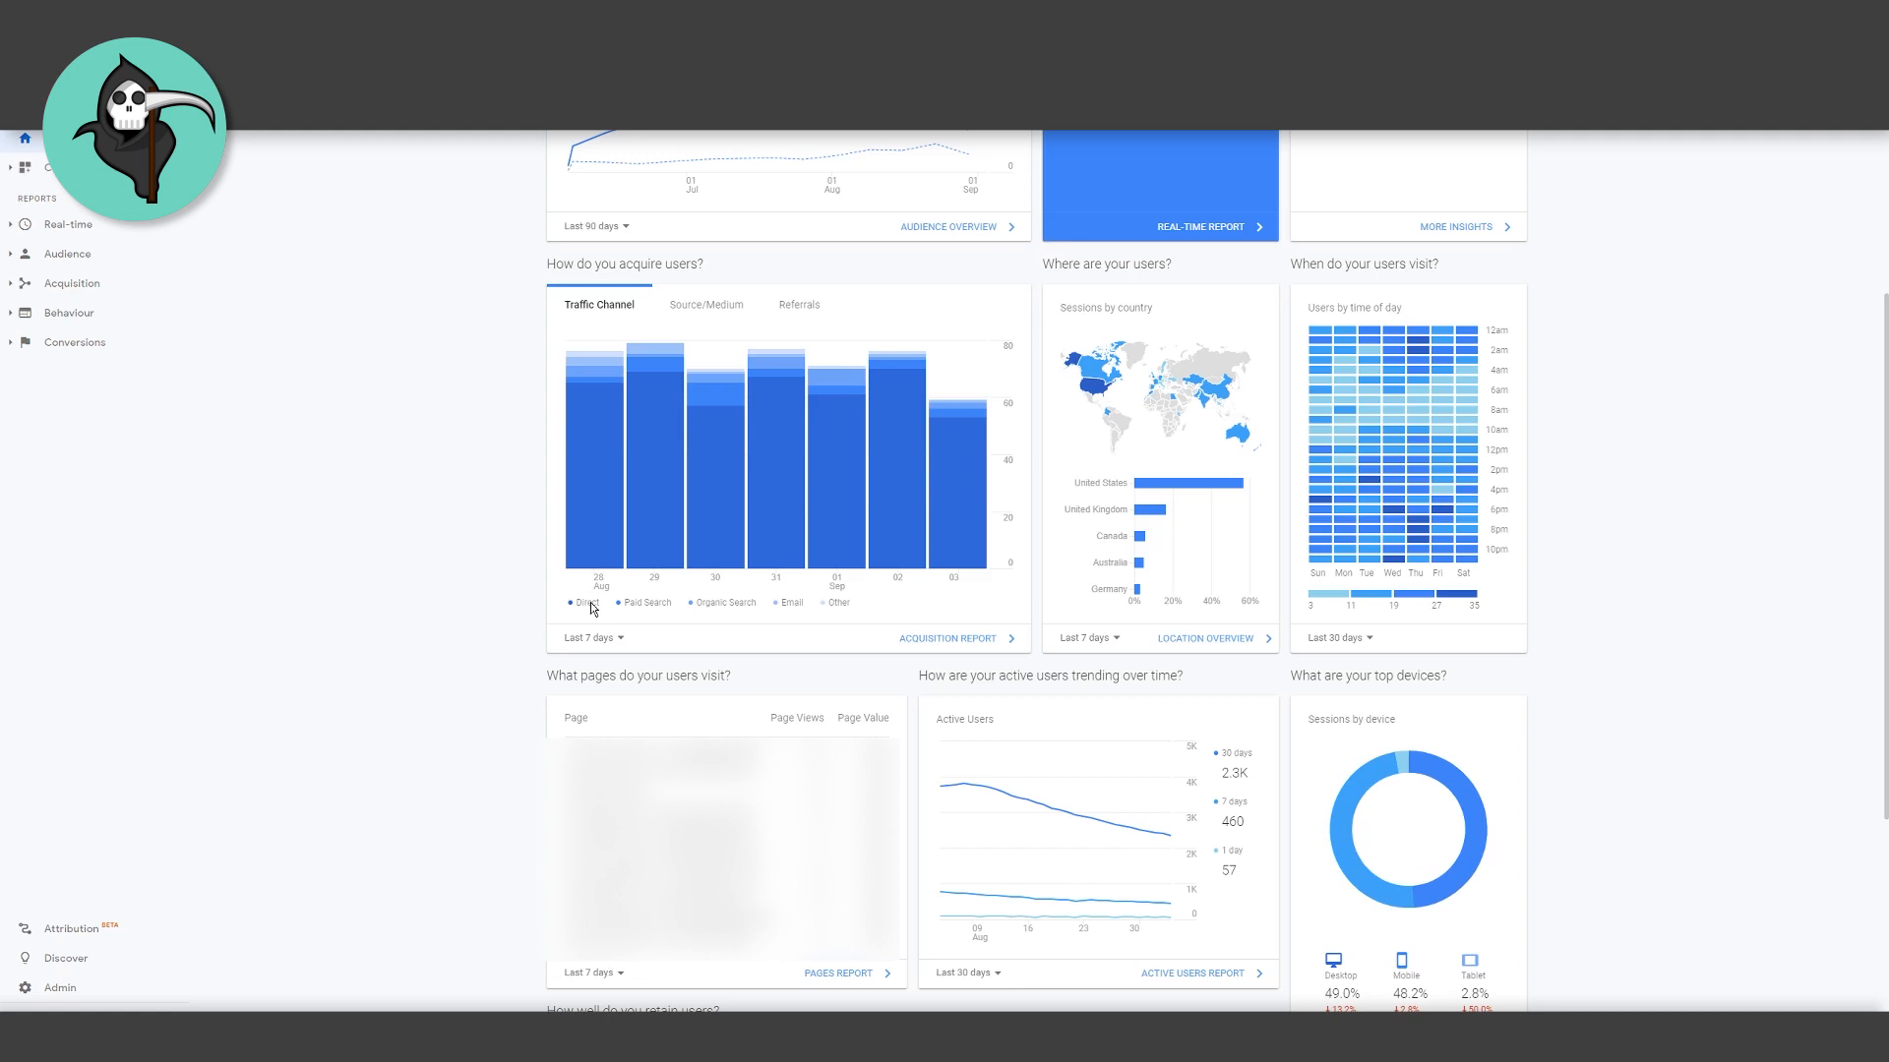
mouse_move(592, 610)
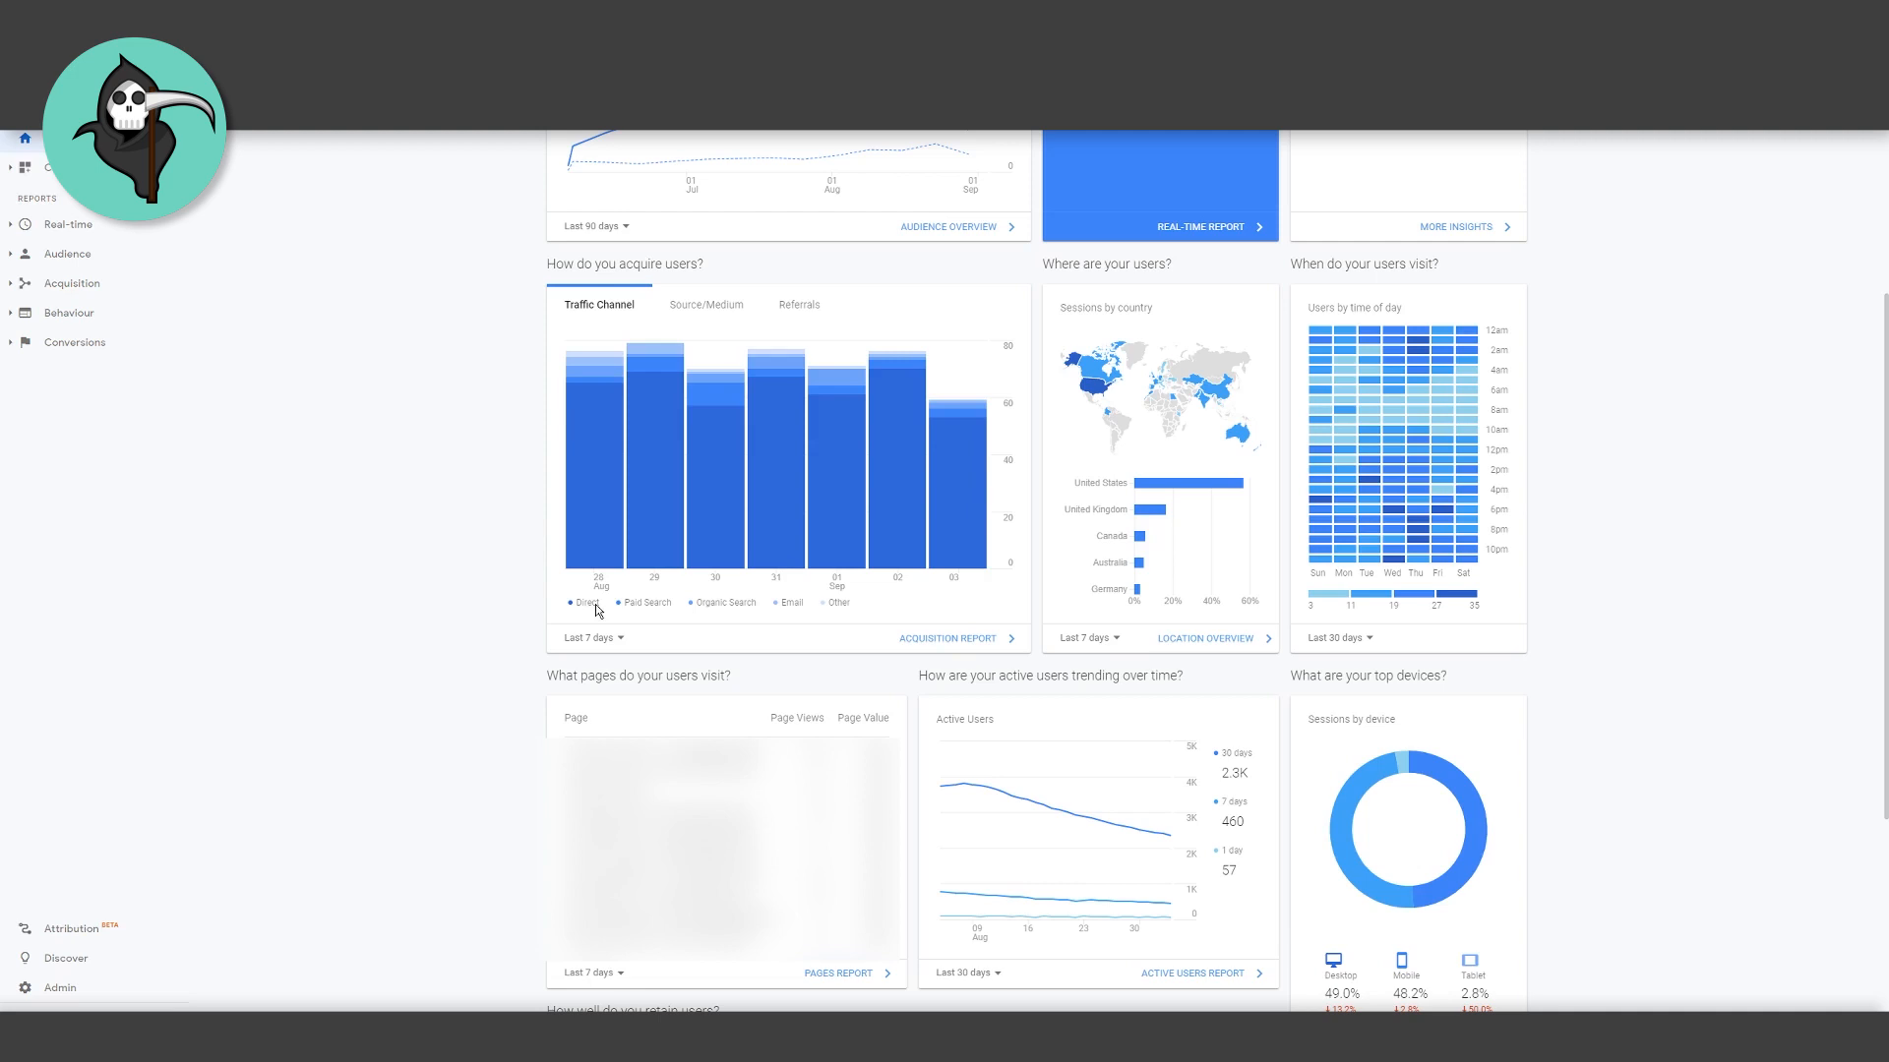
mouse_move(579, 613)
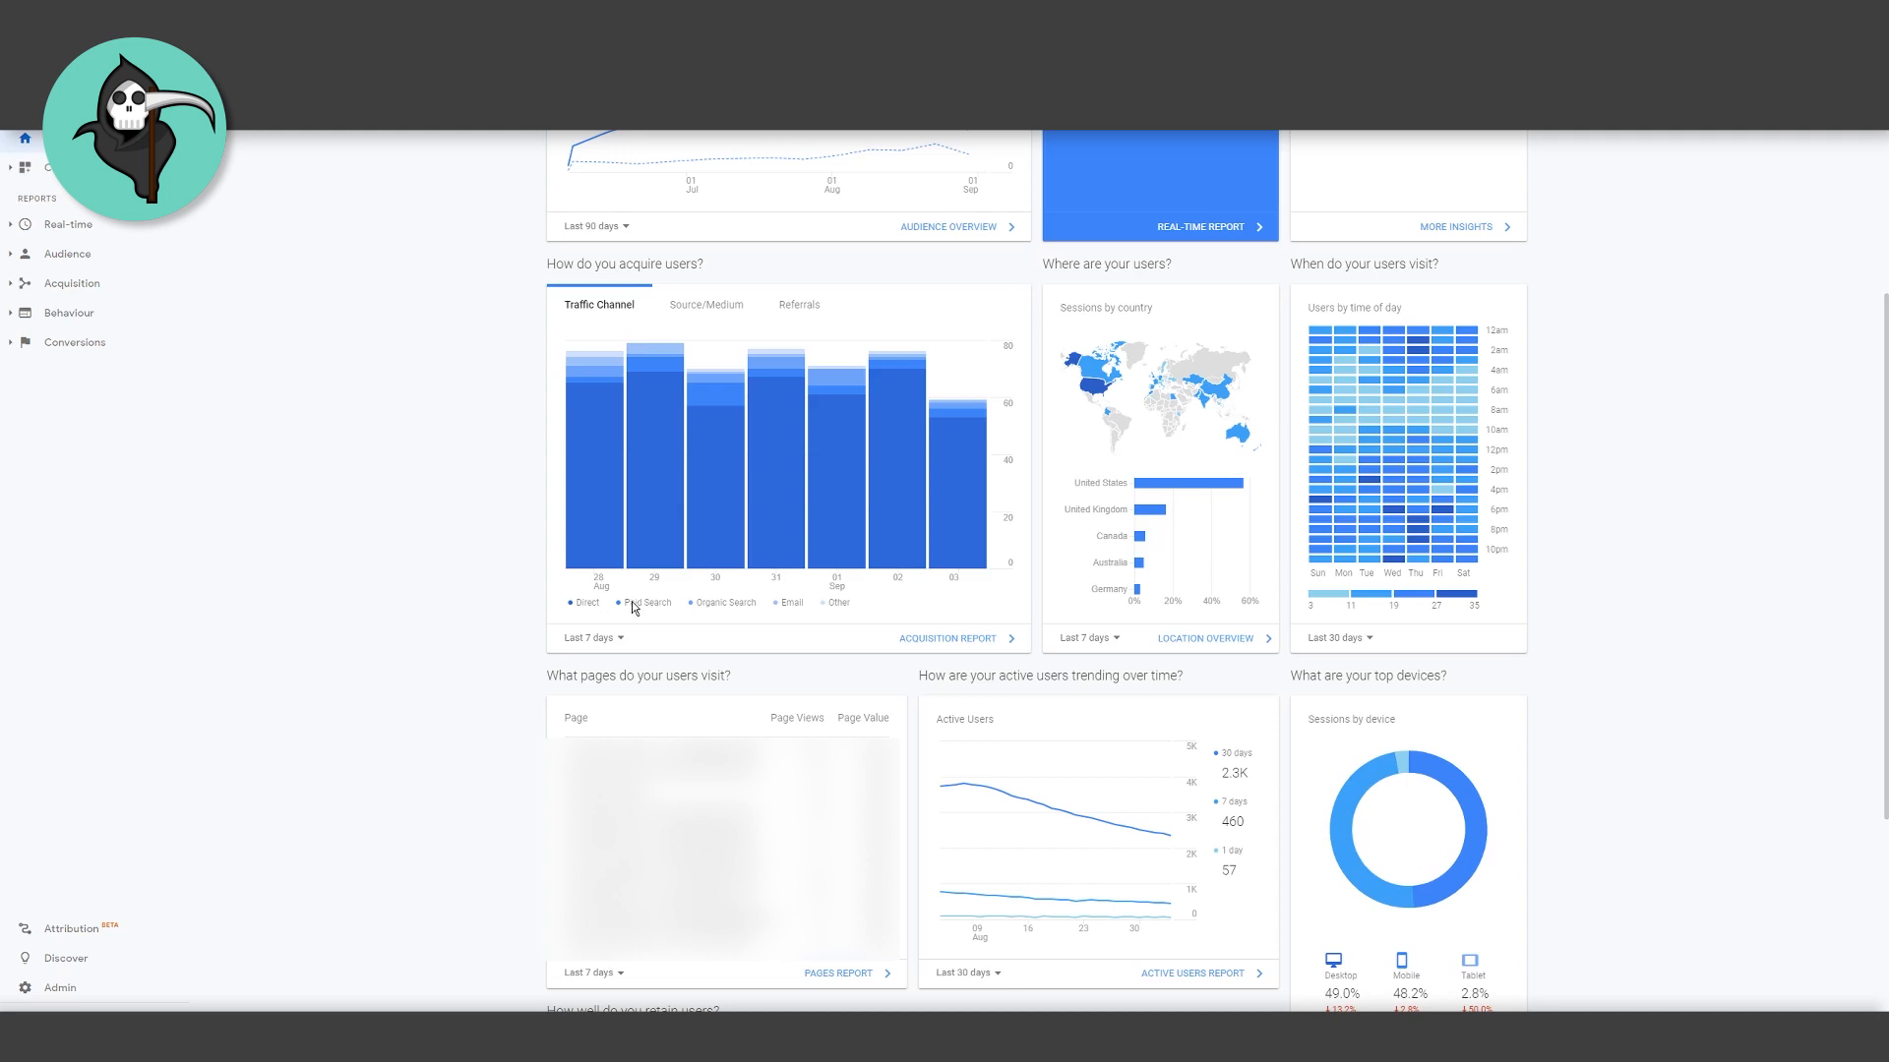
mouse_move(649, 611)
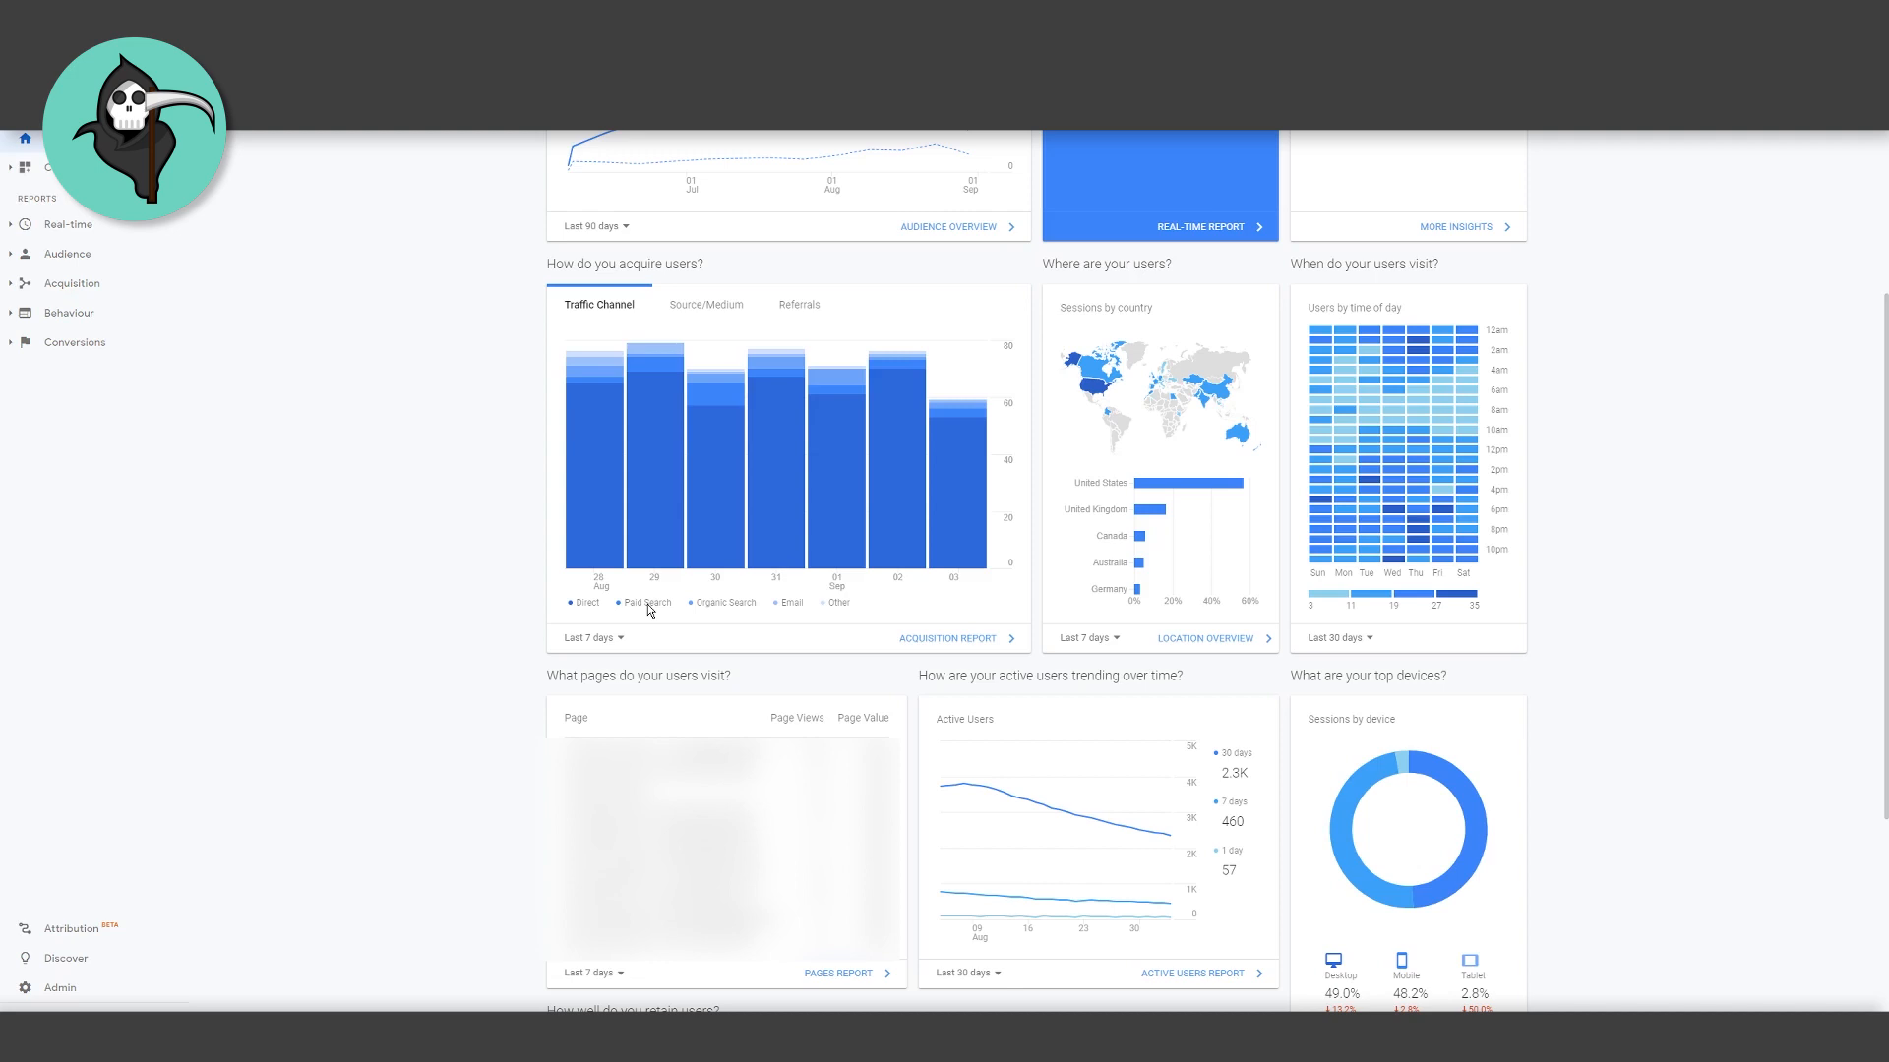
mouse_move(713, 611)
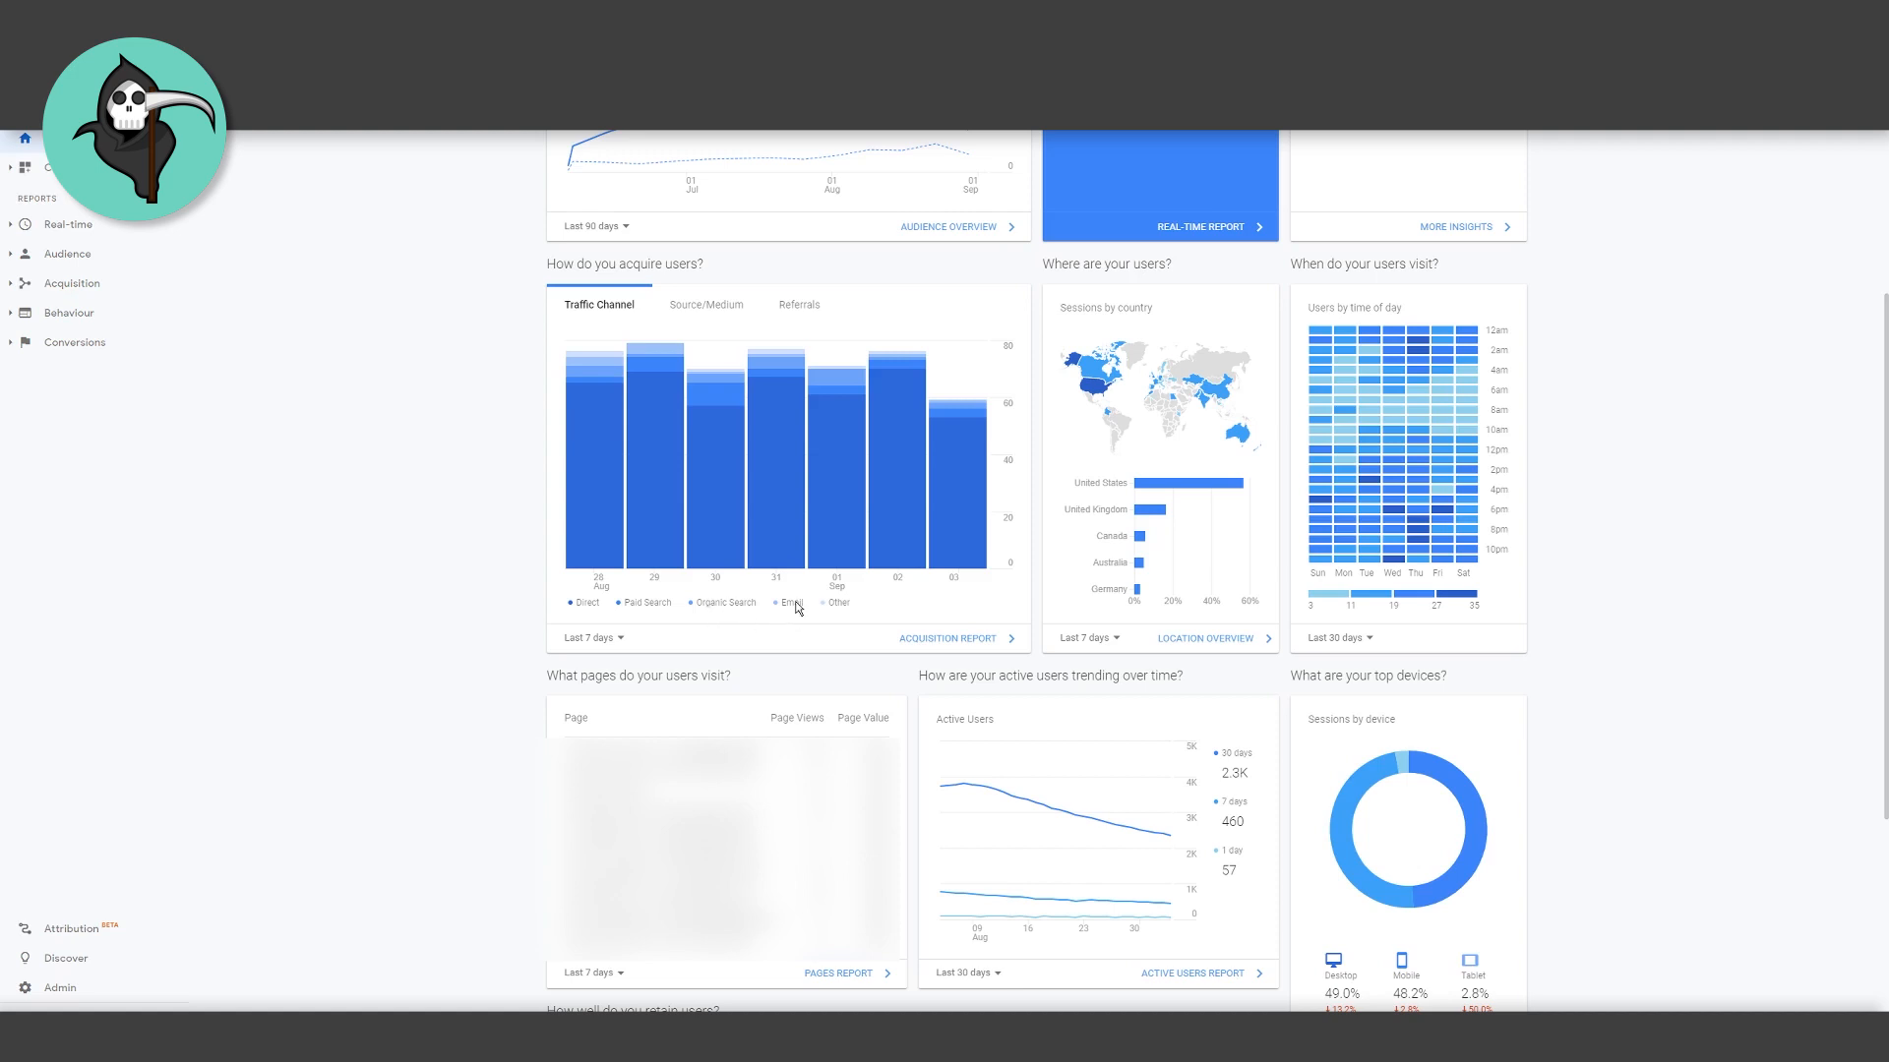
mouse_move(798, 610)
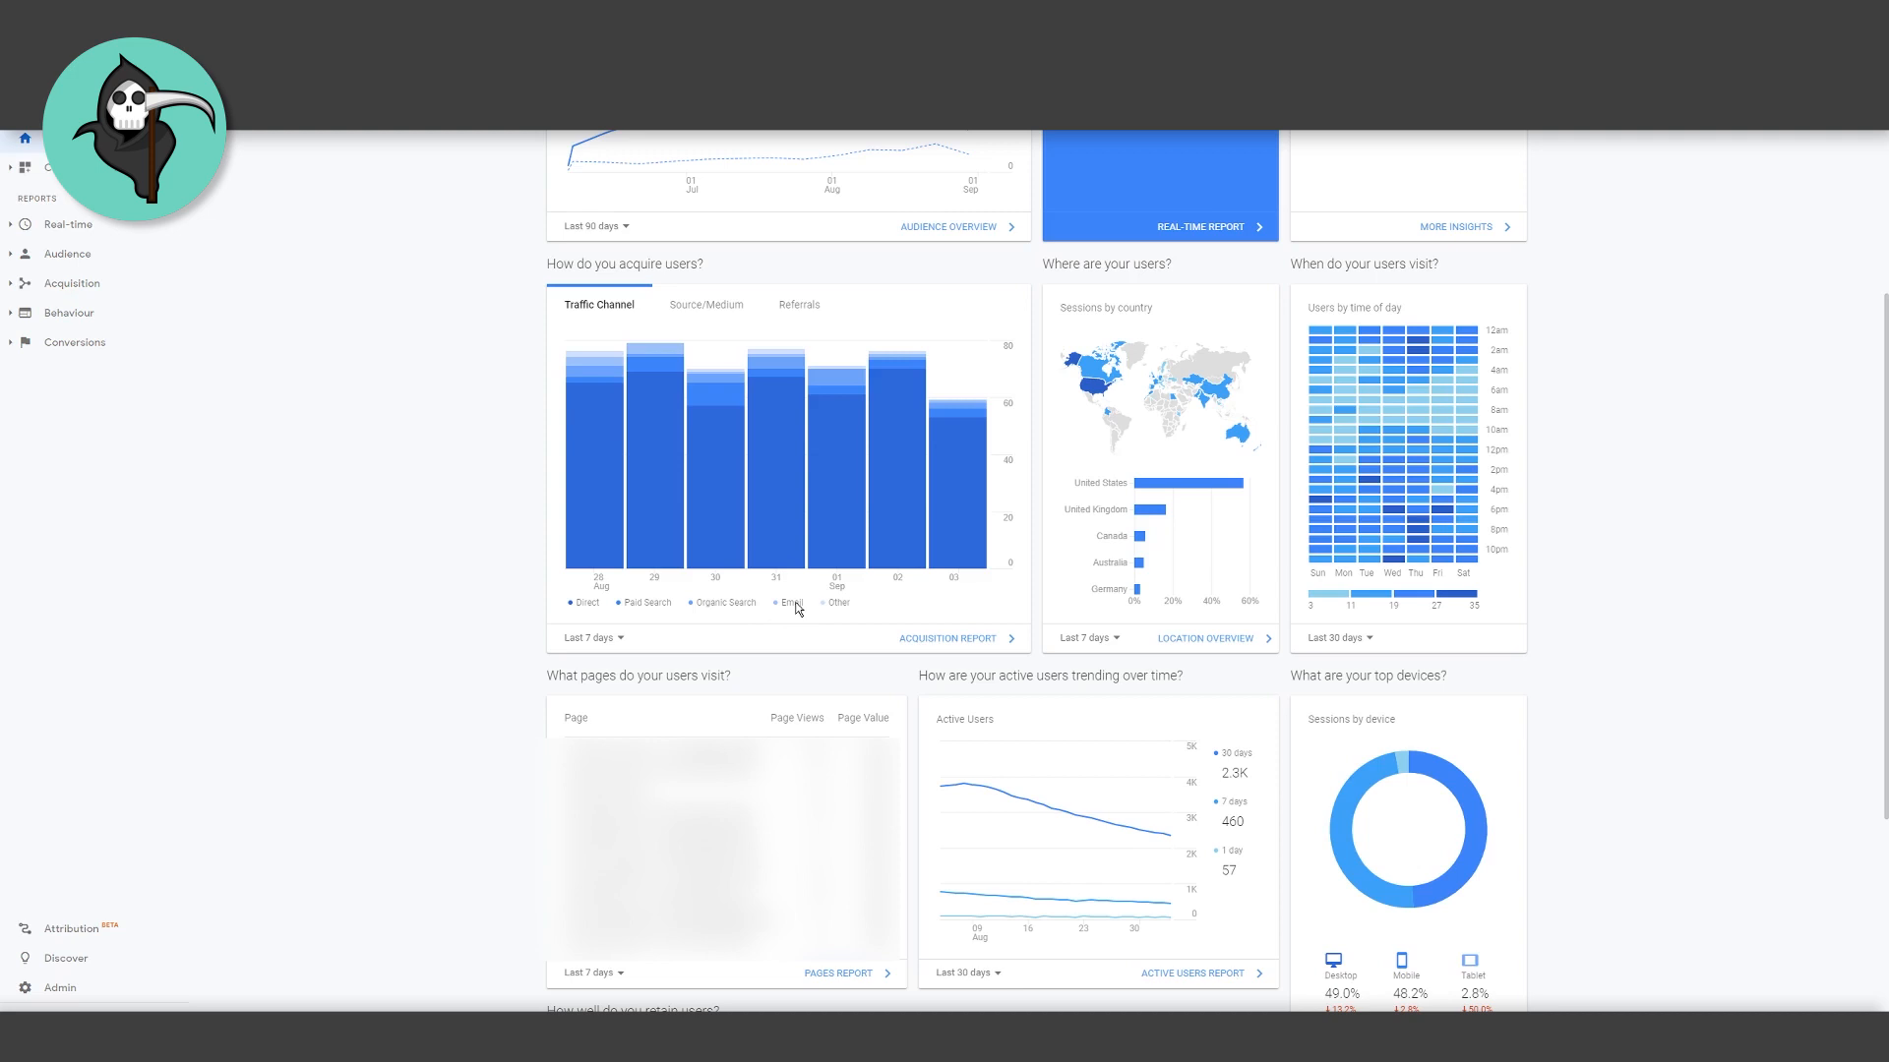
mouse_move(847, 616)
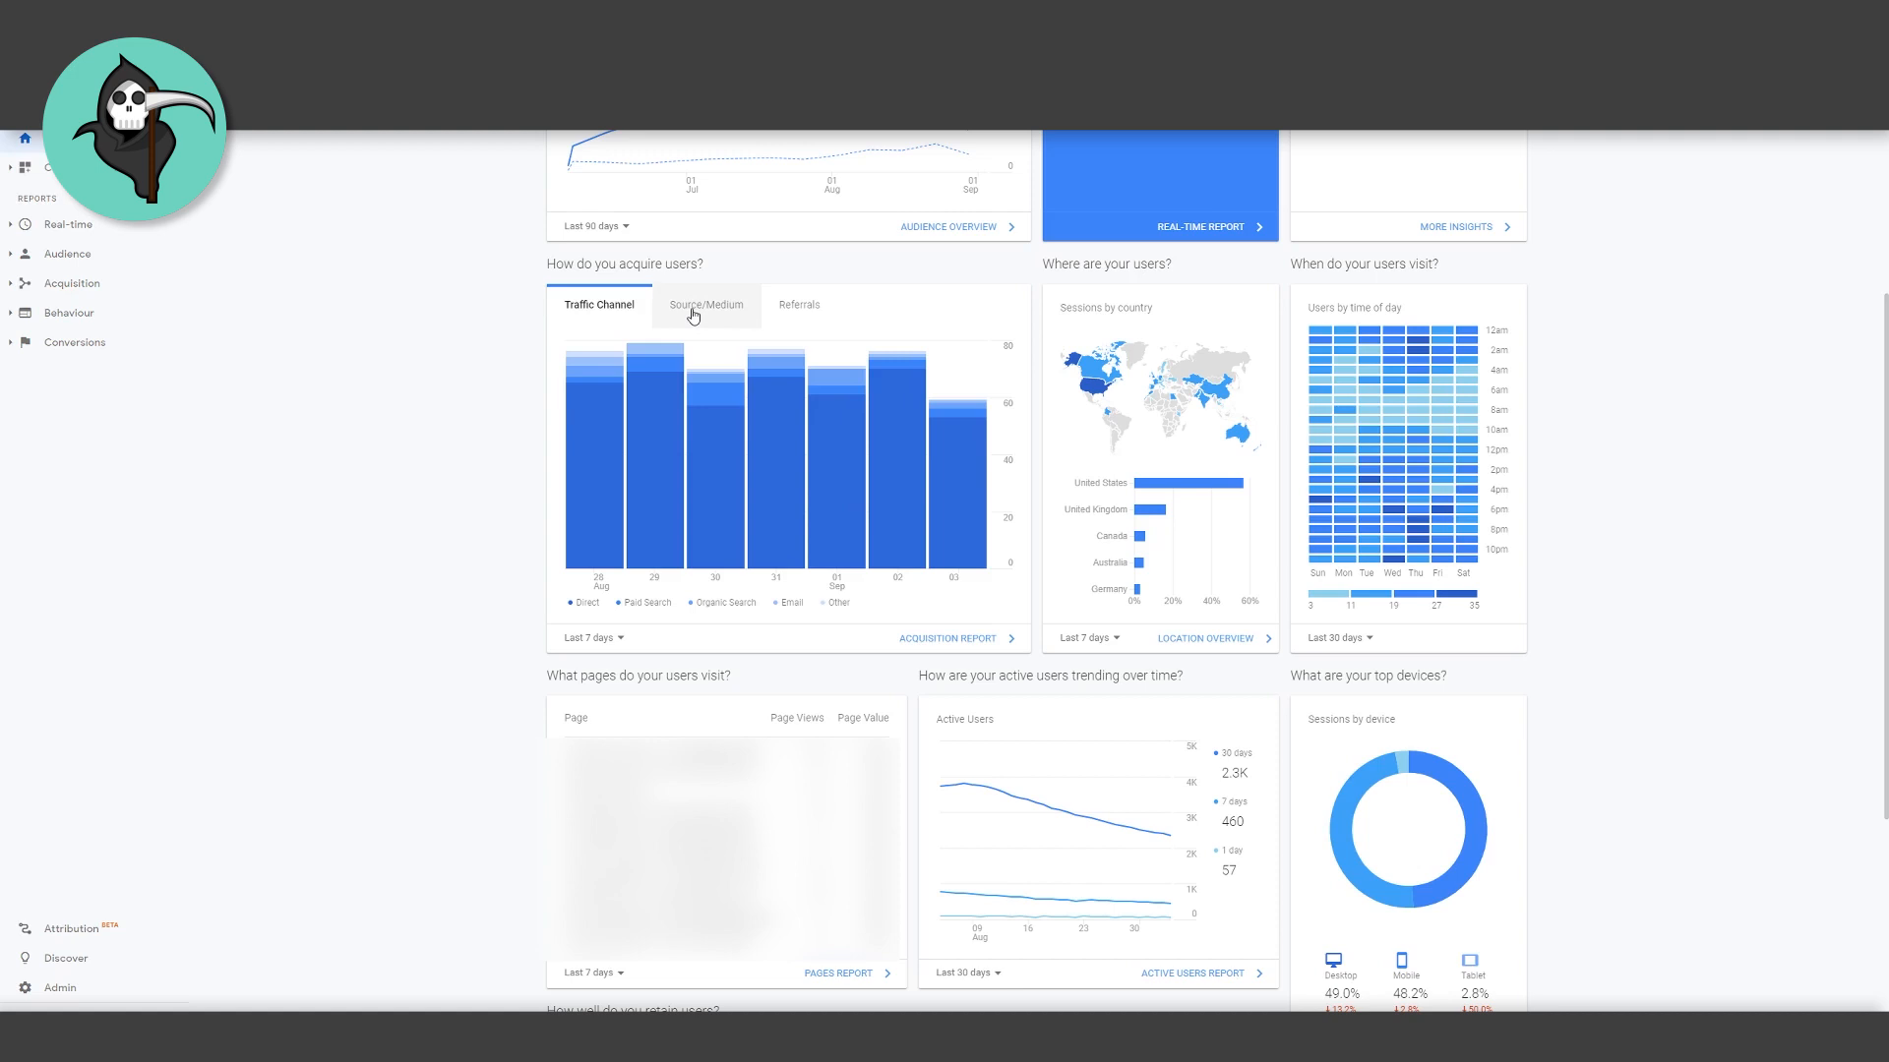
- Show the acquisition card by Source/Medium, e.g. direct/(none), google/cpc, google/organic
click(704, 305)
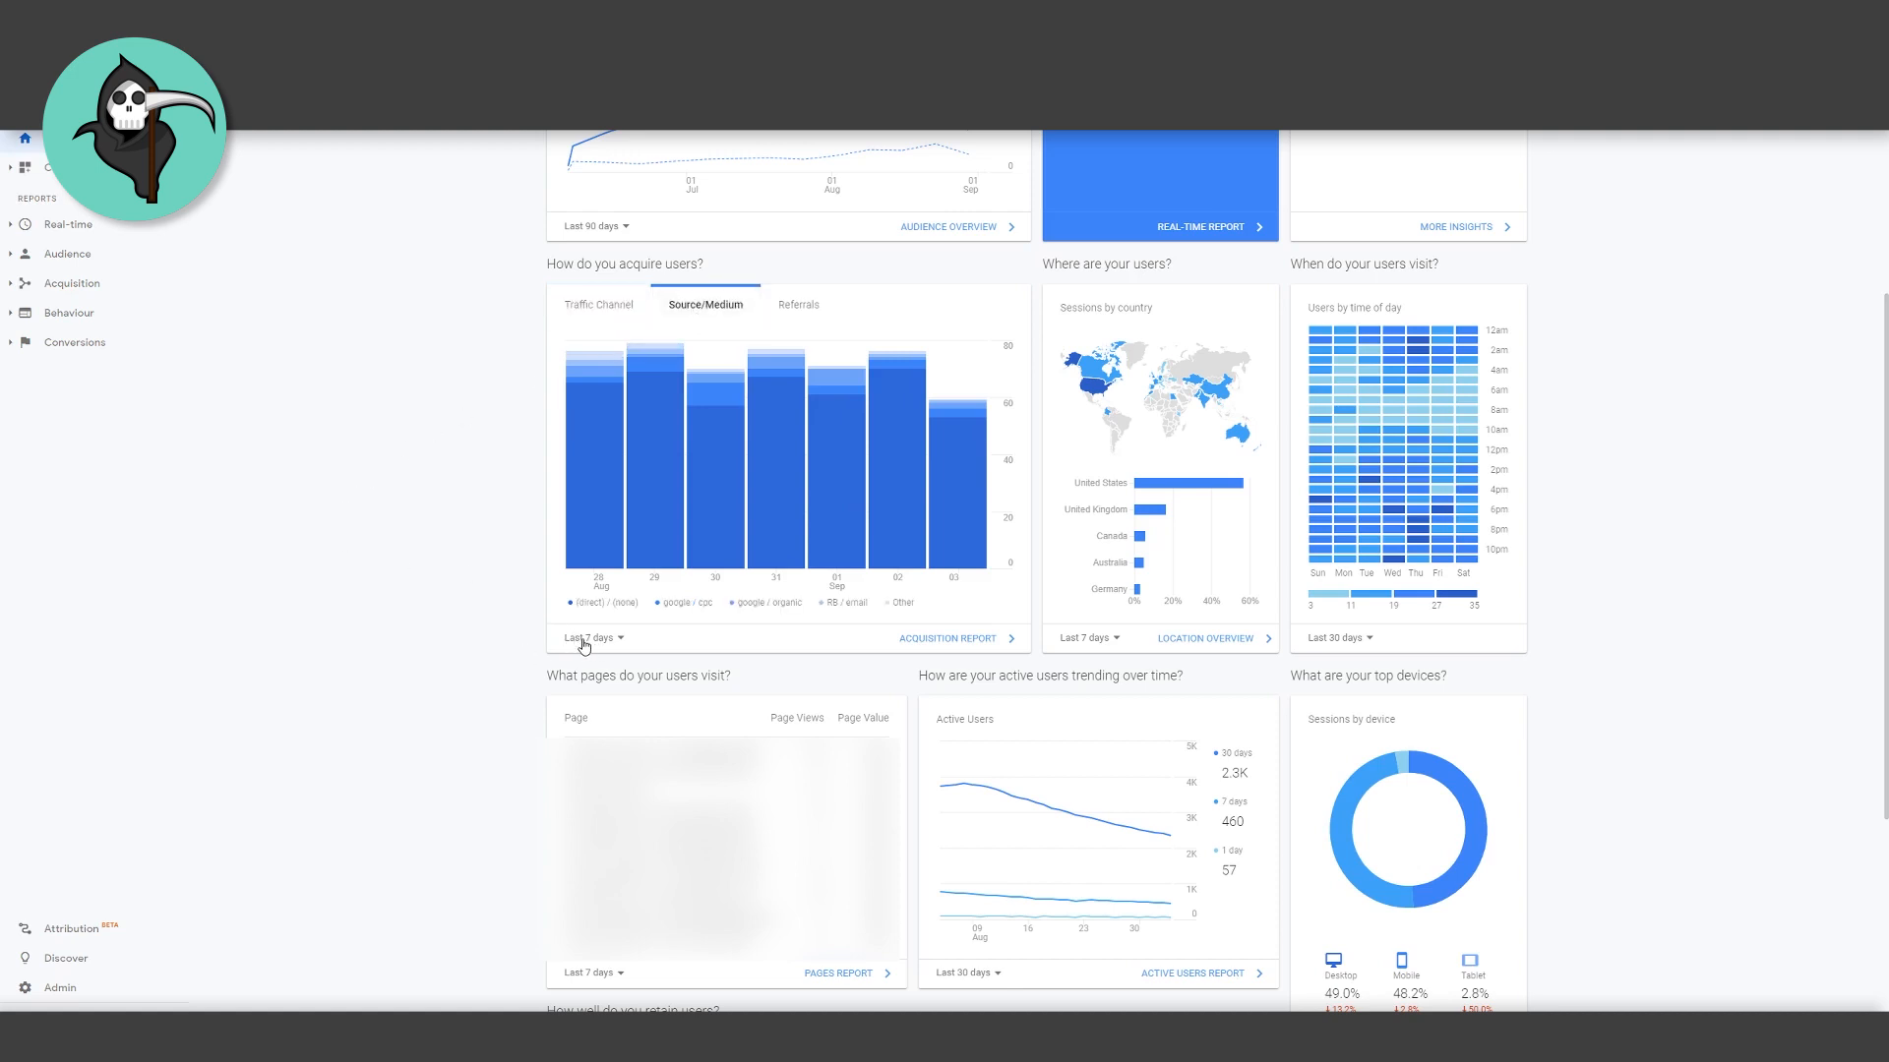
mouse_move(569, 485)
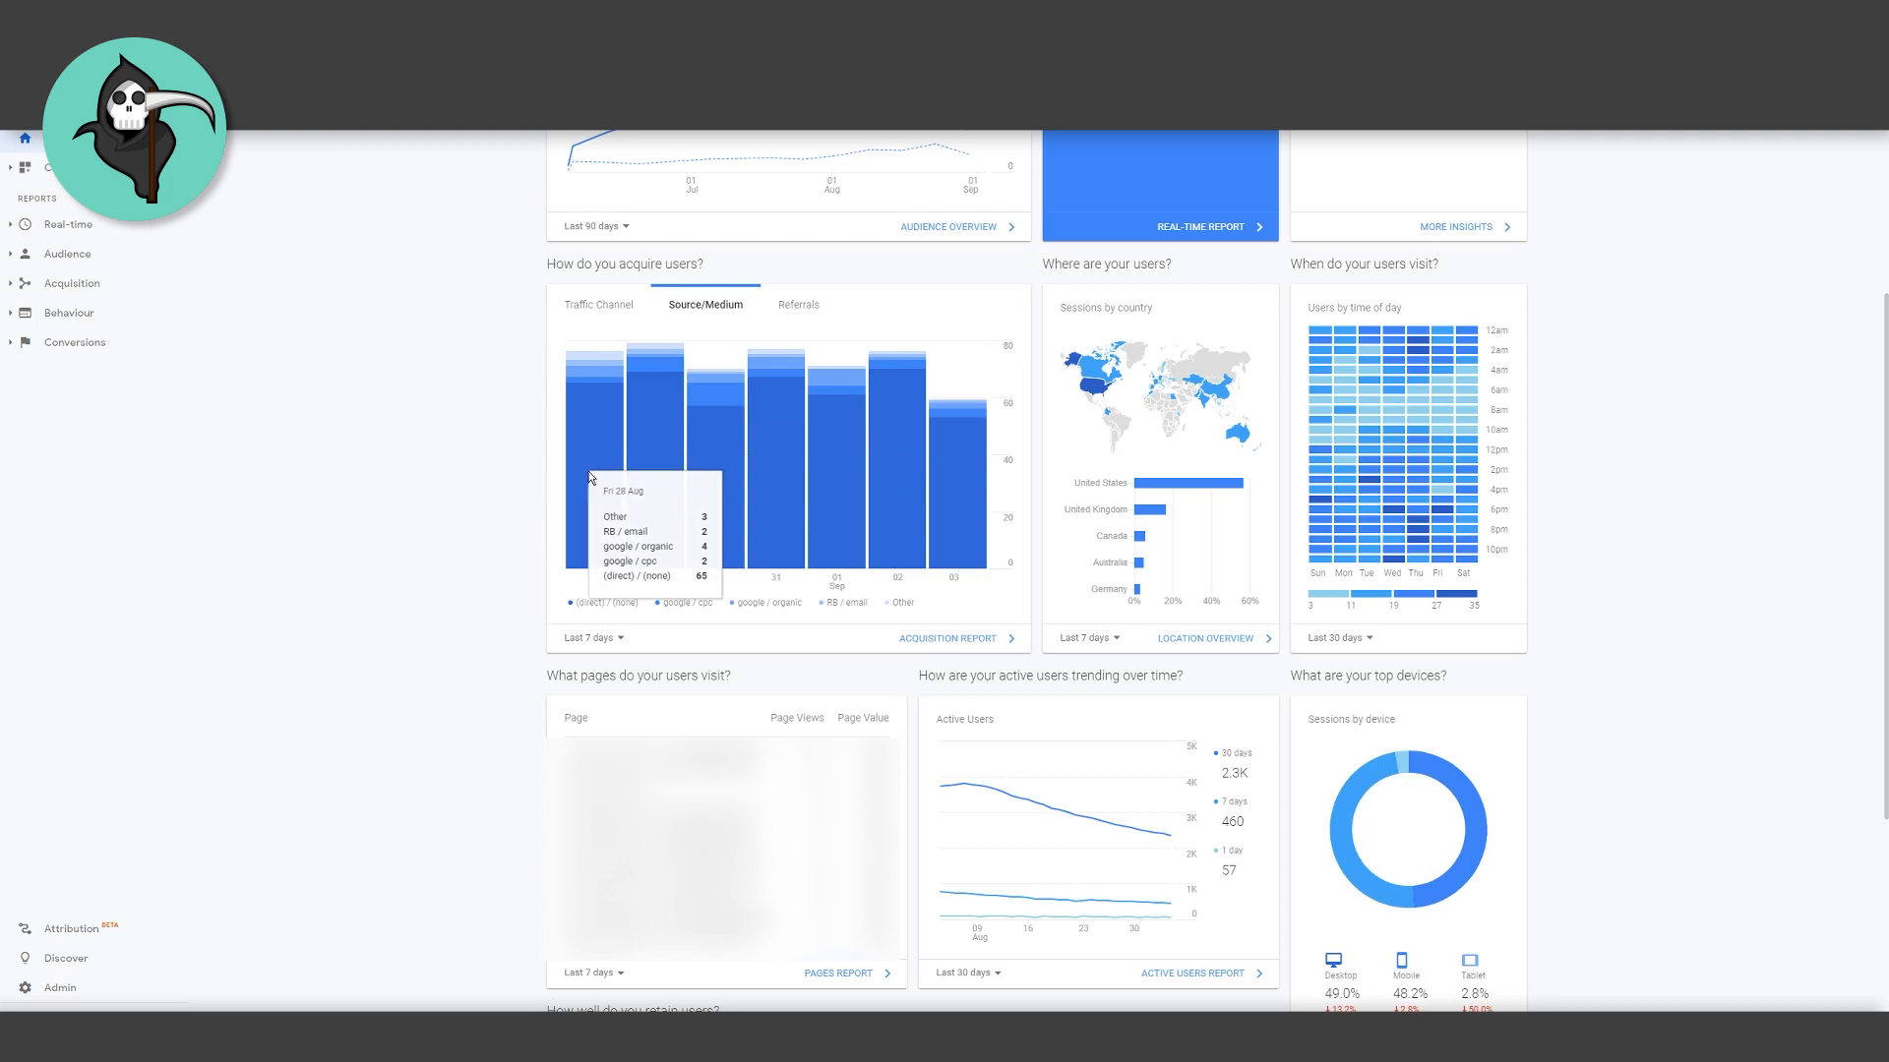
mouse_move(954, 467)
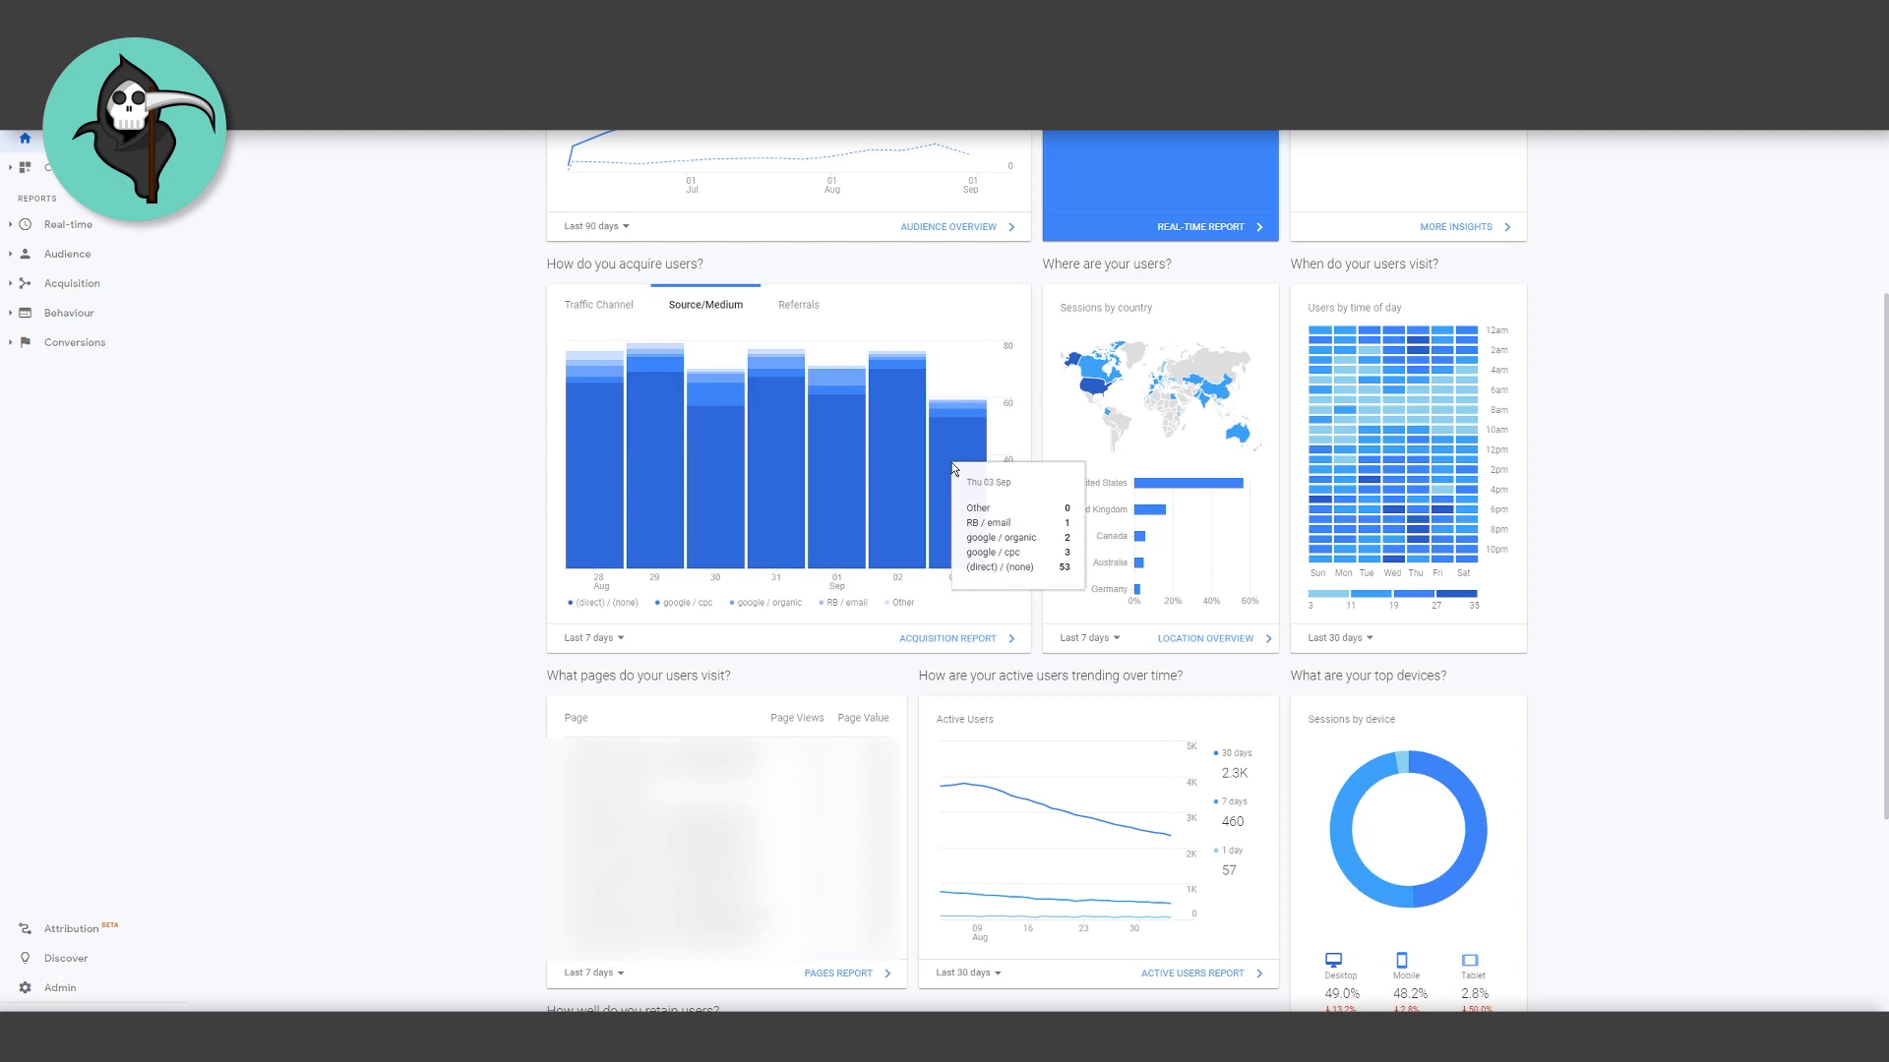
mouse_move(590, 434)
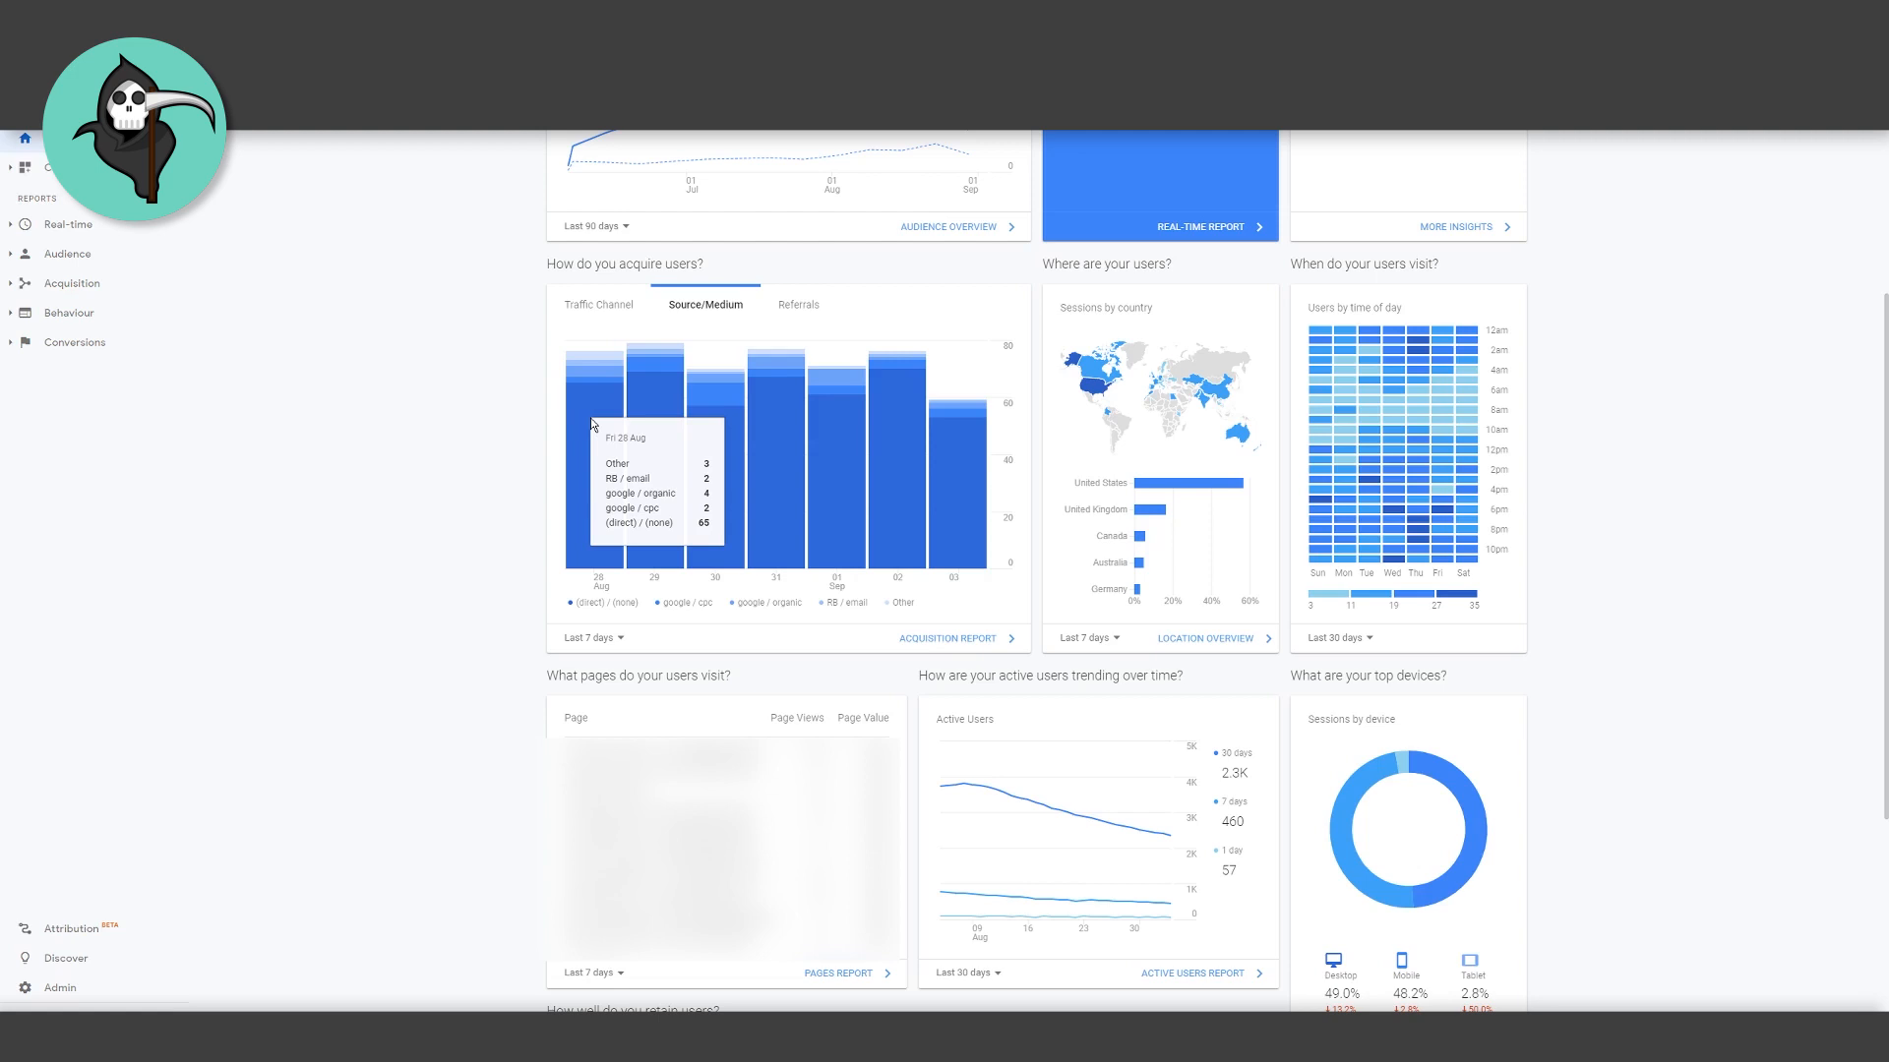
mouse_move(595, 414)
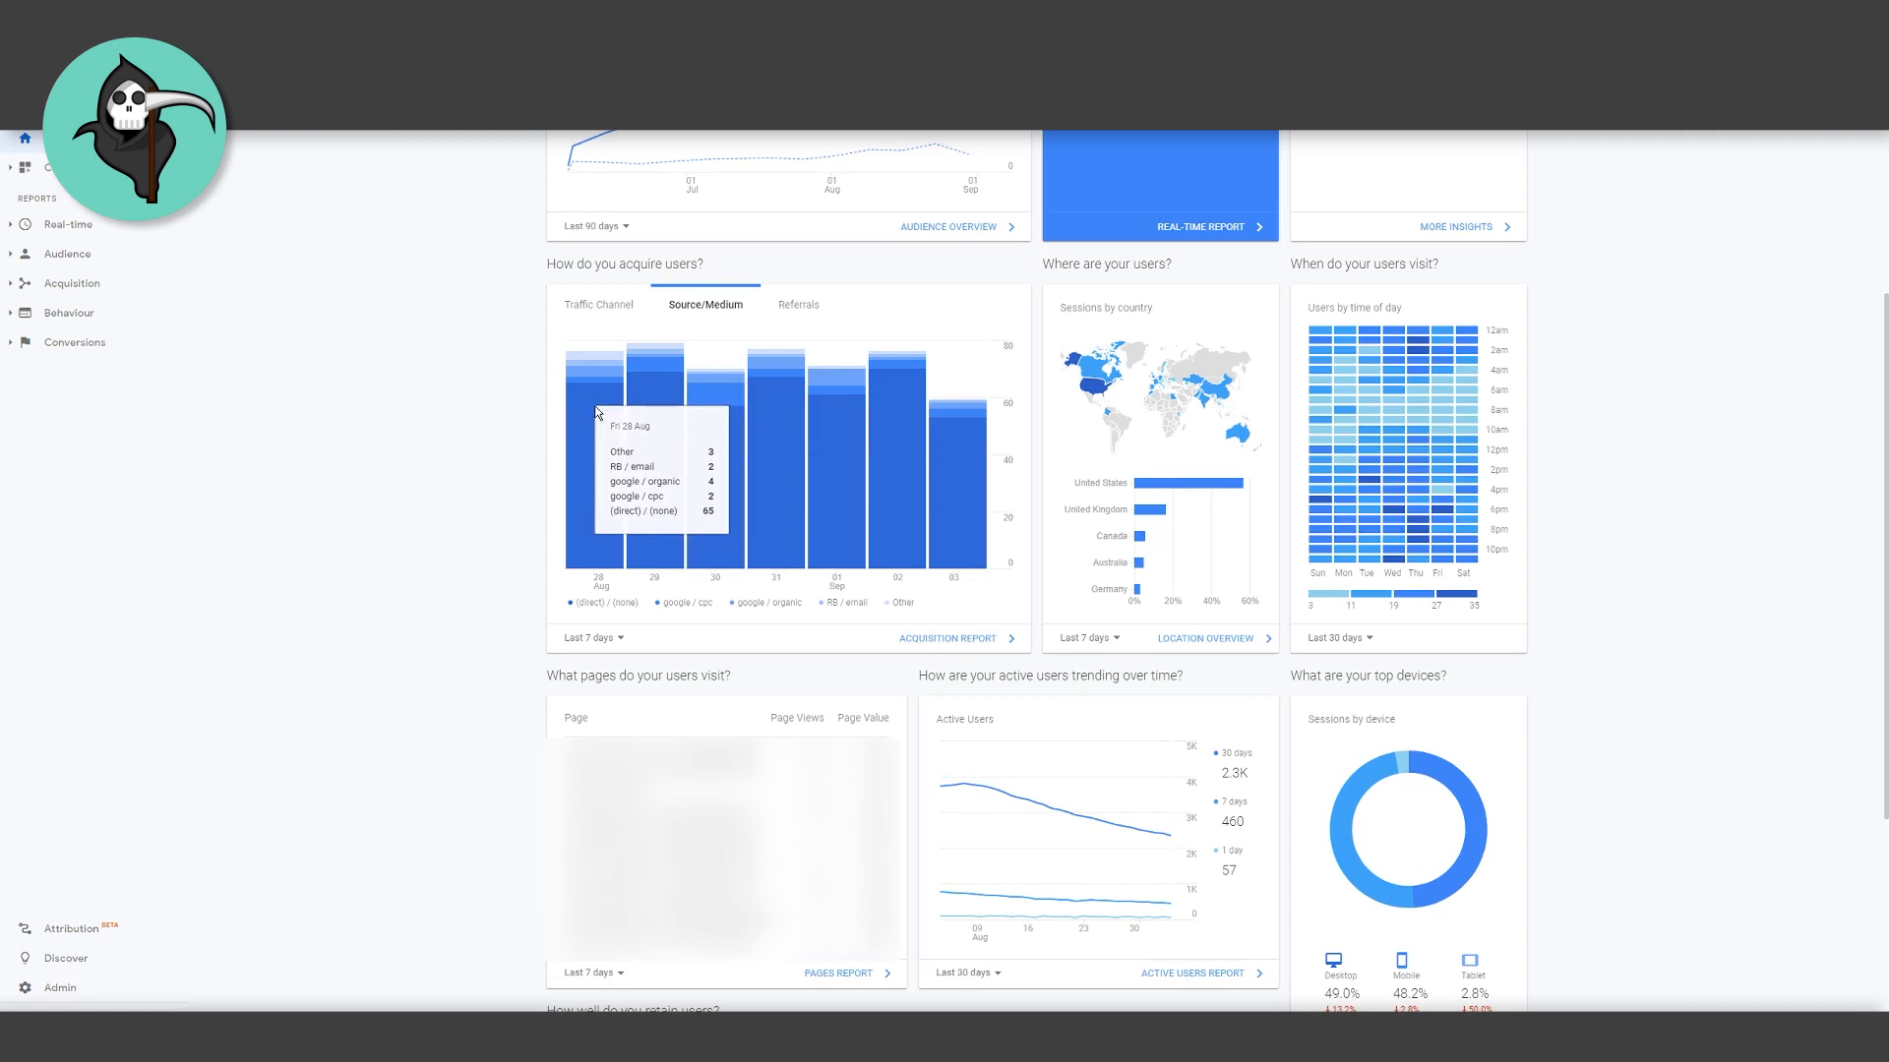
mouse_move(720, 467)
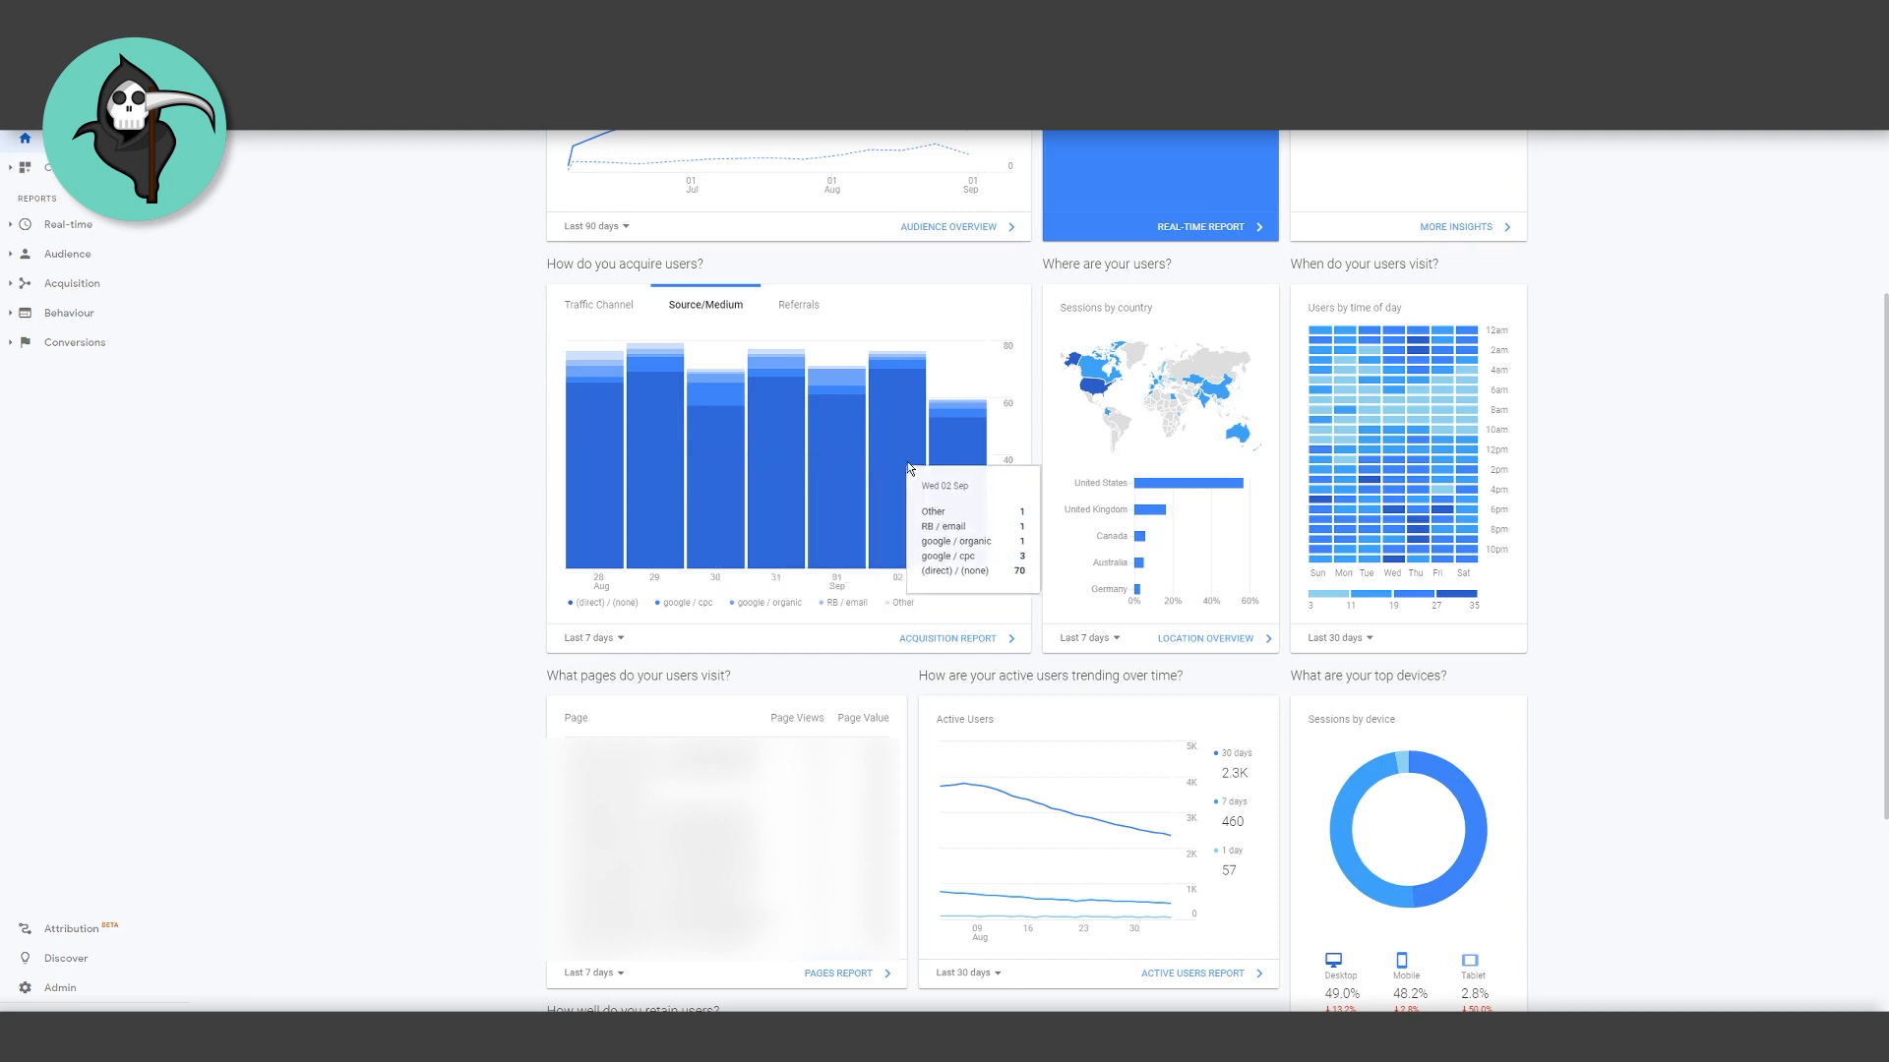
mouse_move(956, 462)
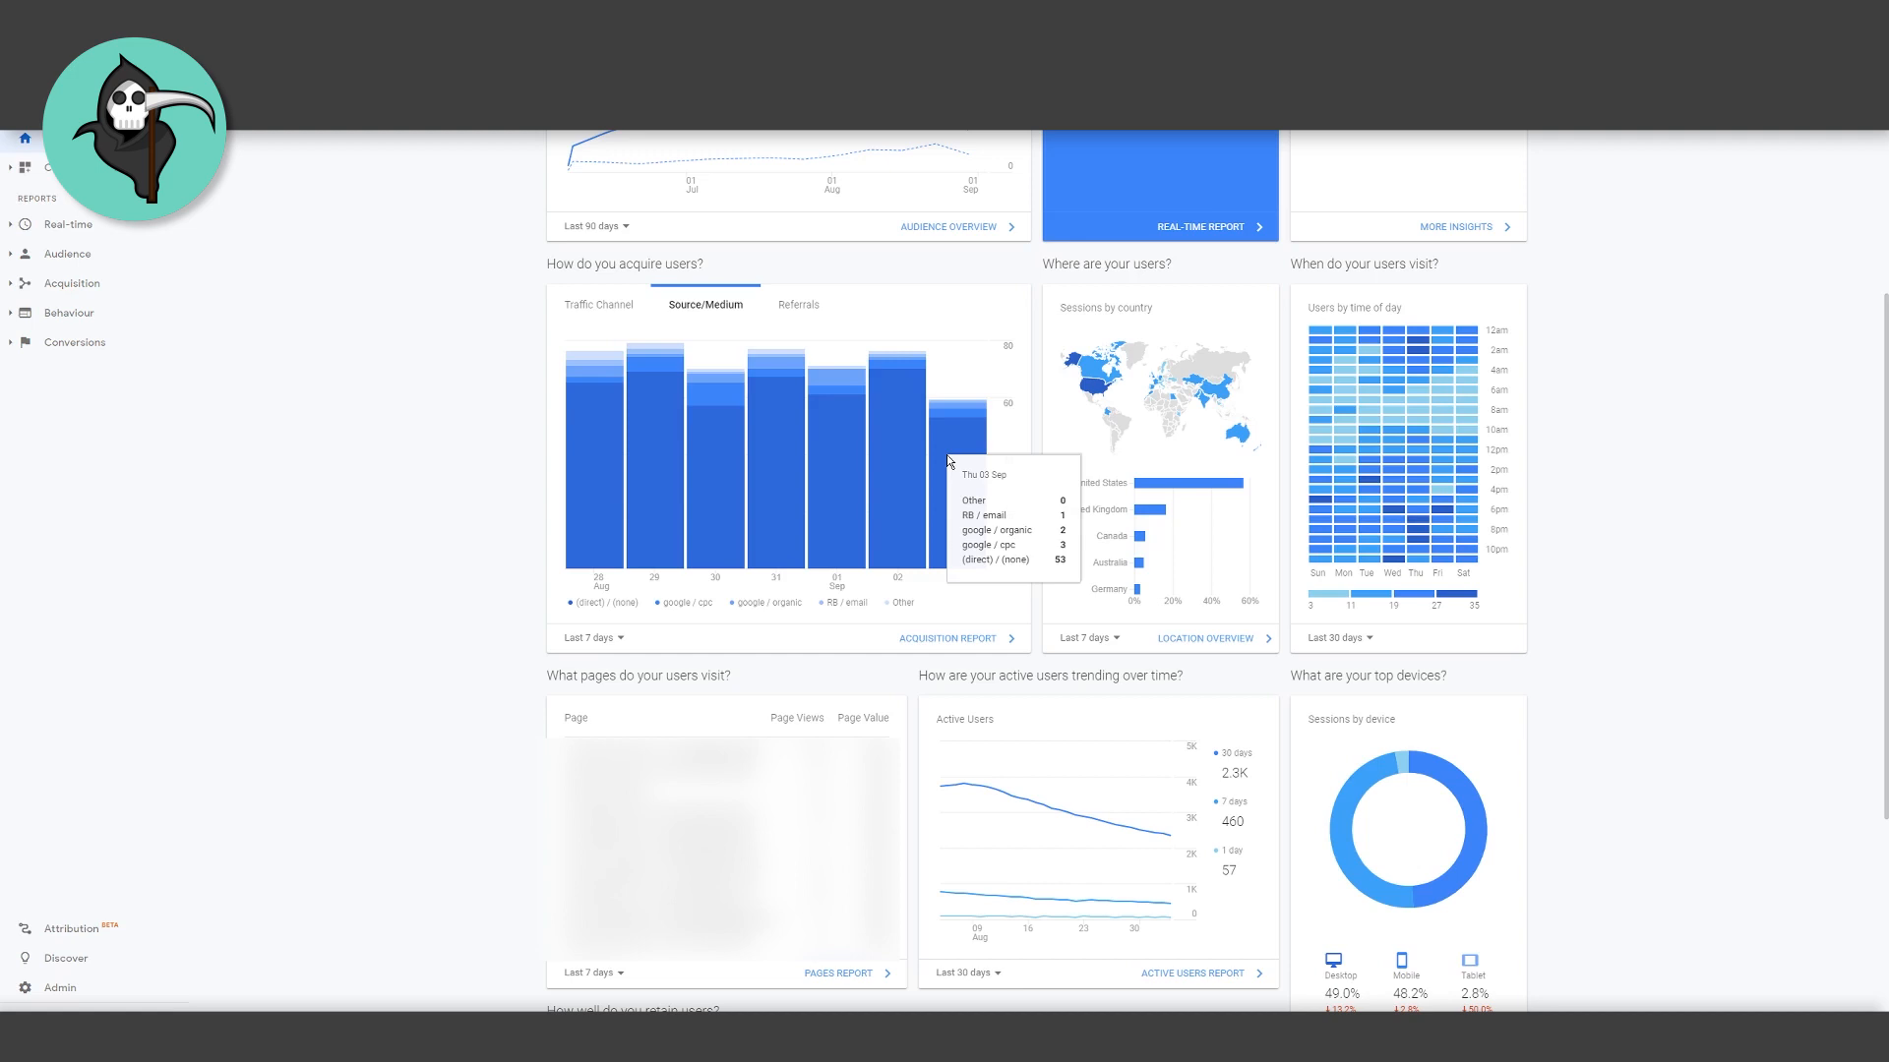
mouse_move(632, 267)
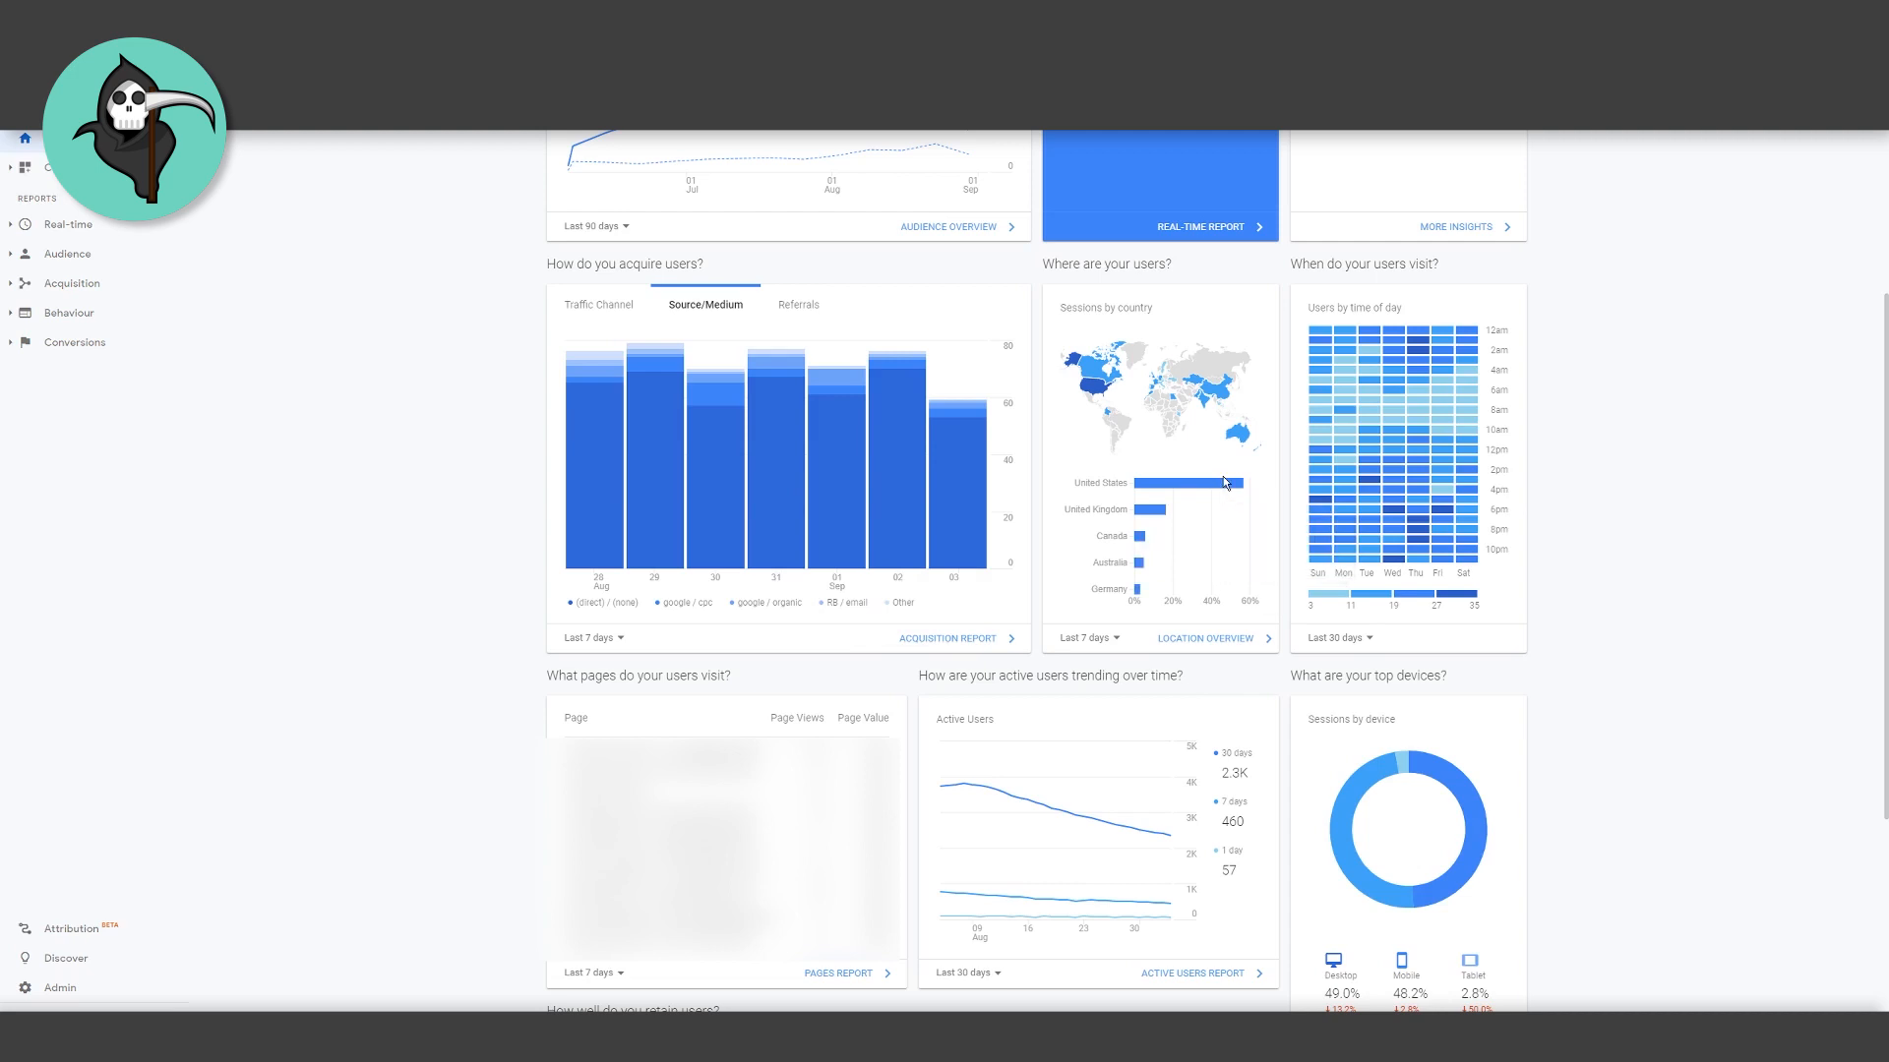
mouse_move(1120, 462)
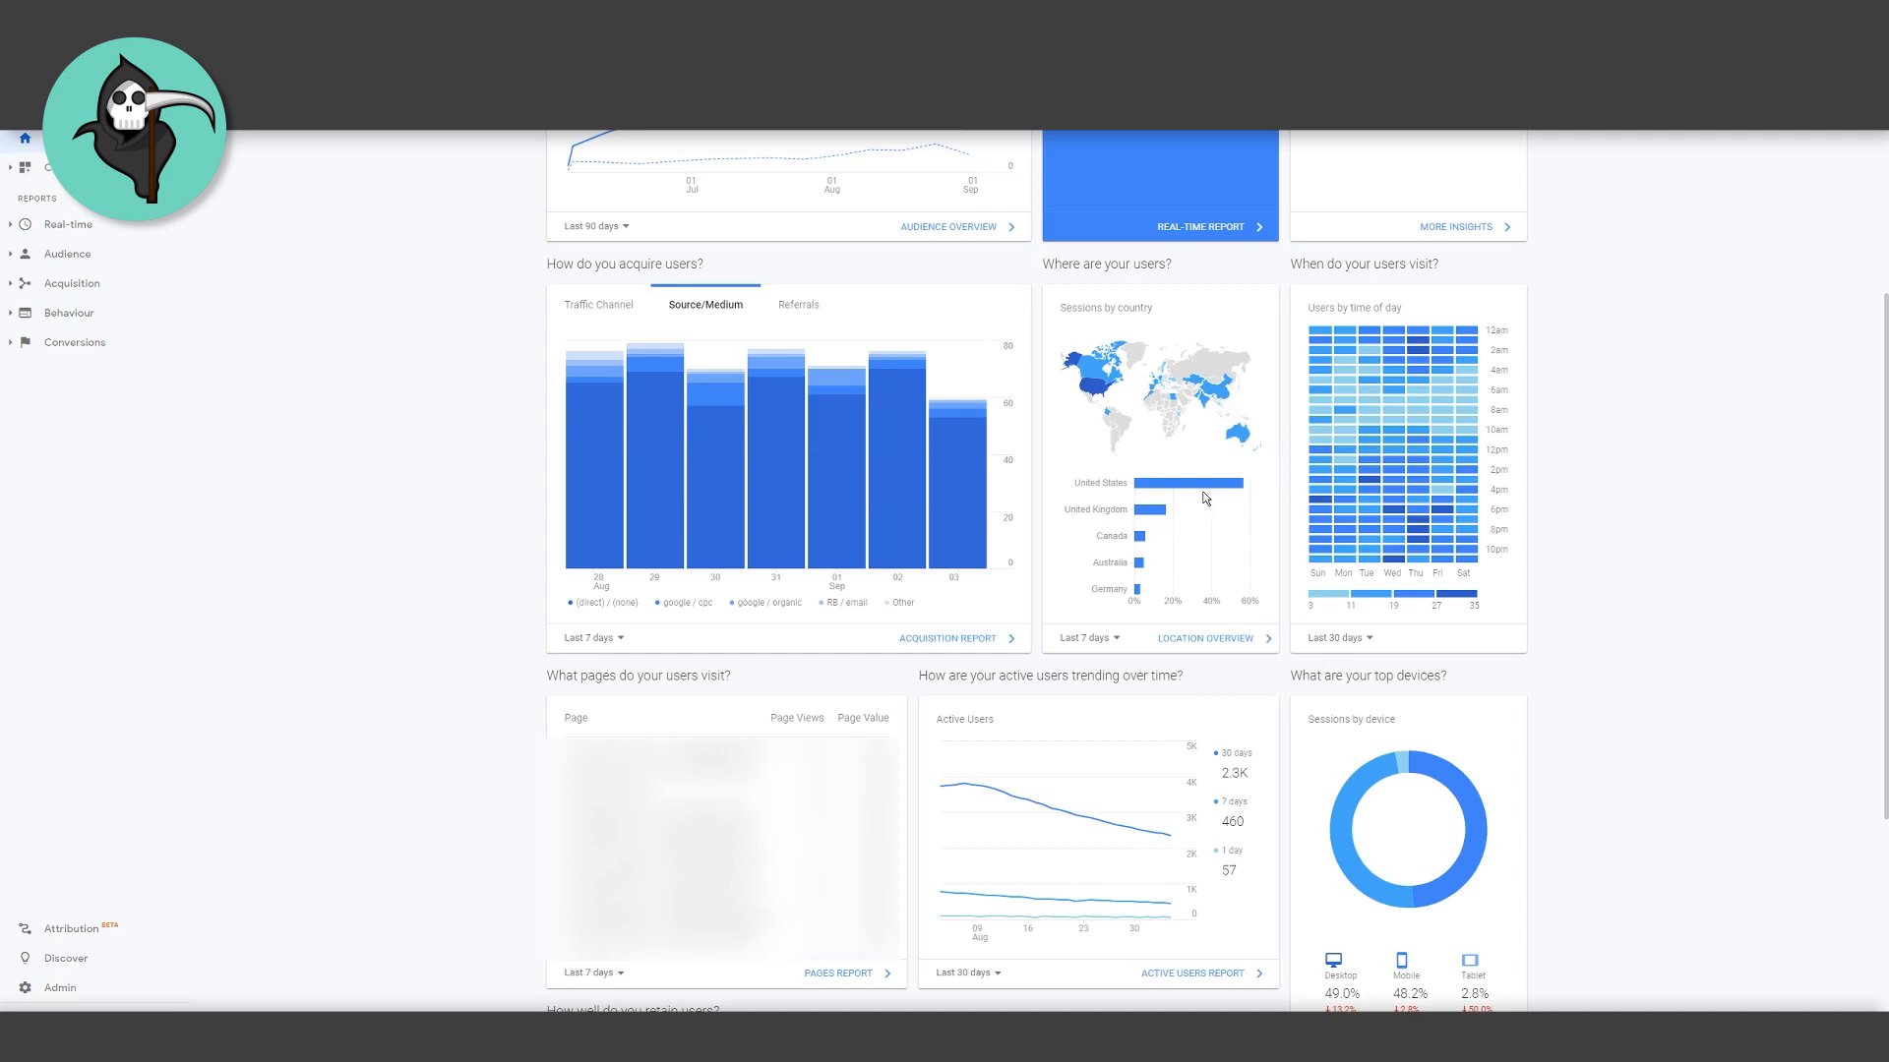
mouse_move(1445, 498)
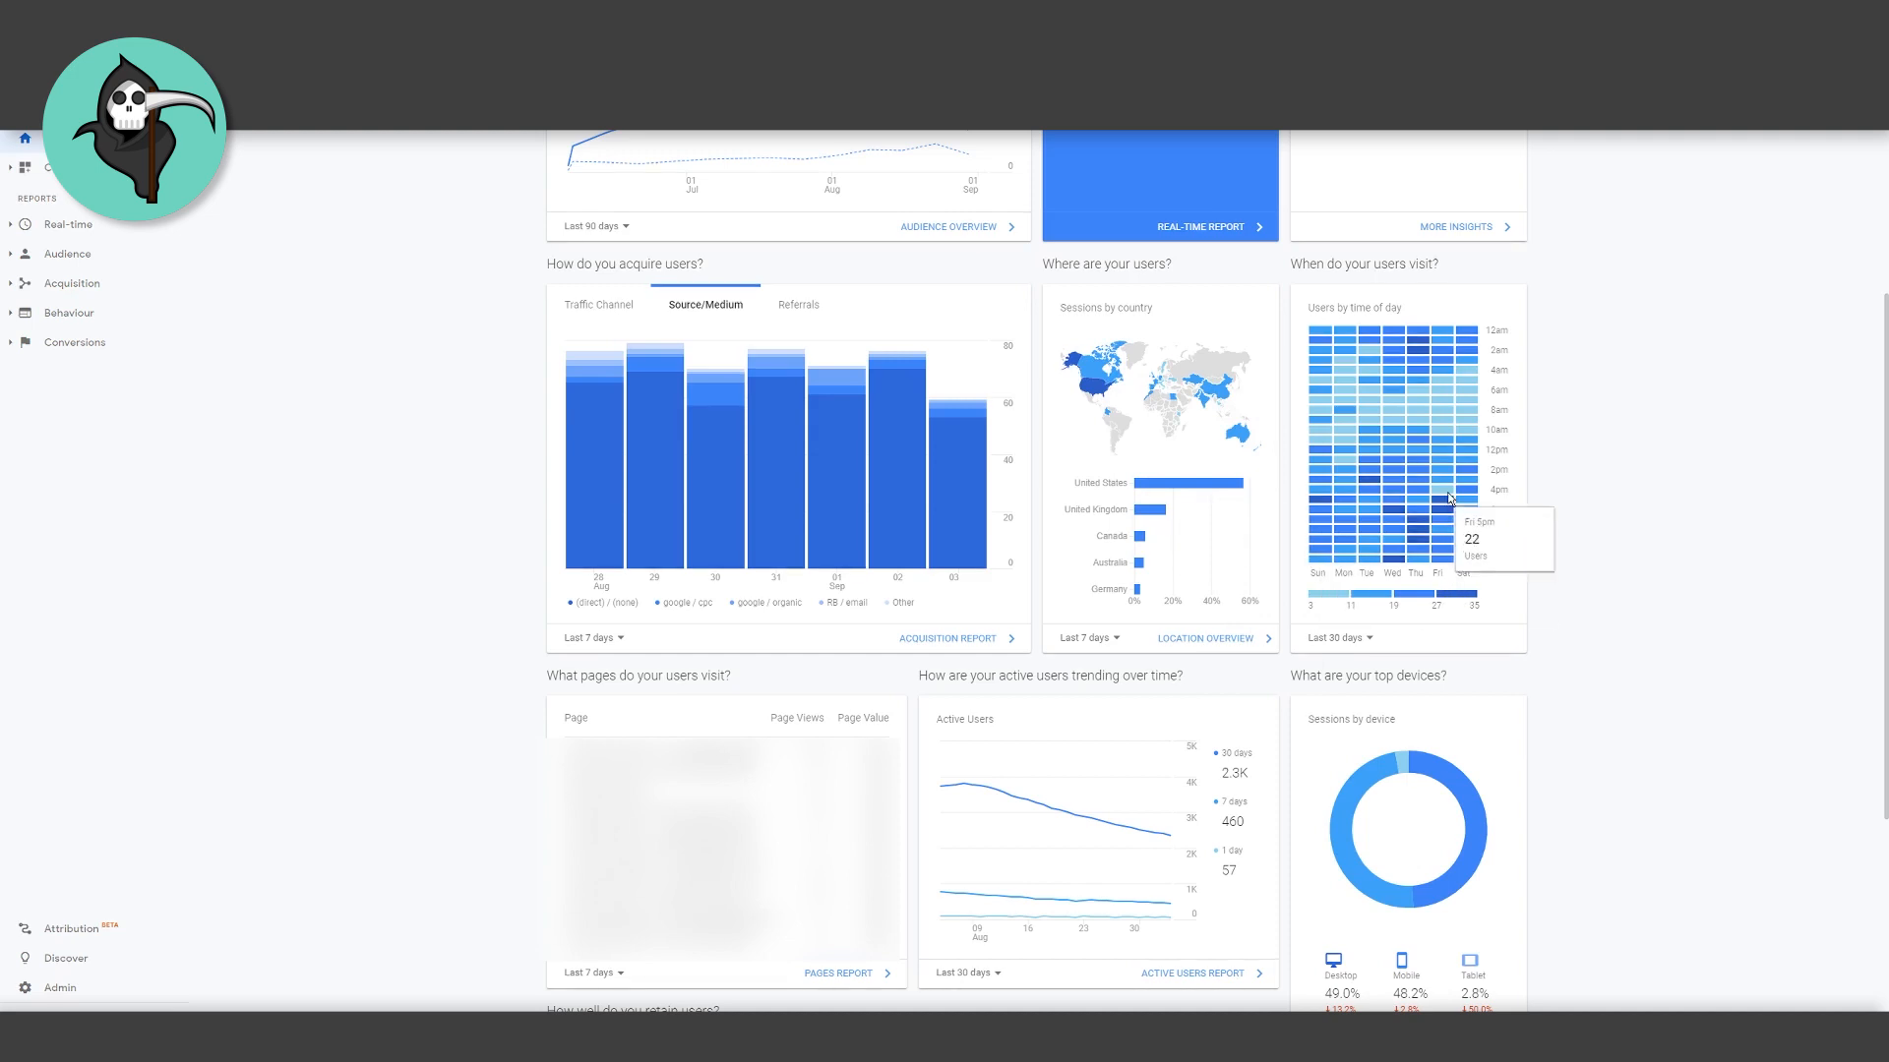
mouse_move(1385, 516)
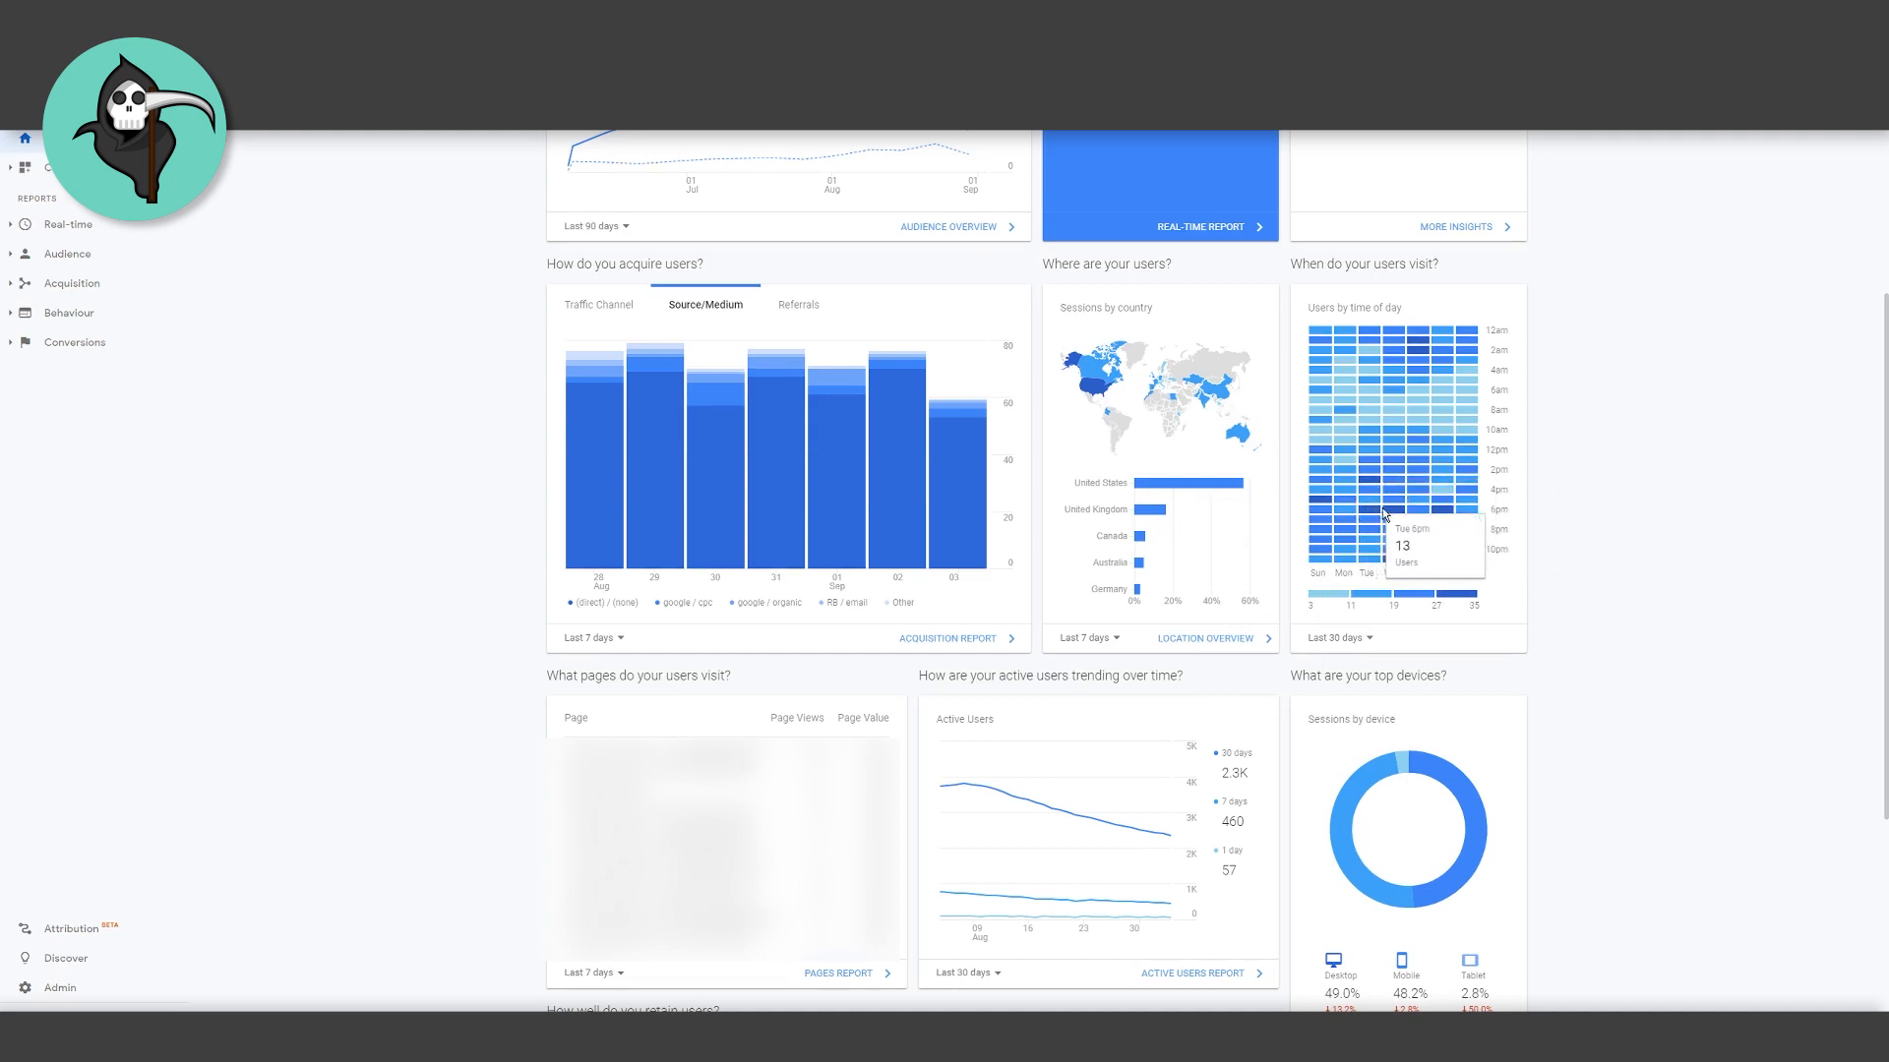
mouse_move(1440, 518)
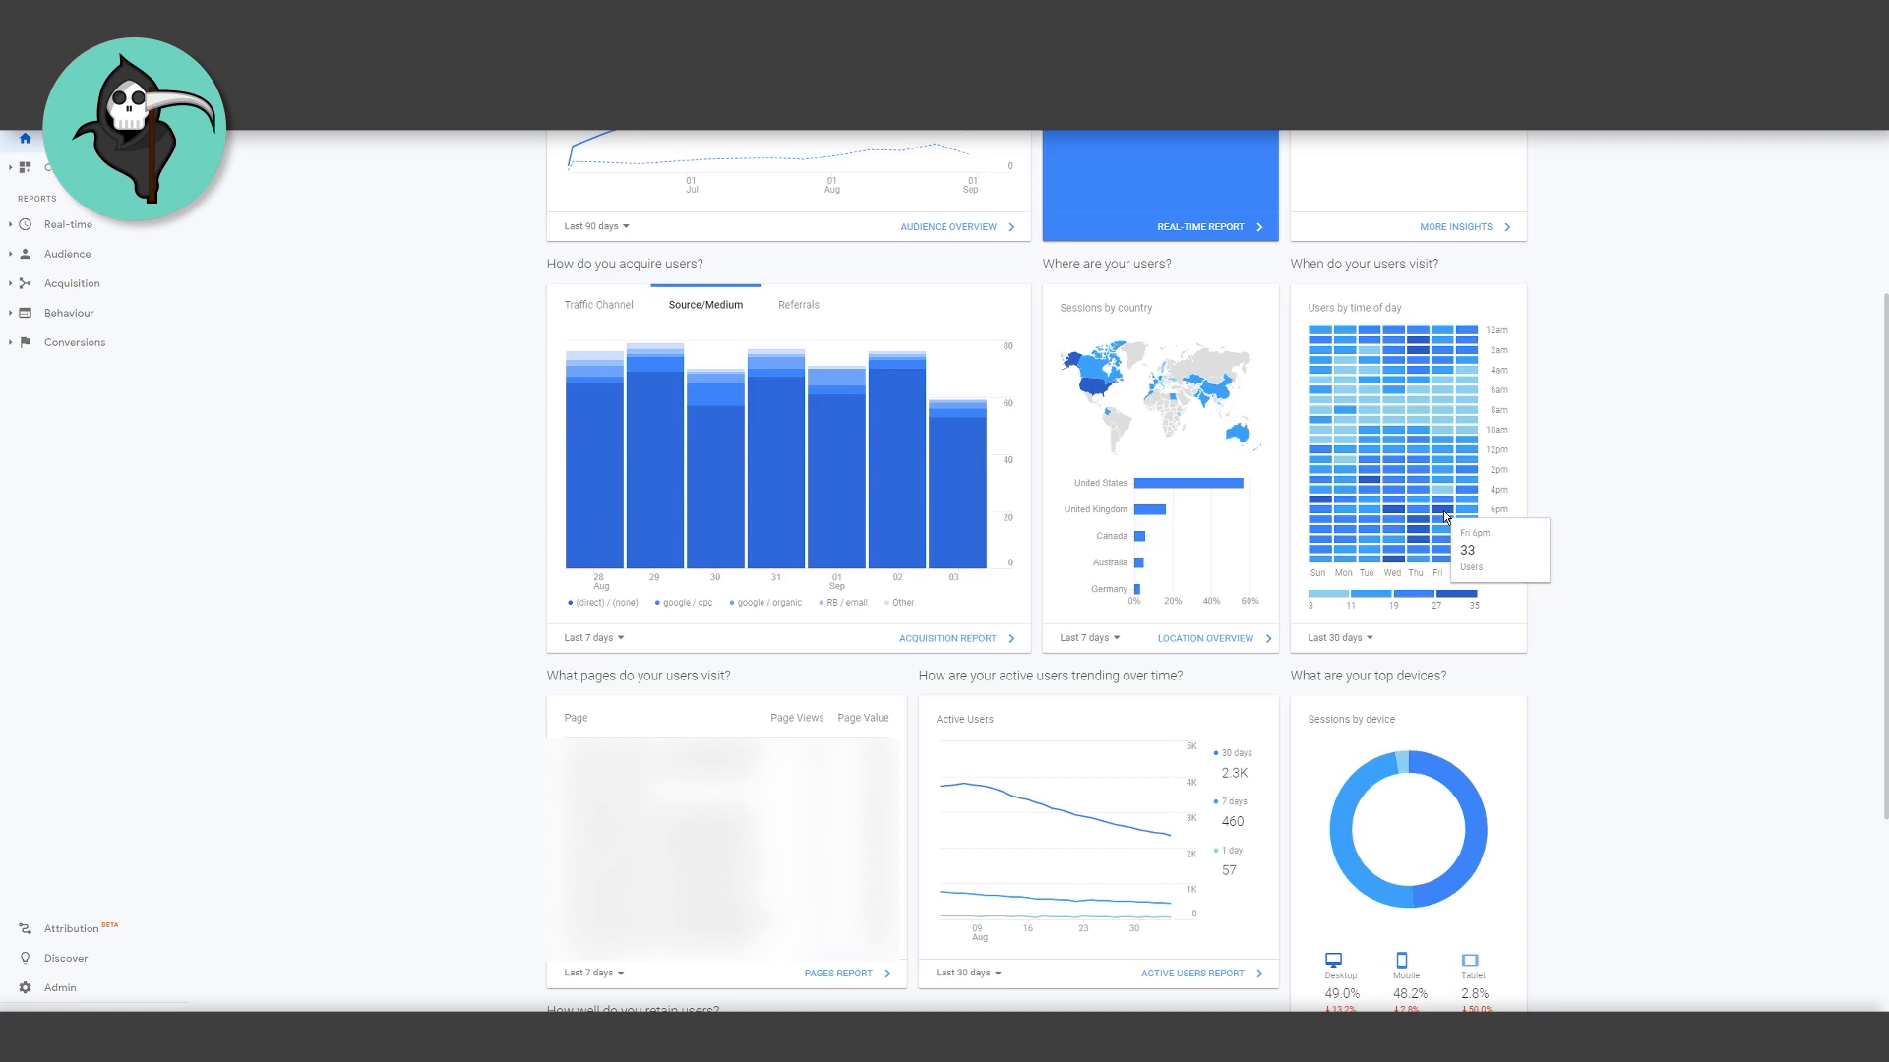
scroll(down, 3)
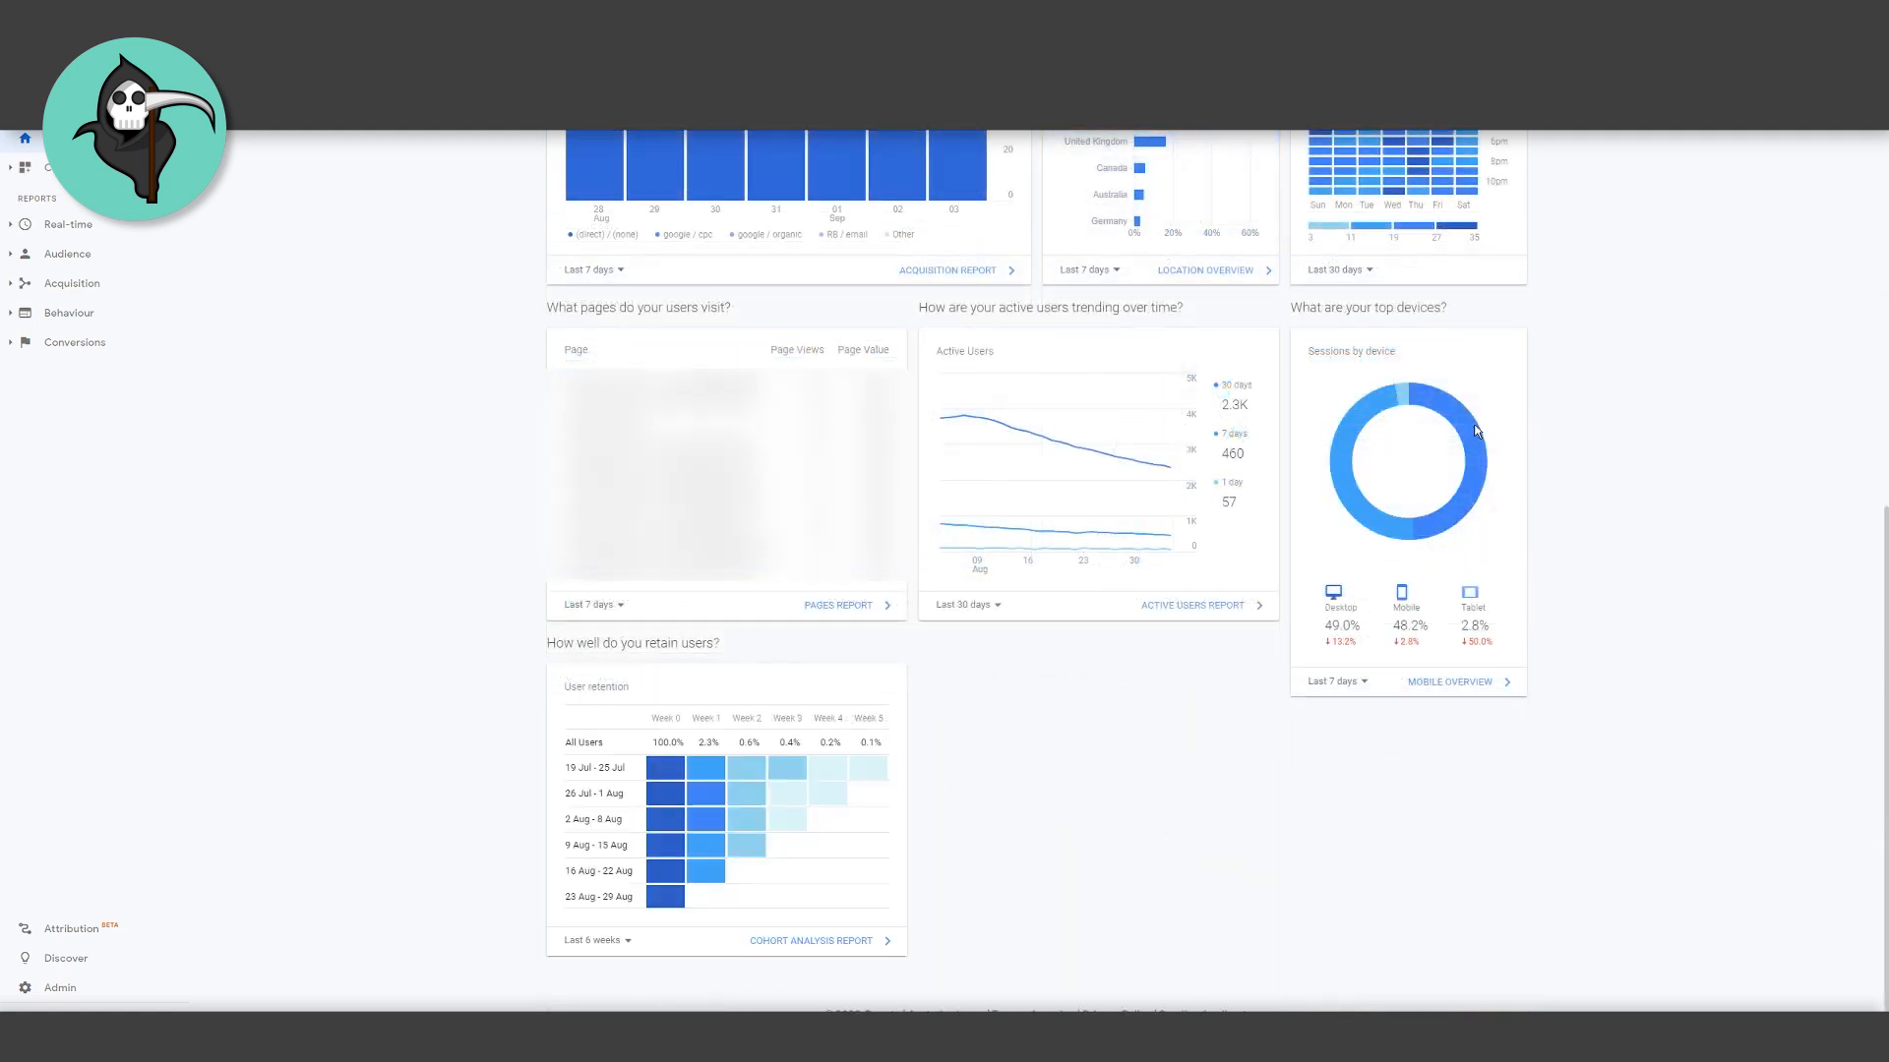
mouse_move(1476, 473)
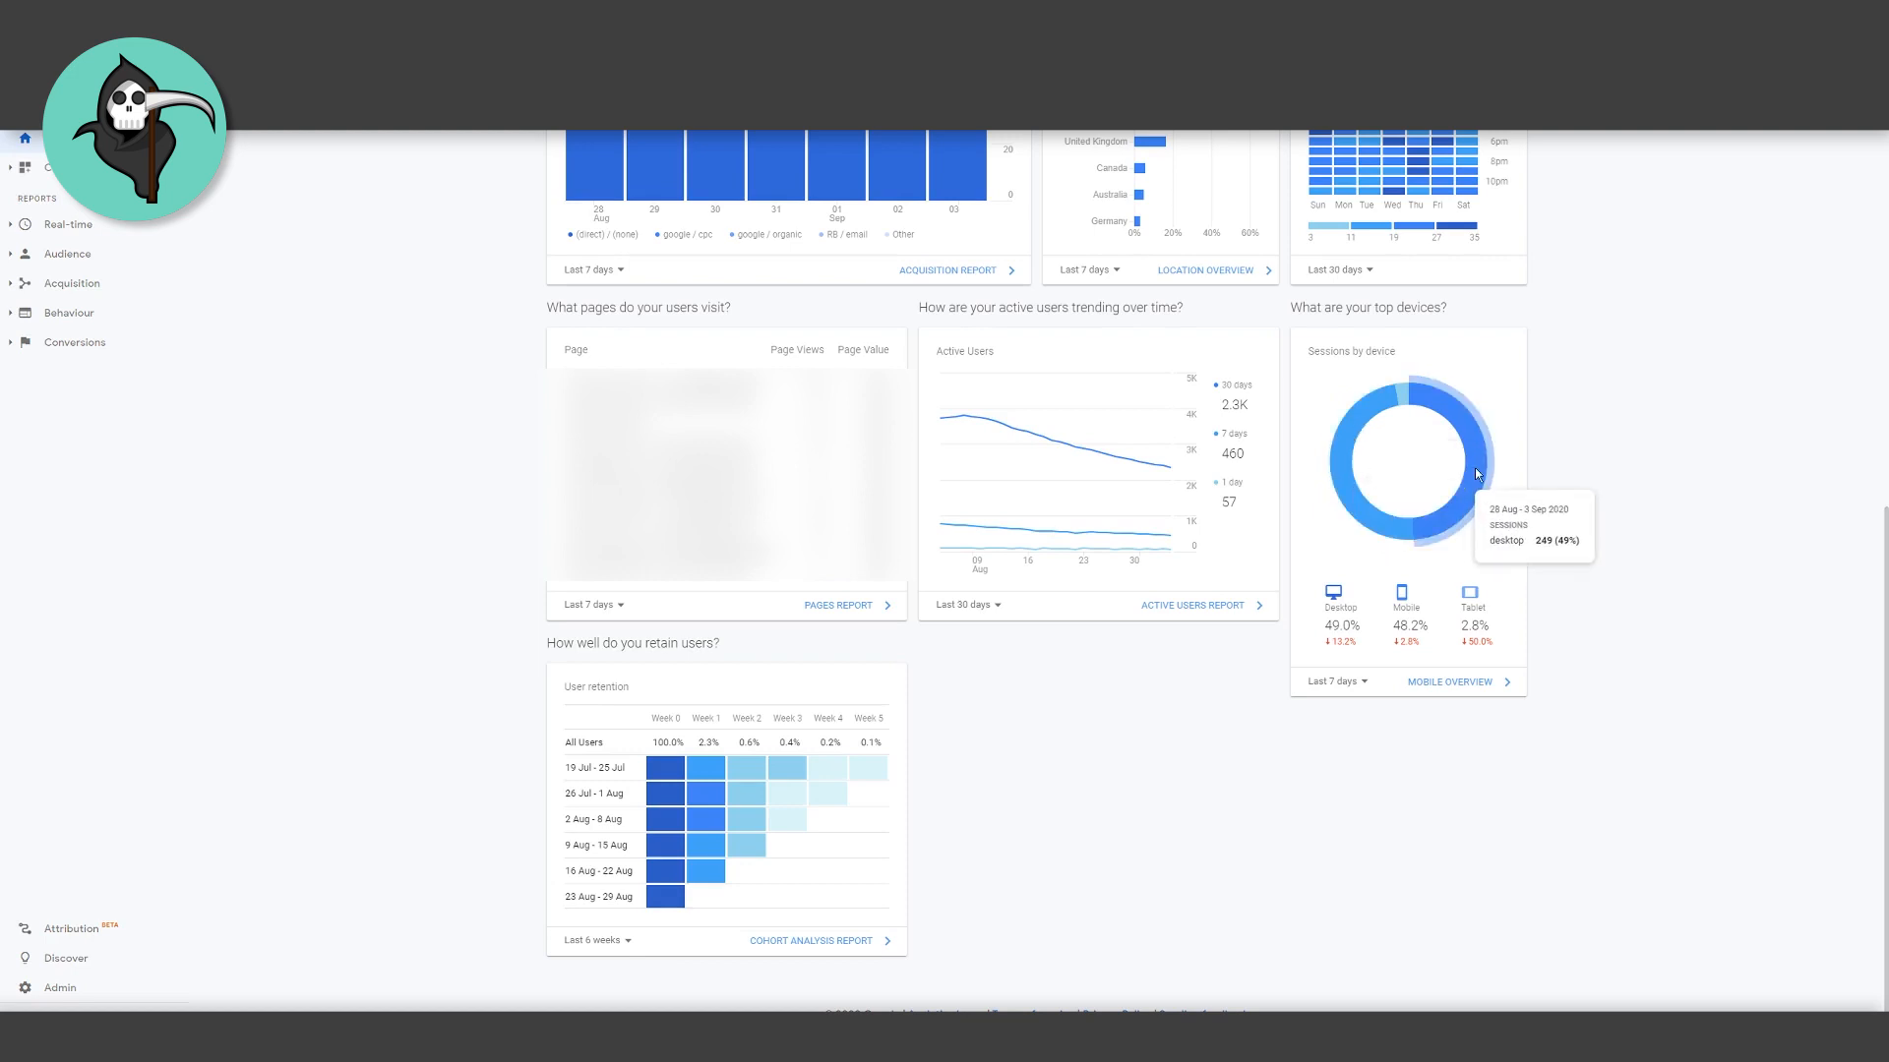
mouse_move(1362, 483)
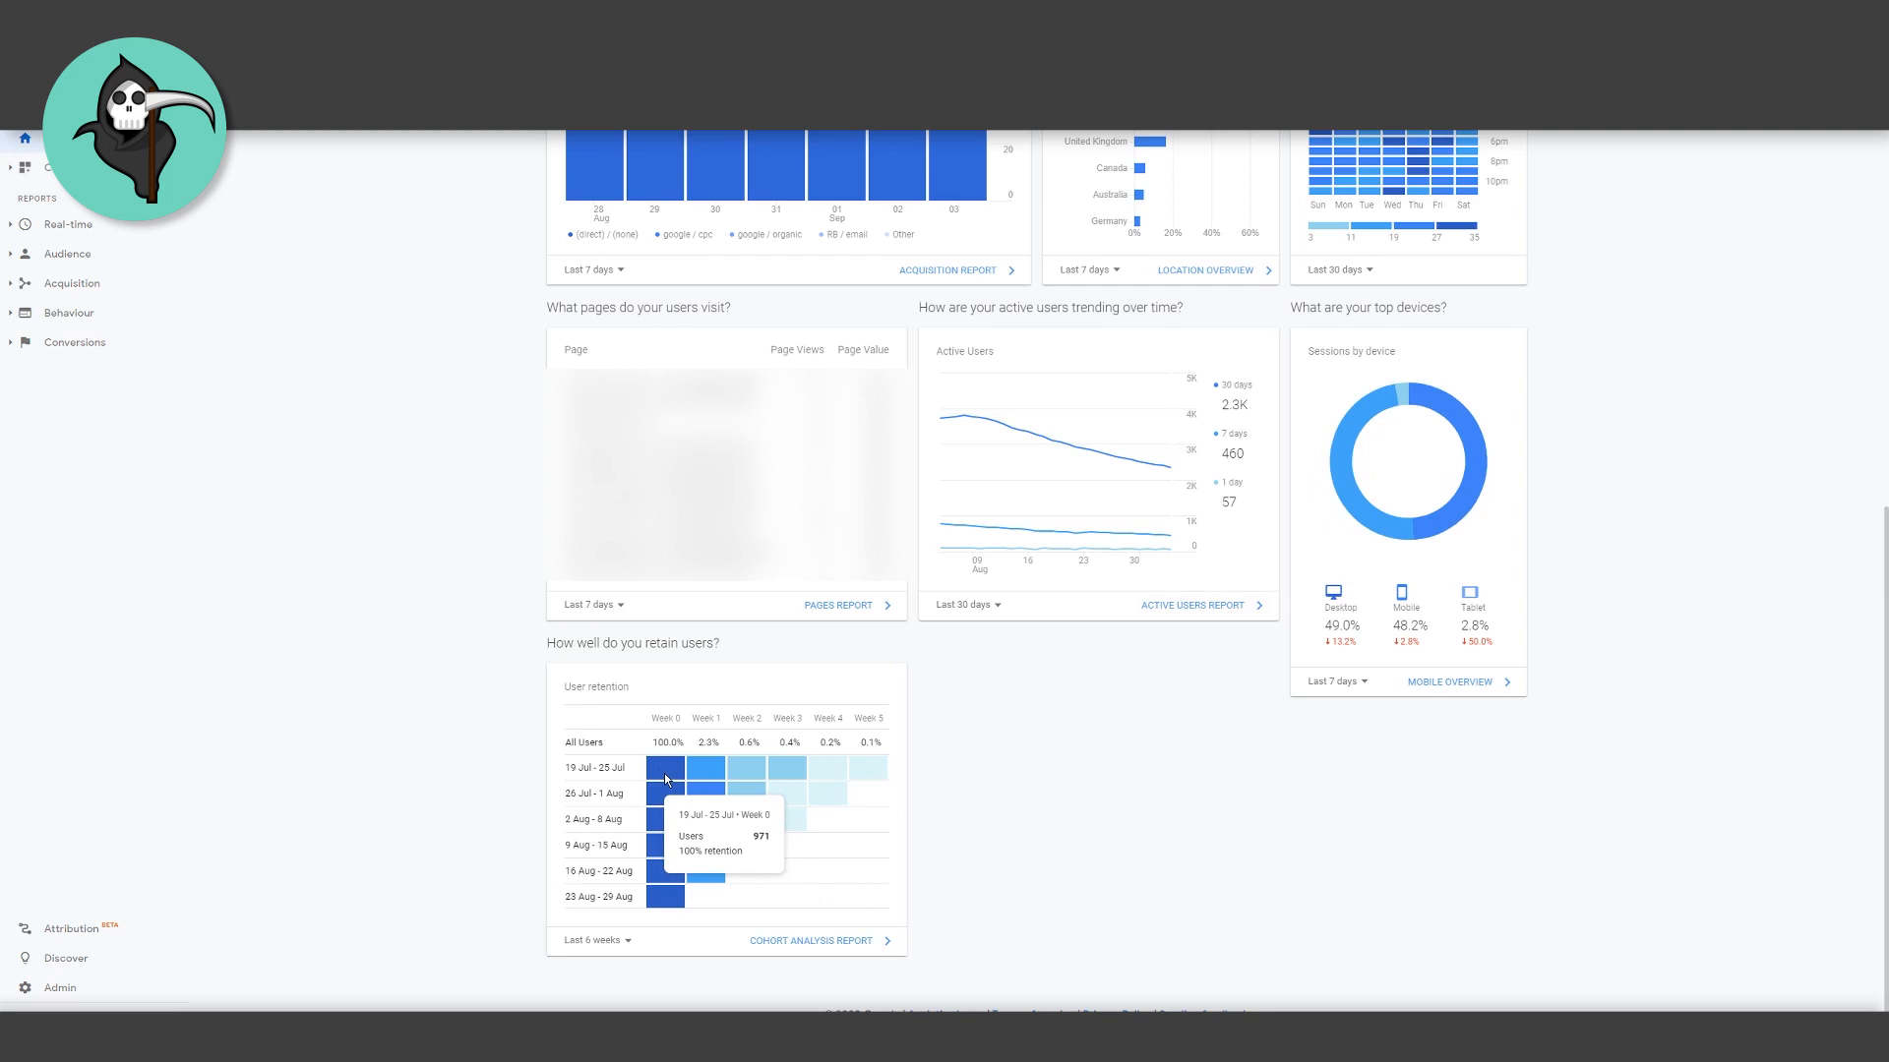
mouse_move(965, 787)
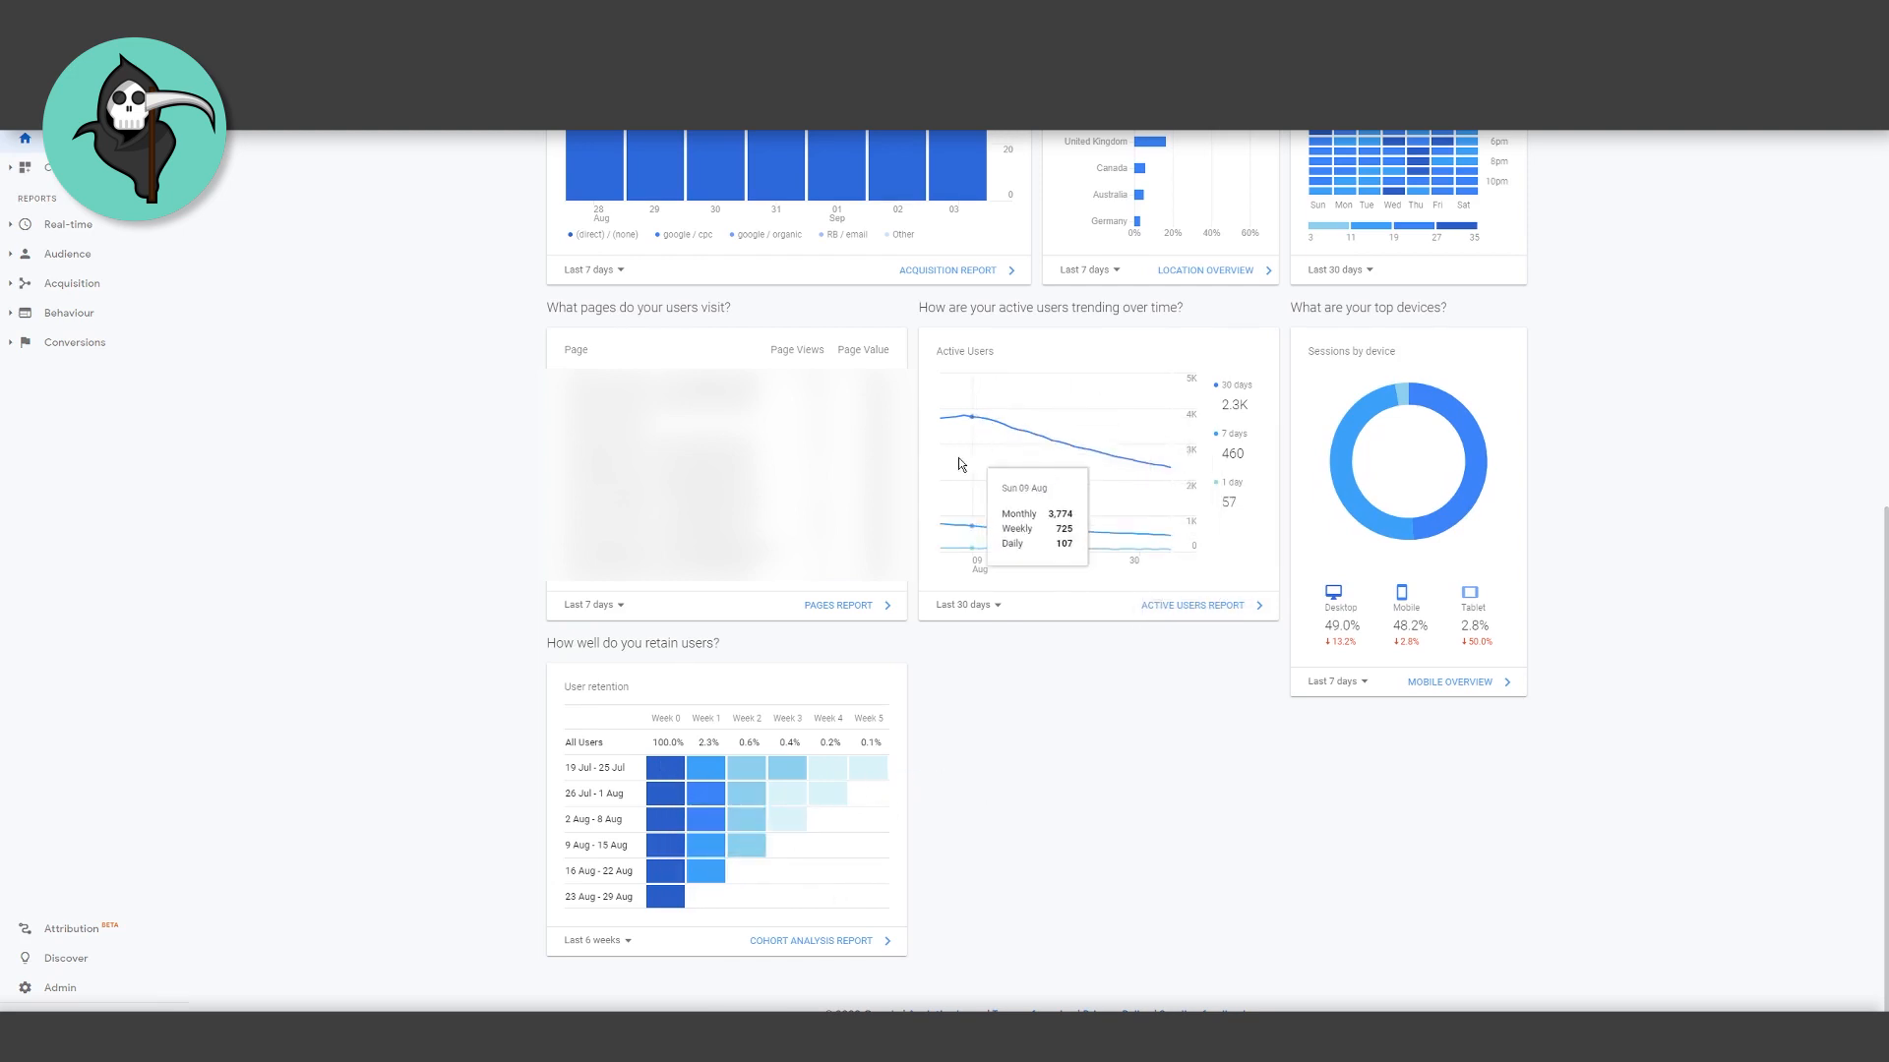
mouse_move(1118, 489)
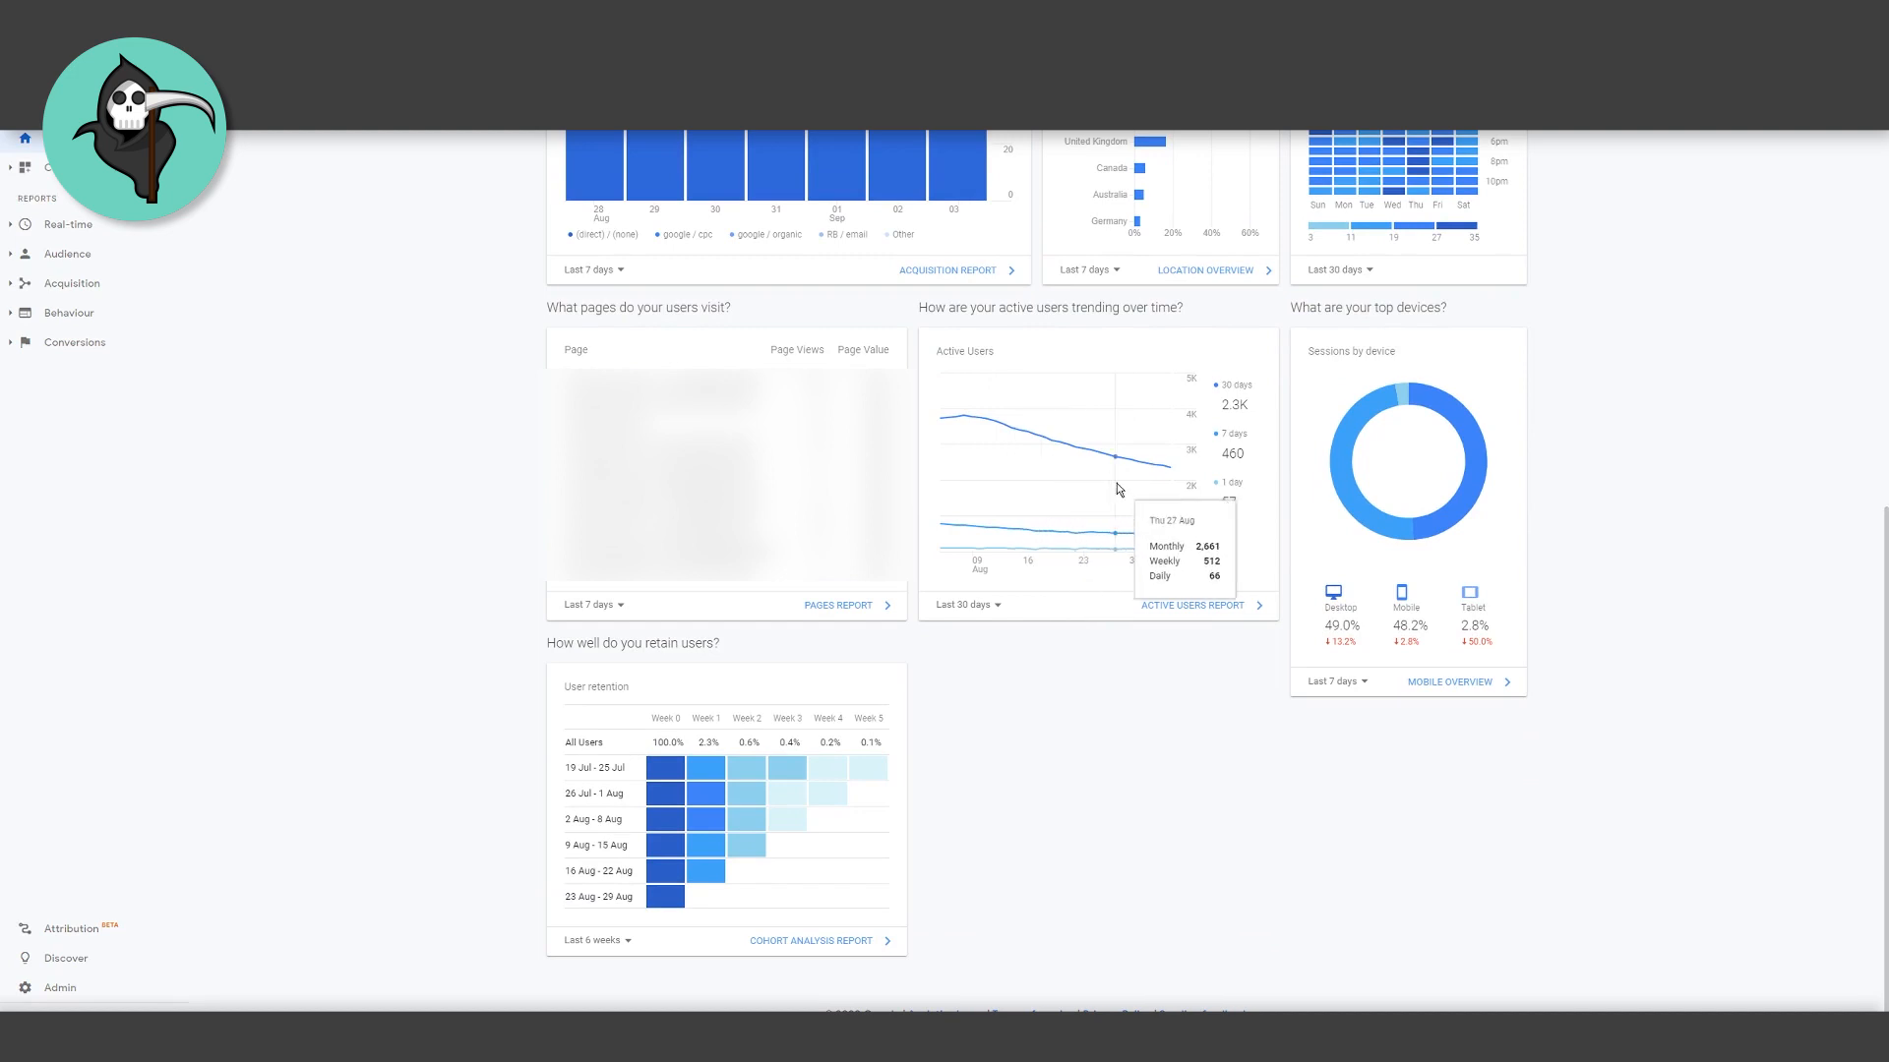
mouse_move(1145, 486)
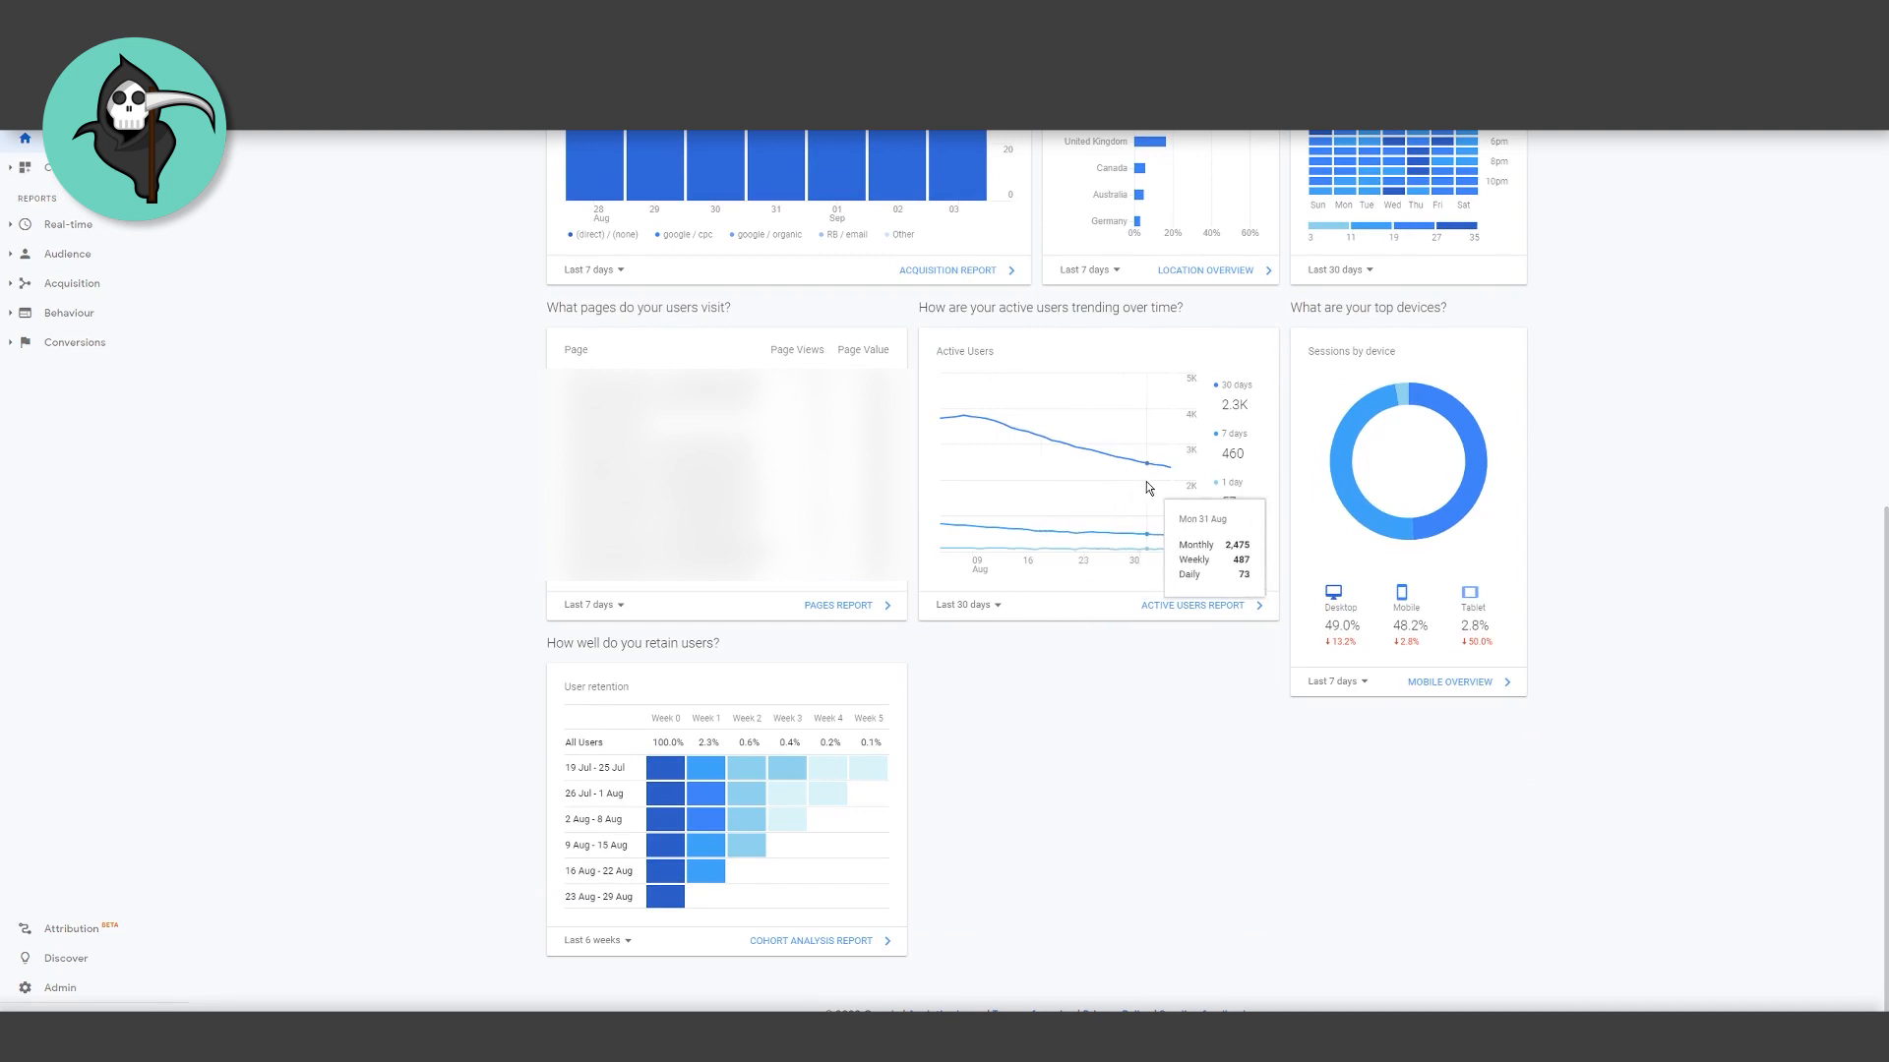
scroll(up, 3)
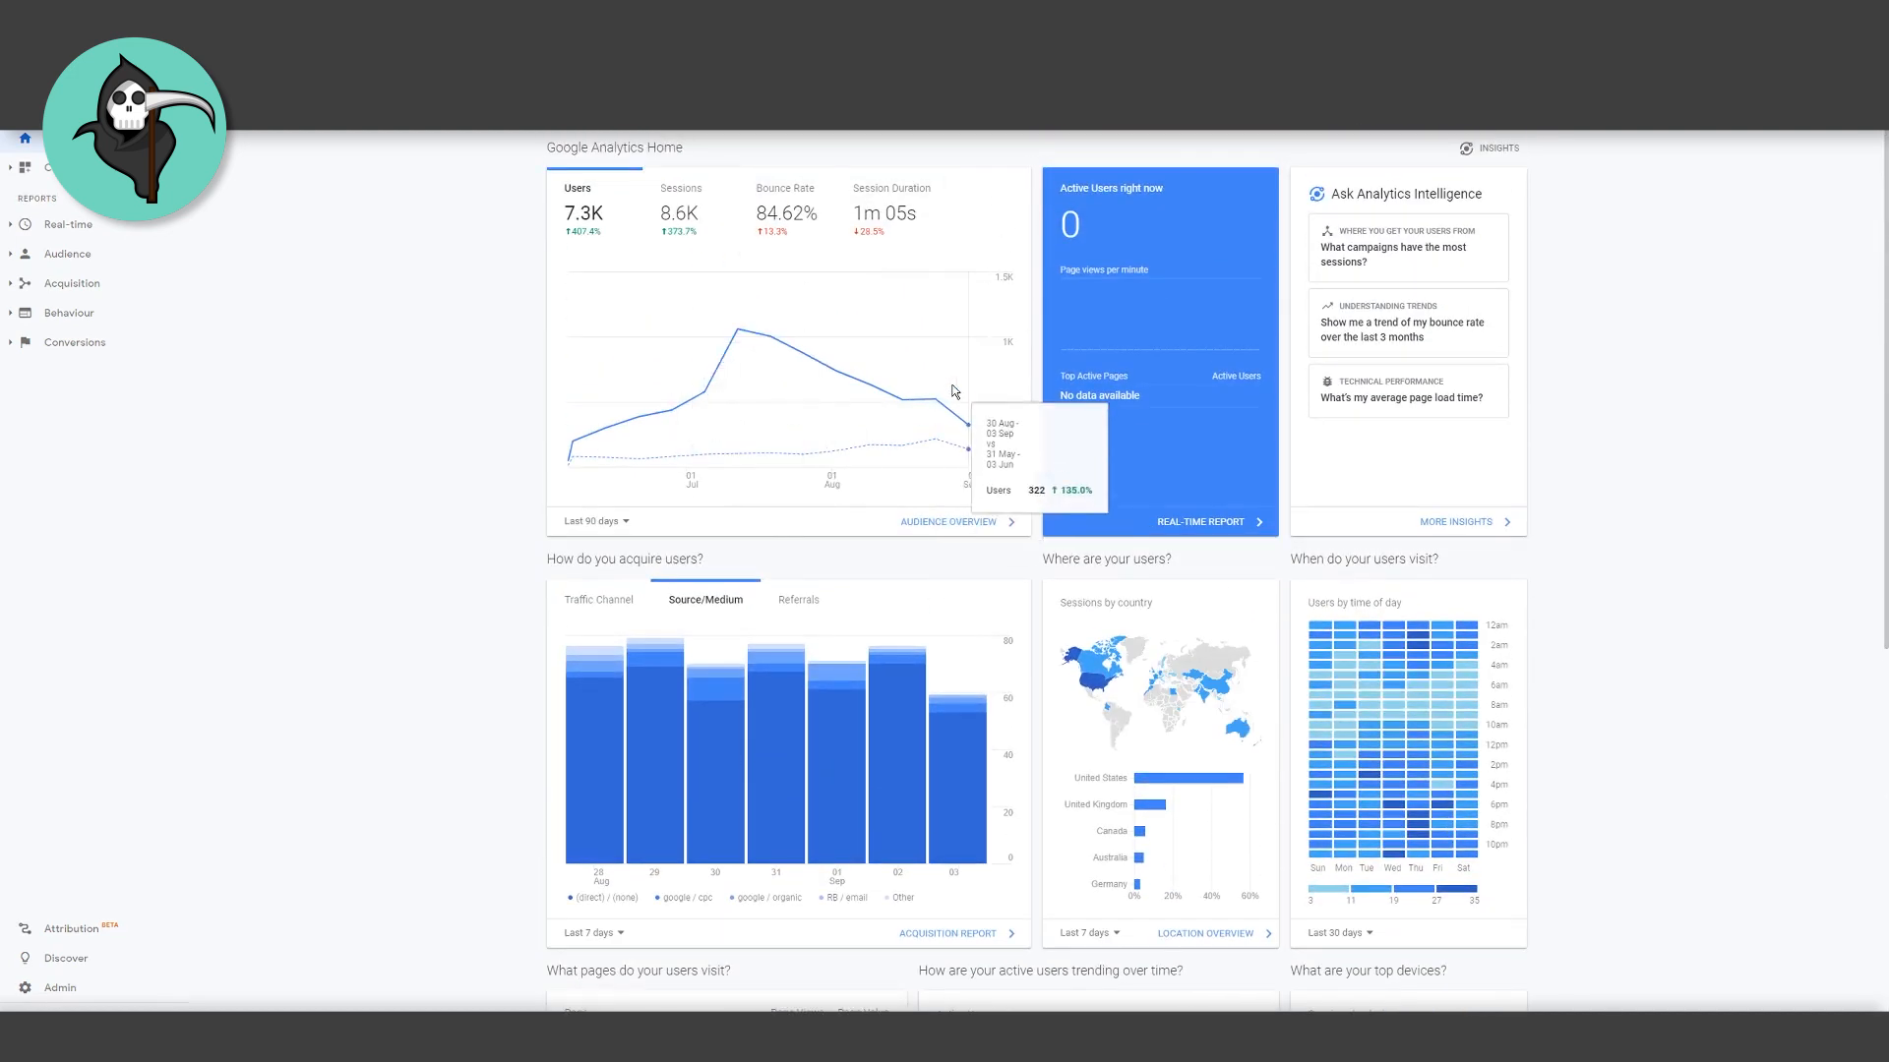
scroll(down, 3)
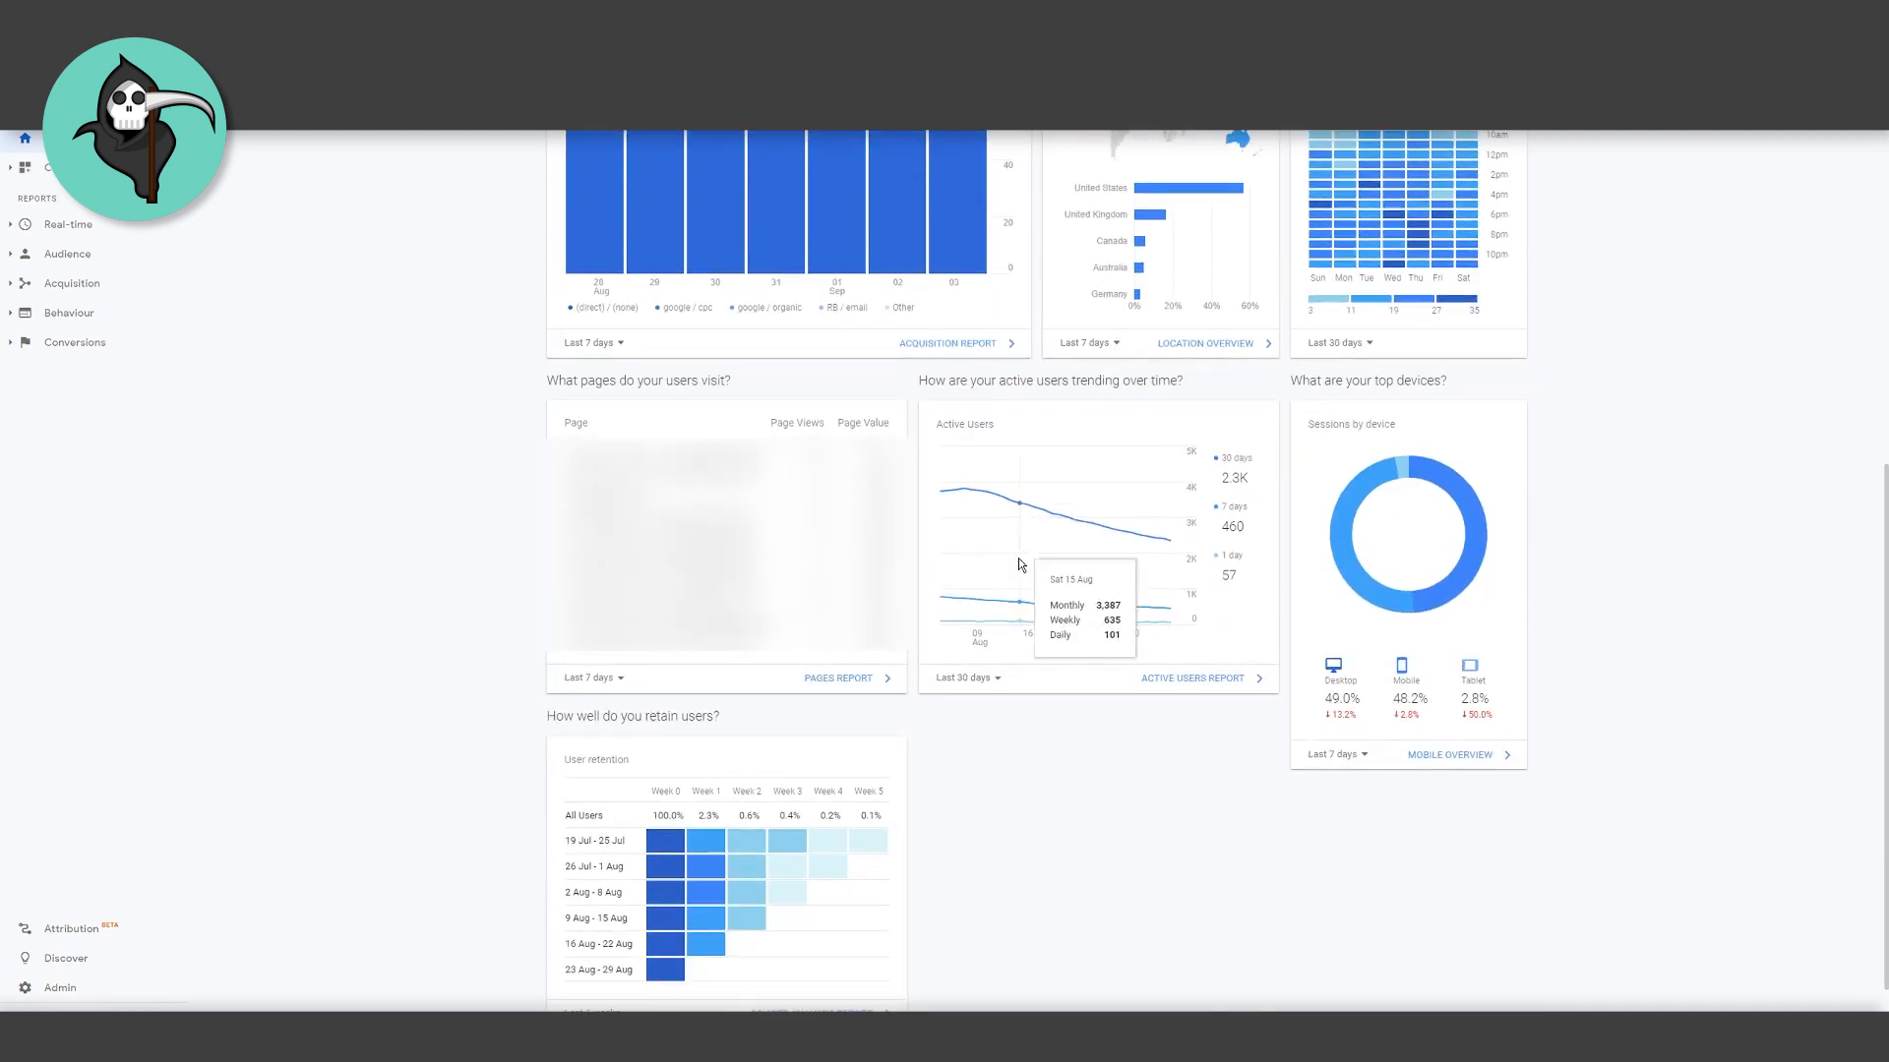
mouse_move(950, 442)
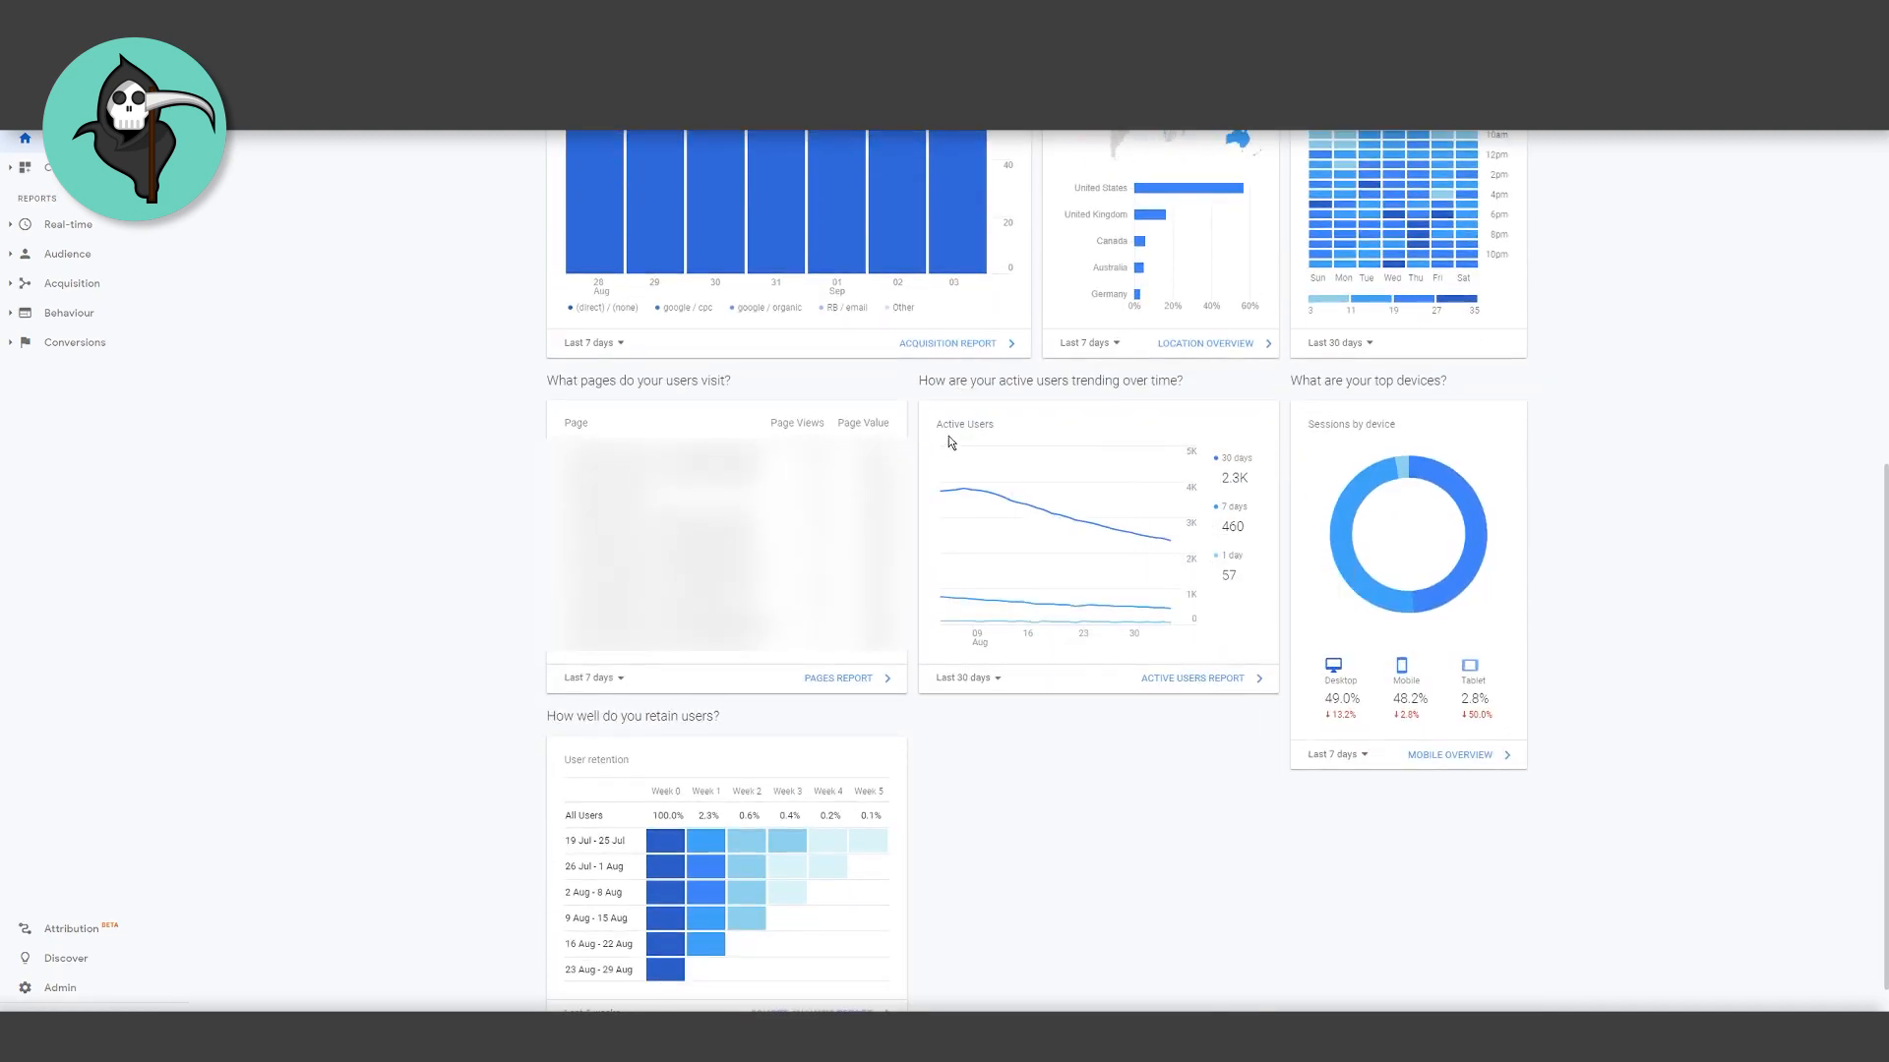
mouse_move(1052, 519)
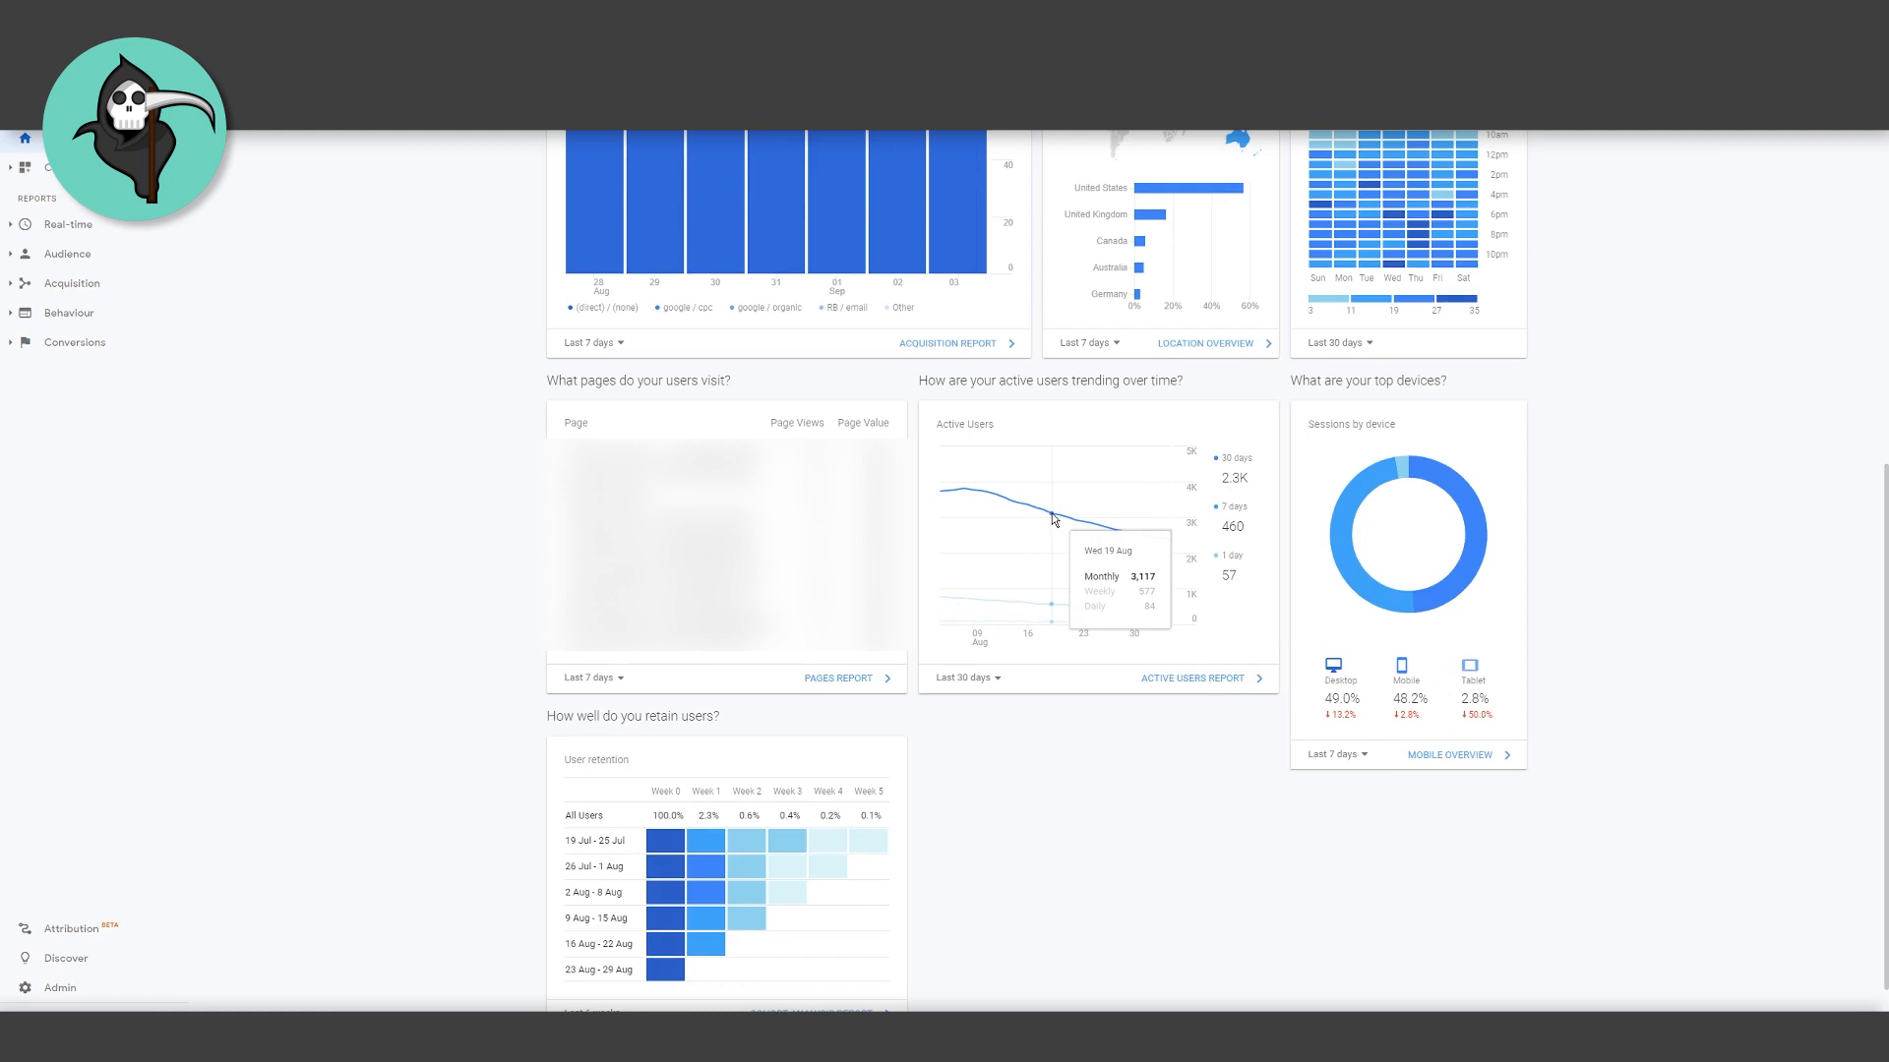
mouse_move(1083, 660)
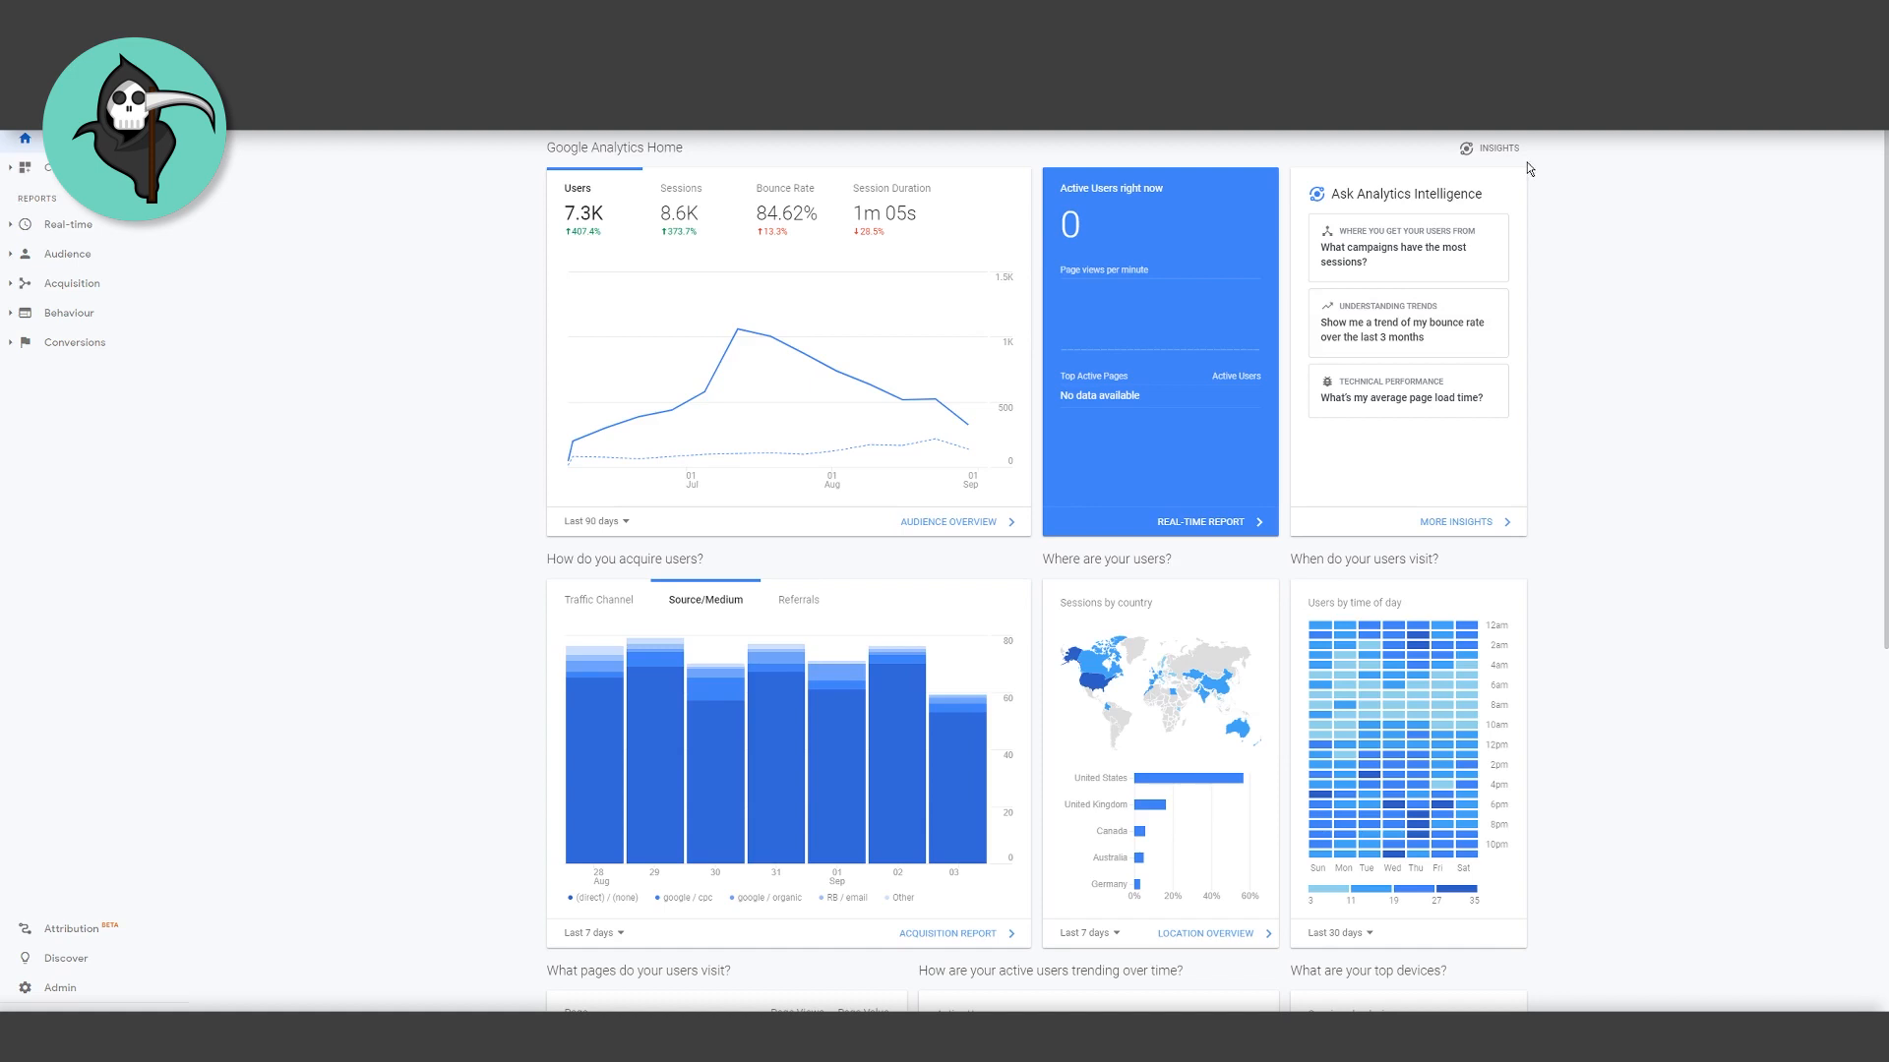
mouse_move(1390, 470)
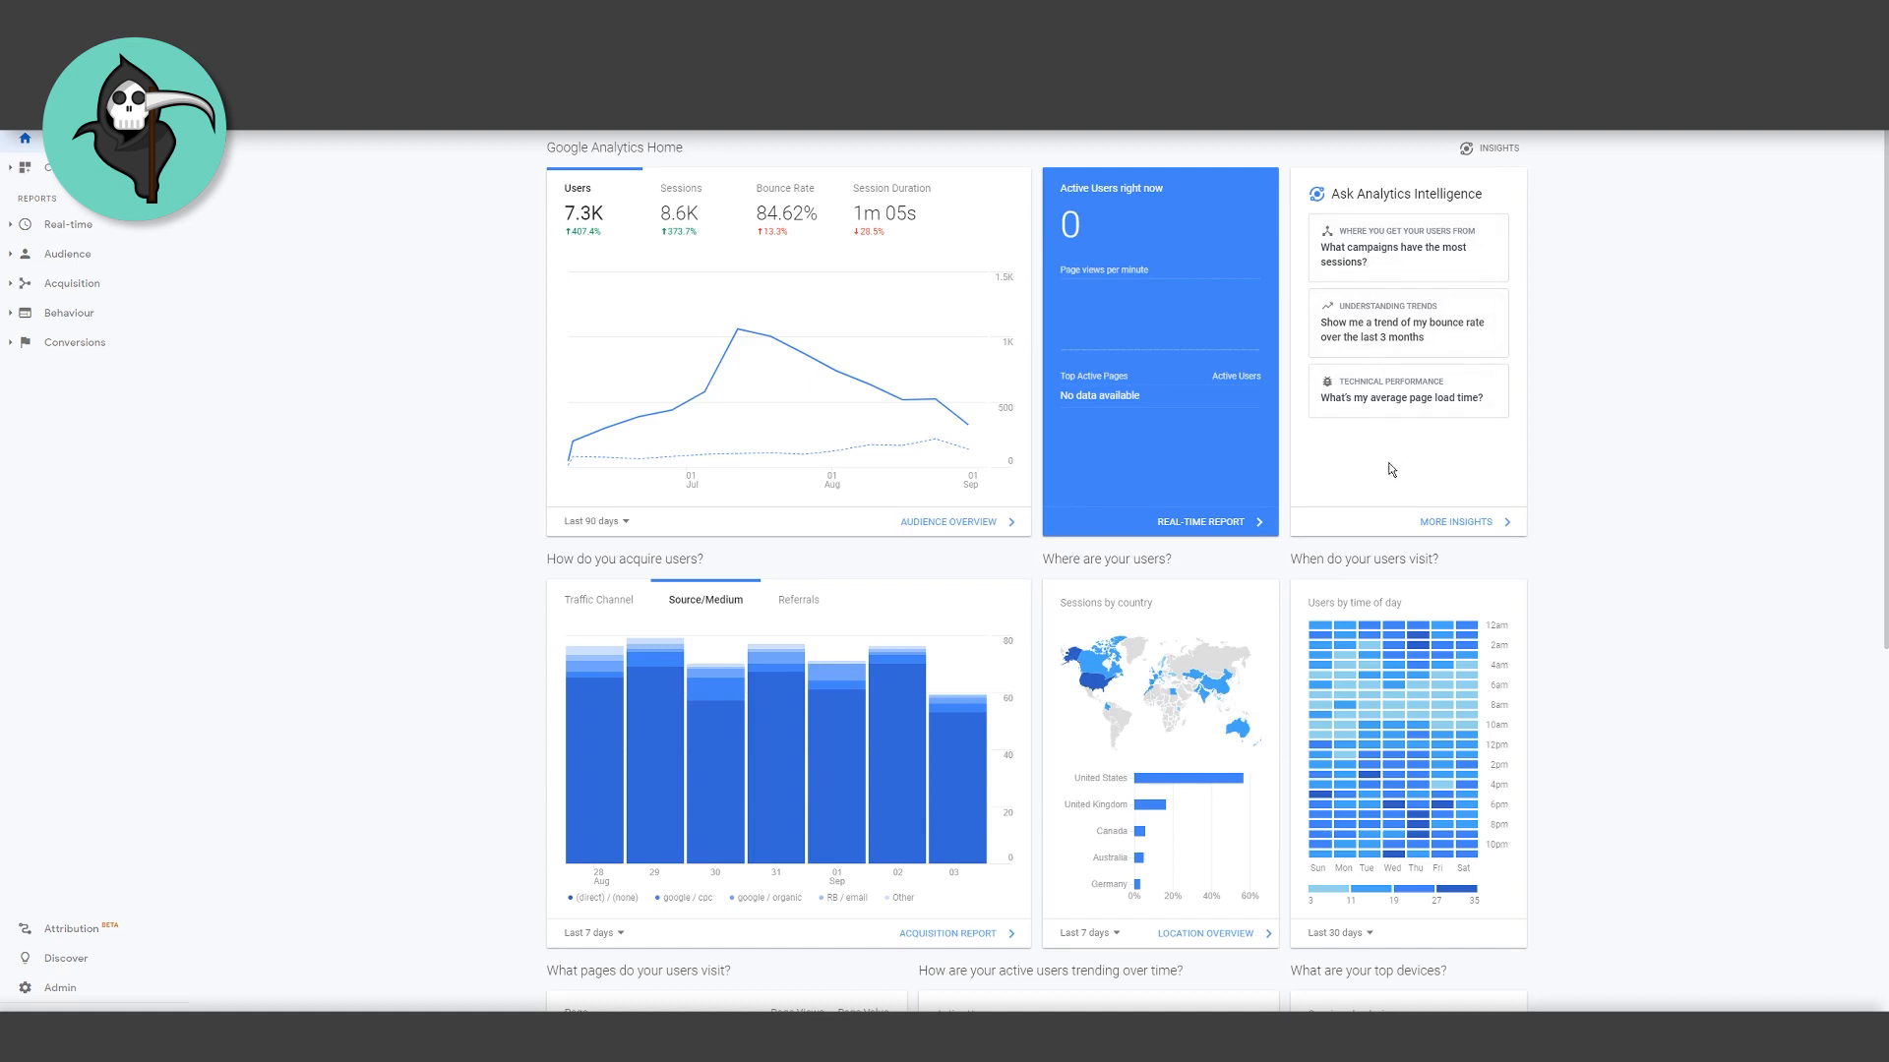
mouse_move(1549, 451)
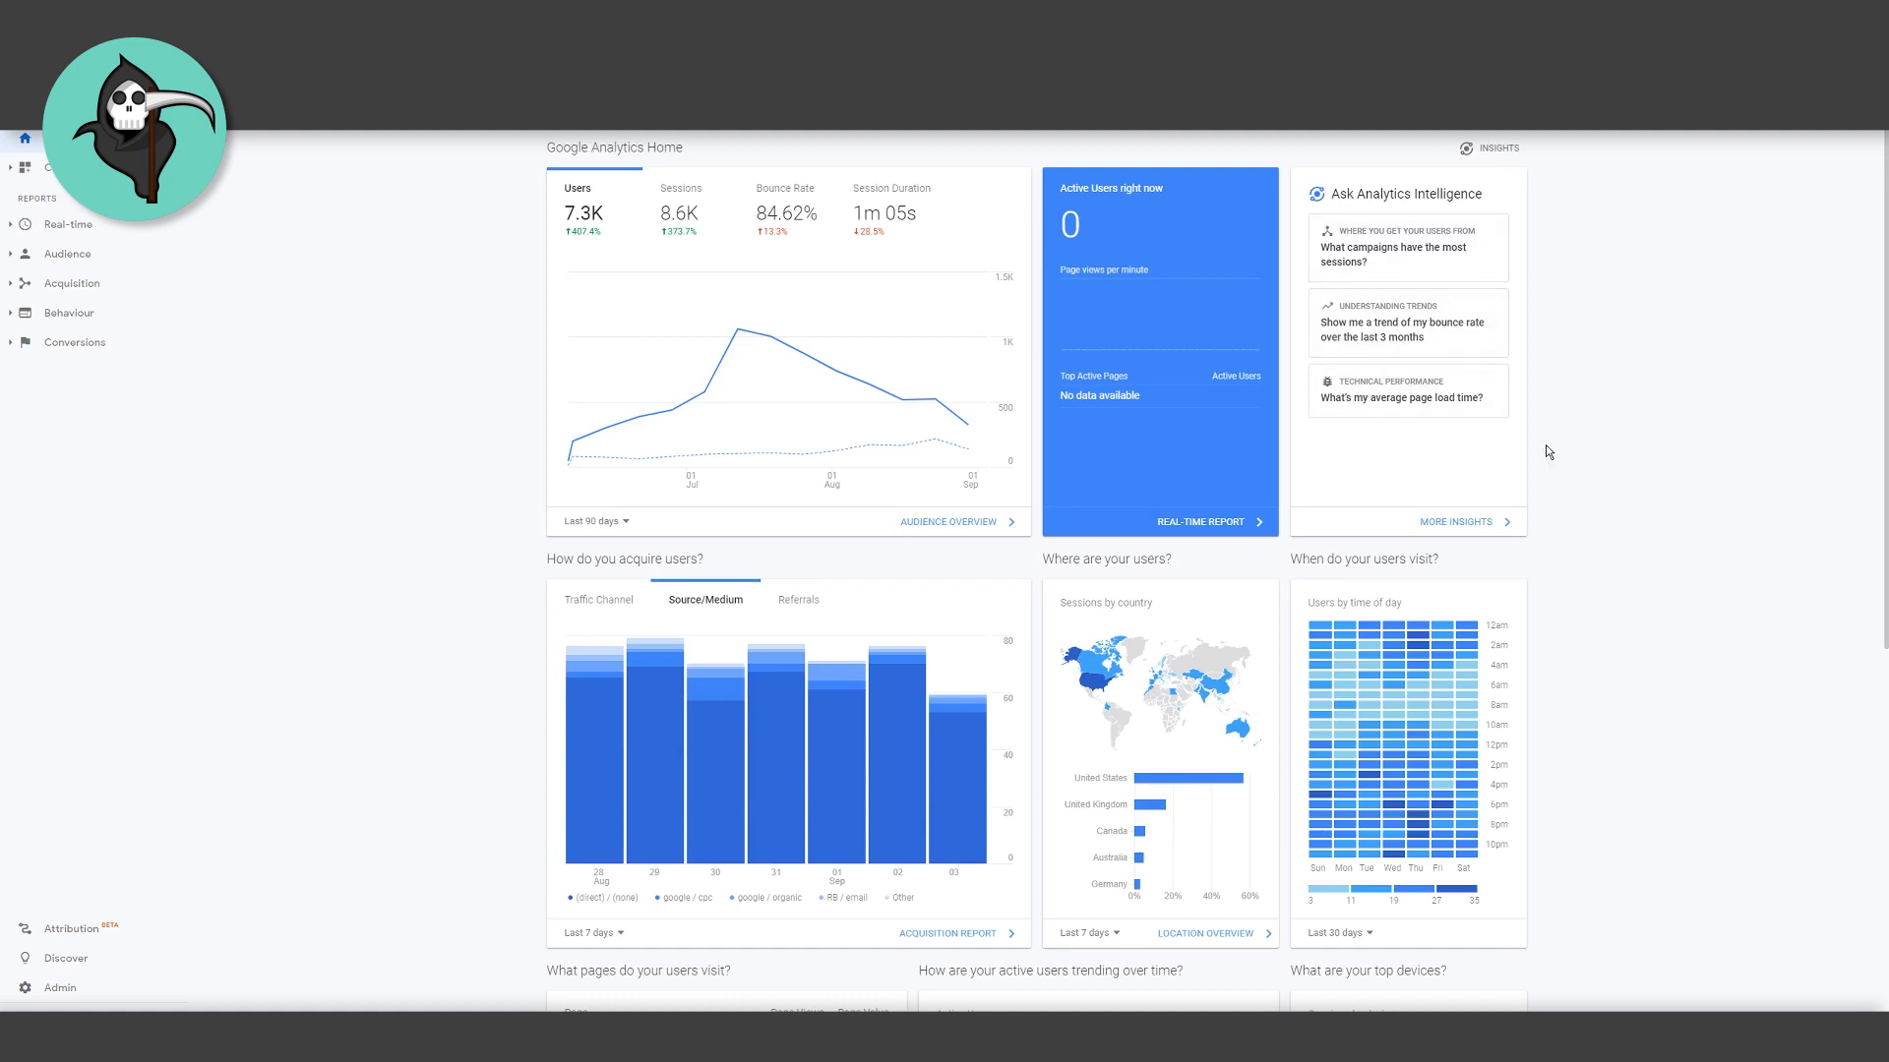
mouse_move(1562, 398)
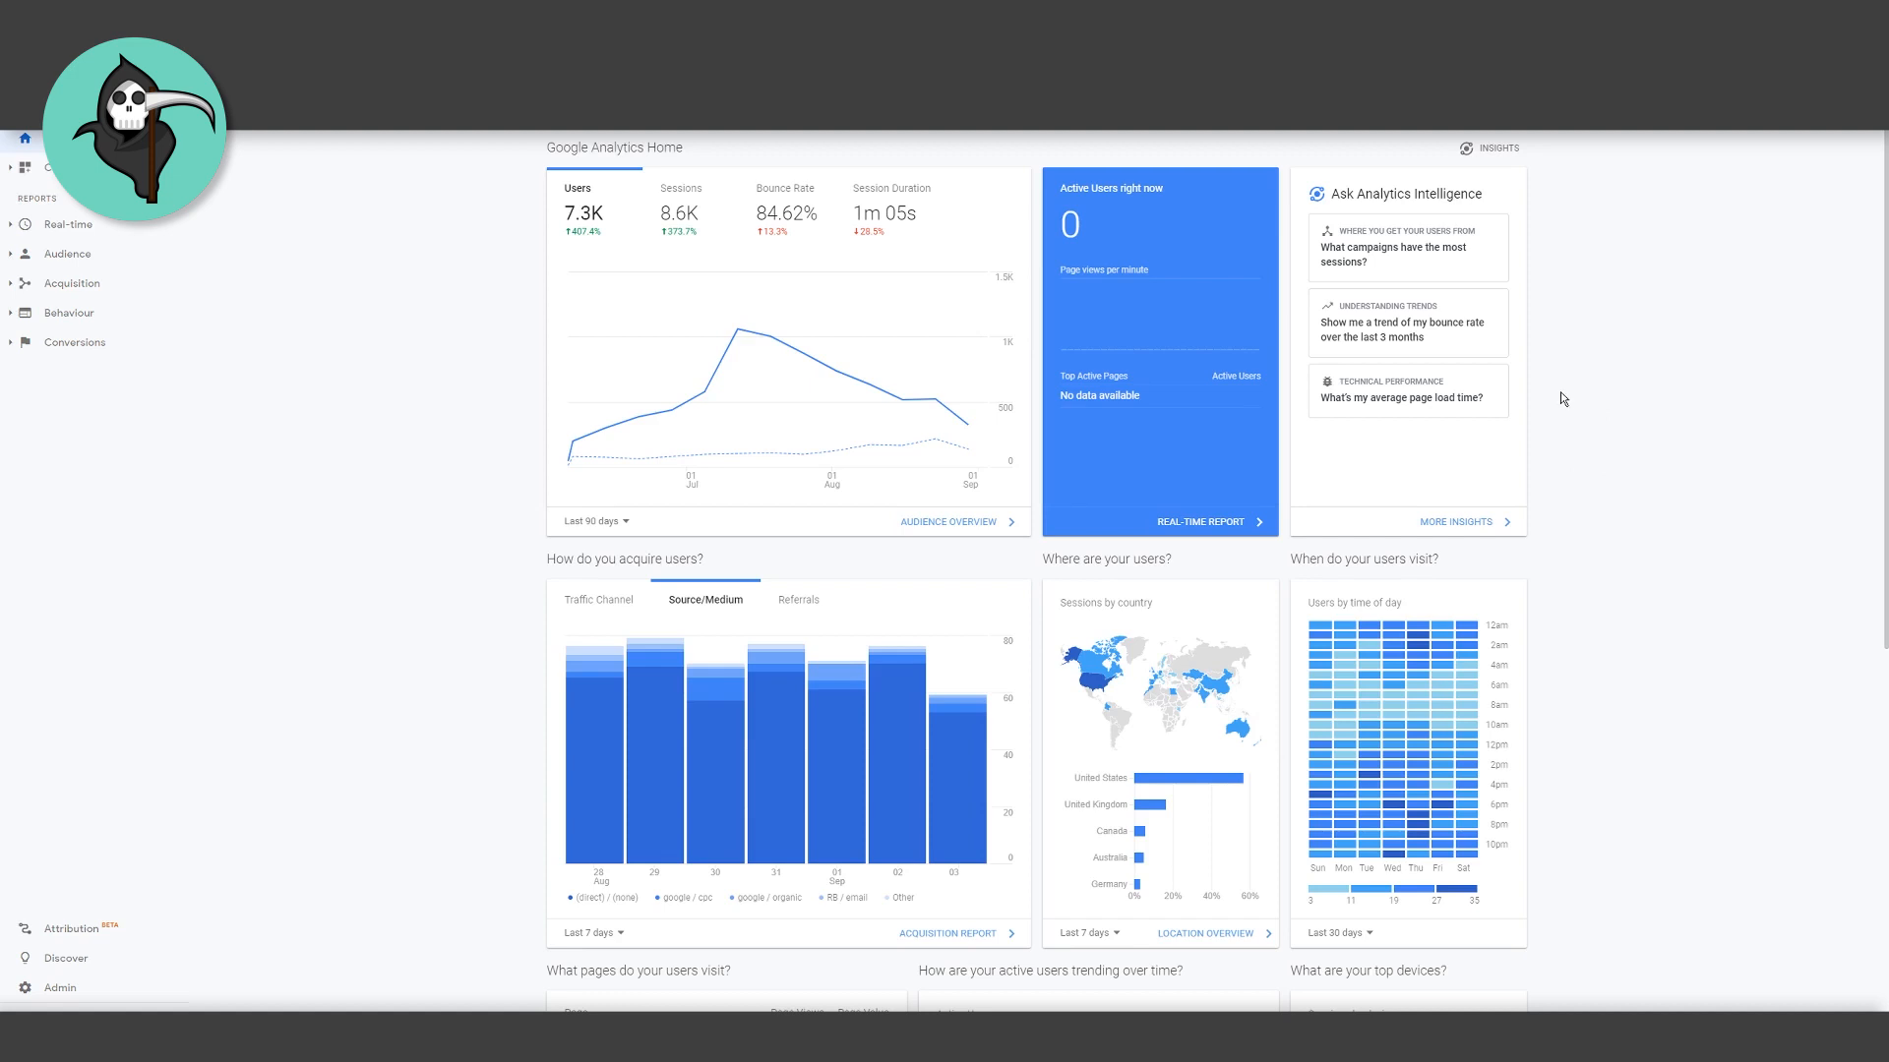
mouse_move(1557, 391)
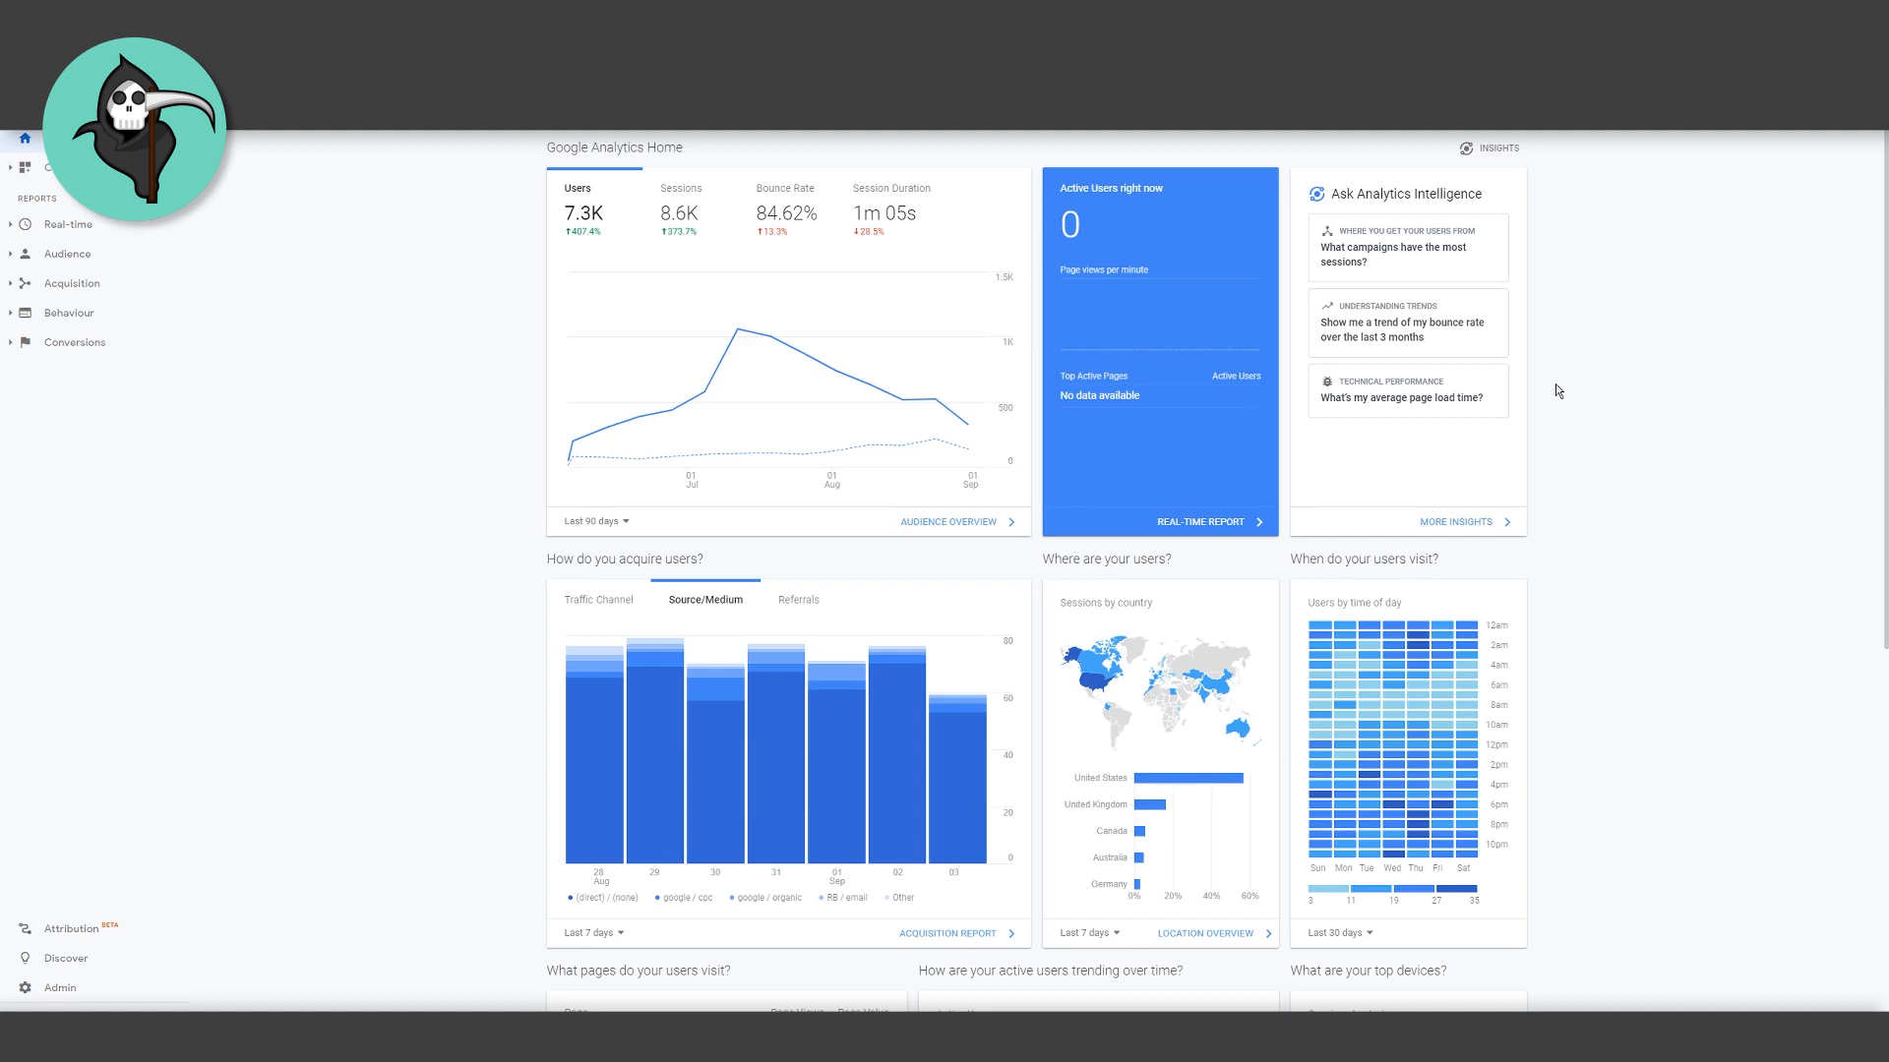
mouse_move(1534, 254)
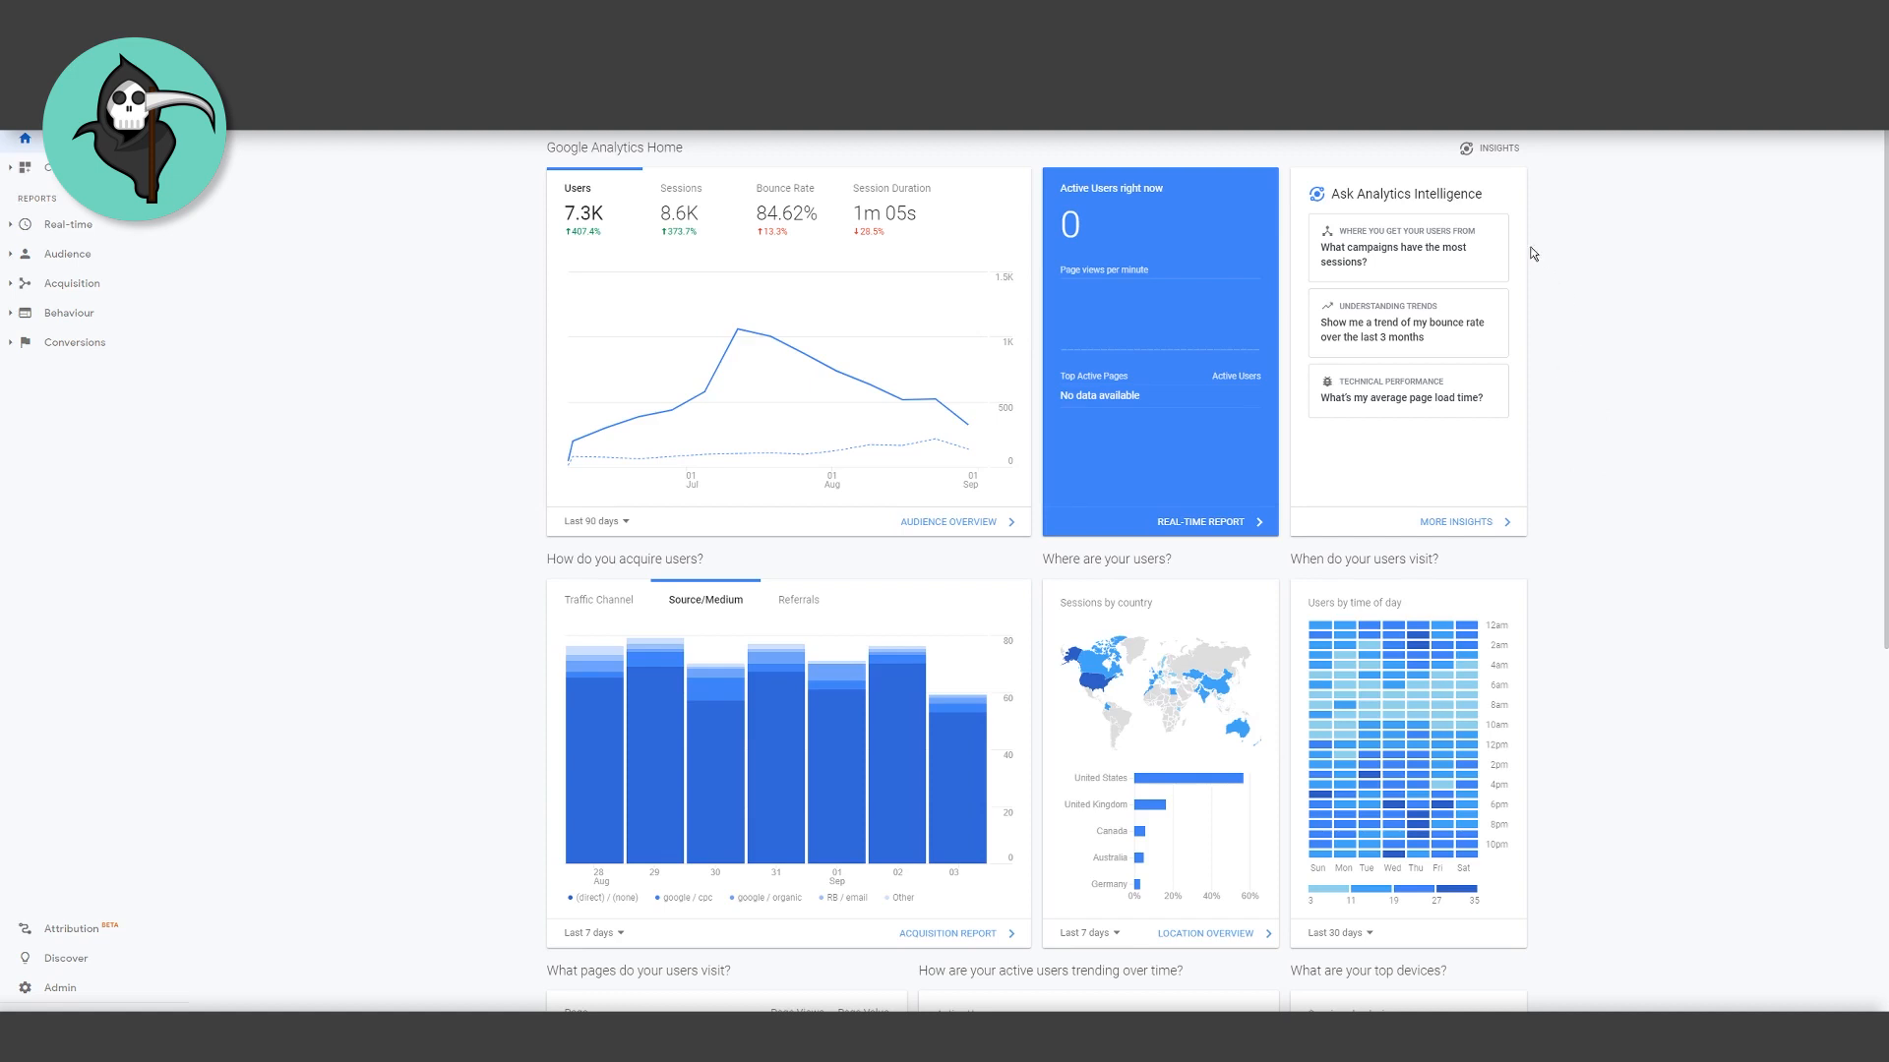
mouse_move(1426, 279)
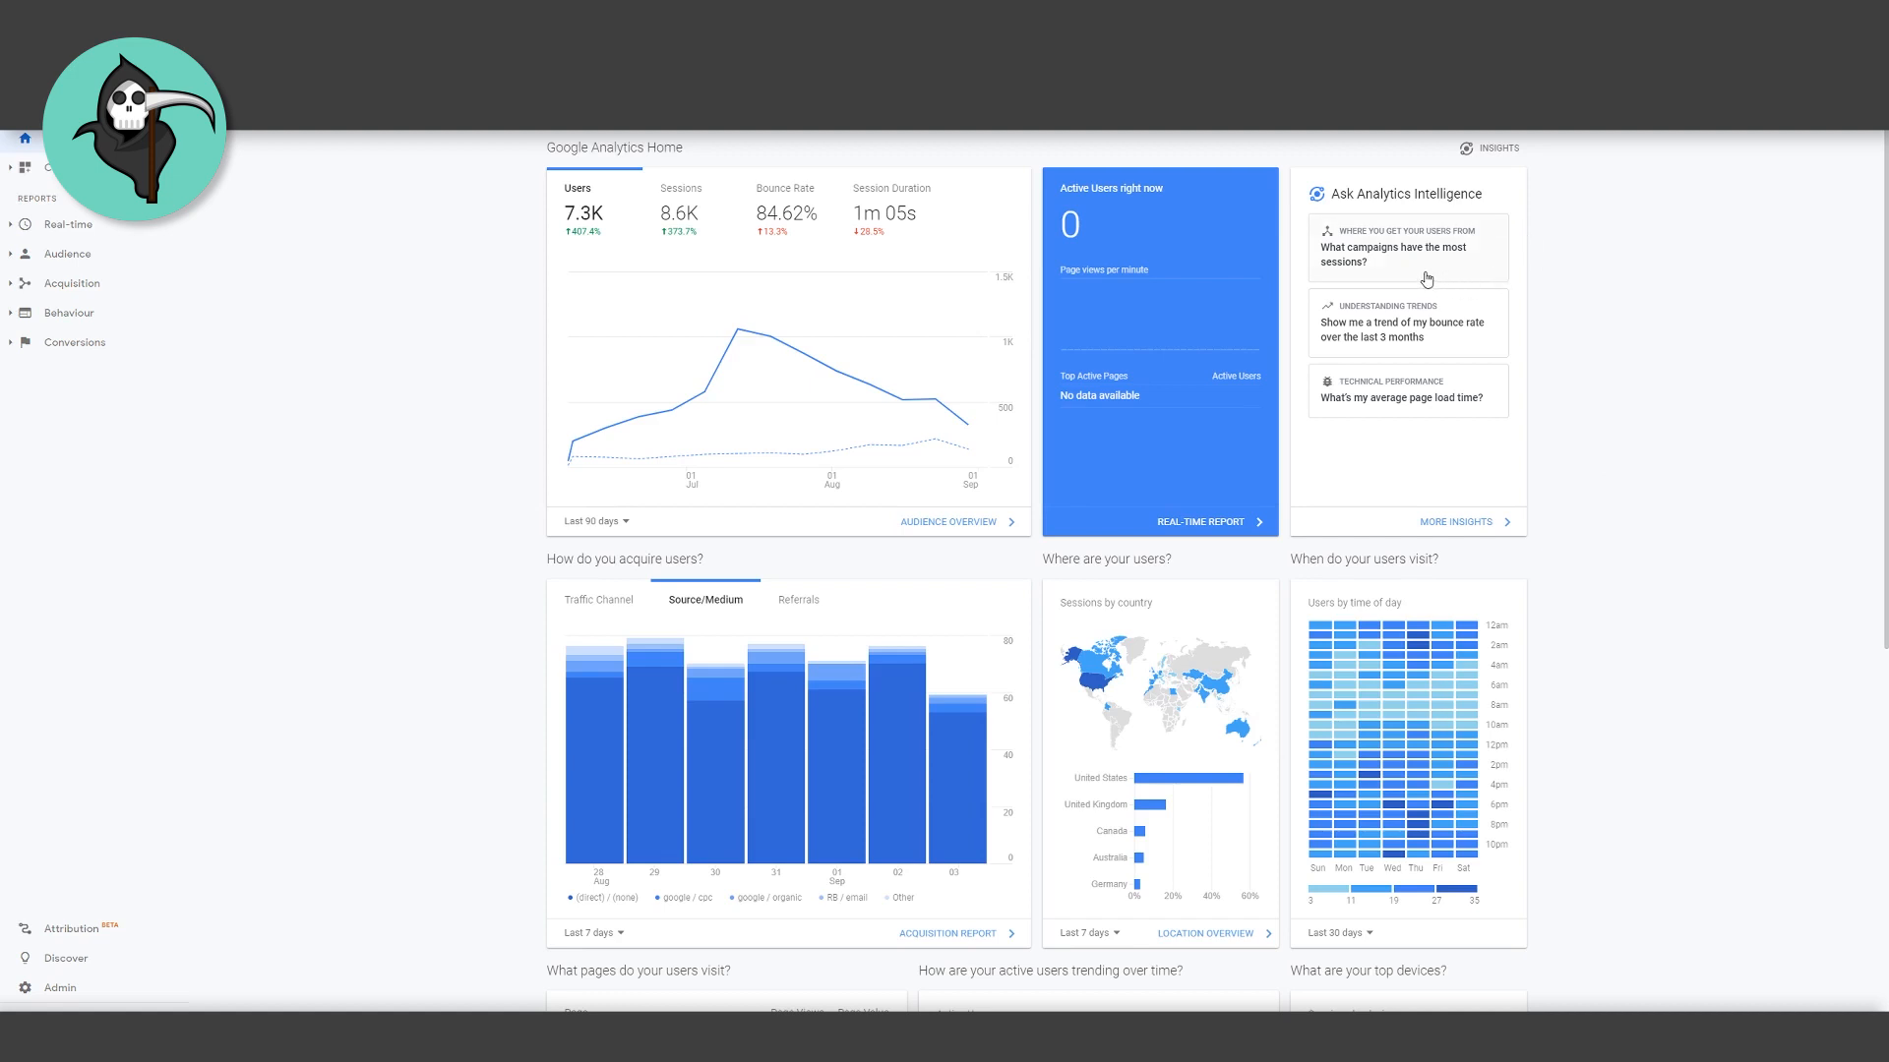
mouse_move(1434, 328)
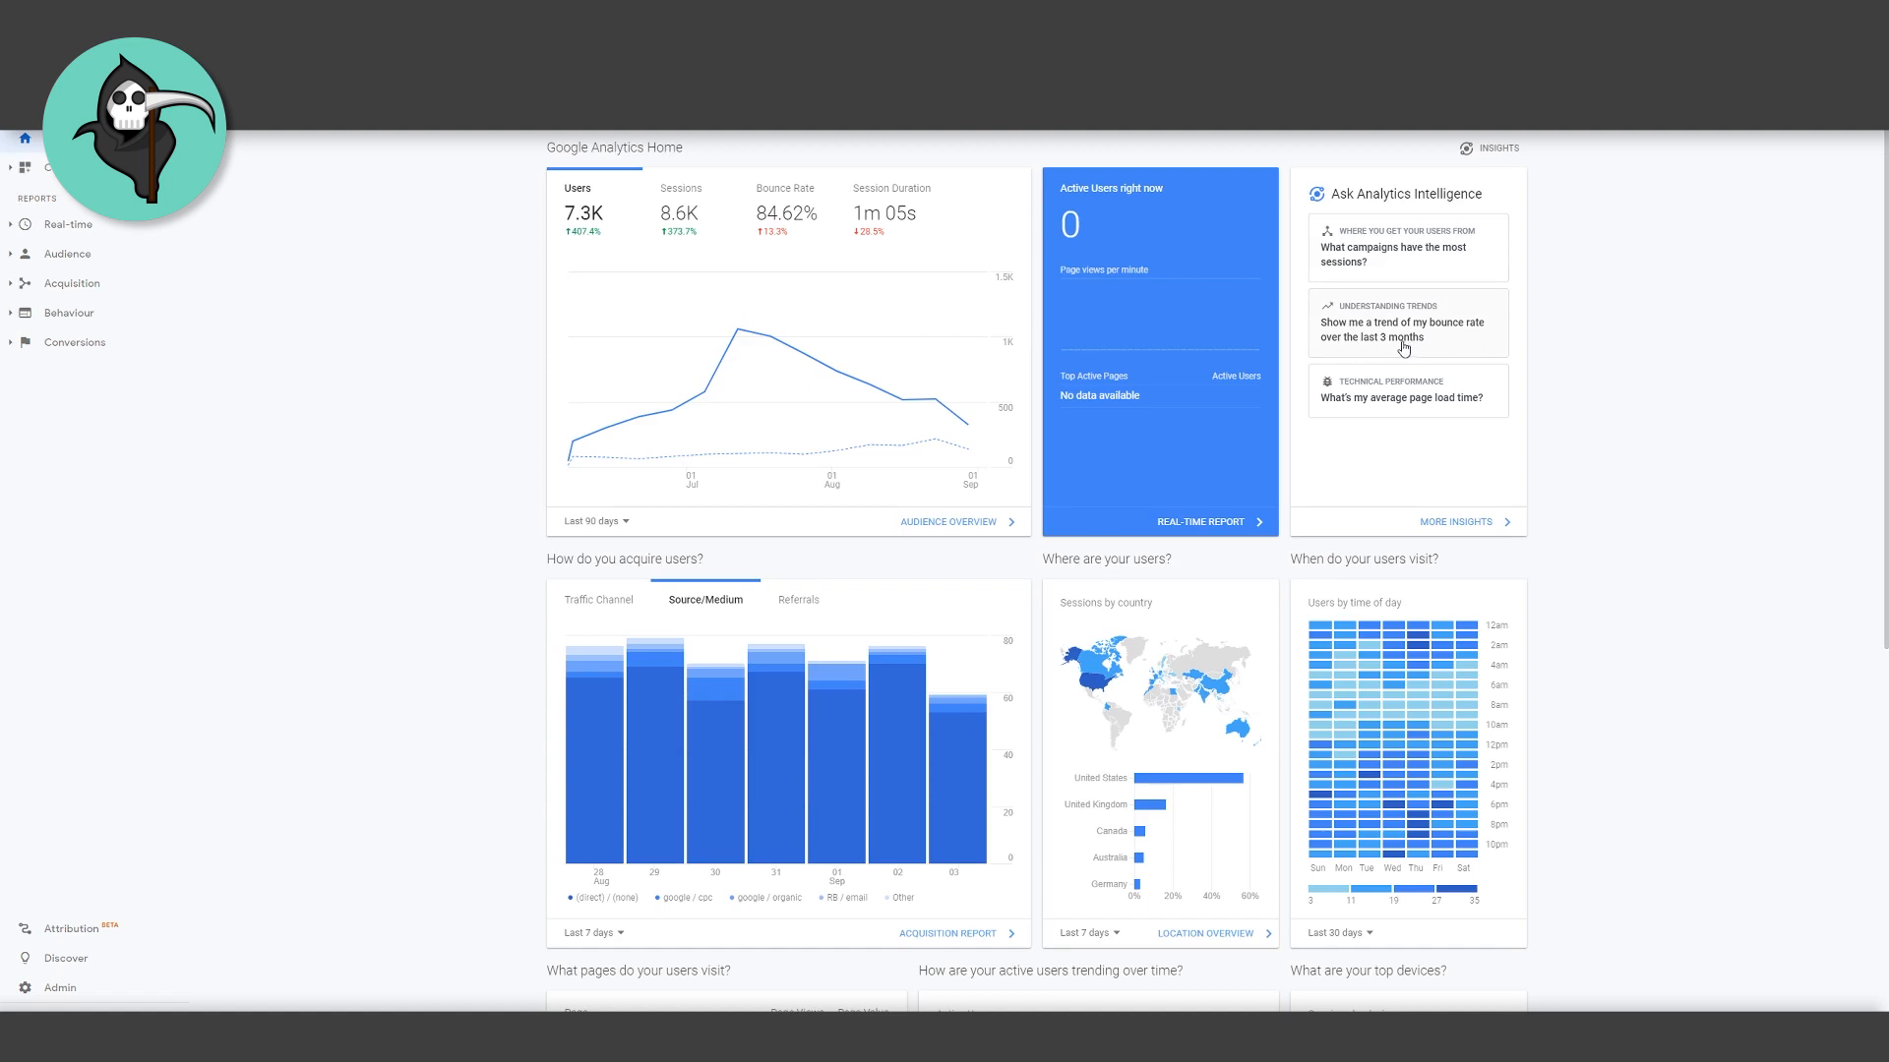
mouse_move(1621, 449)
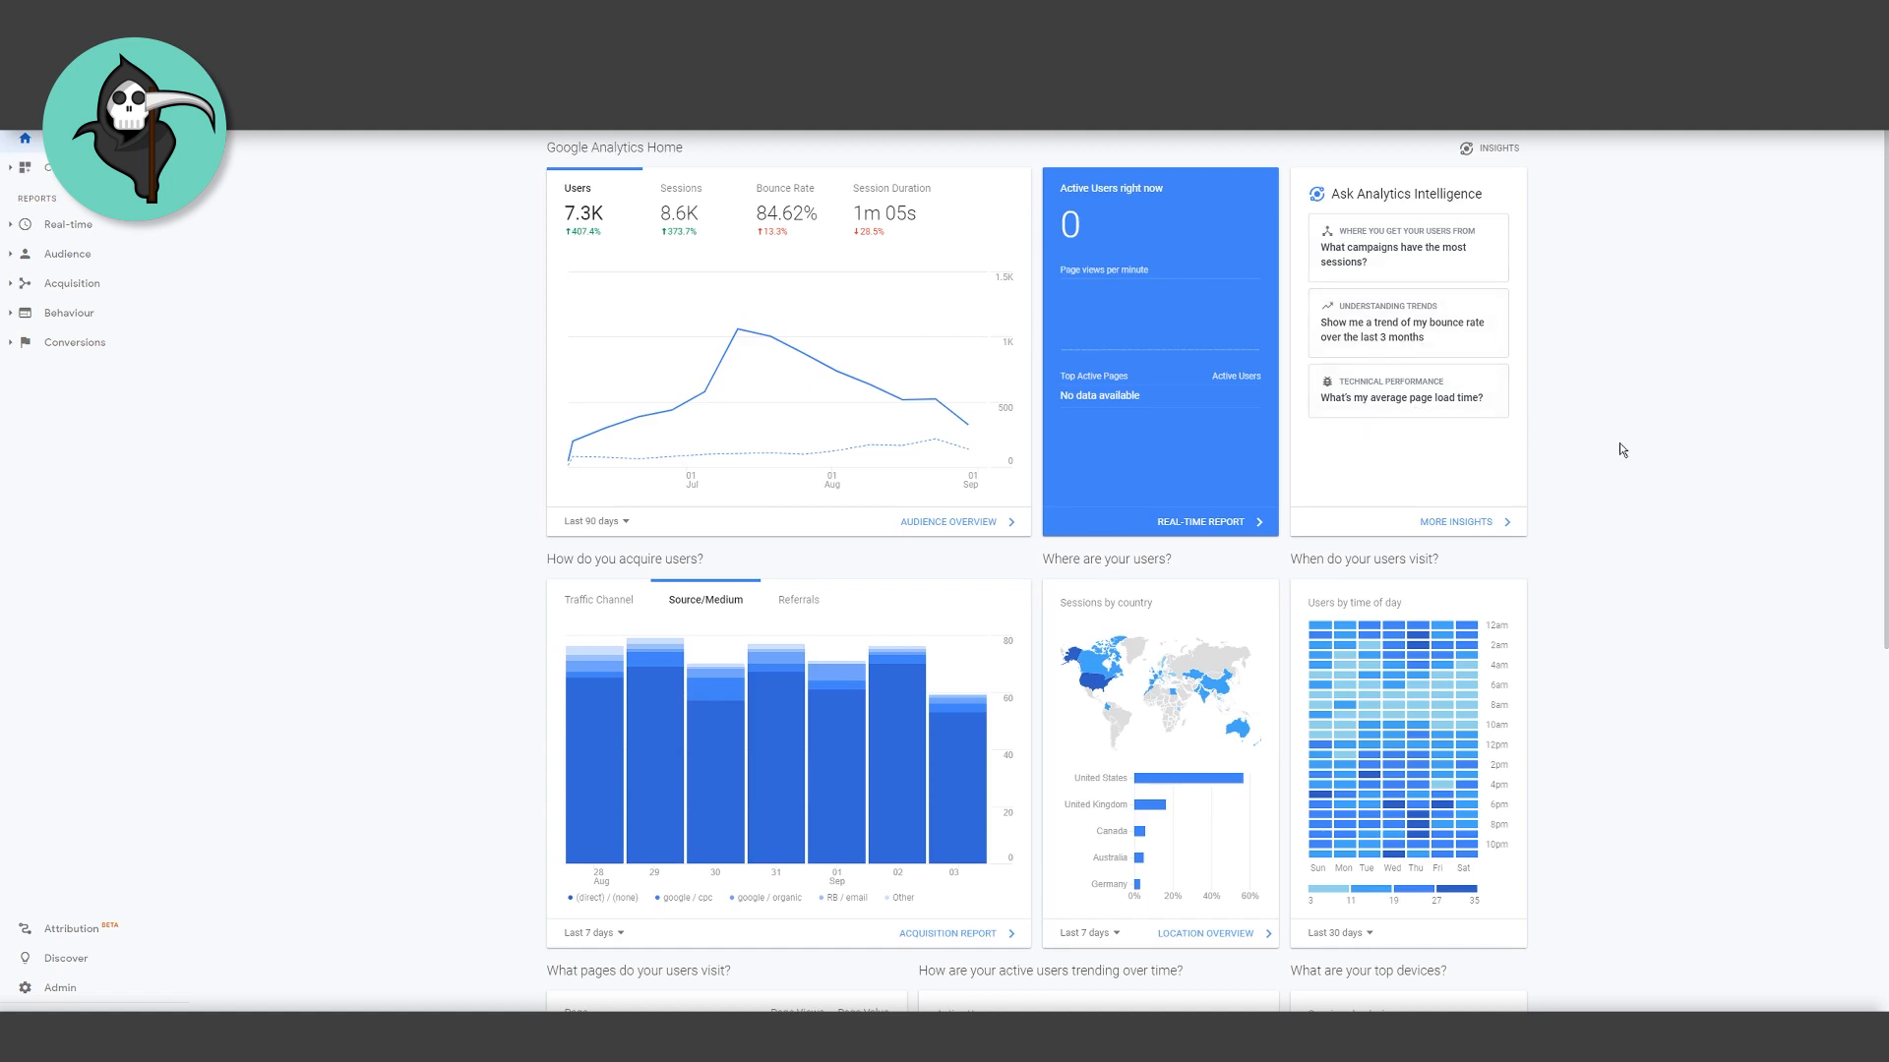
mouse_move(1588, 343)
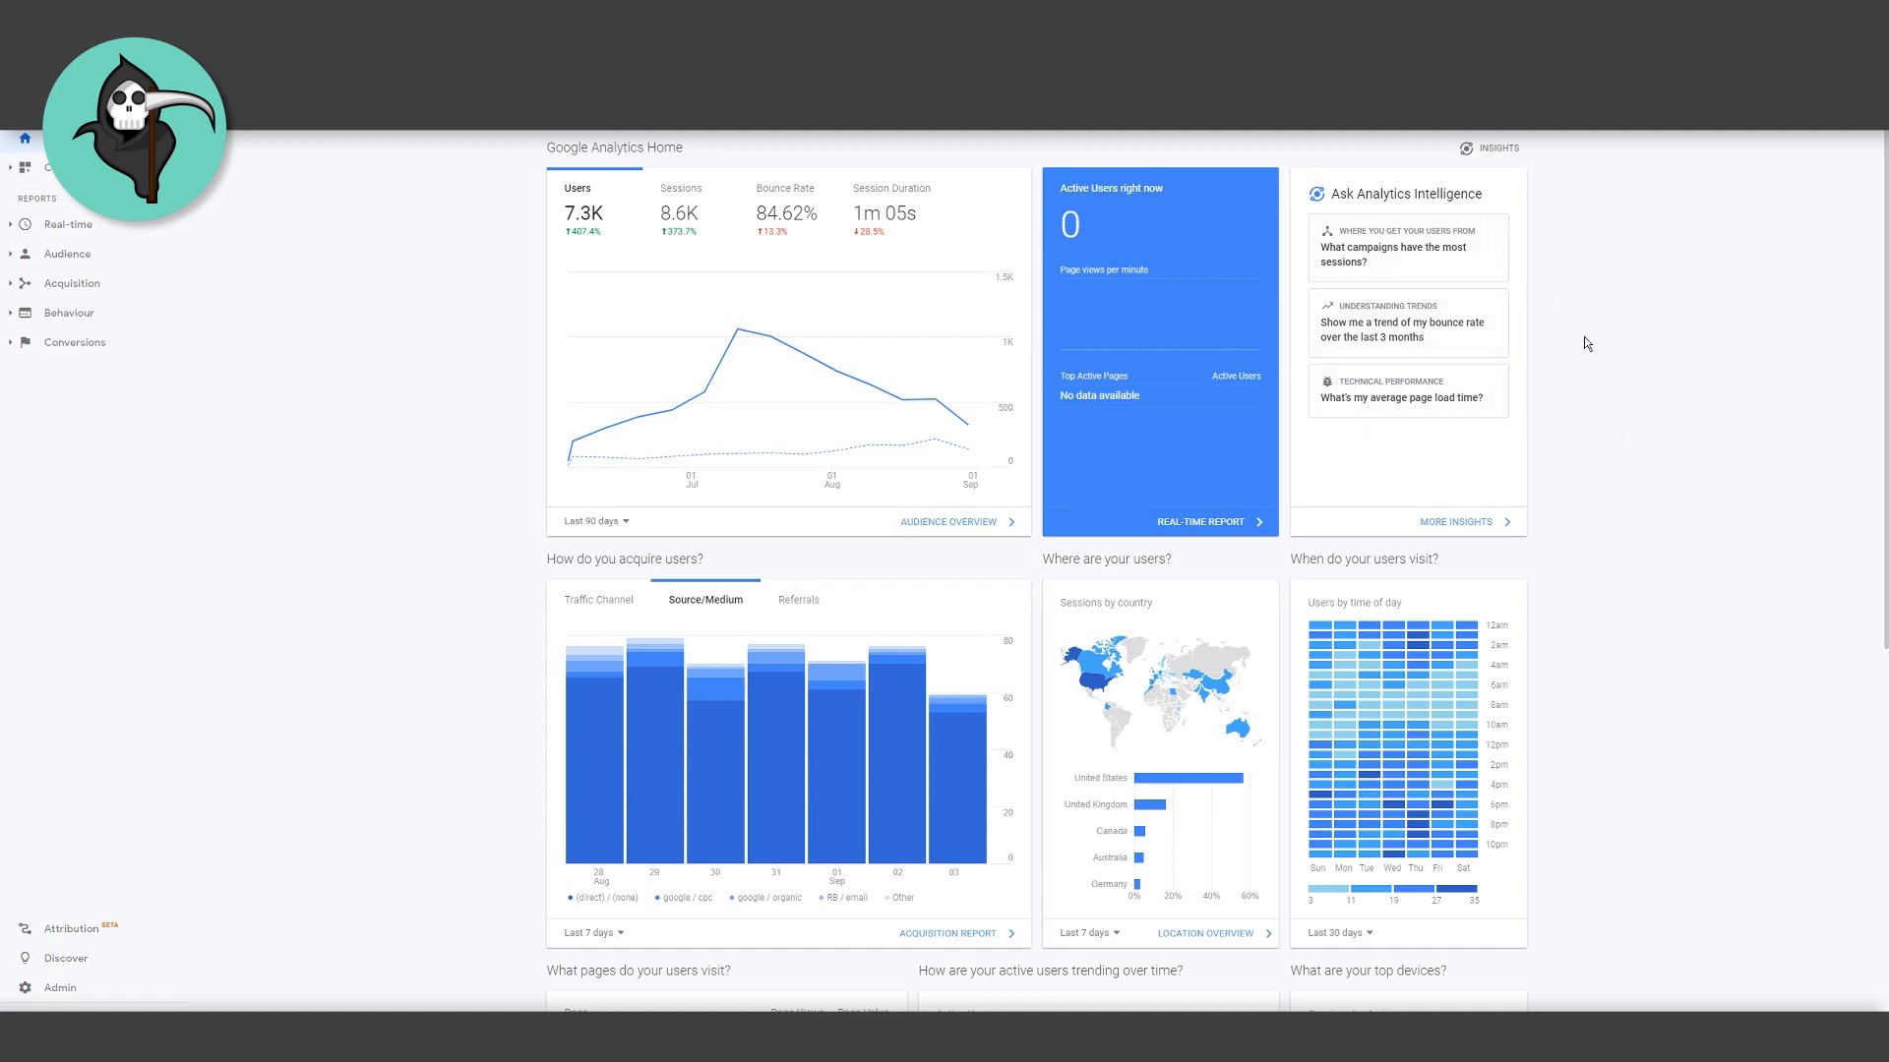
mouse_move(1542, 526)
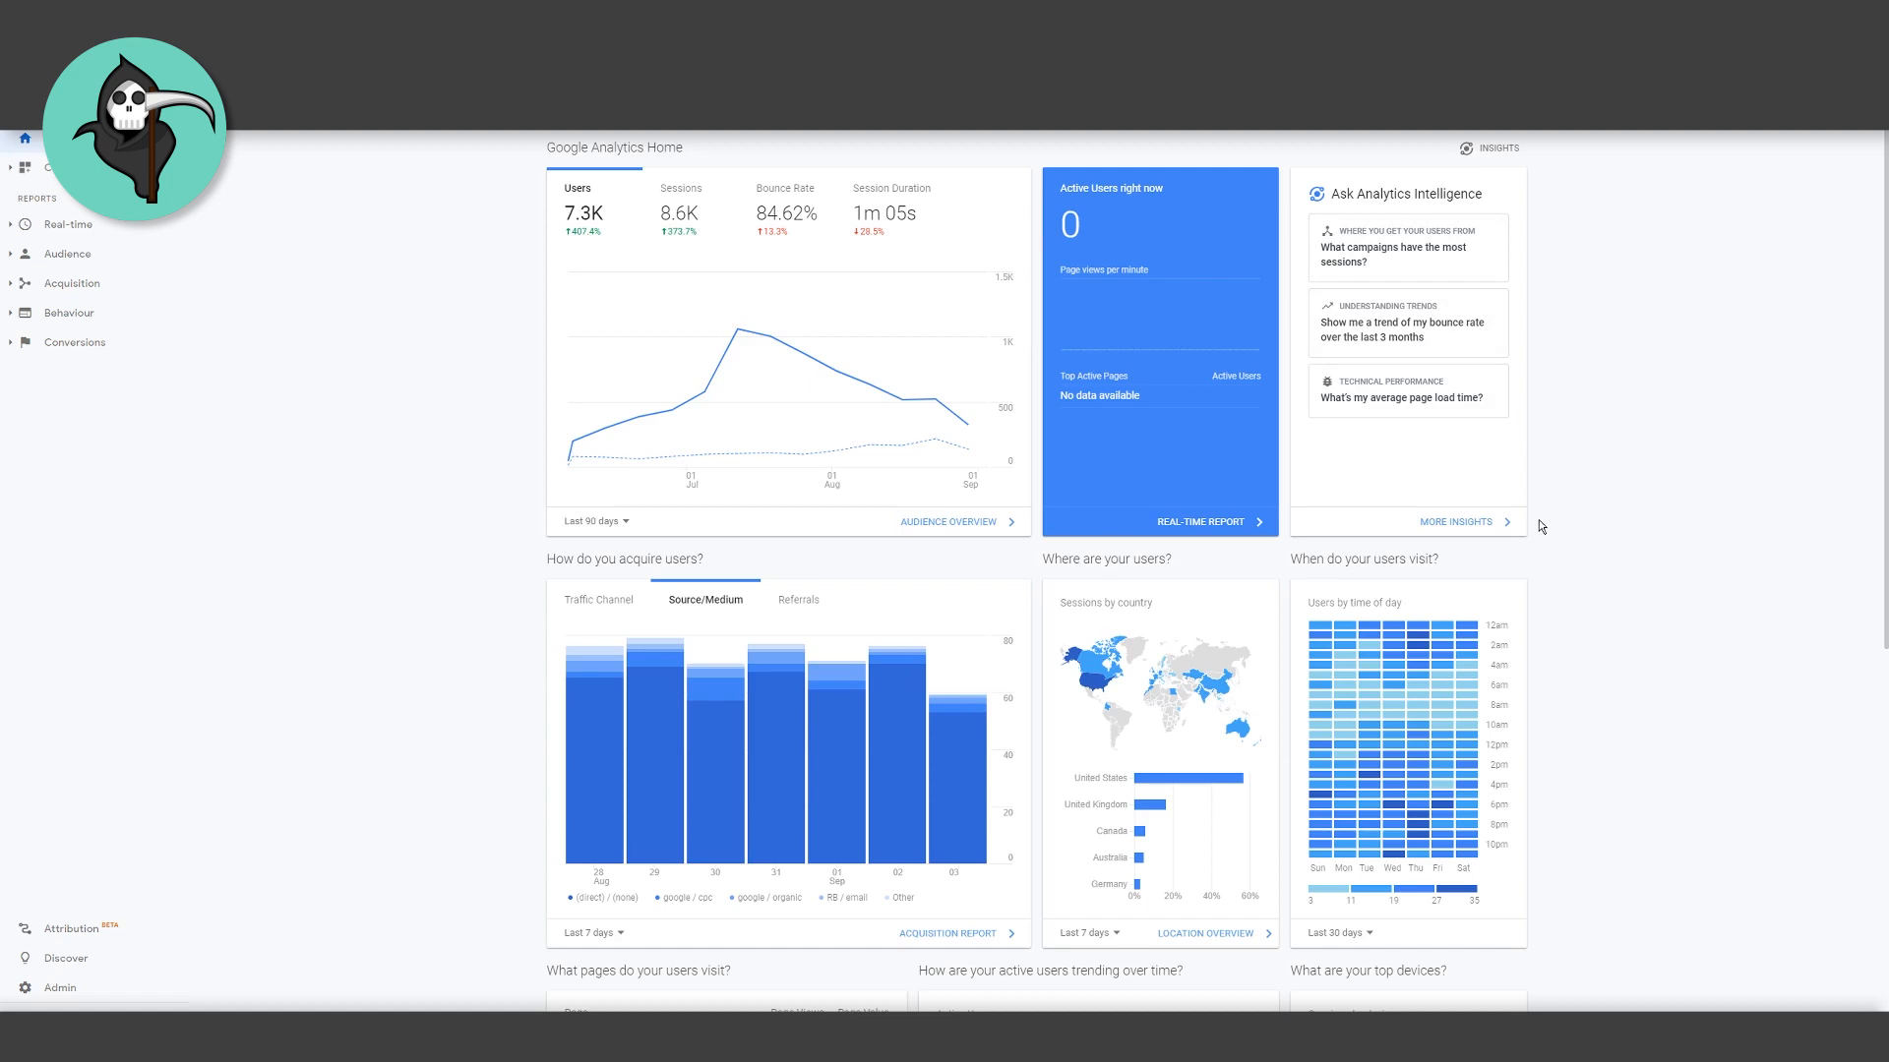
mouse_move(1405, 237)
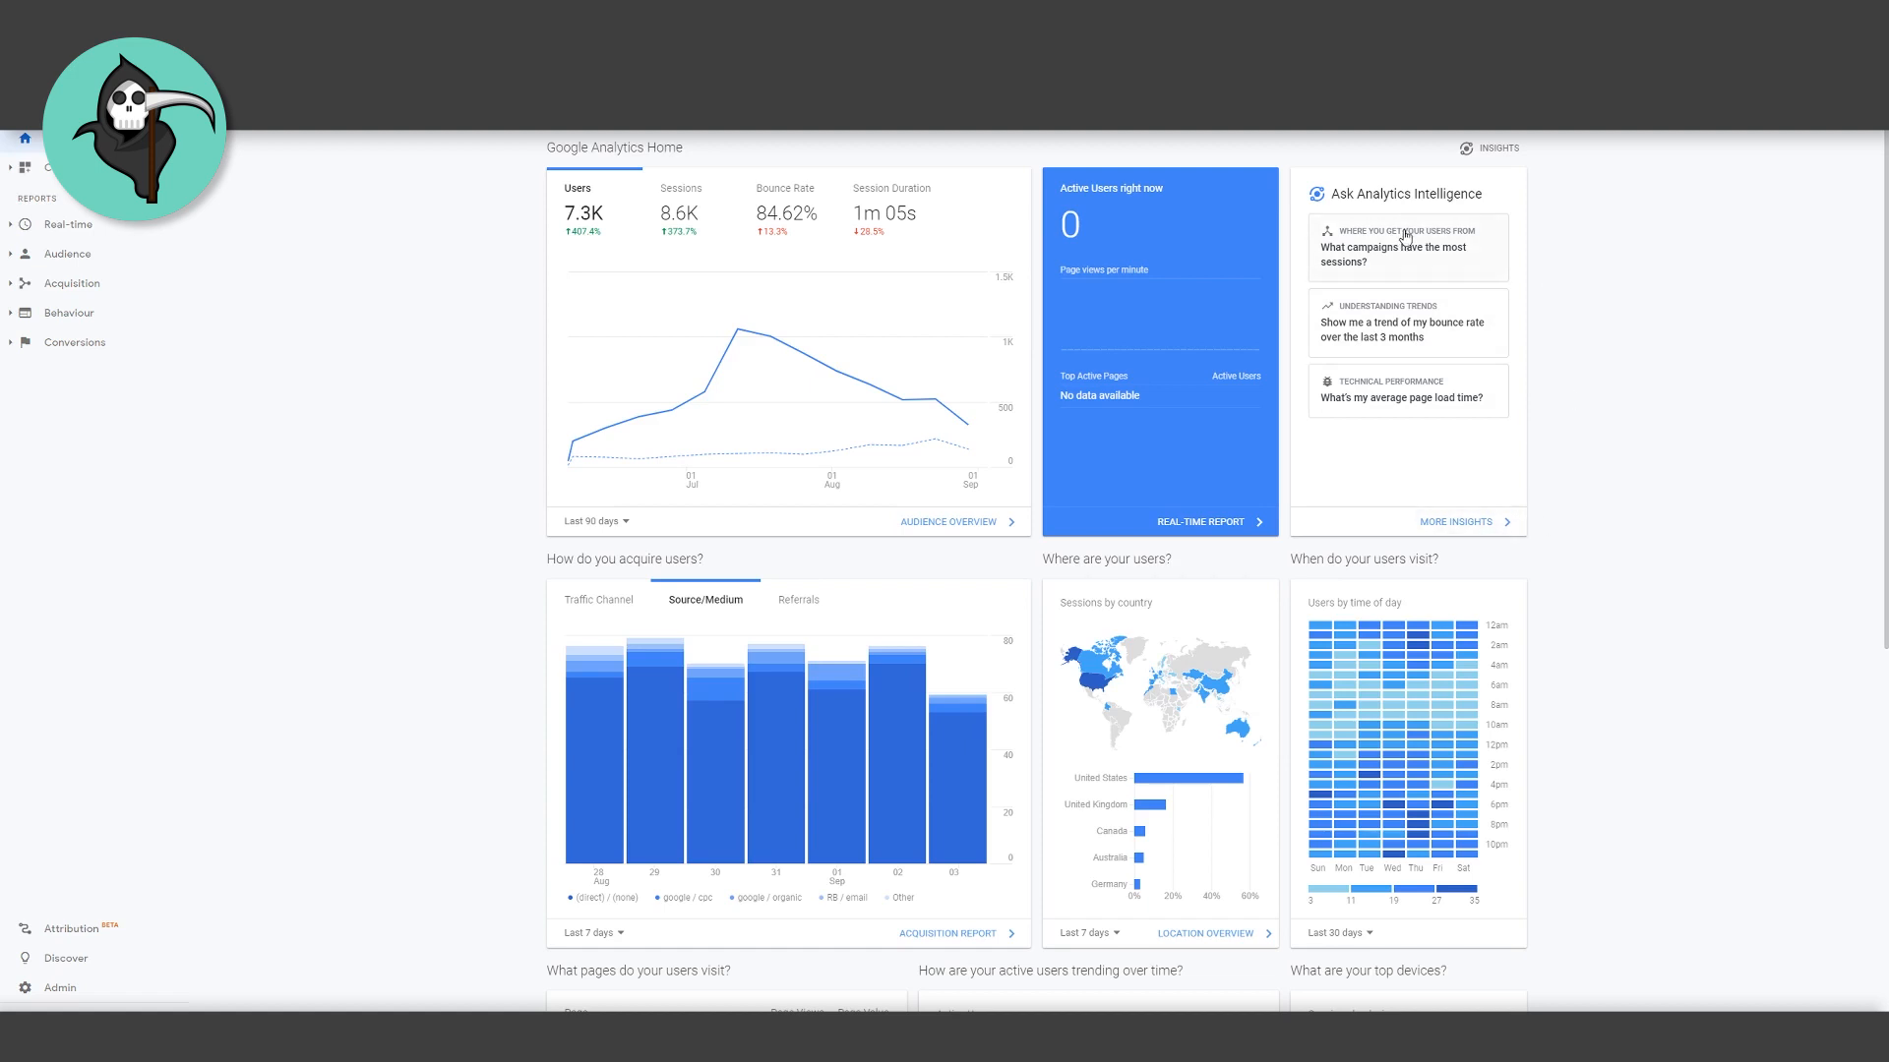
mouse_move(1321, 311)
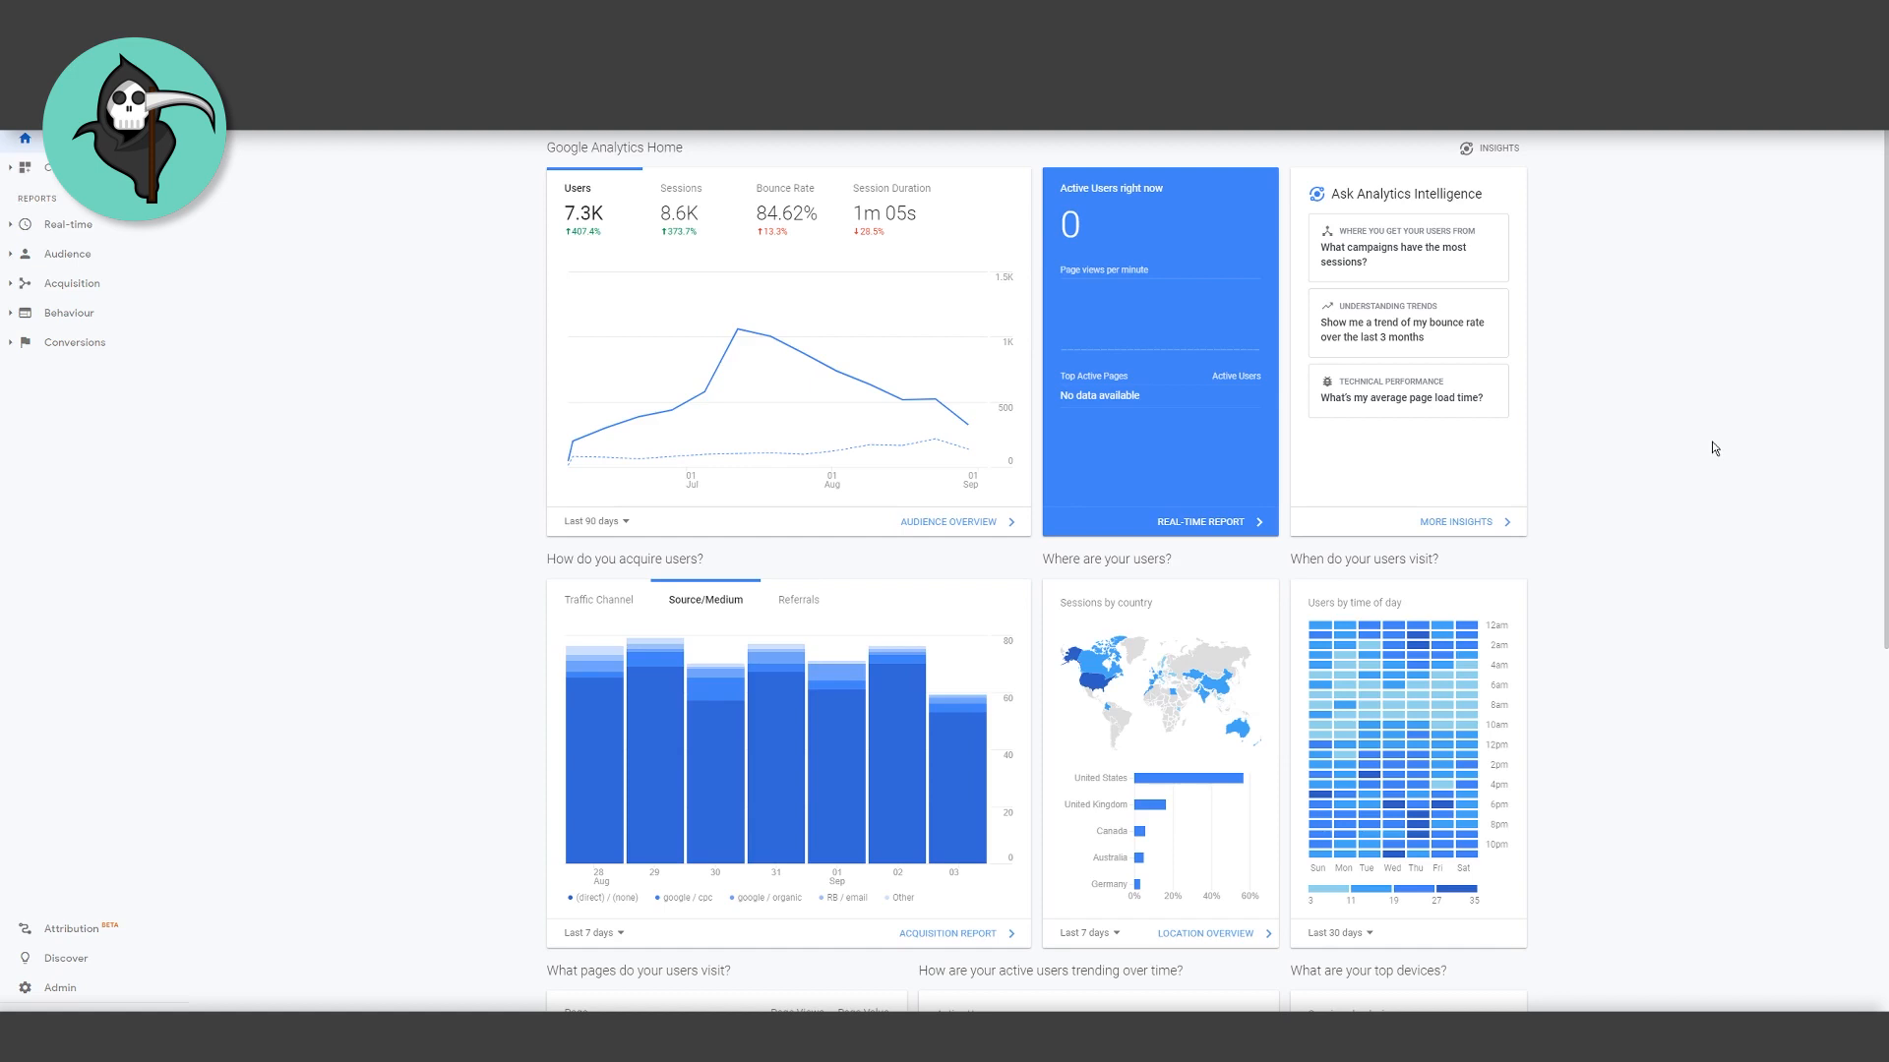
mouse_move(1535, 664)
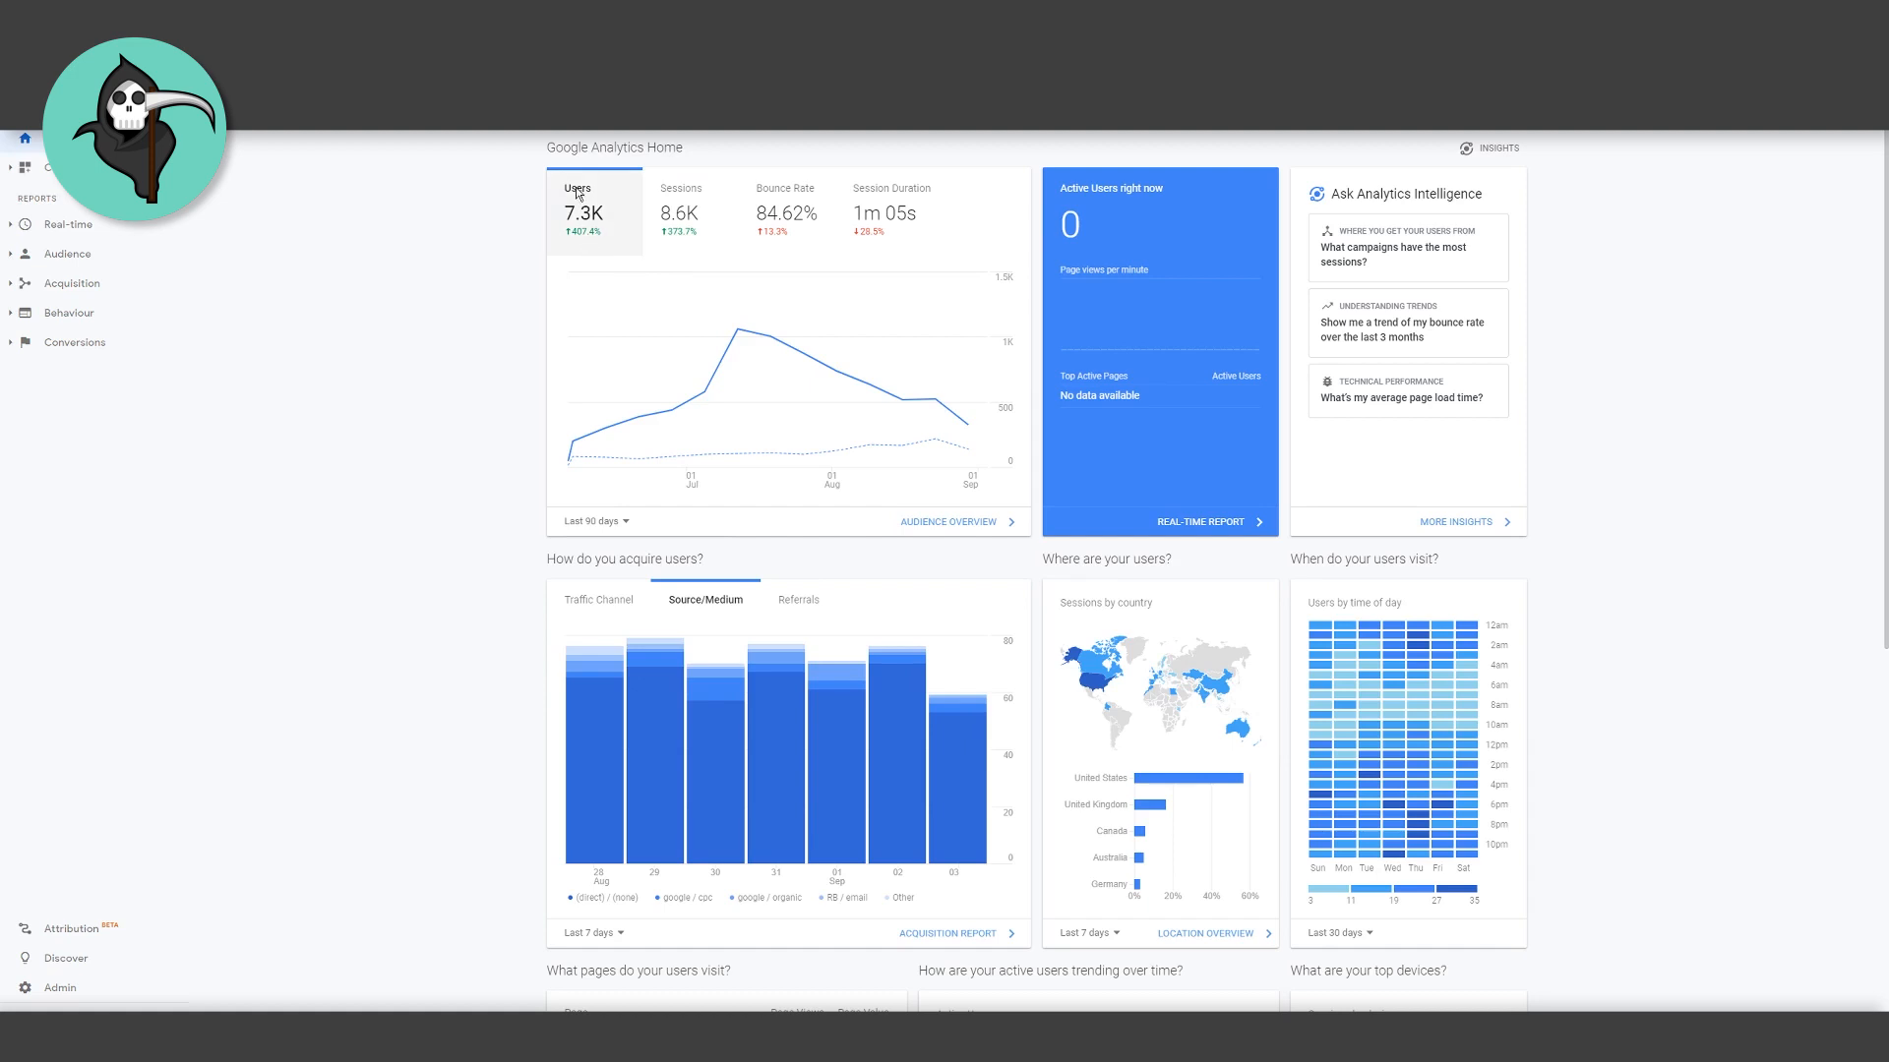
mouse_move(628, 251)
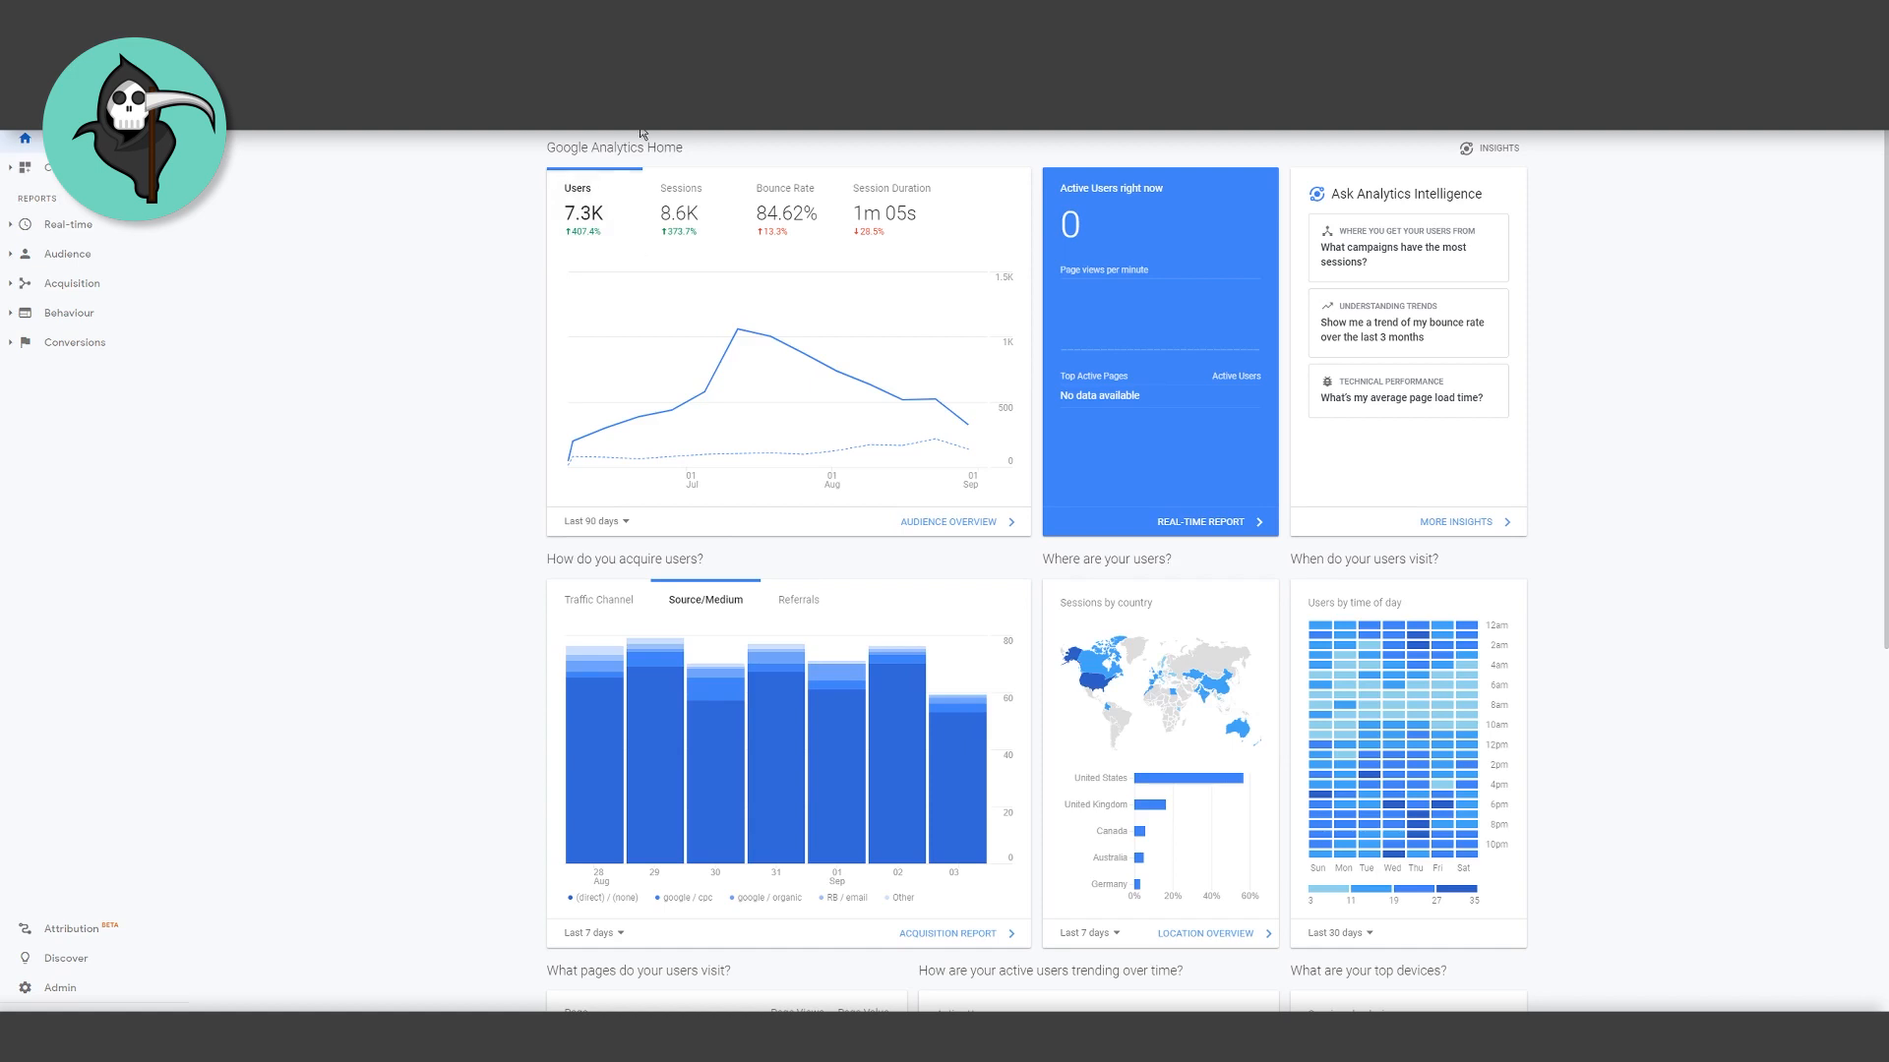
mouse_move(484, 455)
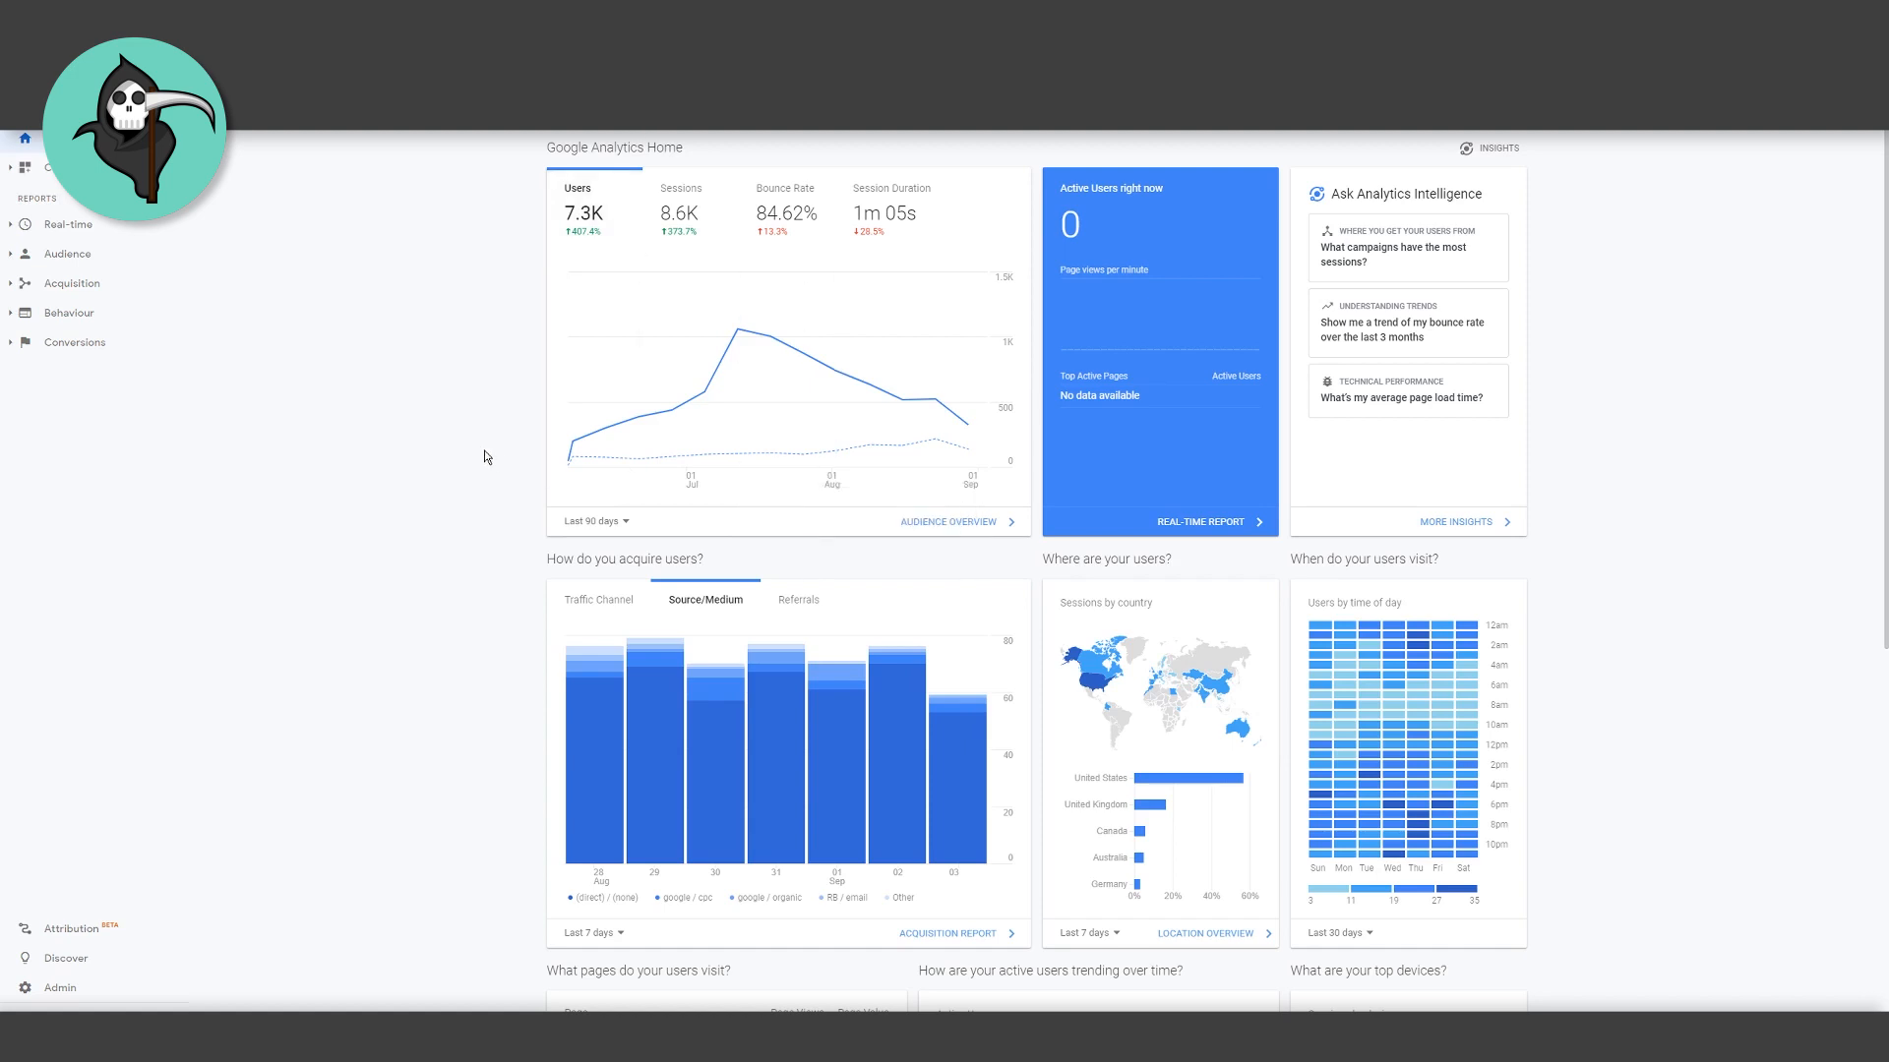
mouse_move(504, 466)
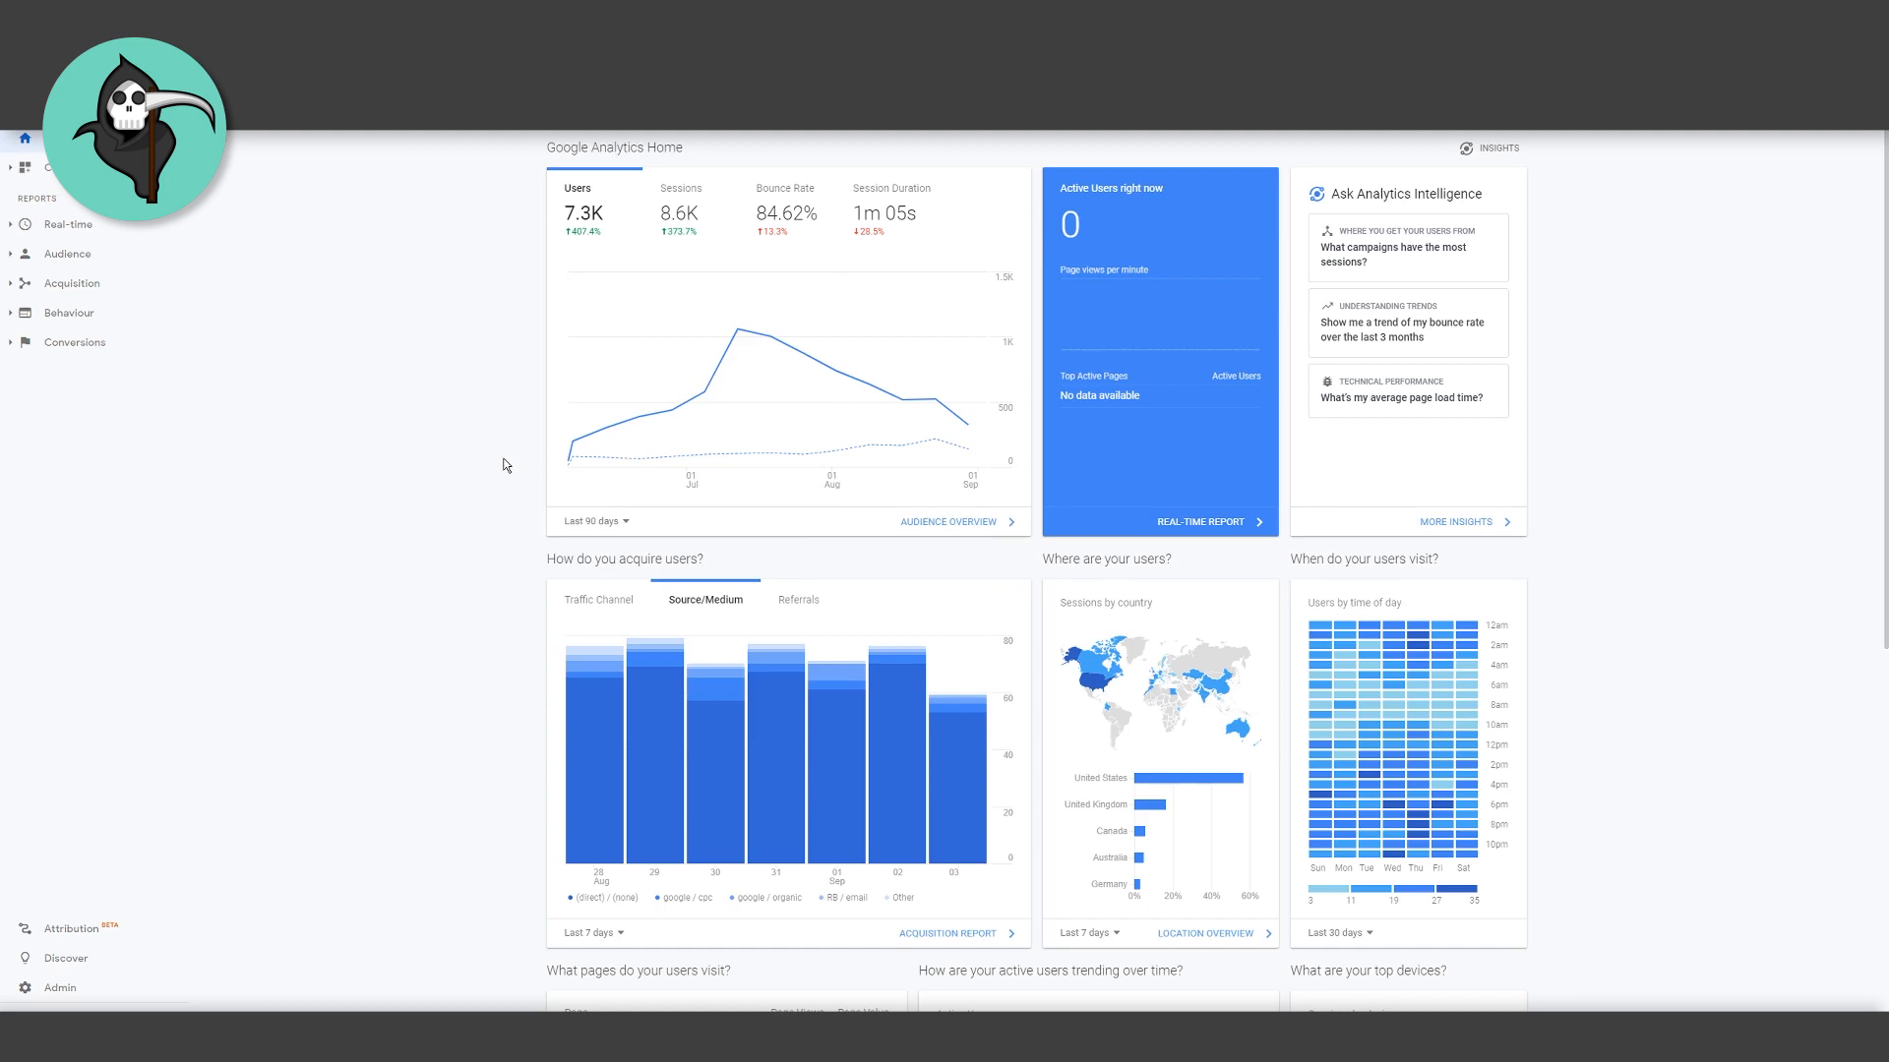
mouse_move(608, 525)
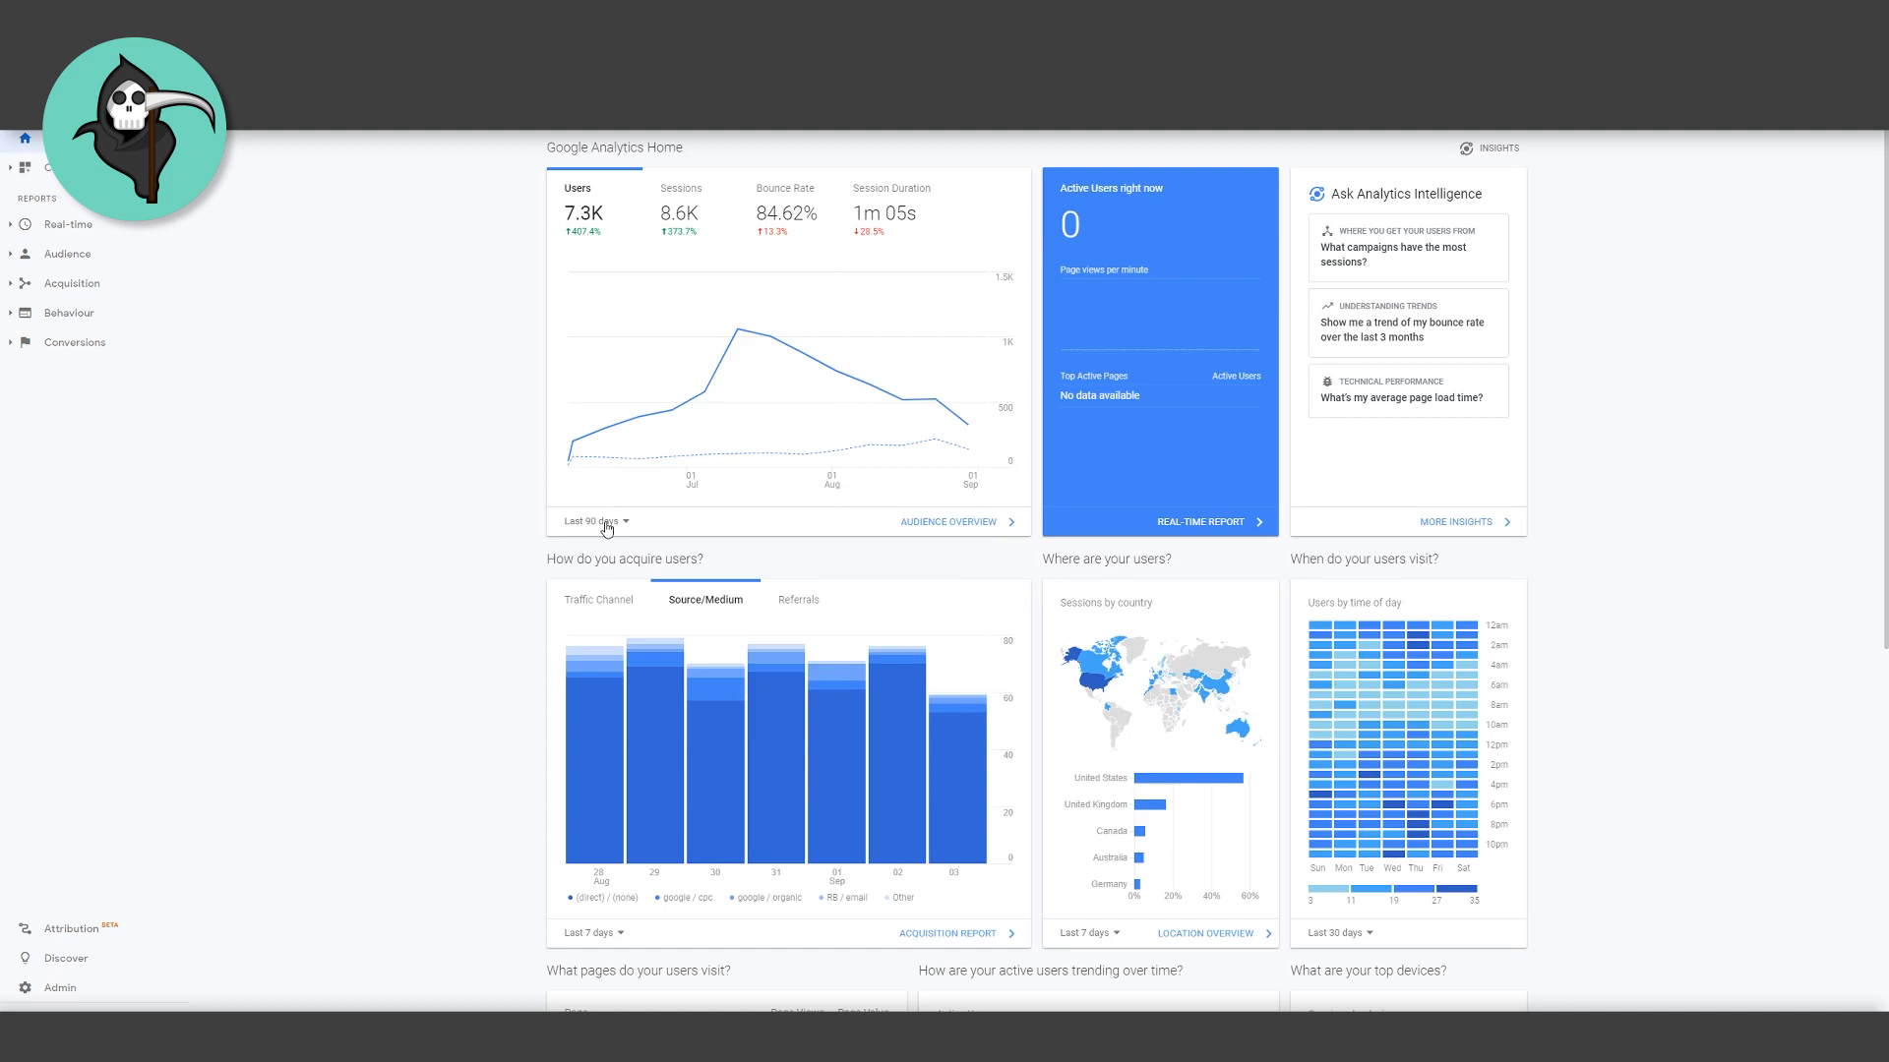
mouse_move(948, 522)
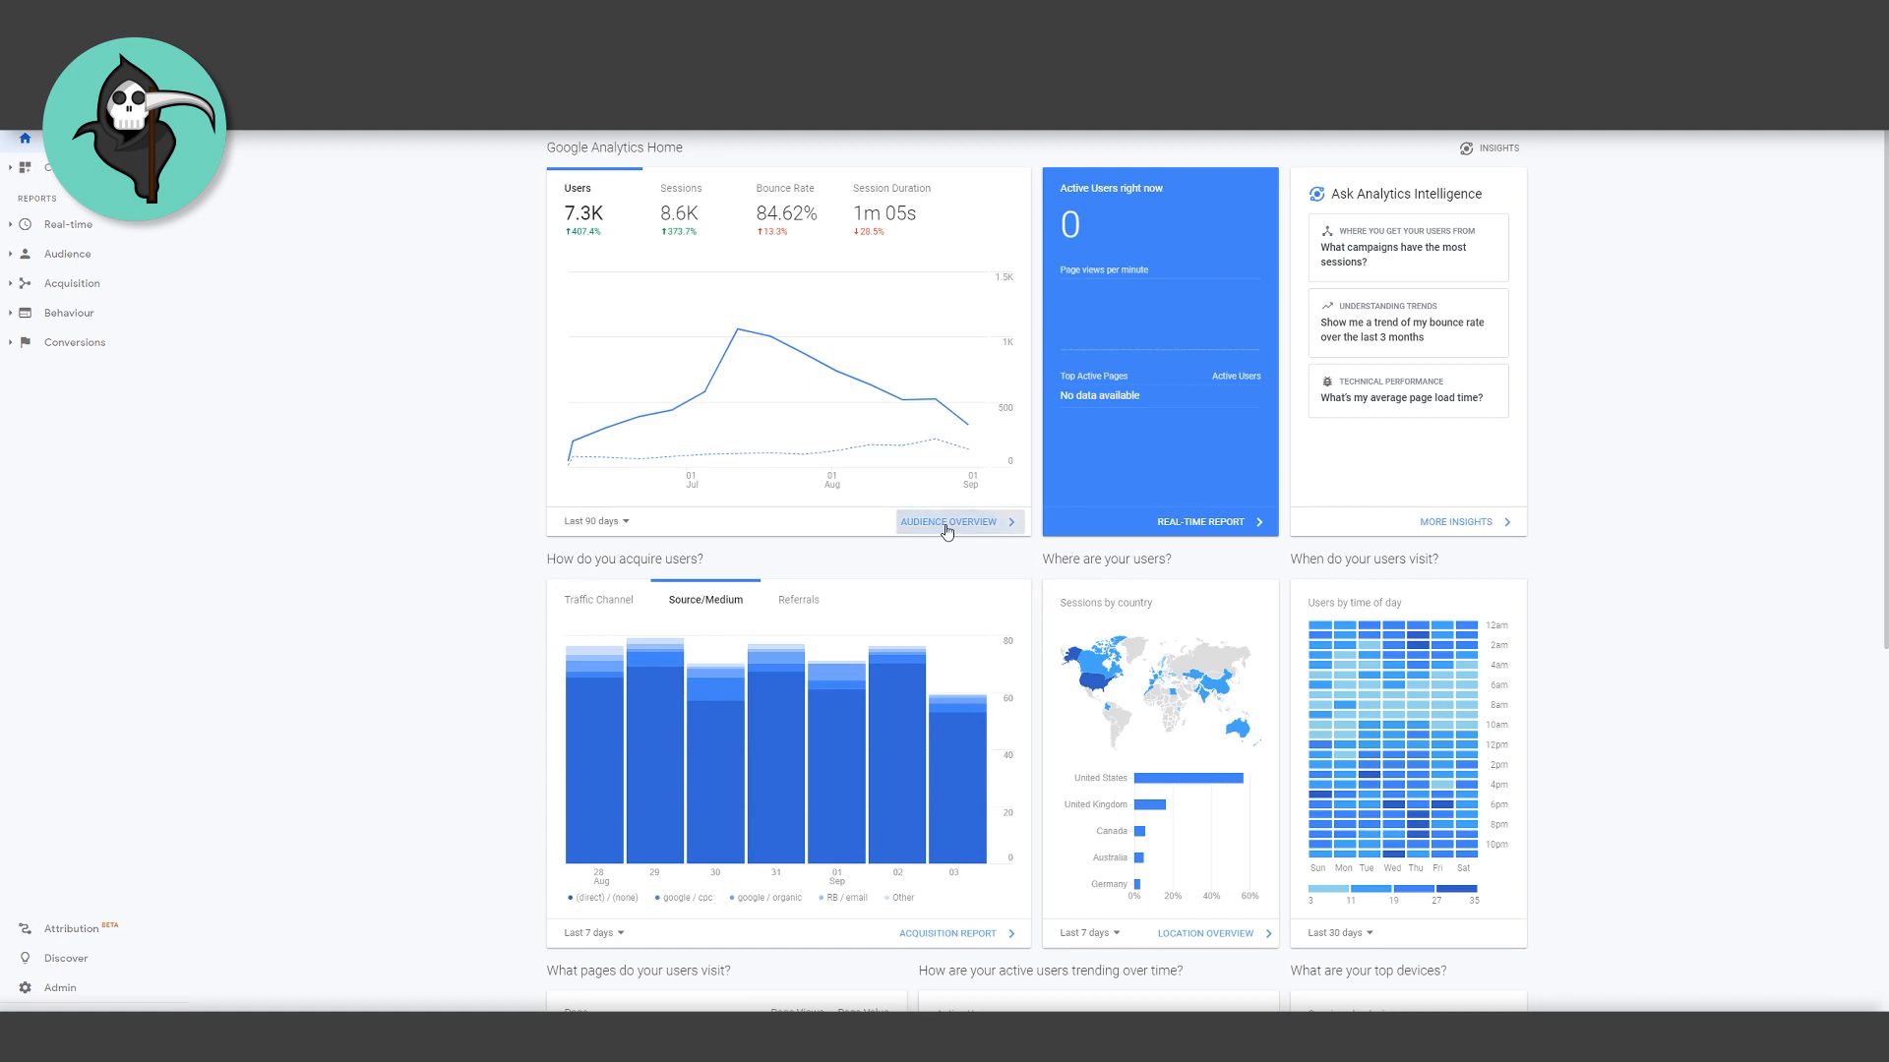
- Open the Audience Overview report for 28 Aug–3 Sep 2020 from the Users chart link
click(950, 521)
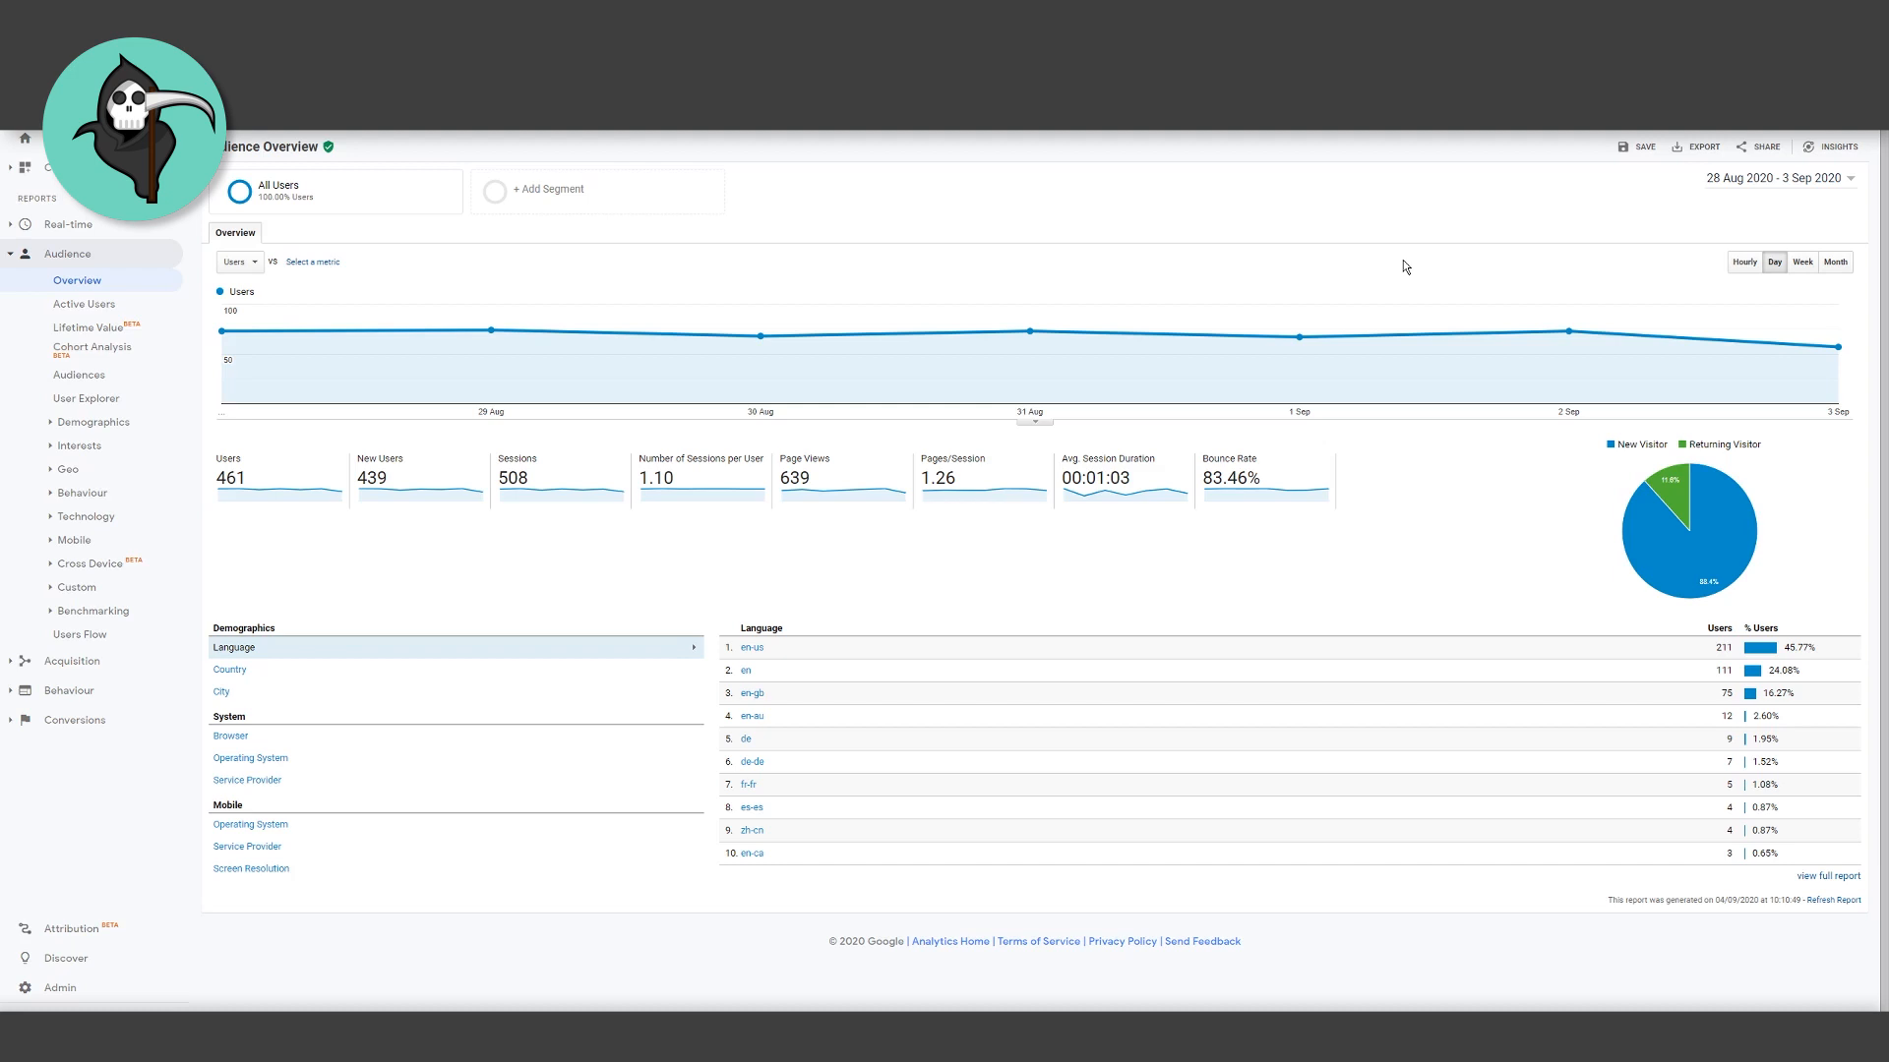
mouse_move(886, 291)
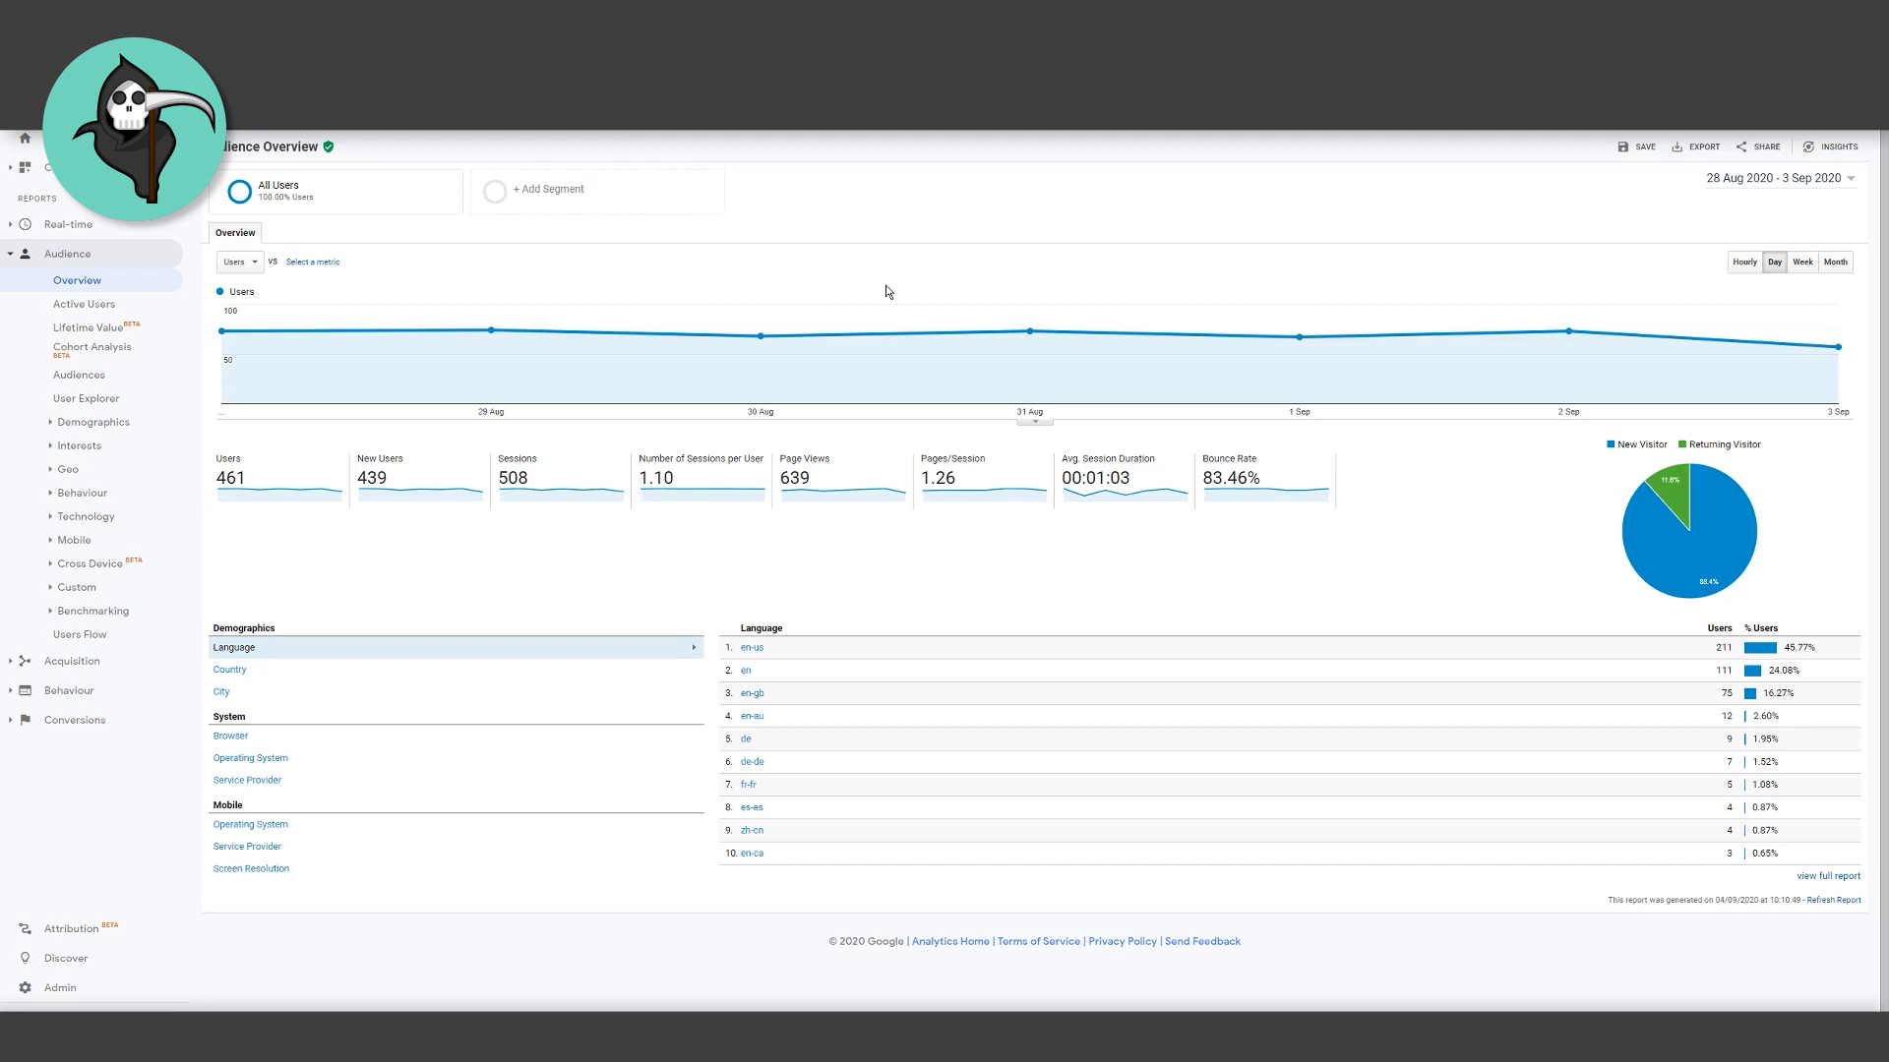
mouse_move(865, 293)
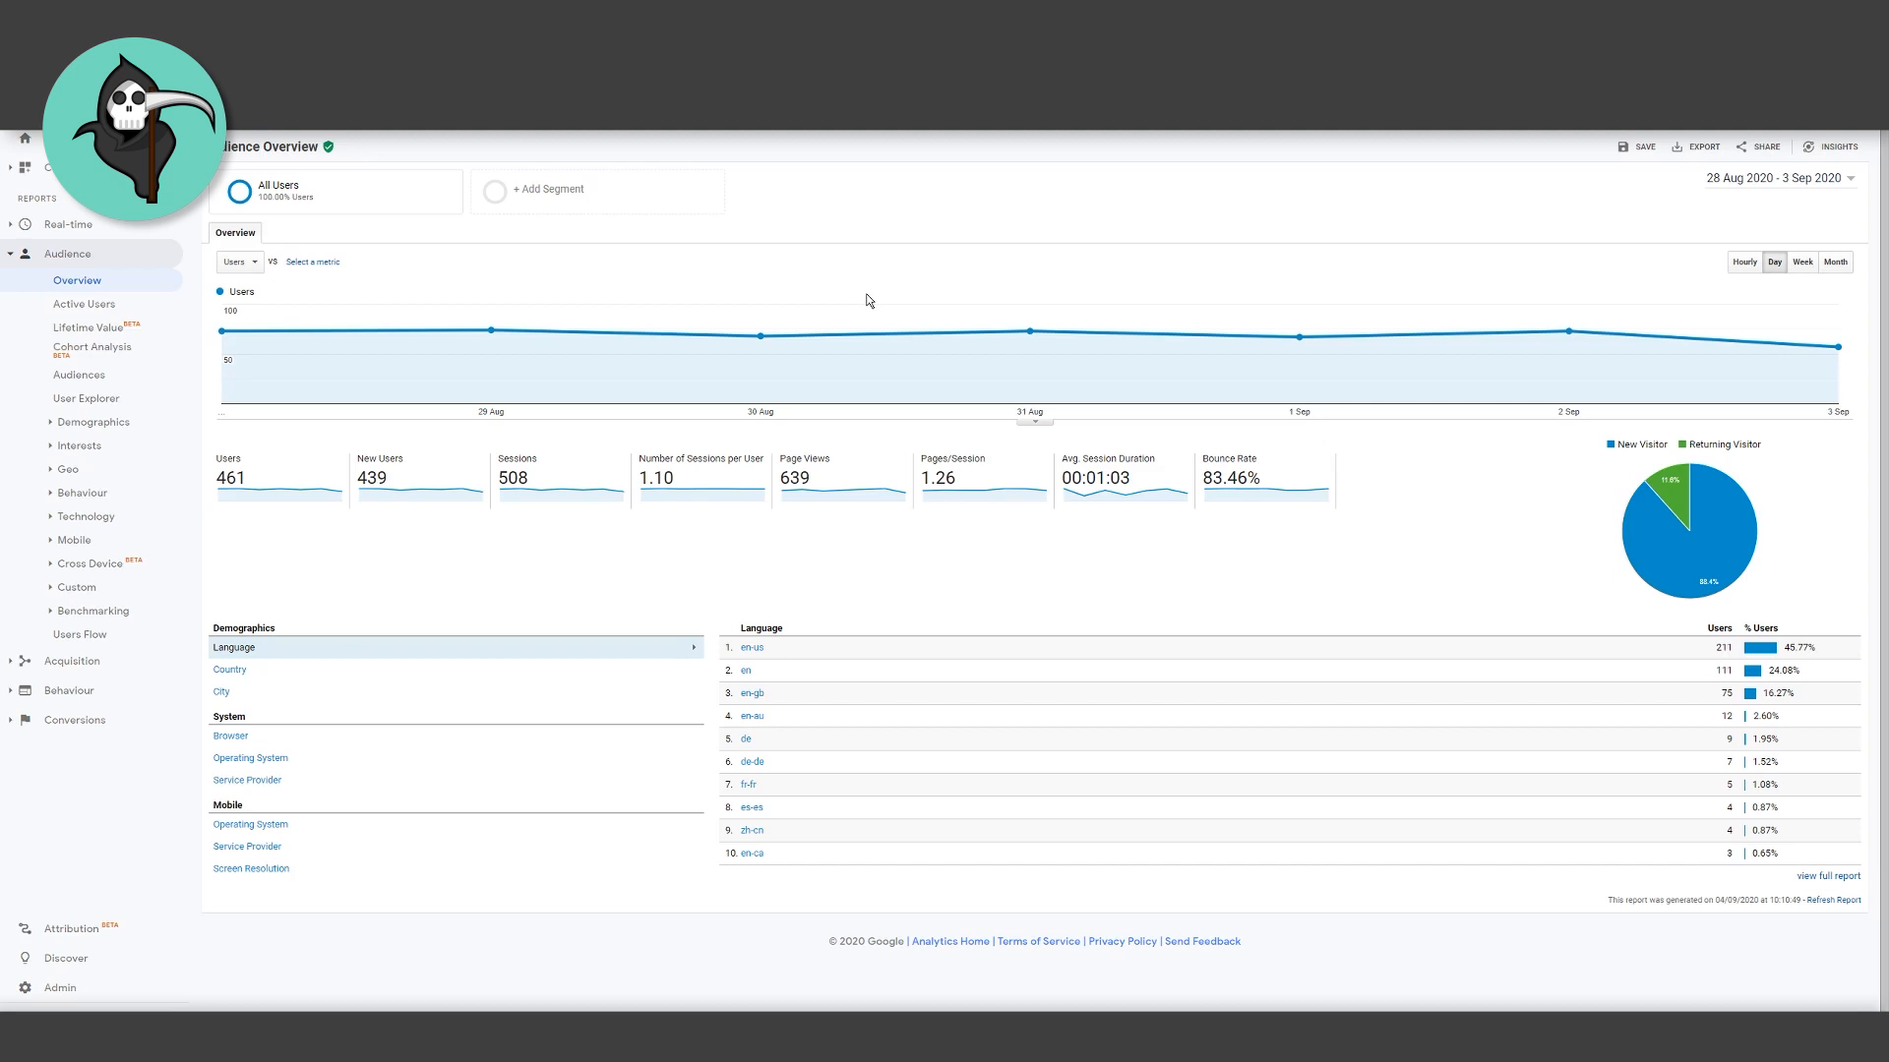
mouse_move(735, 267)
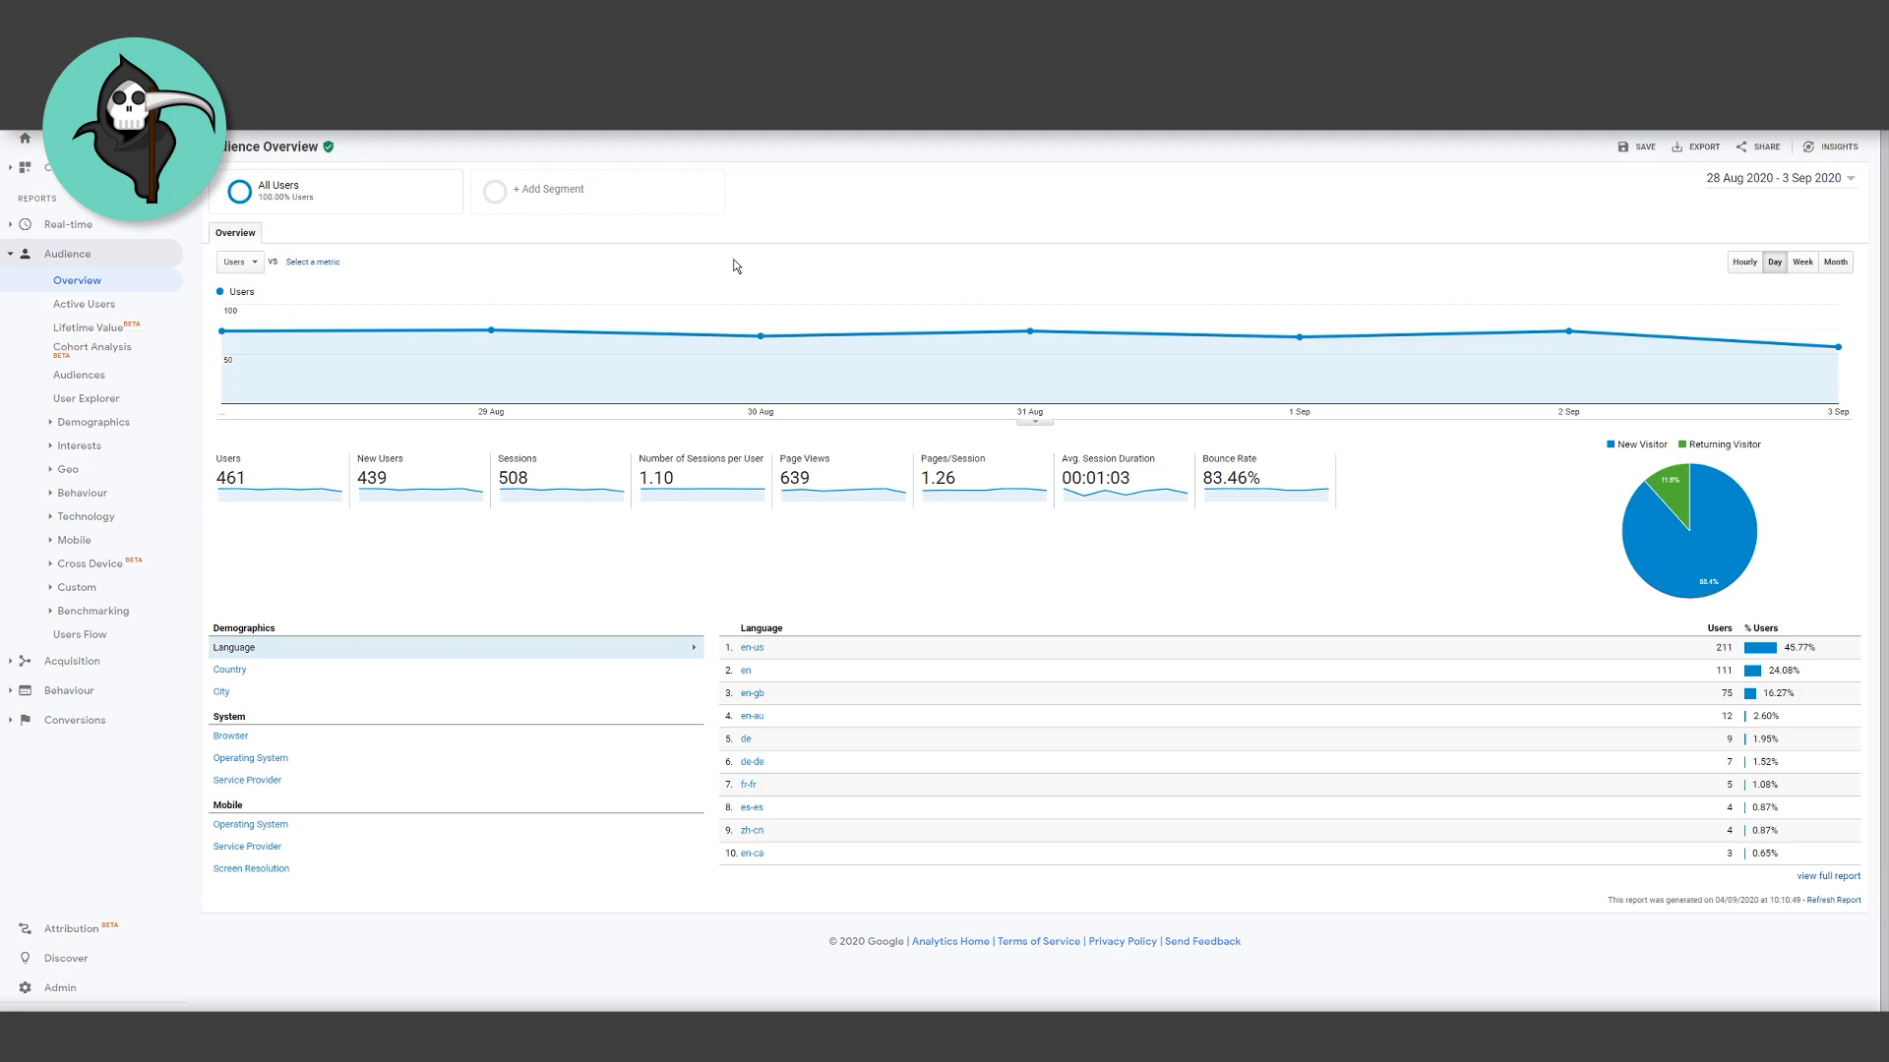
mouse_move(1745, 188)
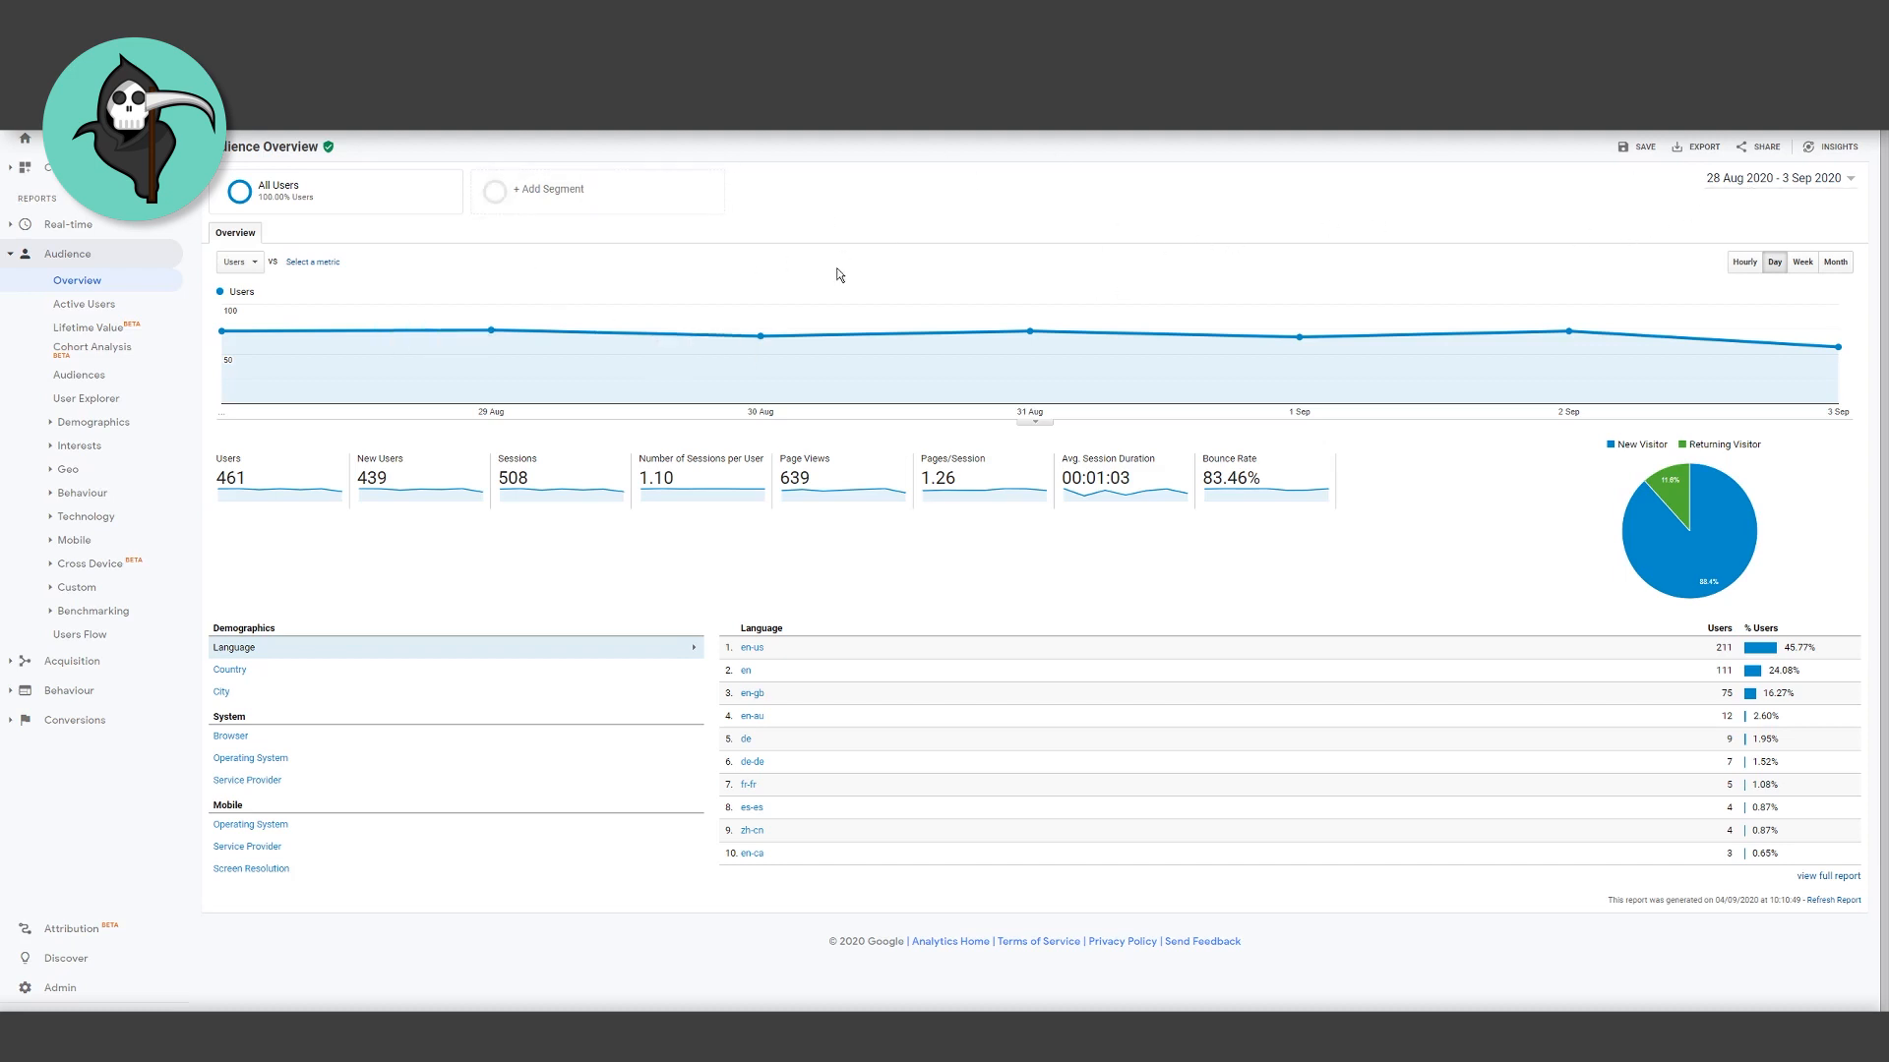
mouse_move(1536, 331)
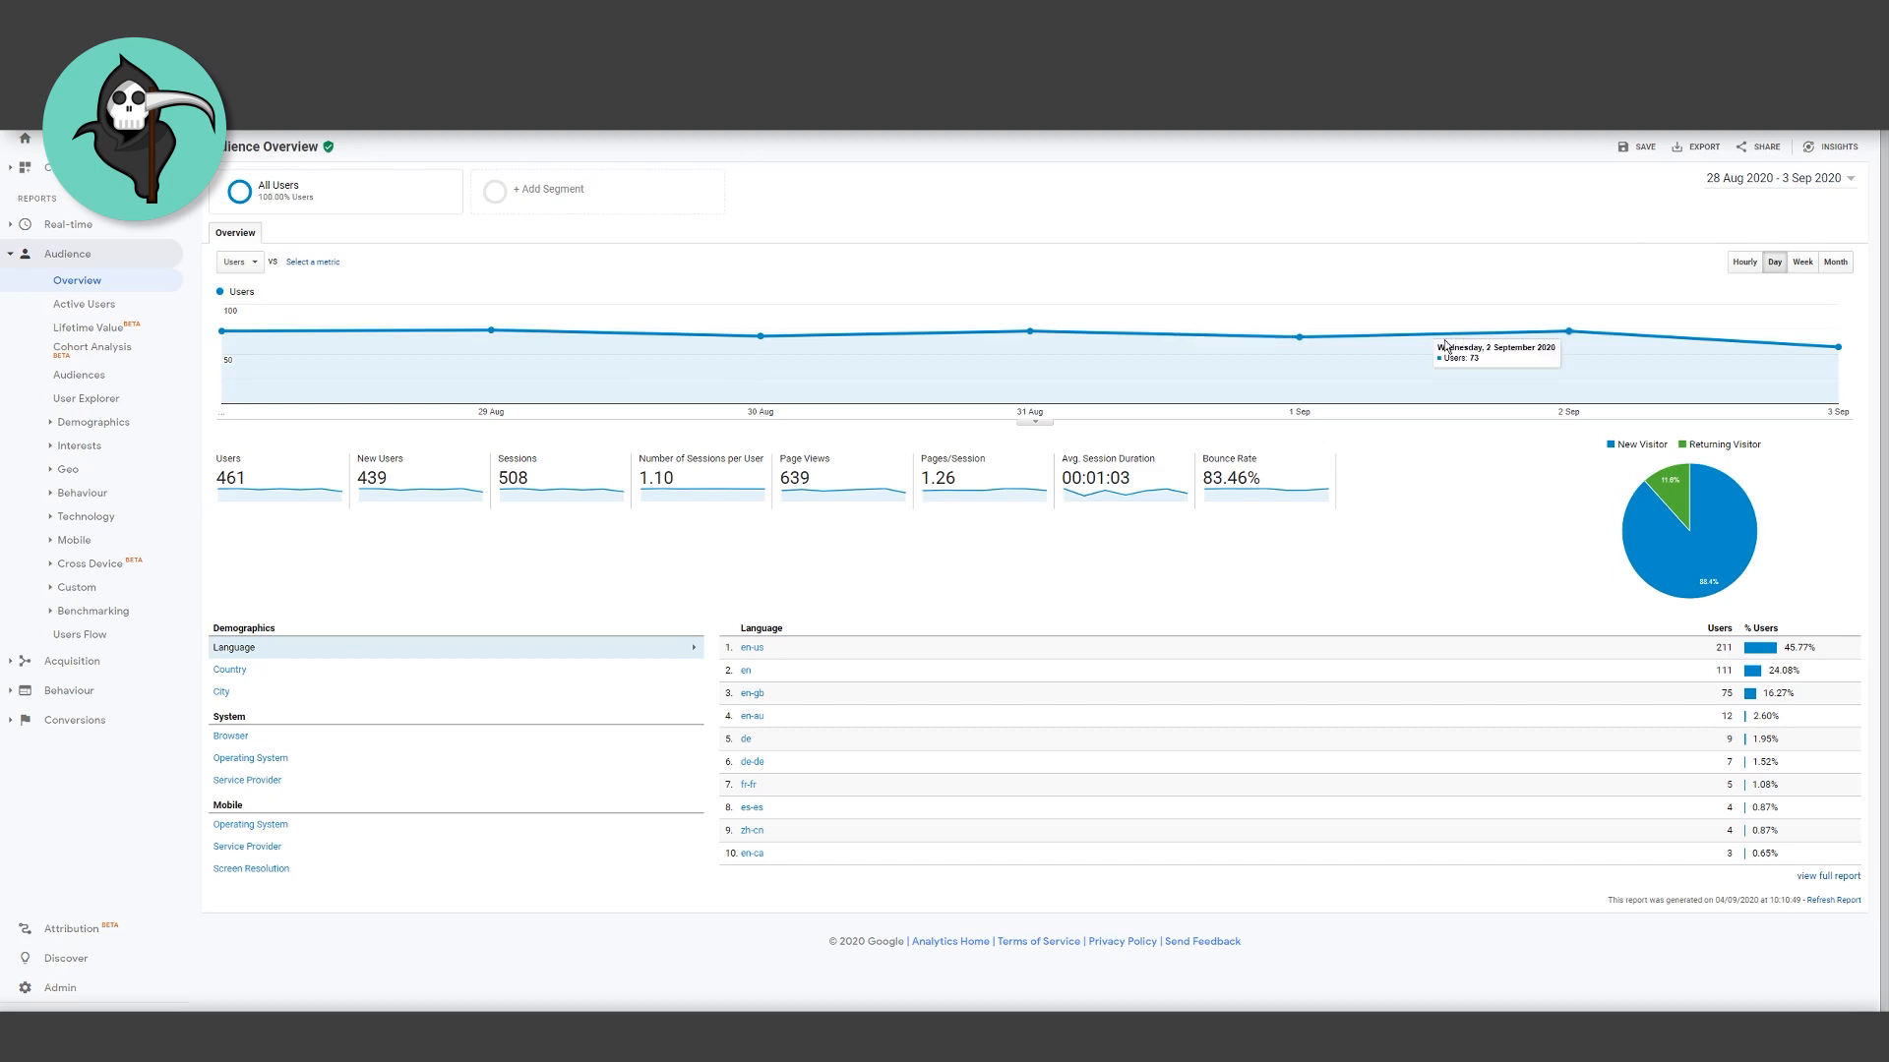
- Set the Audience Overview date range to 15 Jul–15 Aug 2020
click(1773, 177)
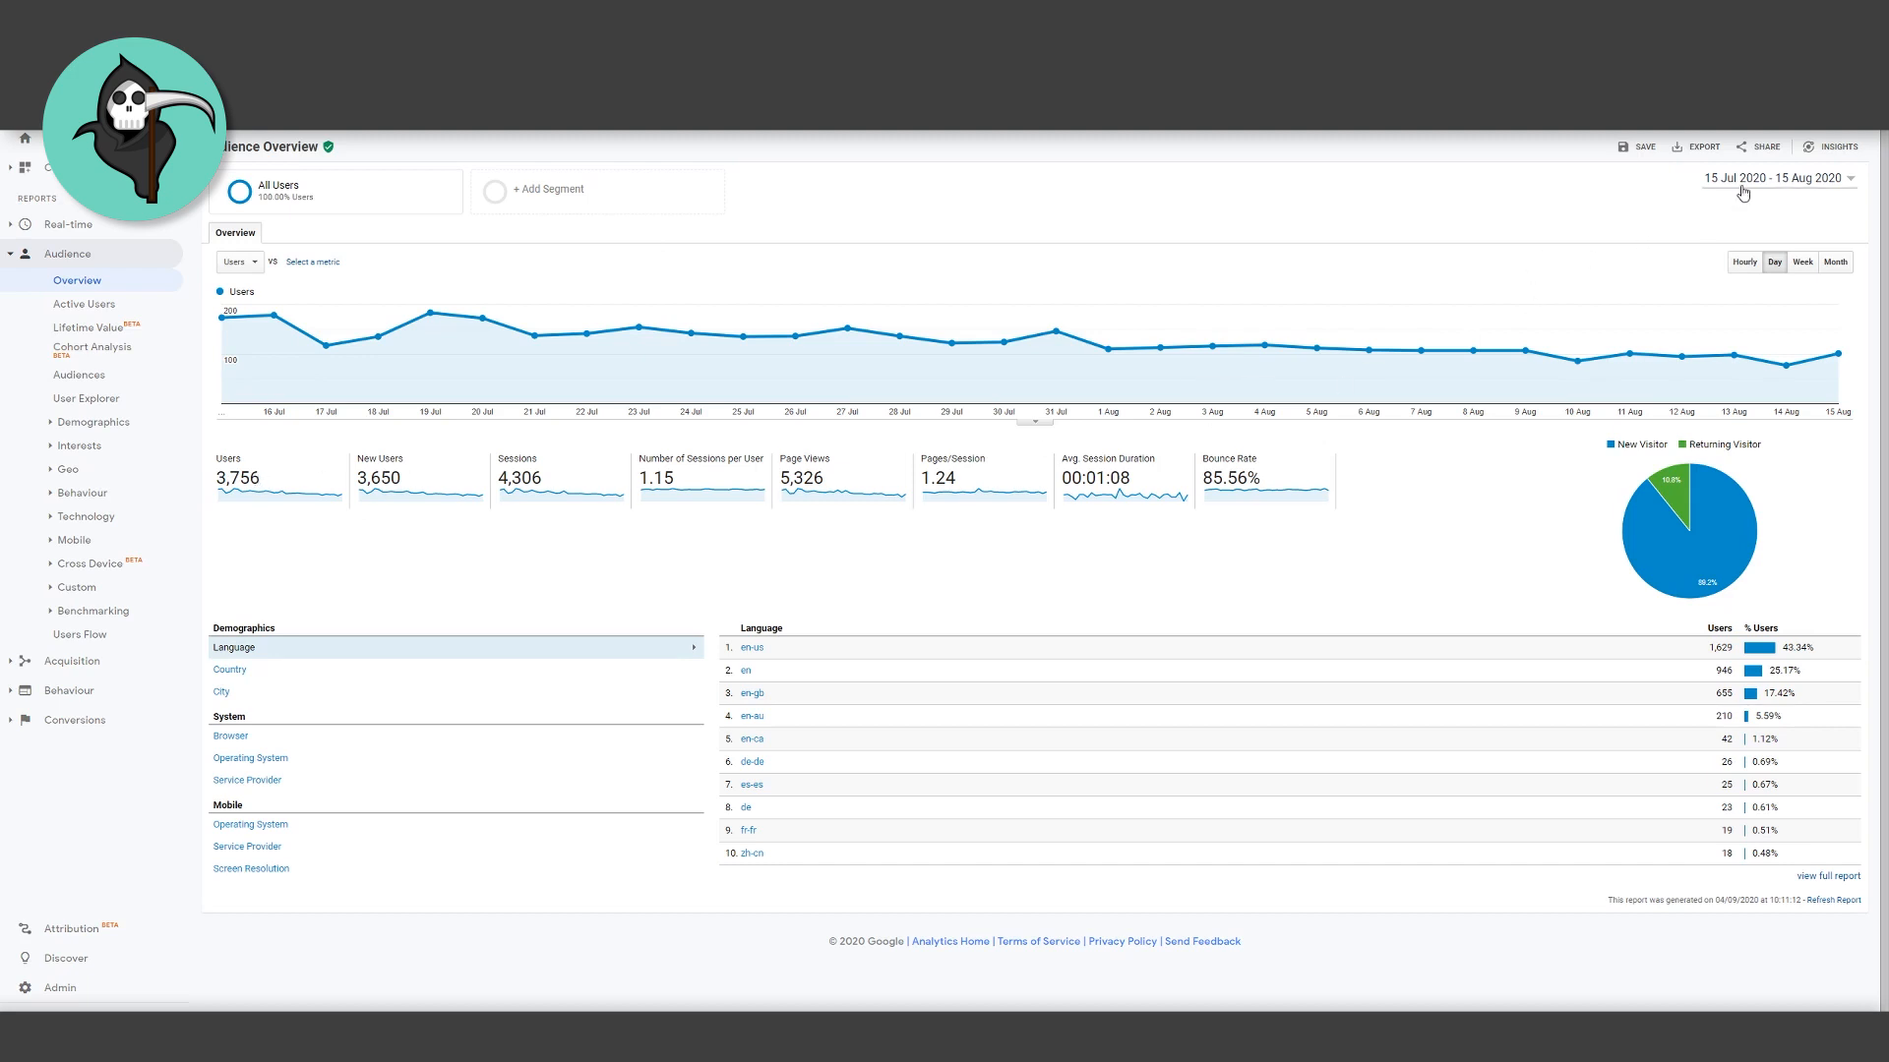
click(1742, 178)
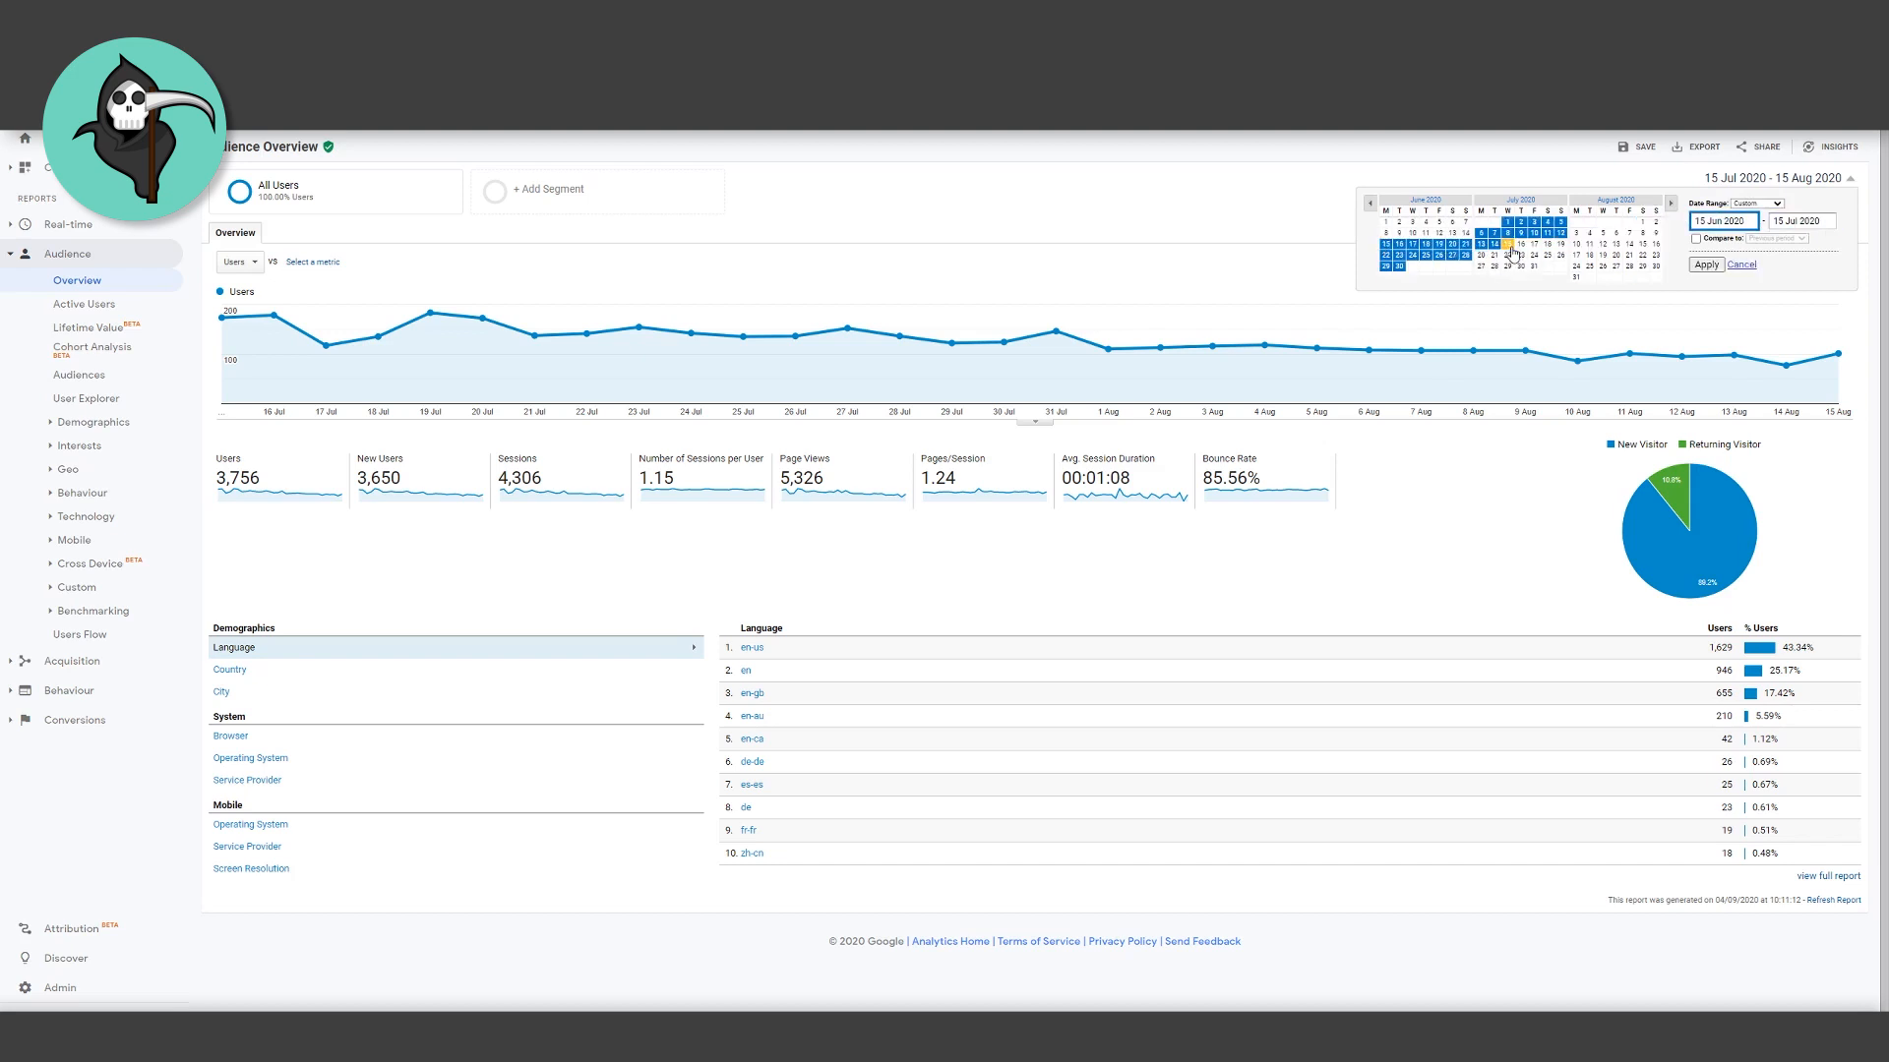
- Apply the 15 Jun–15 Jul 2020 range, then the 15 May–15 Jun 2020 range
click(1703, 264)
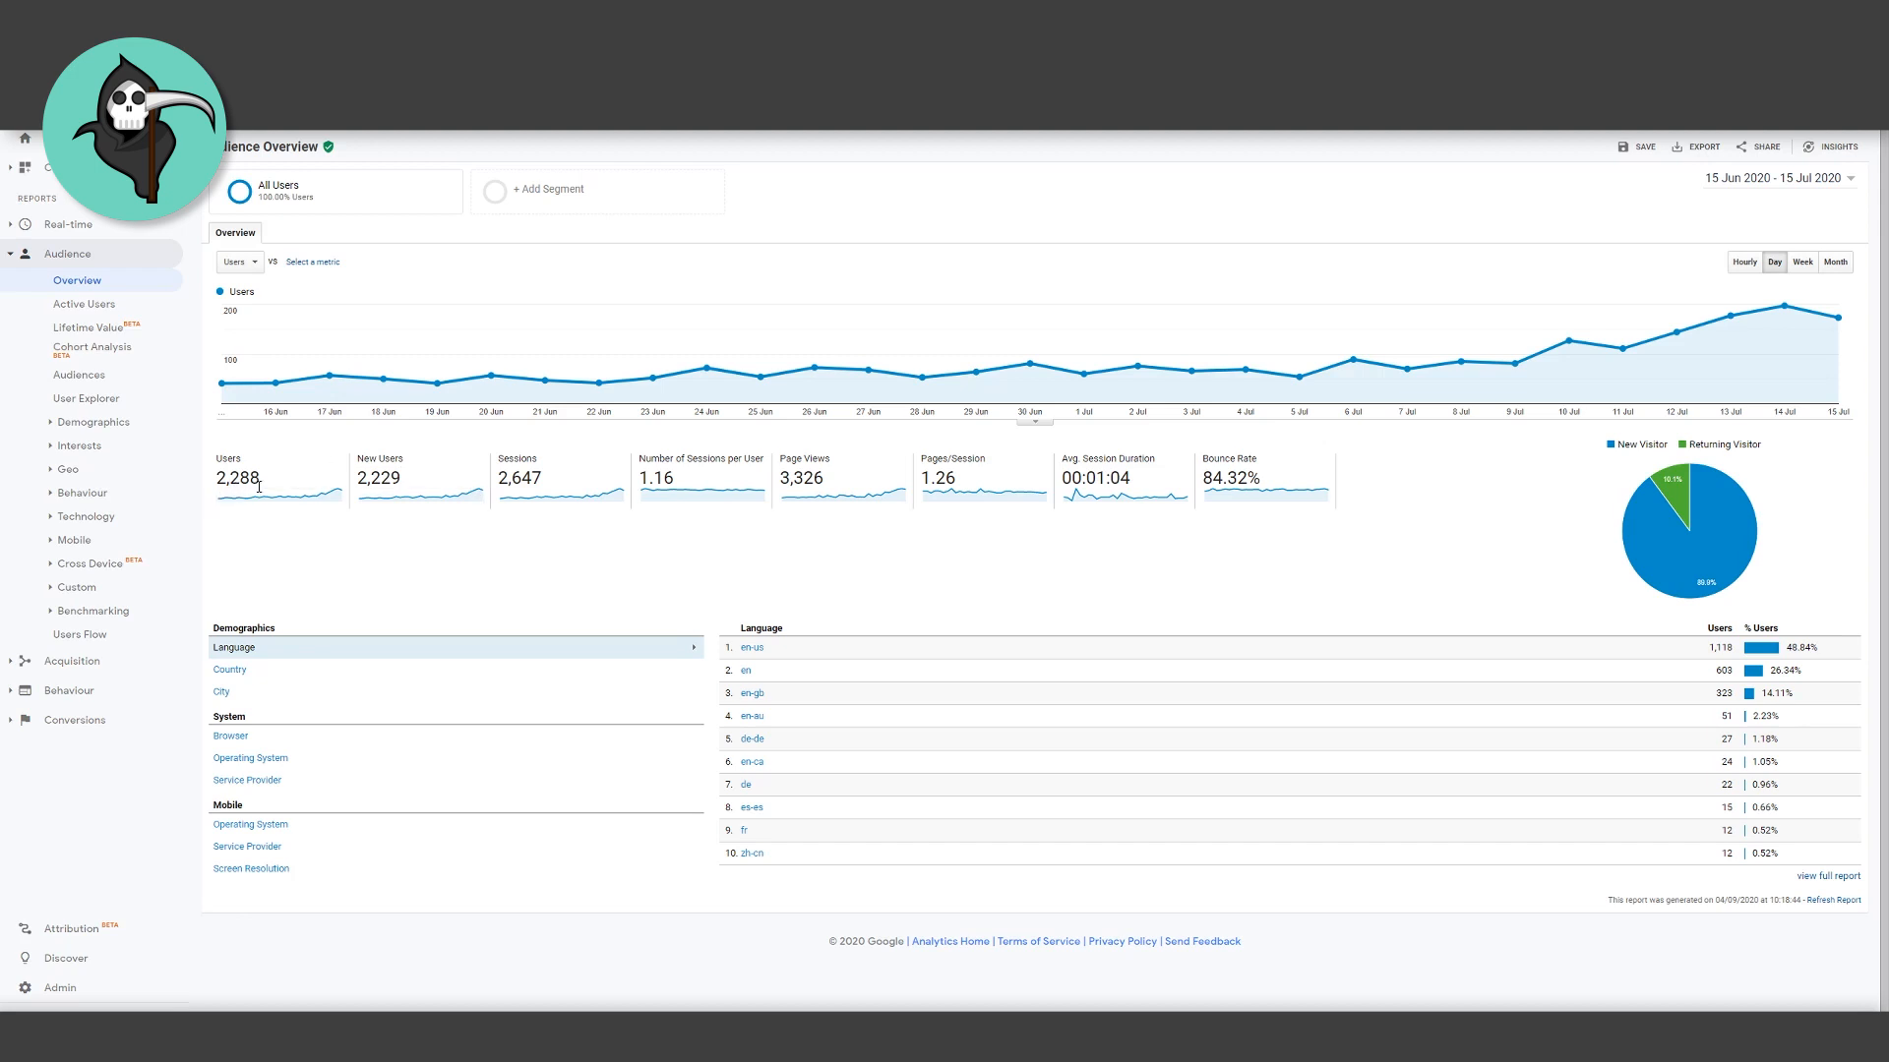
mouse_move(1755, 187)
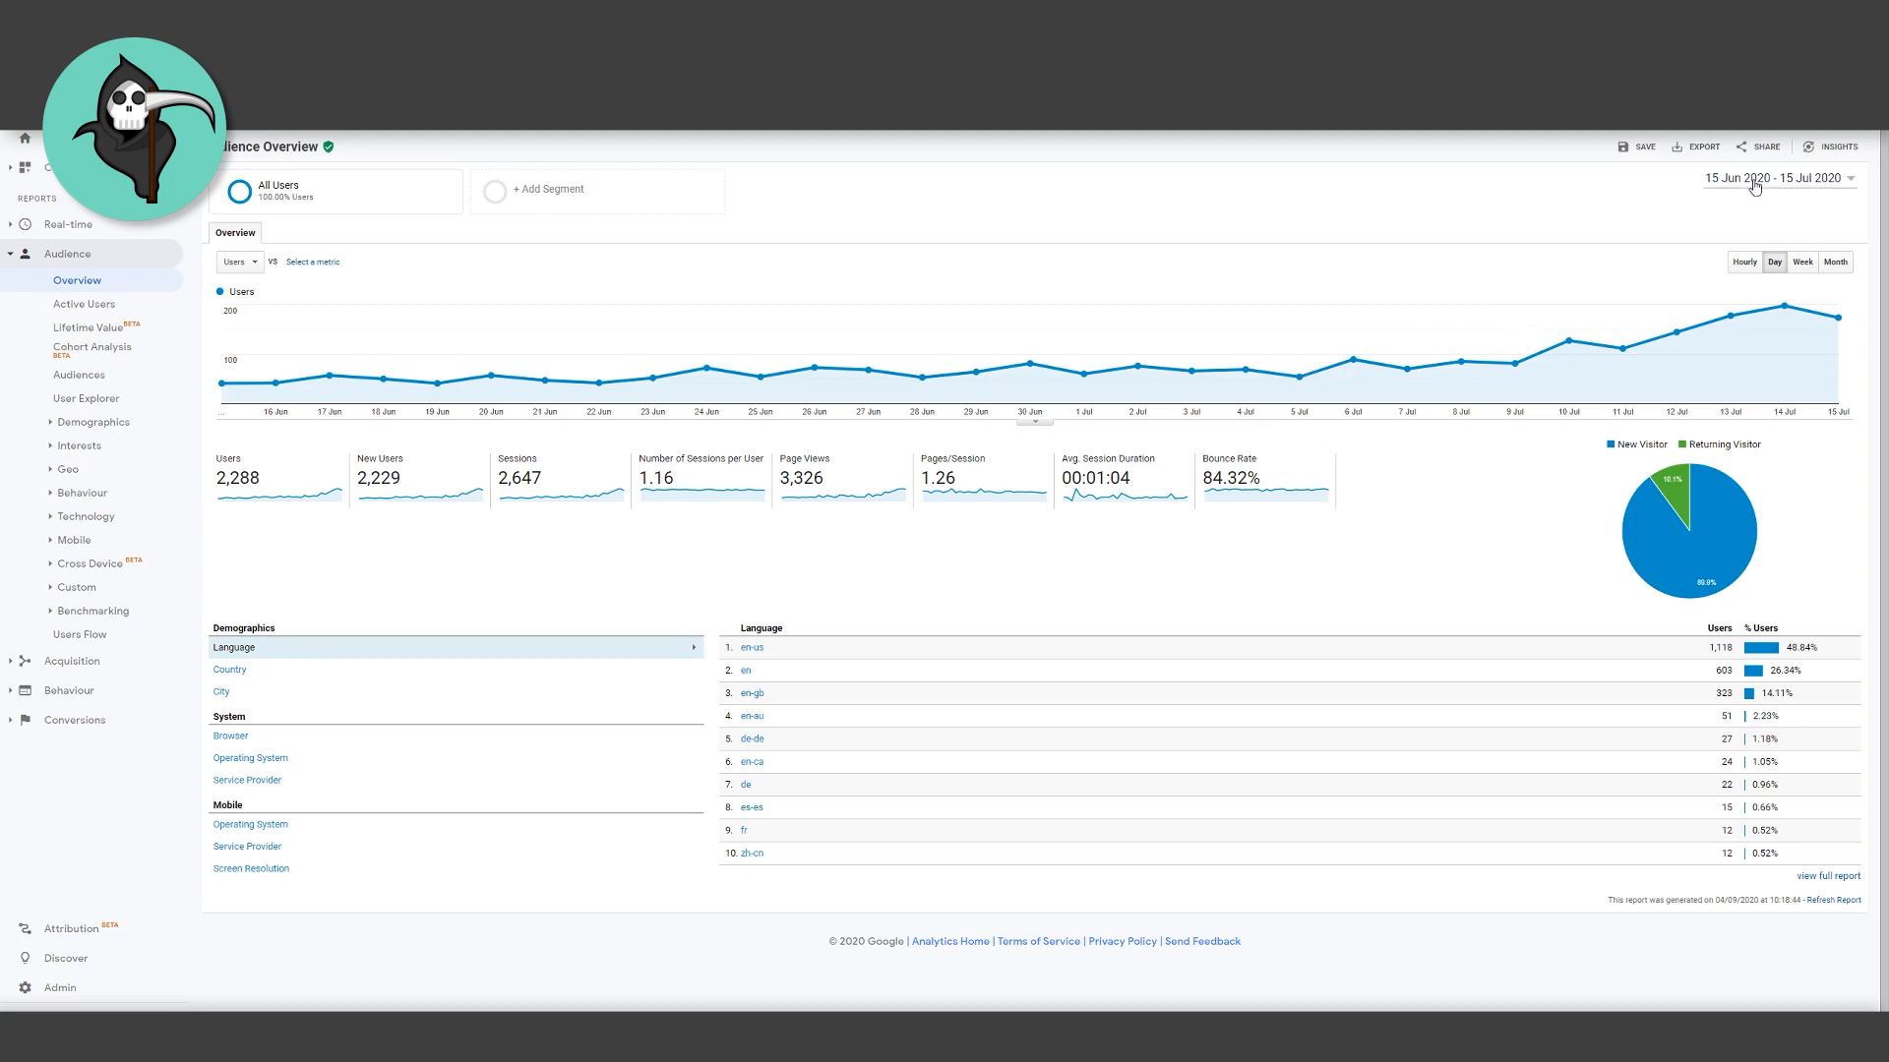
click(1776, 178)
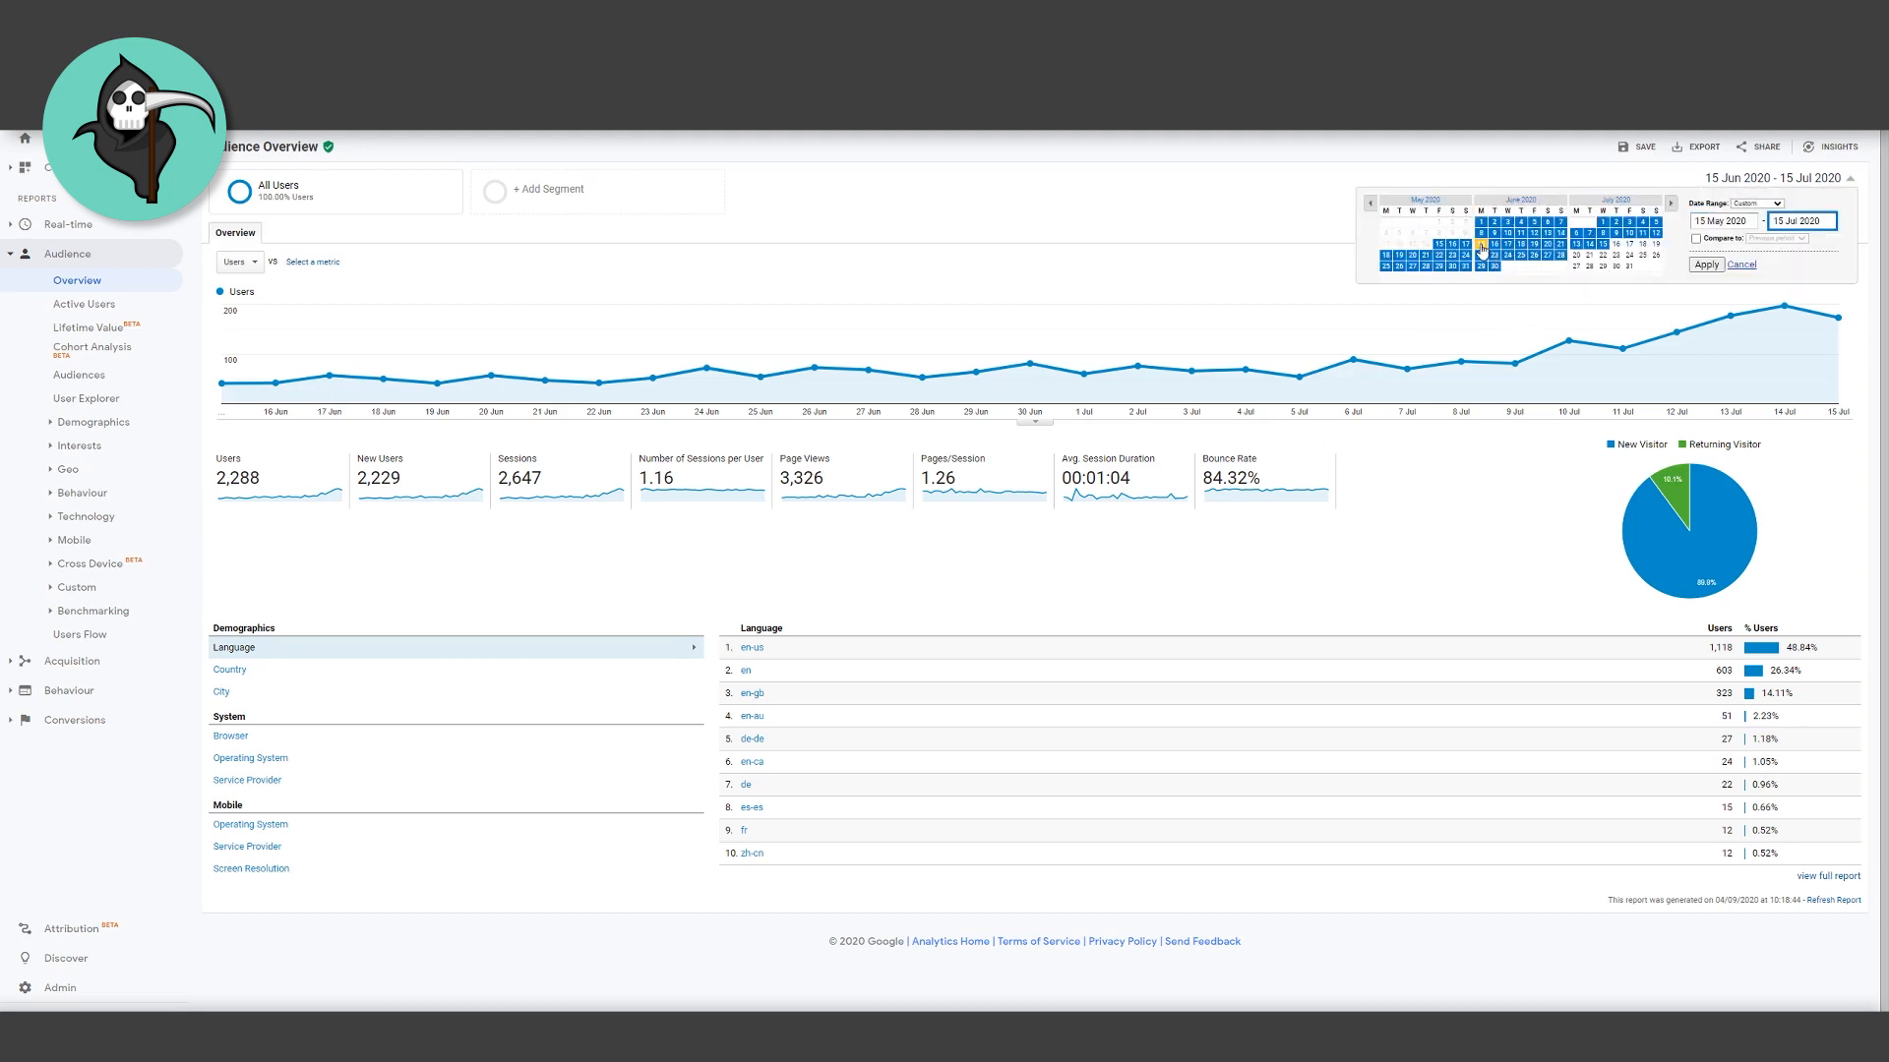
click(1703, 265)
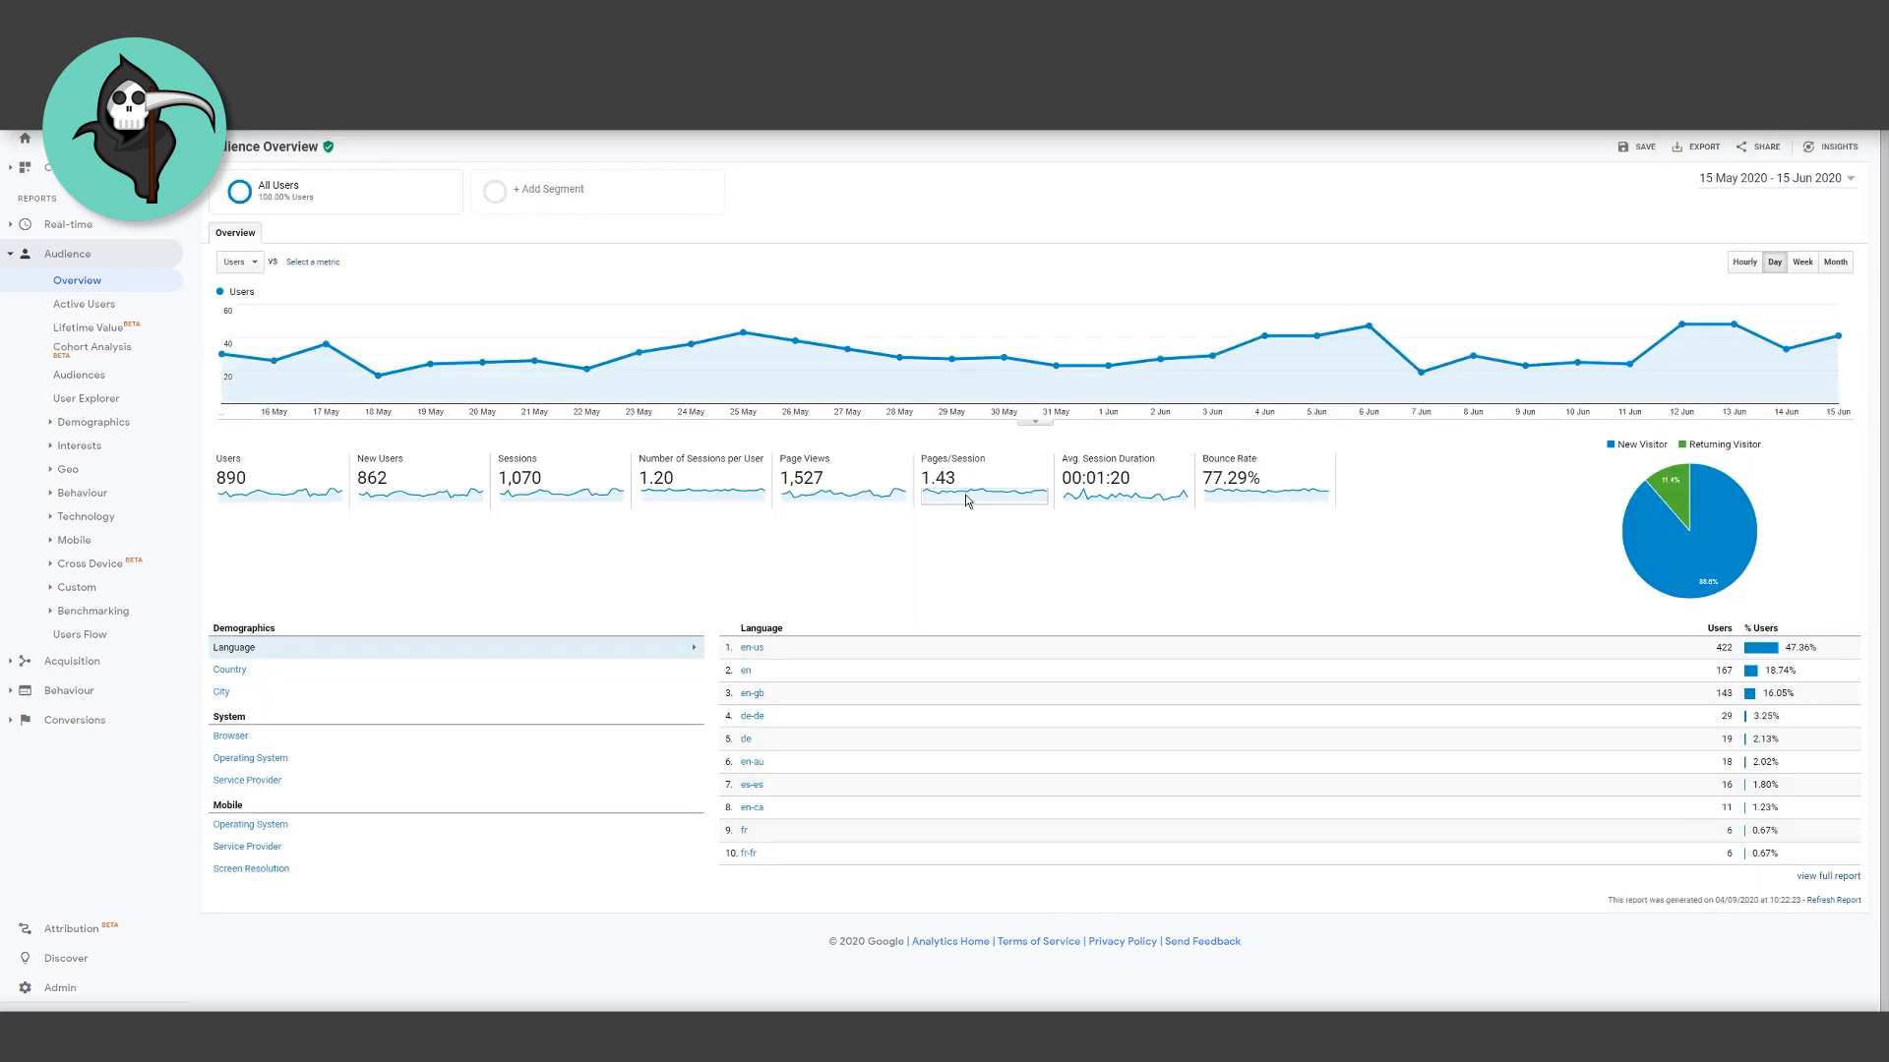
mouse_move(331, 573)
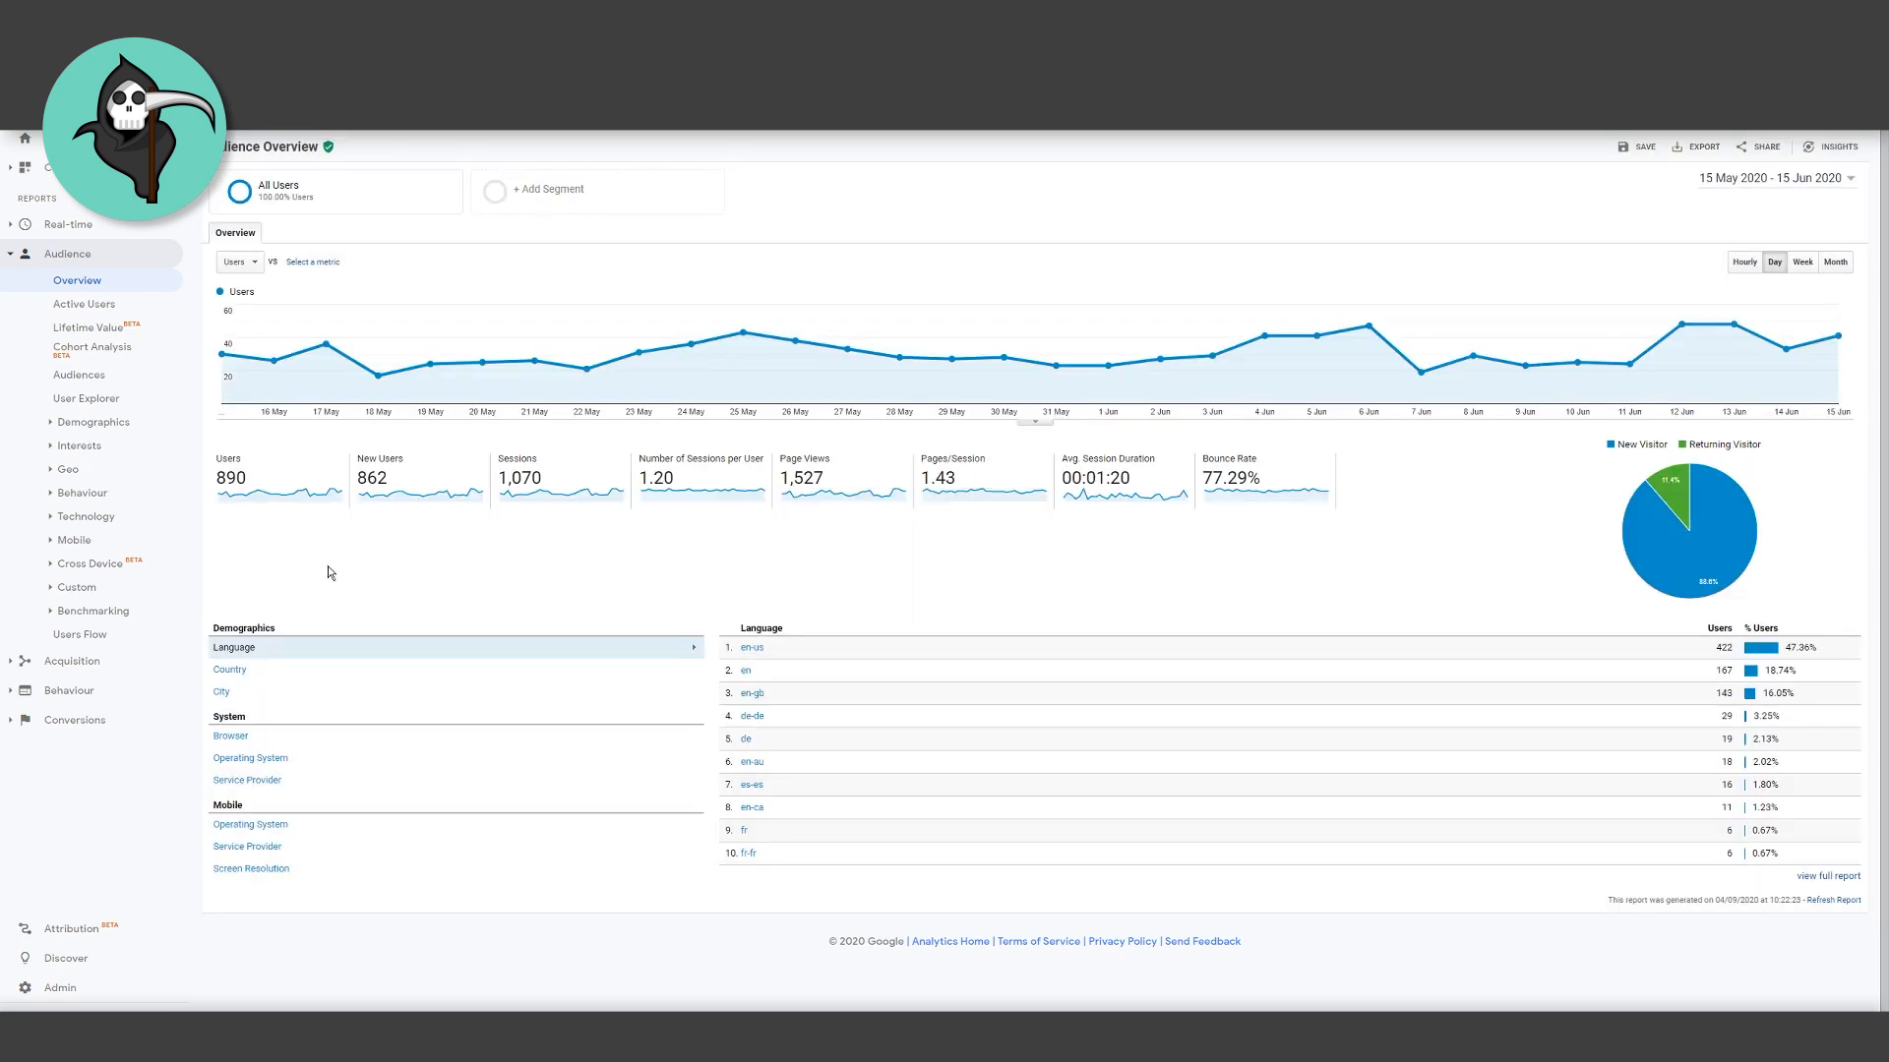
mouse_move(226, 520)
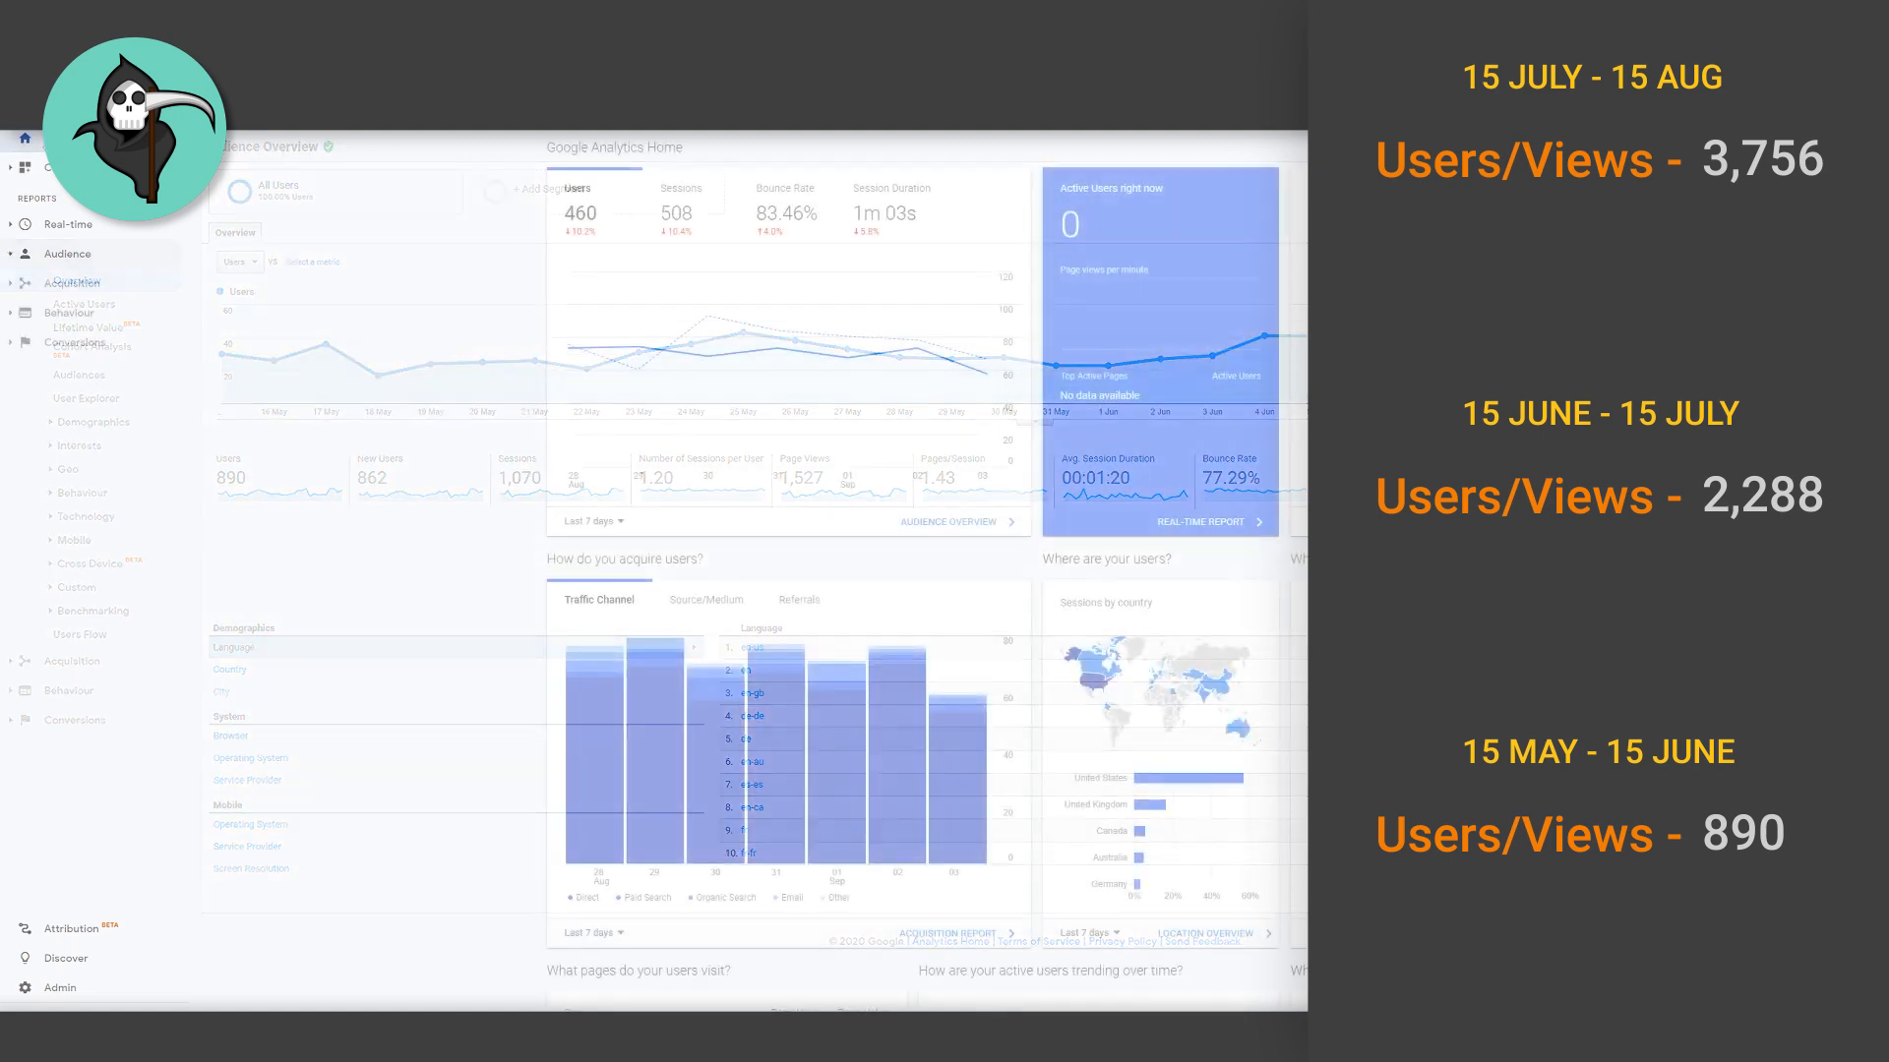
- Open the All Pages report from 'What pages do your users visit?' on Home
scroll(down, 3)
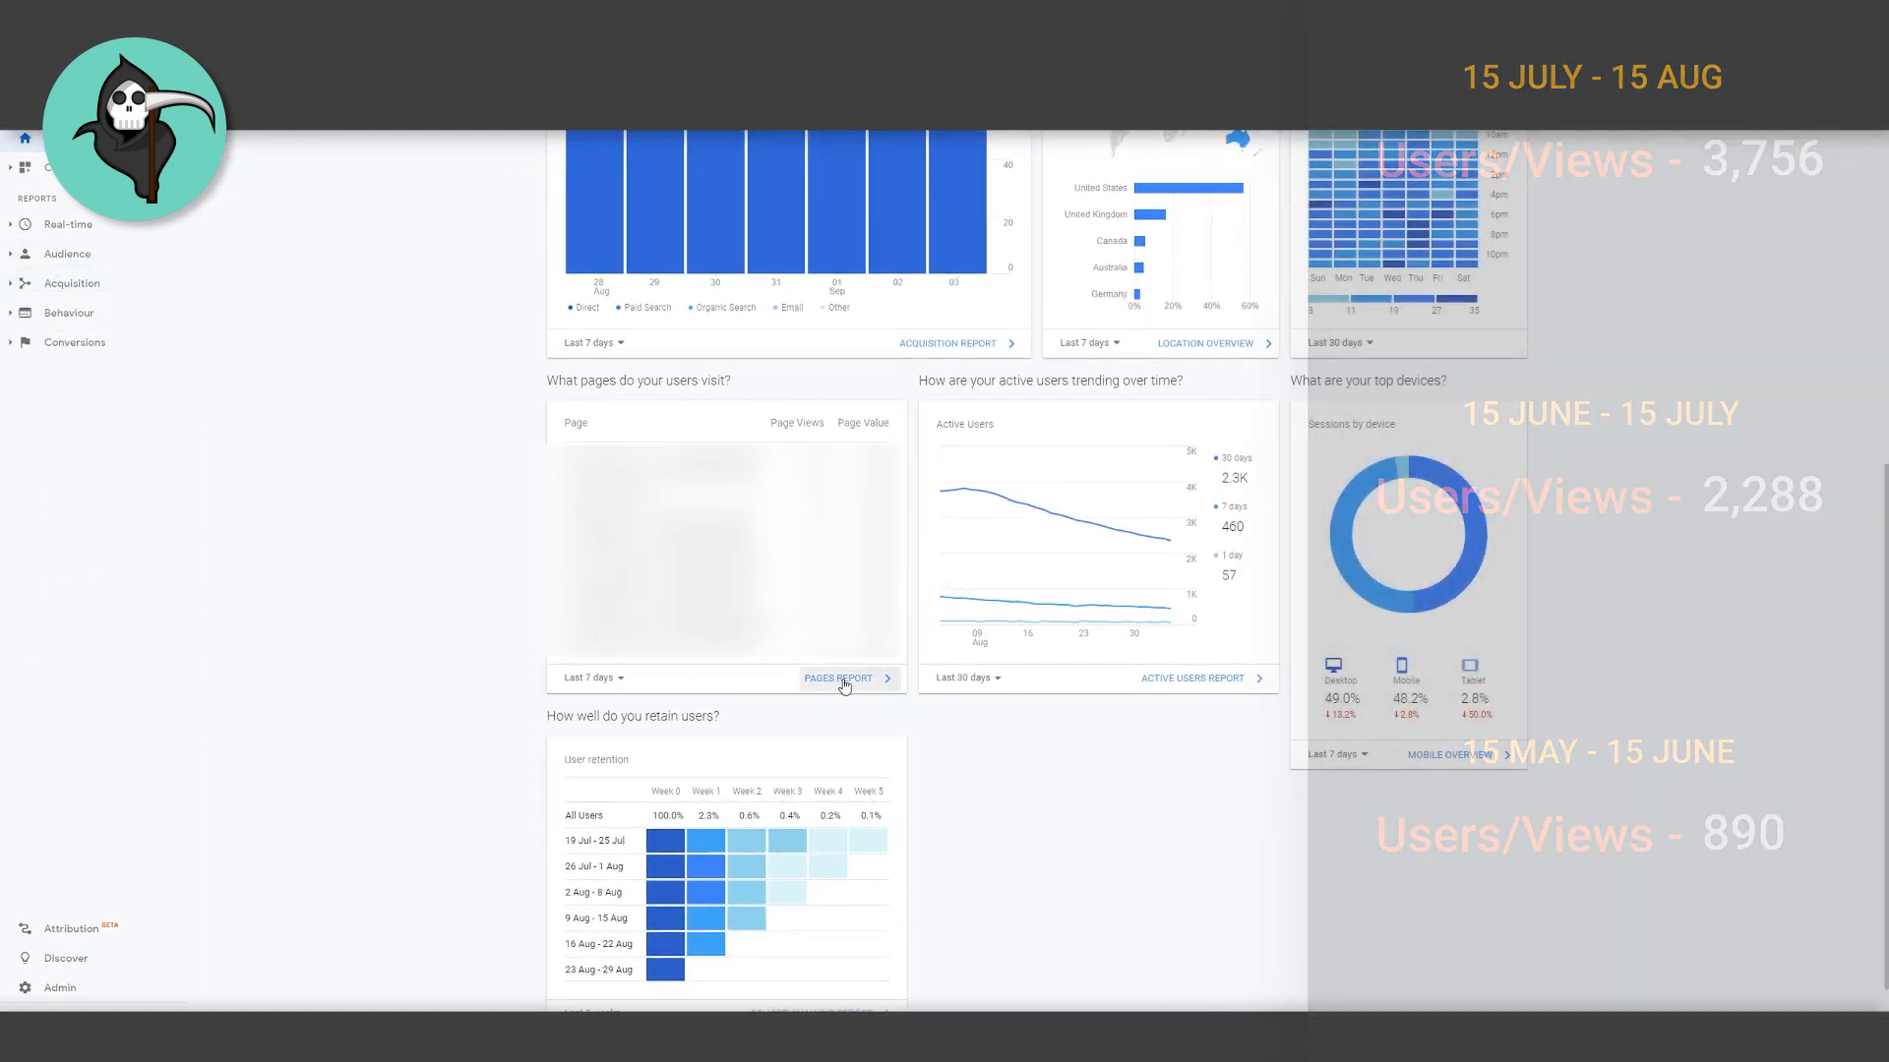
click(841, 678)
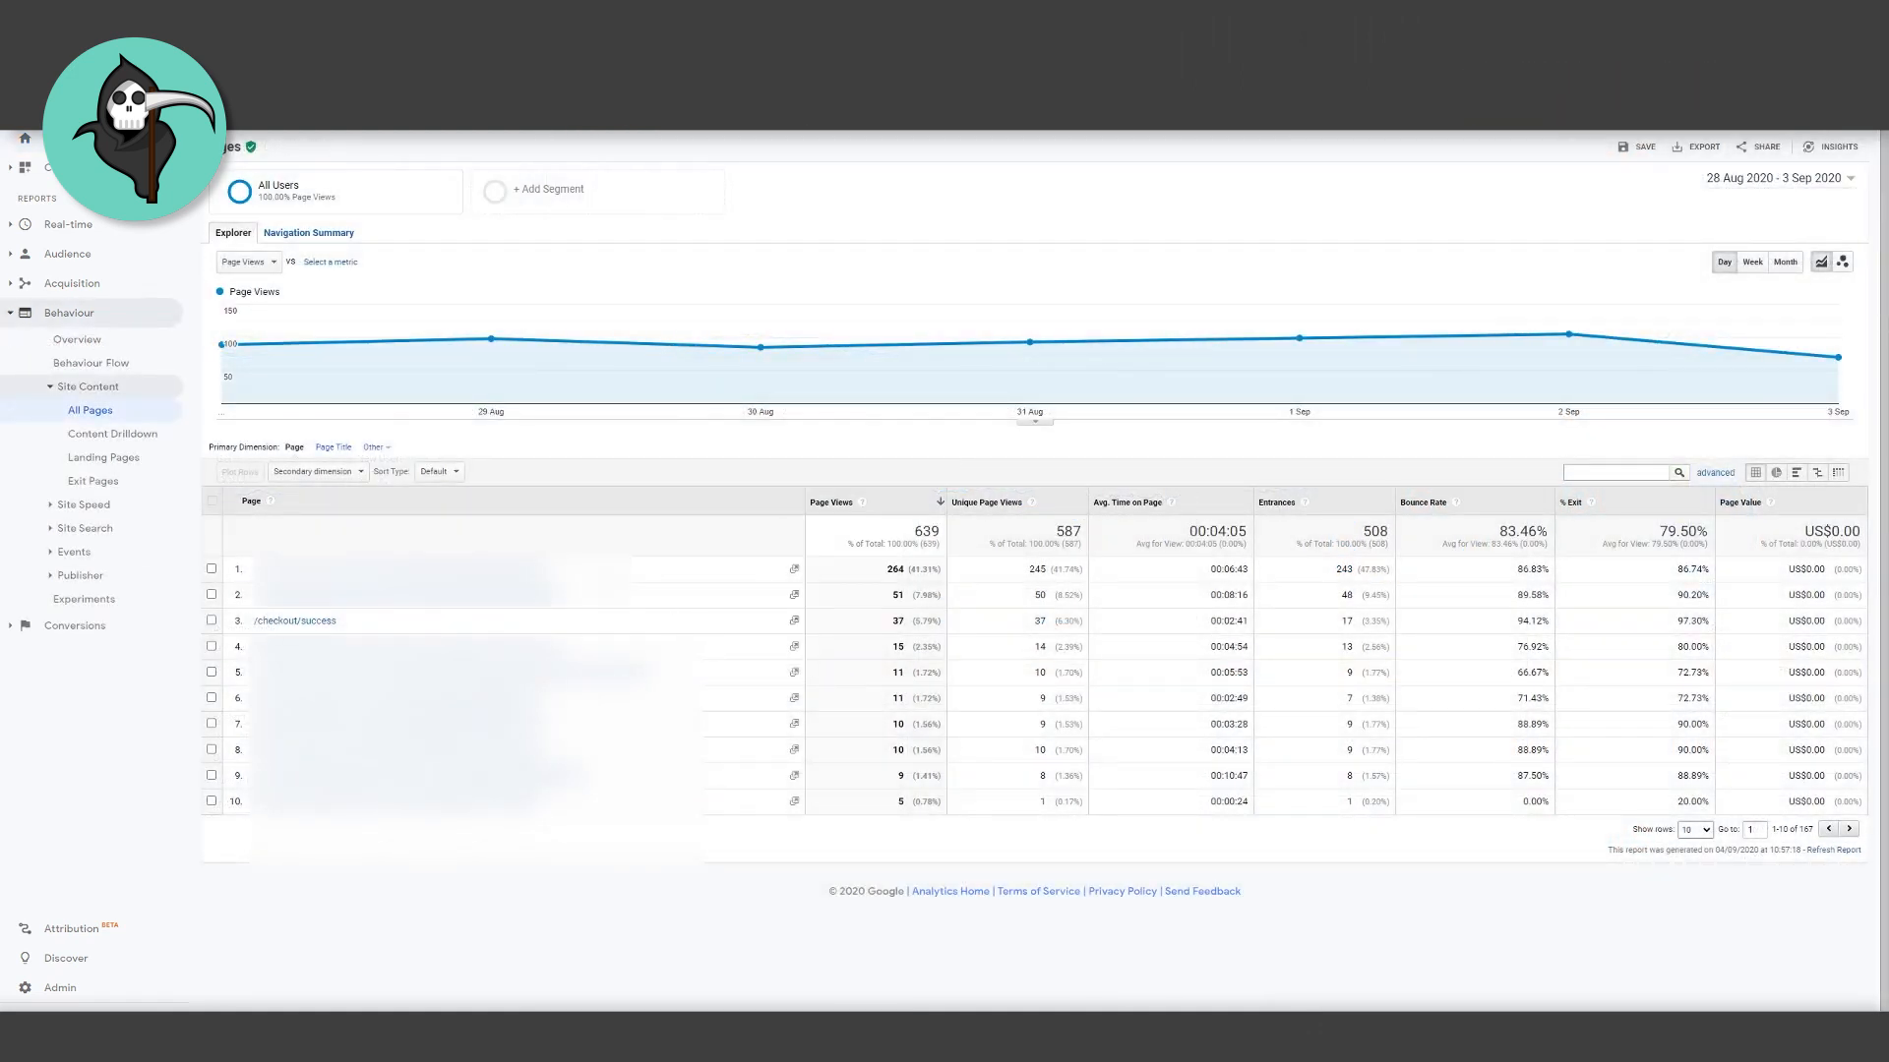
mouse_move(510, 608)
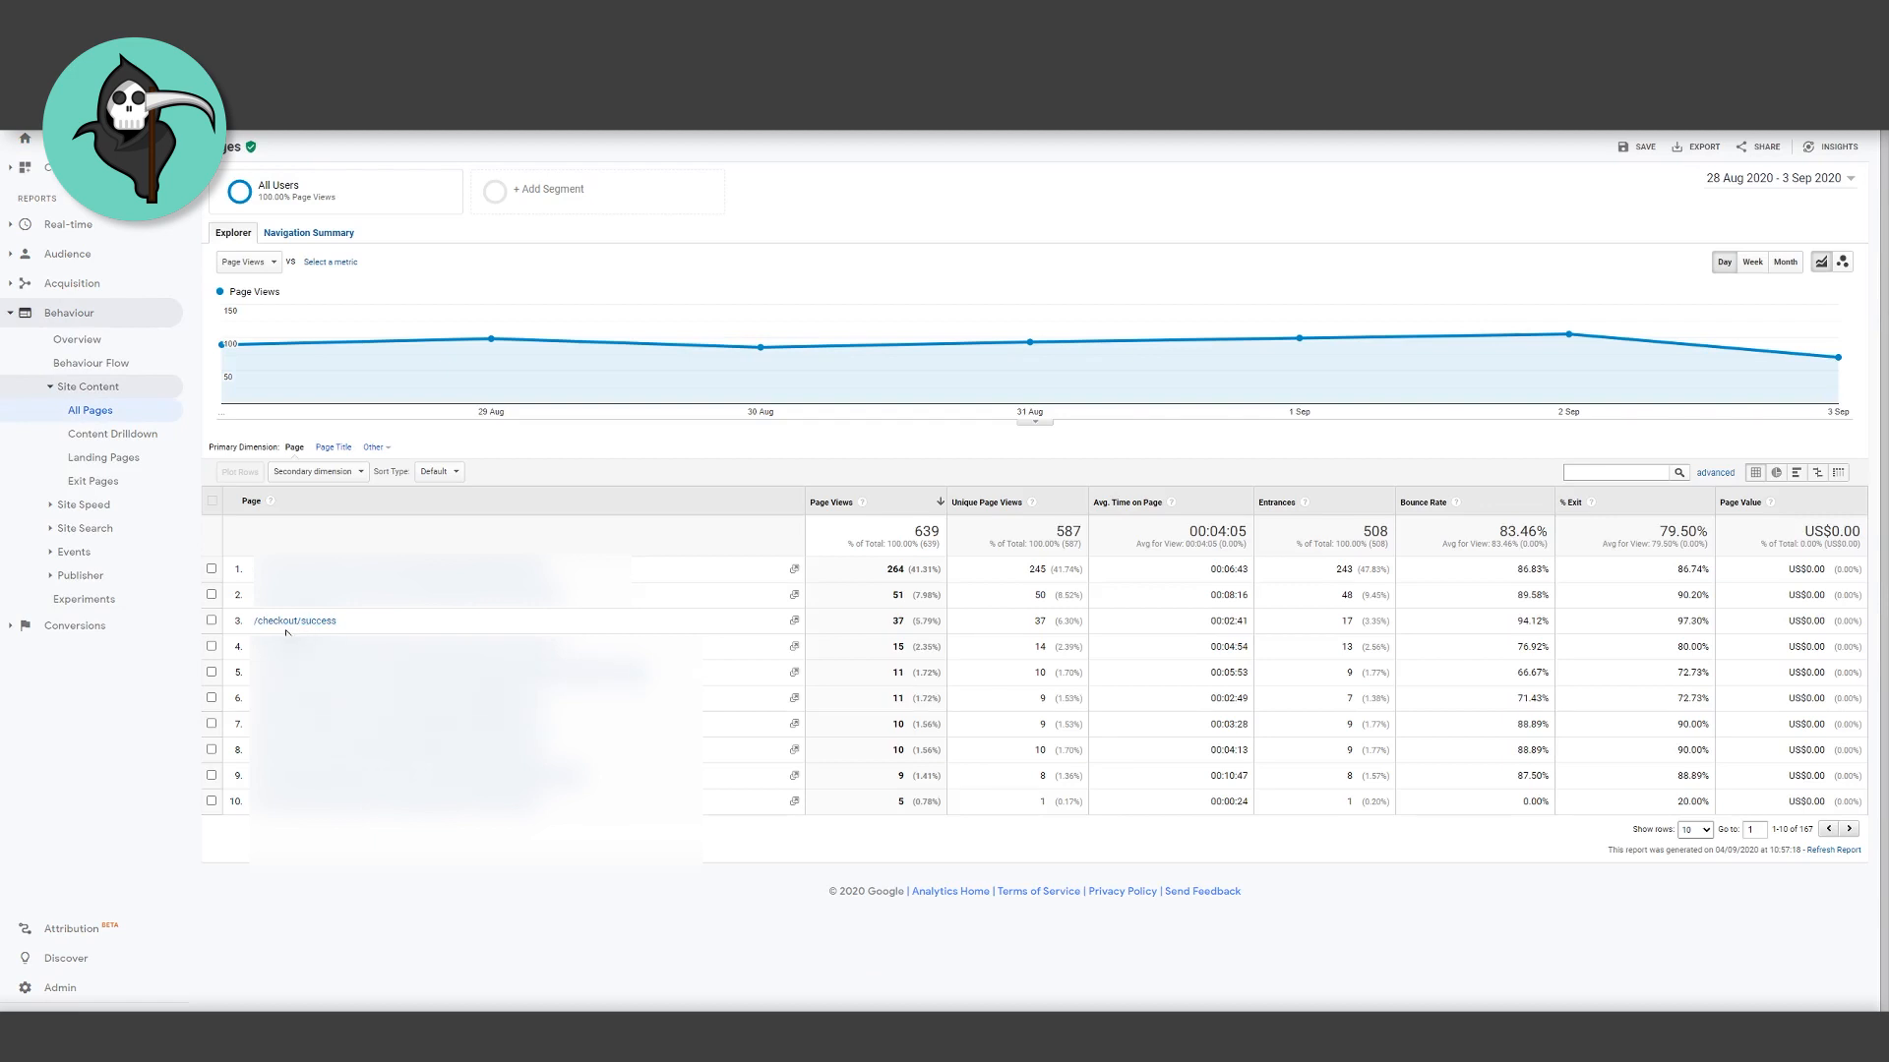
mouse_move(313, 632)
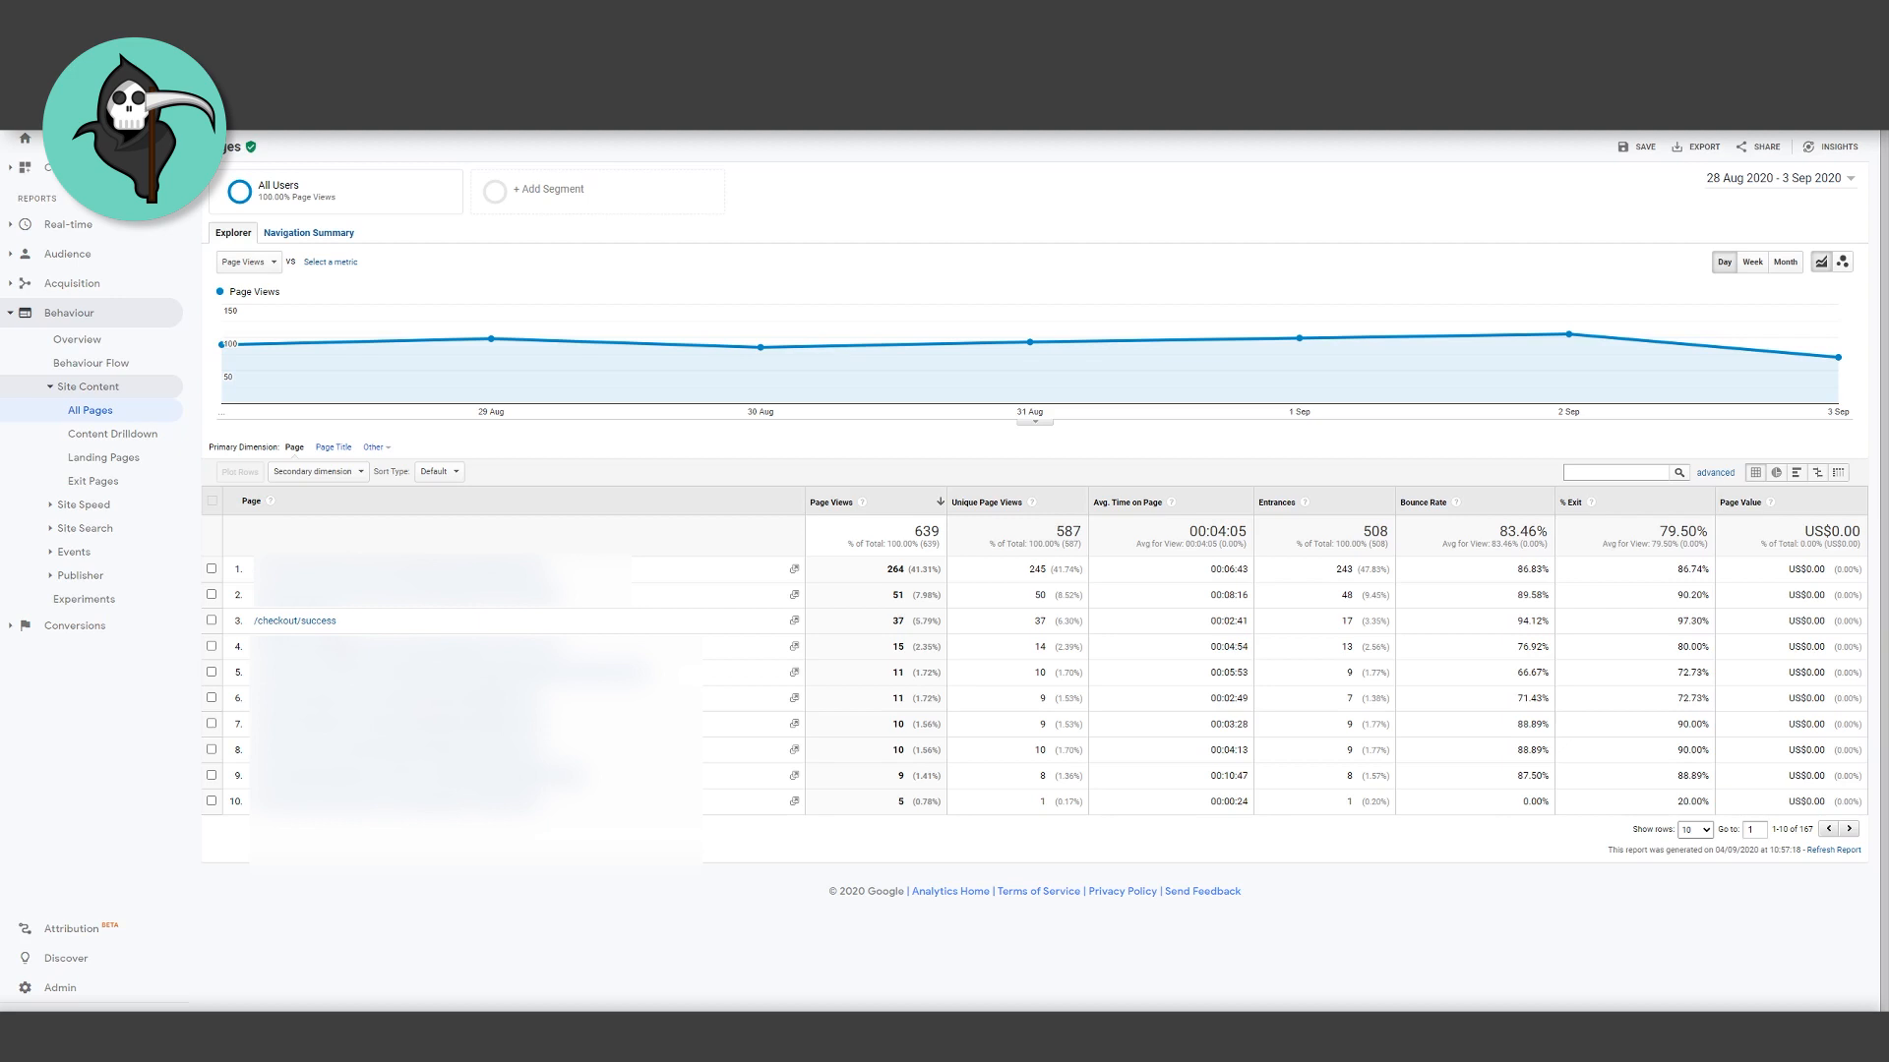
mouse_move(294, 621)
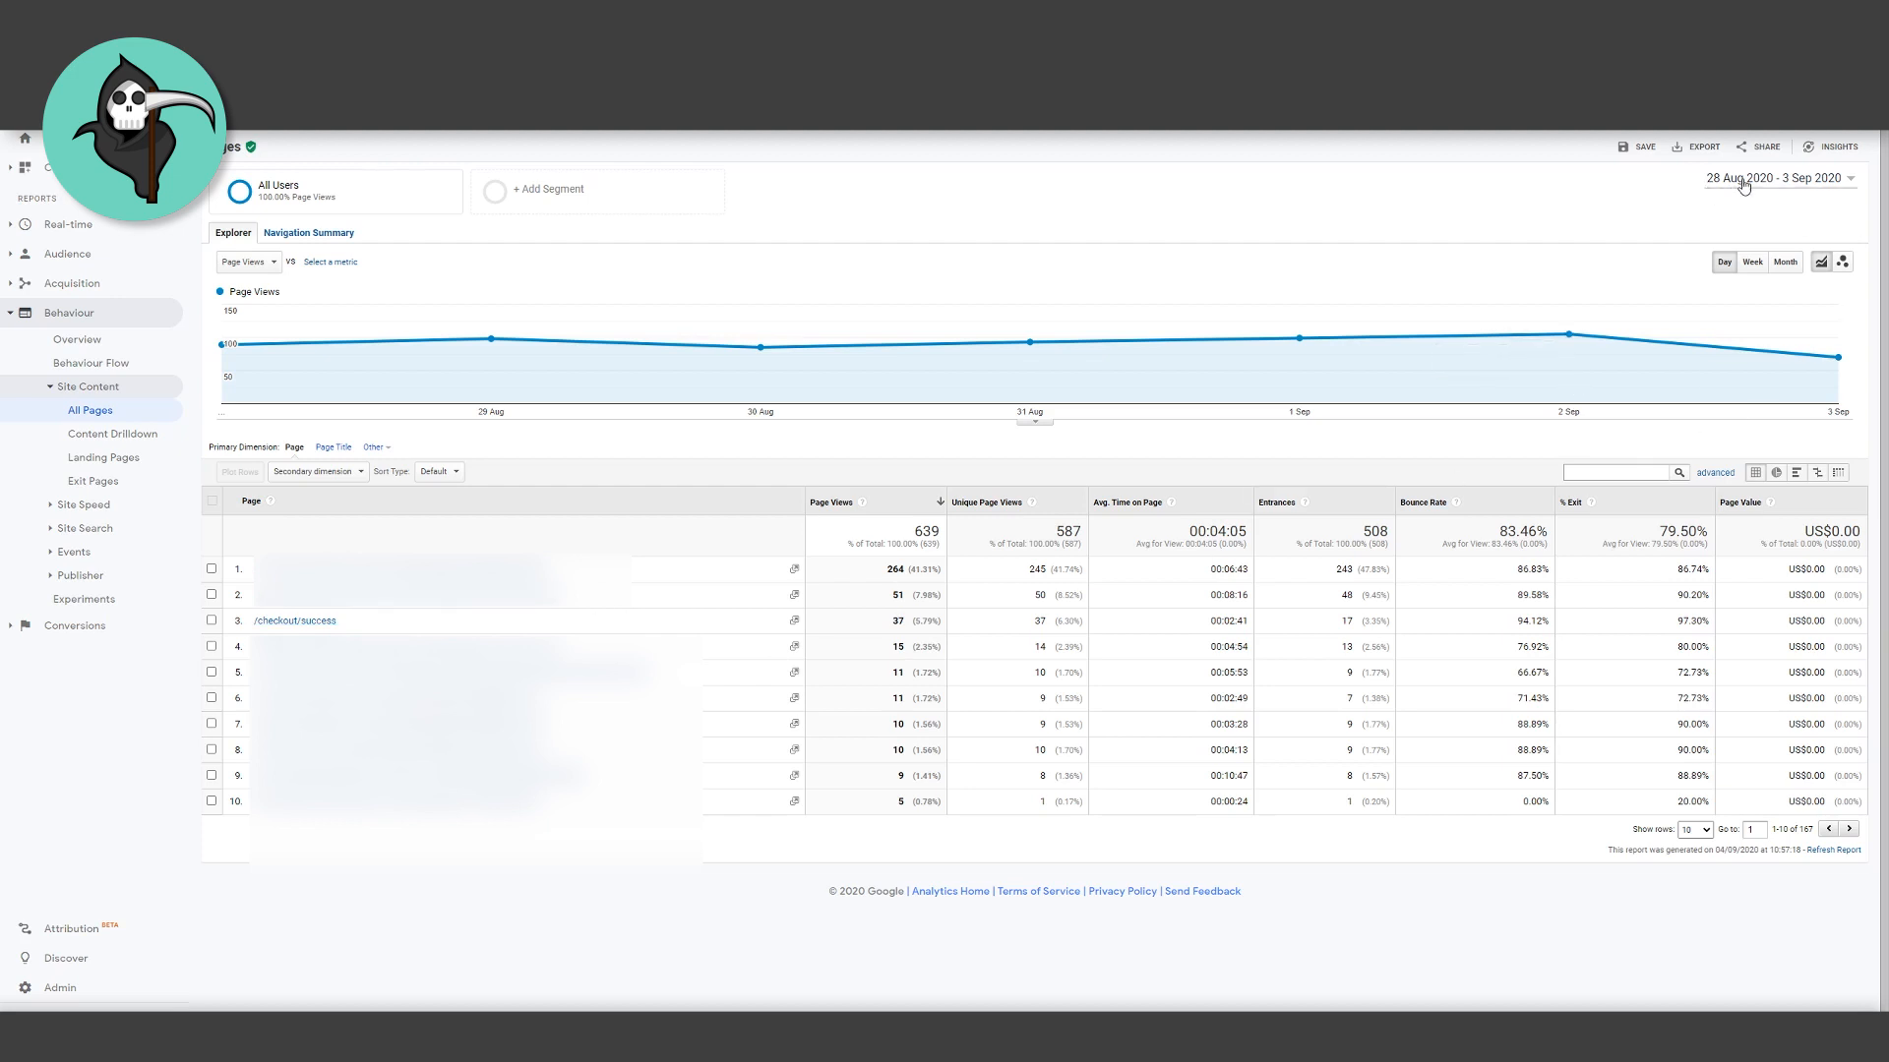
- Apply All Pages ranges 15 Jul–15 Aug, 15 Jun–15 Jul, then 15 May–15 Jun 2020
click(1770, 178)
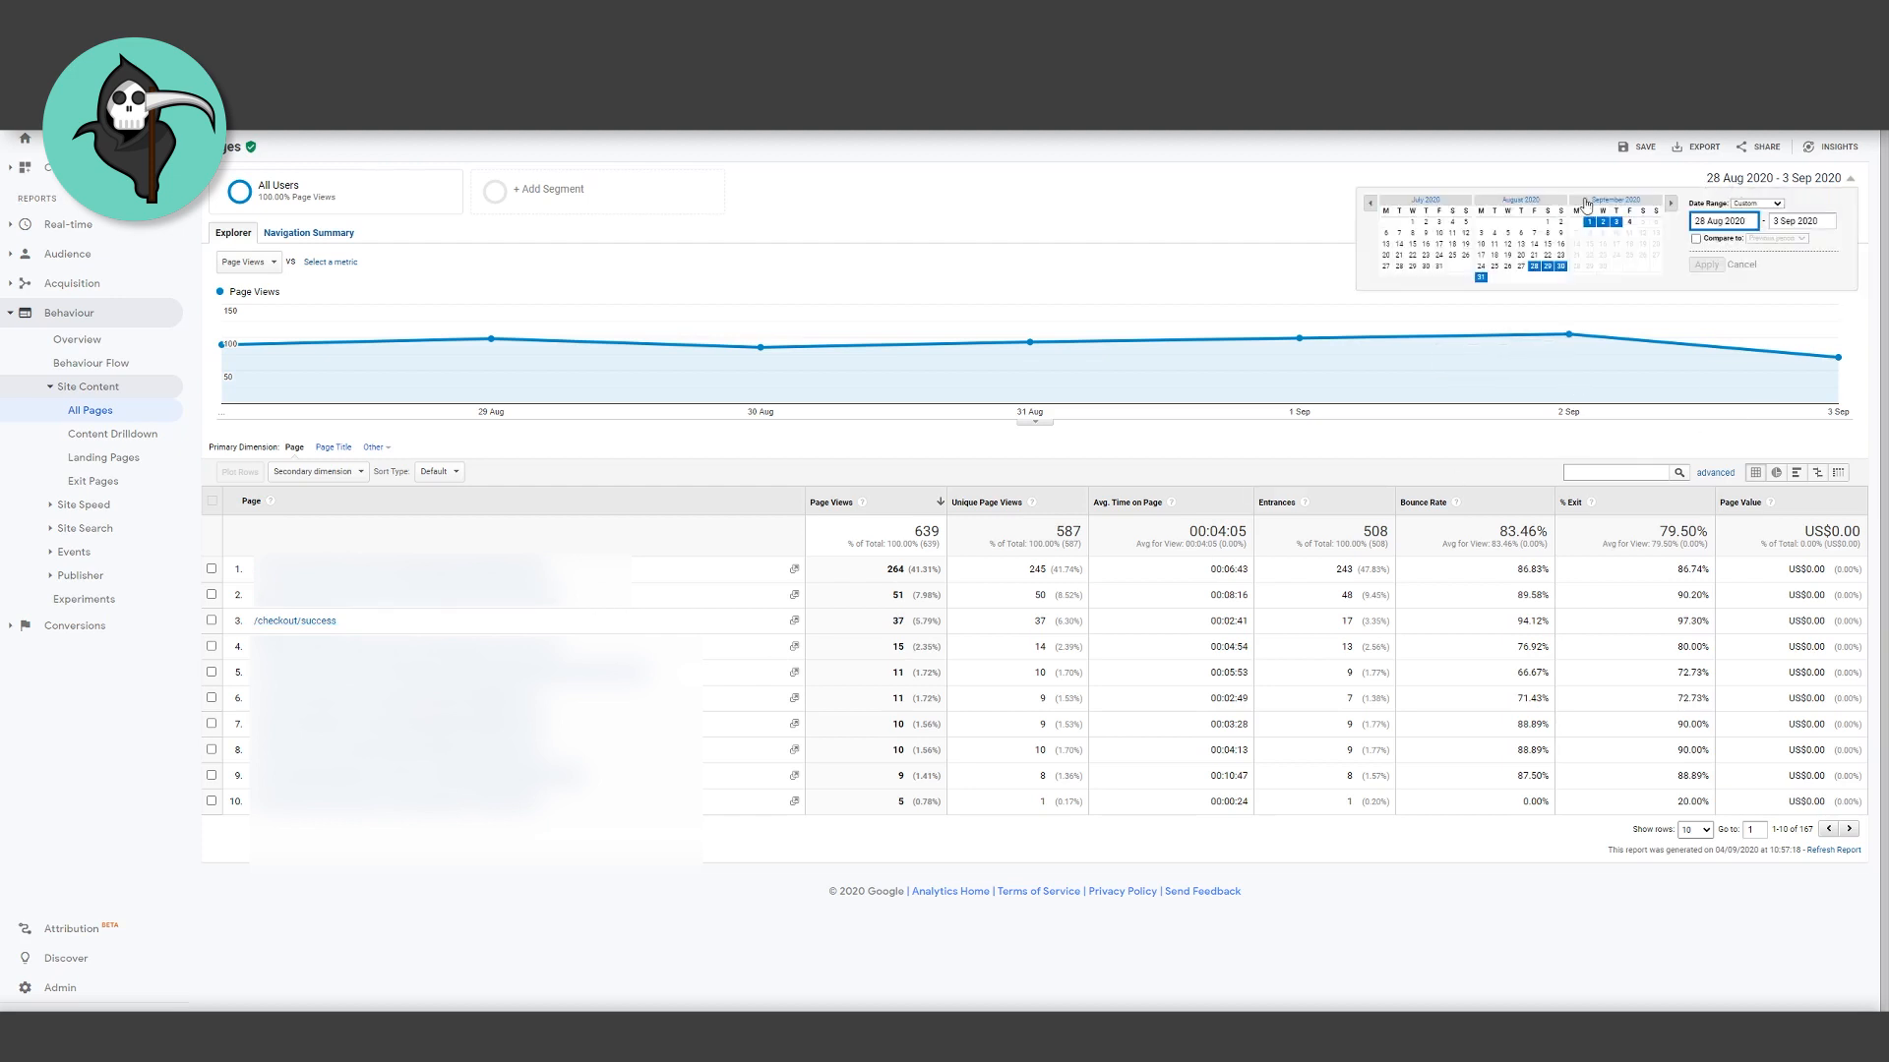
click(1411, 242)
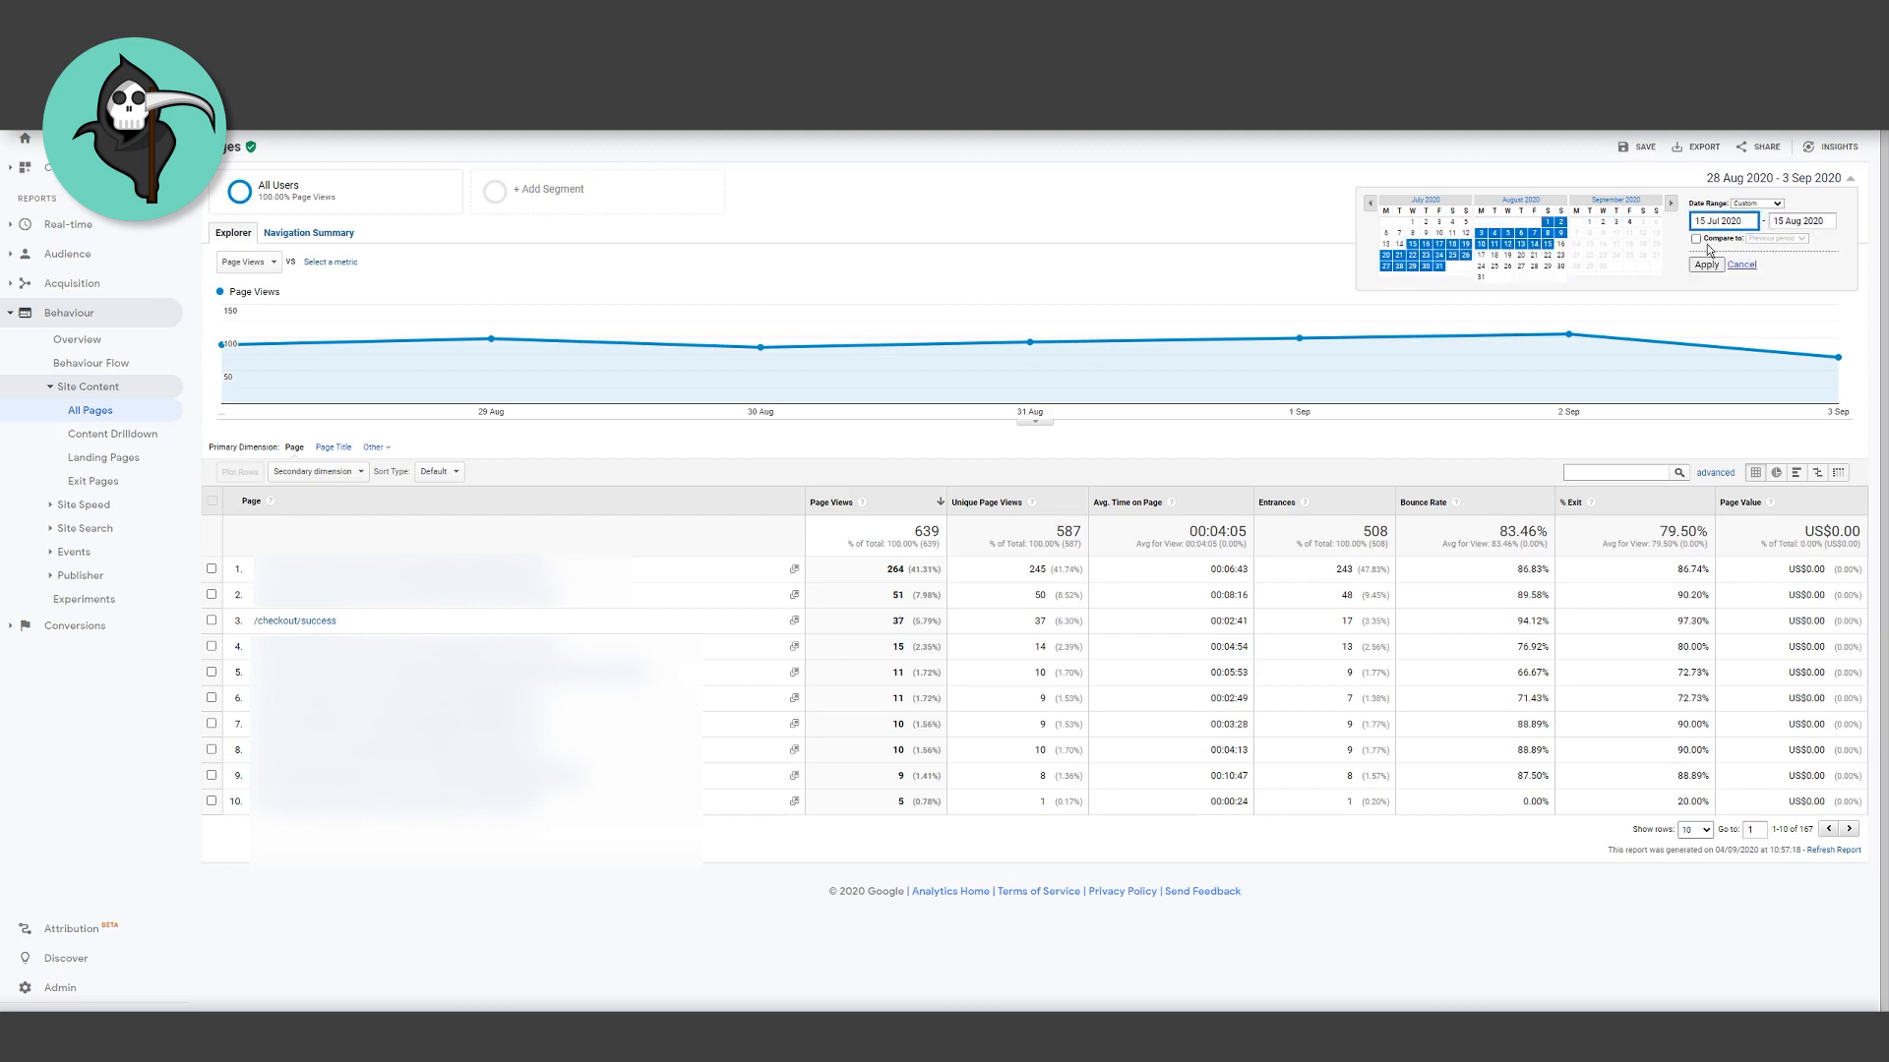
click(1705, 264)
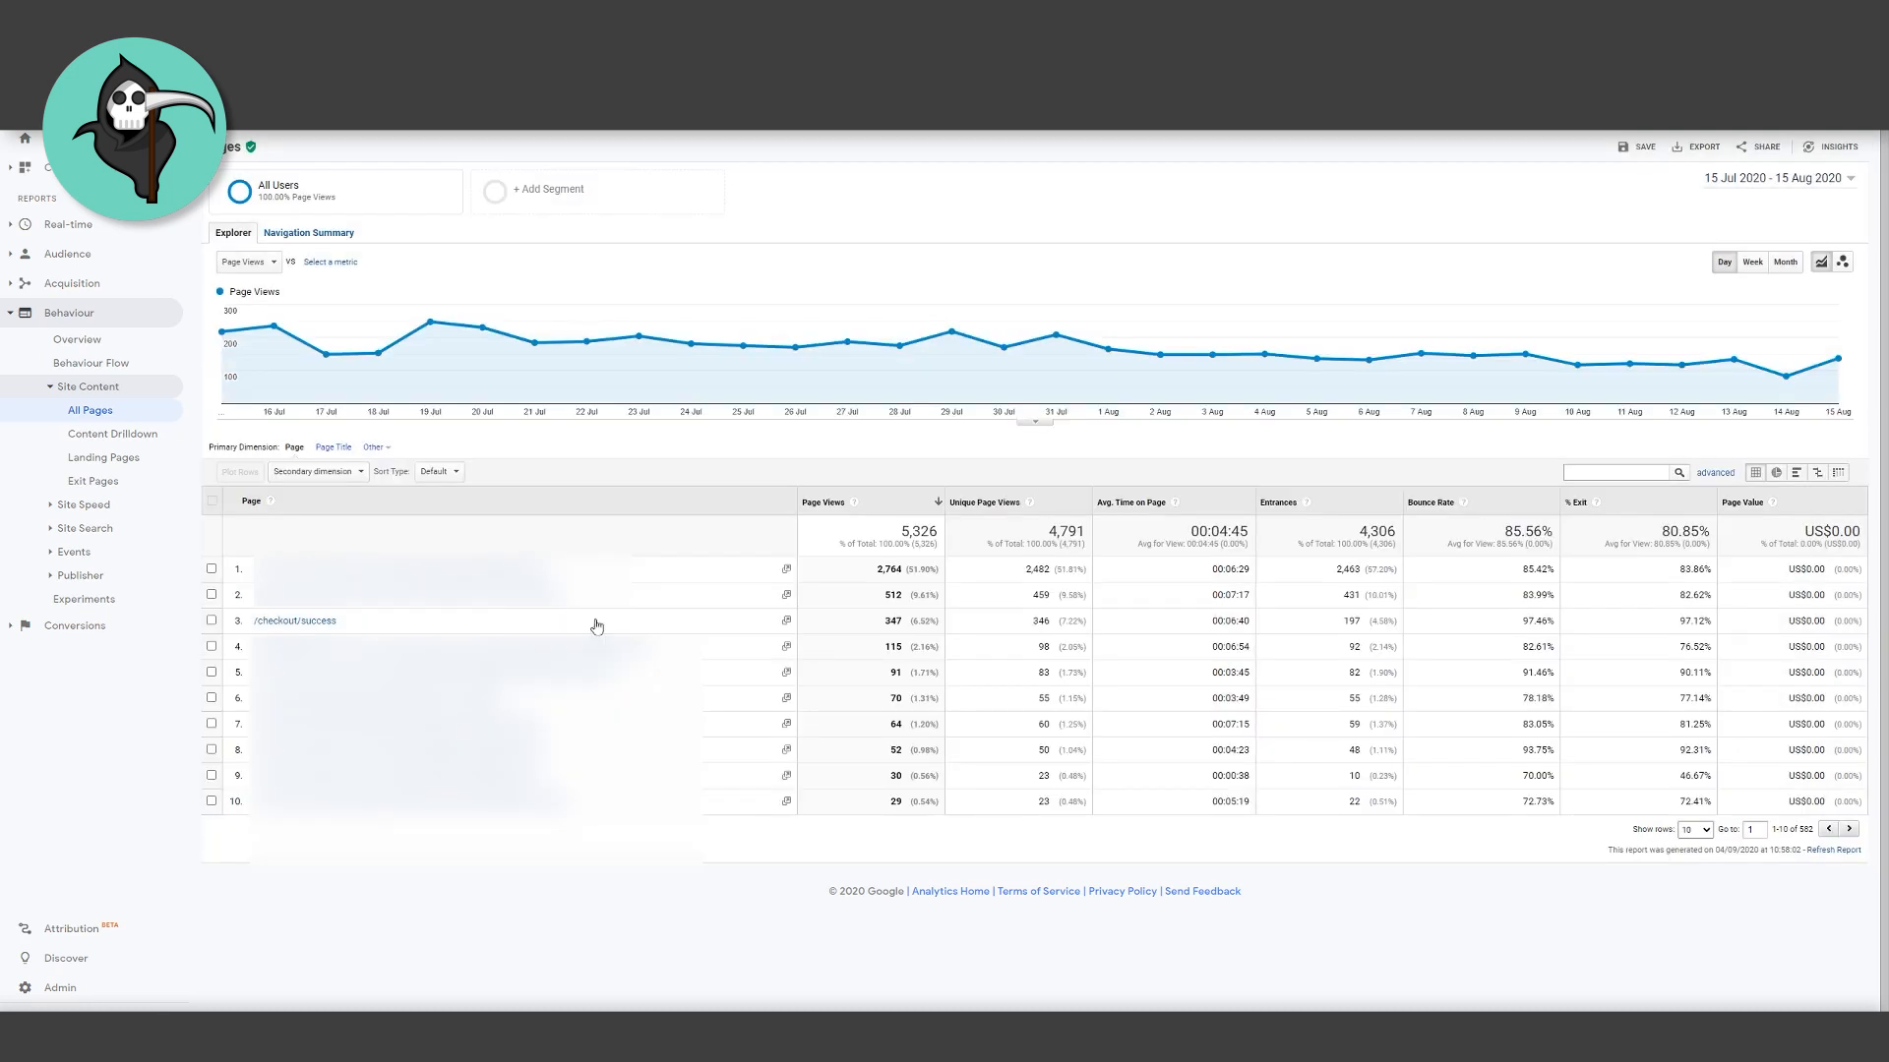
mouse_move(897, 633)
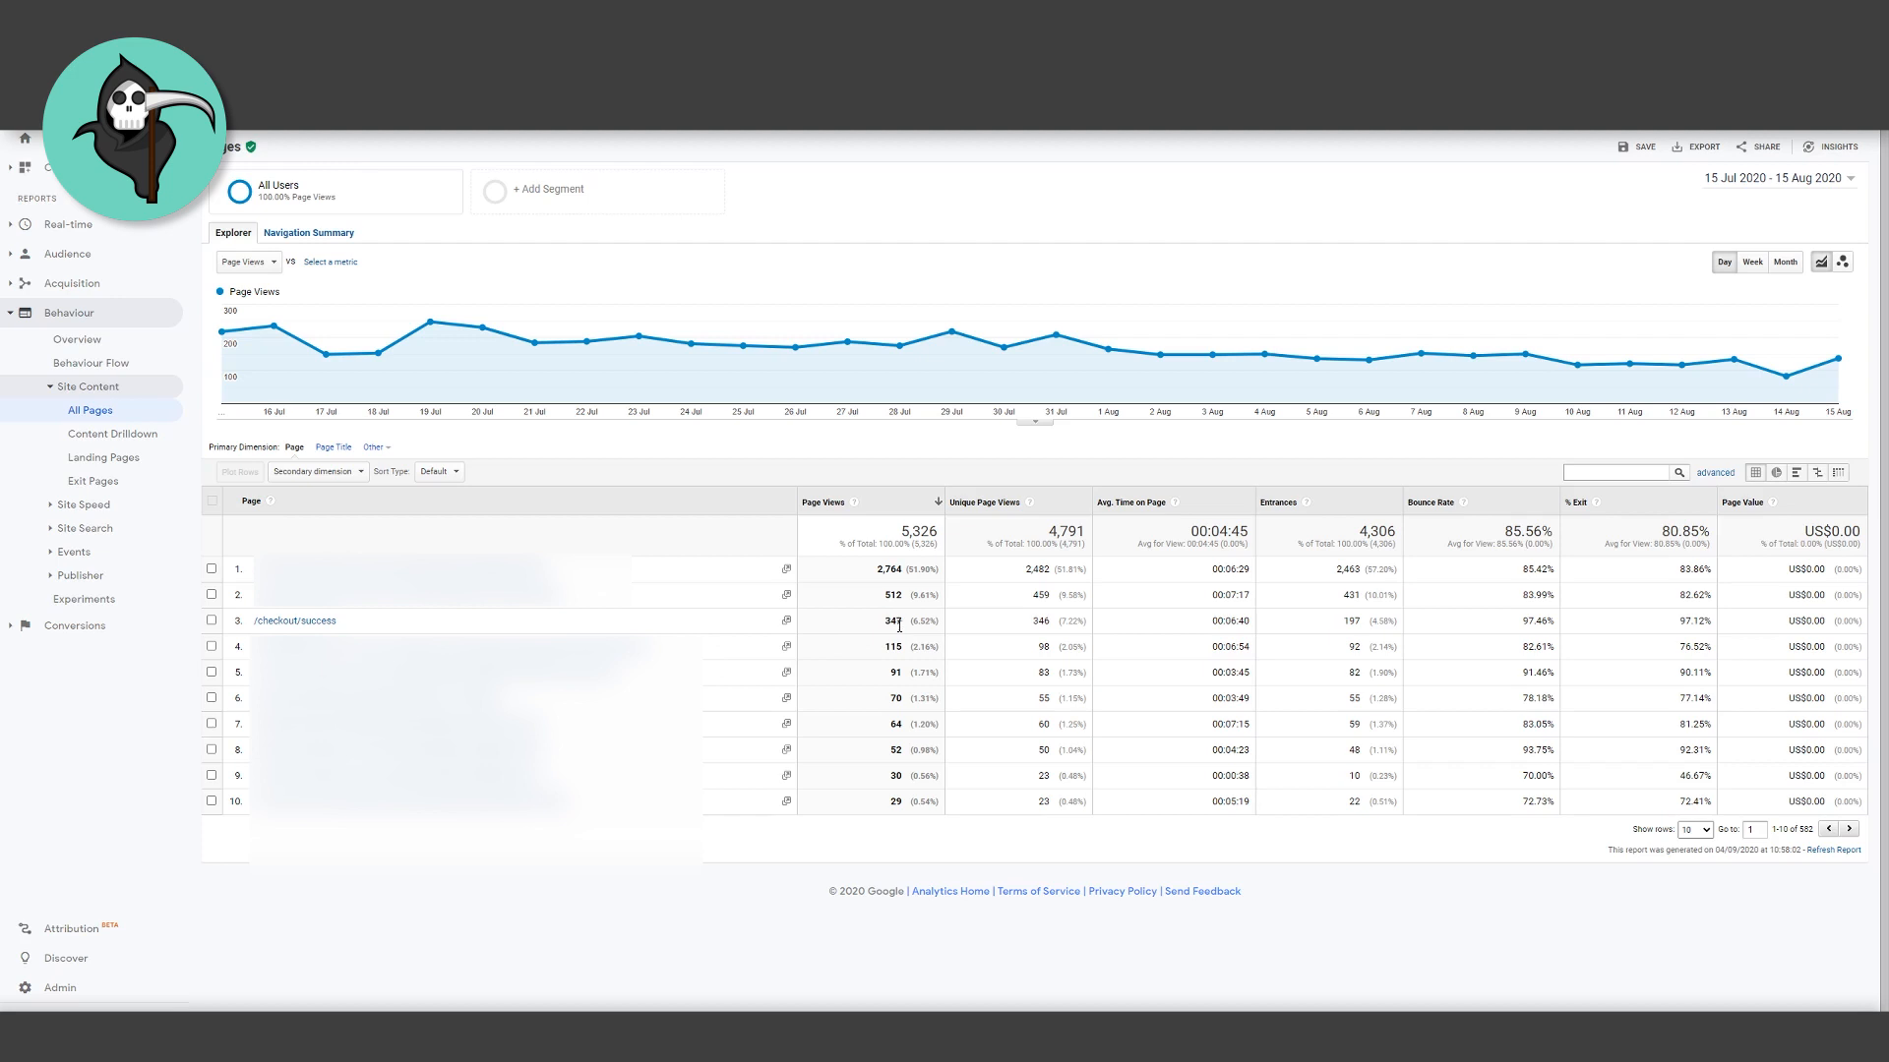
click(1773, 178)
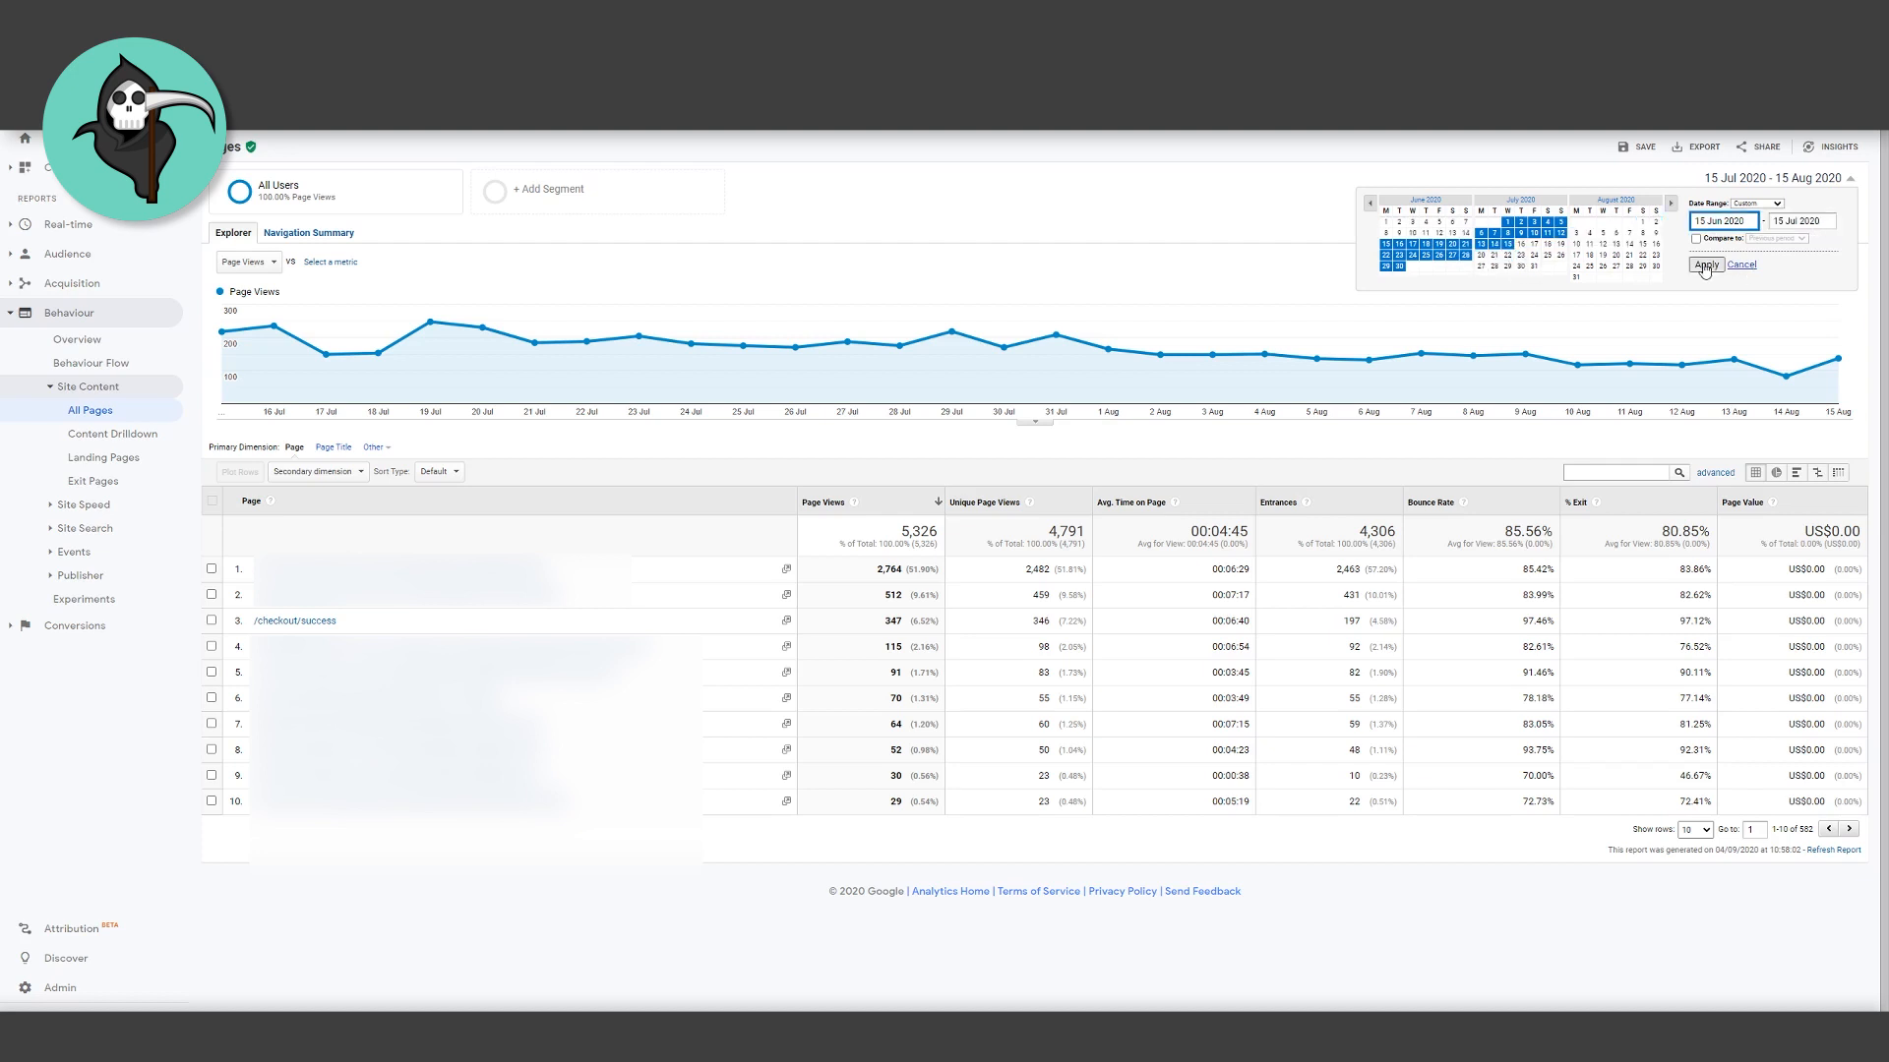
click(1702, 265)
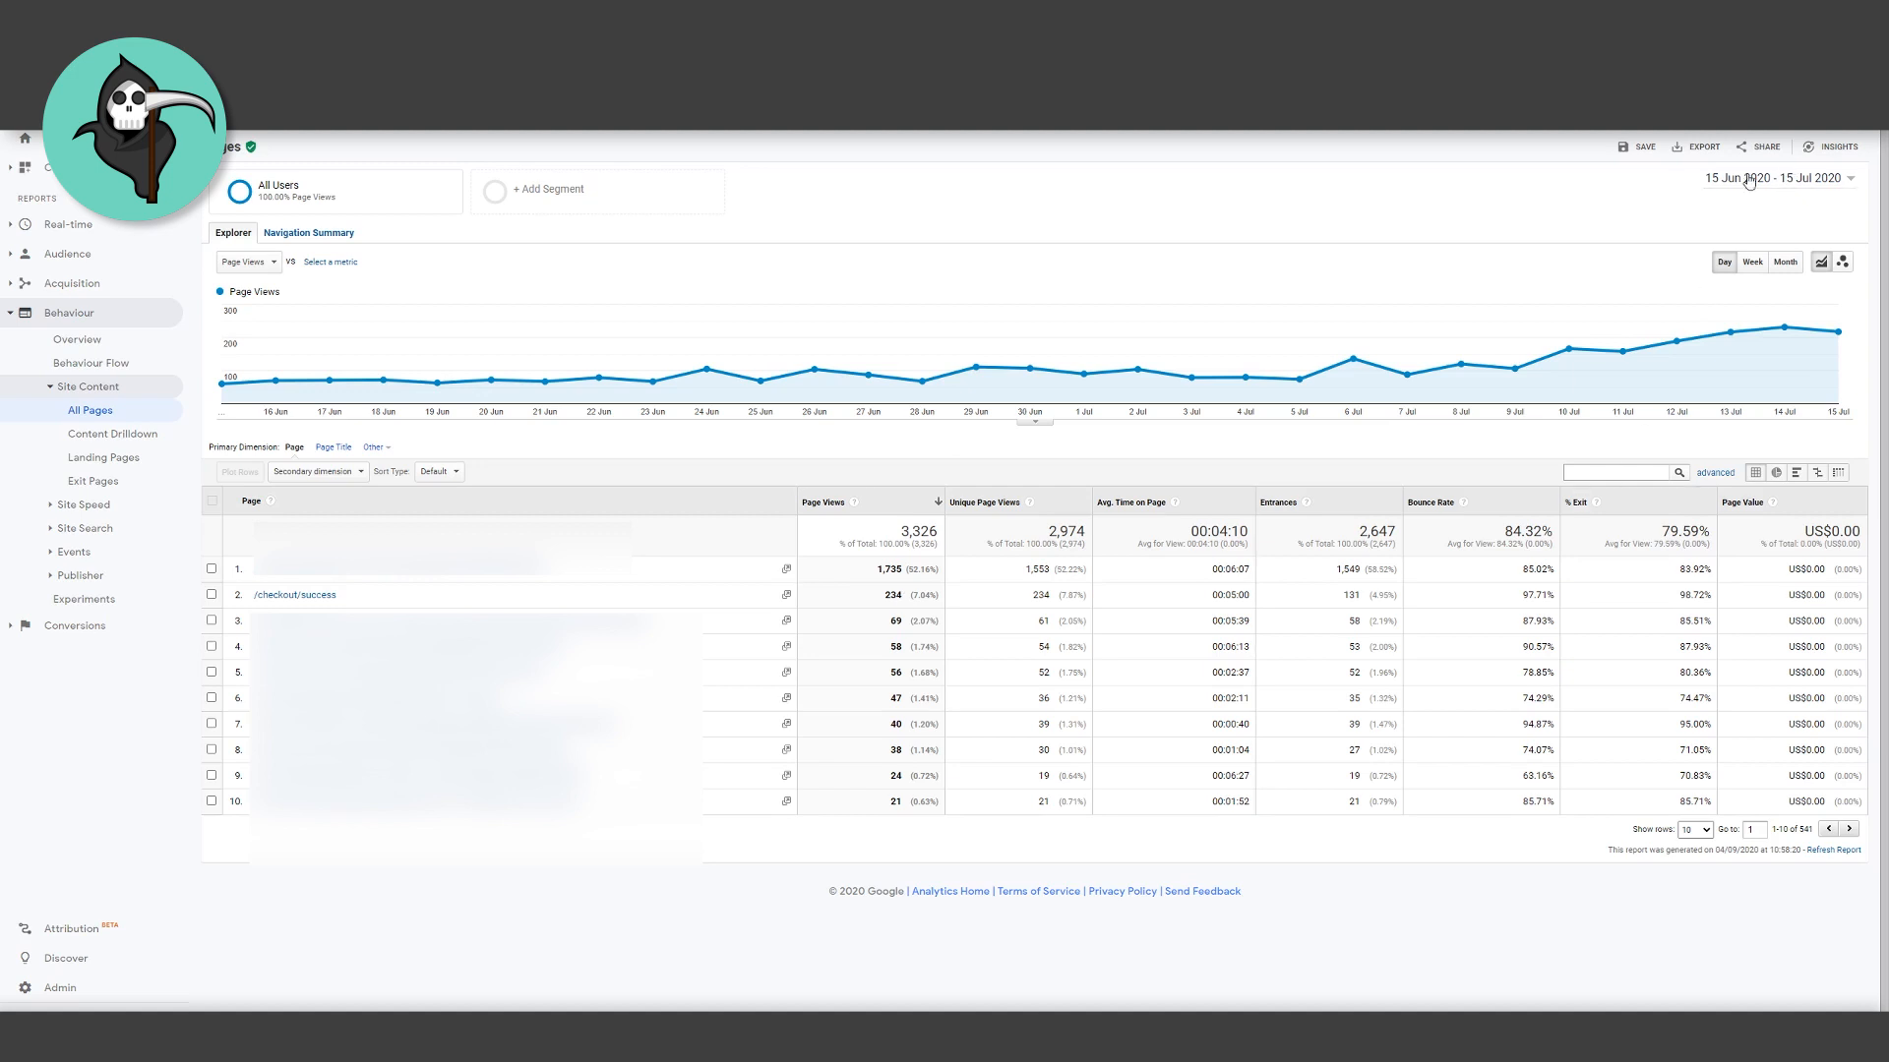
click(1772, 178)
text(15 May 2020)
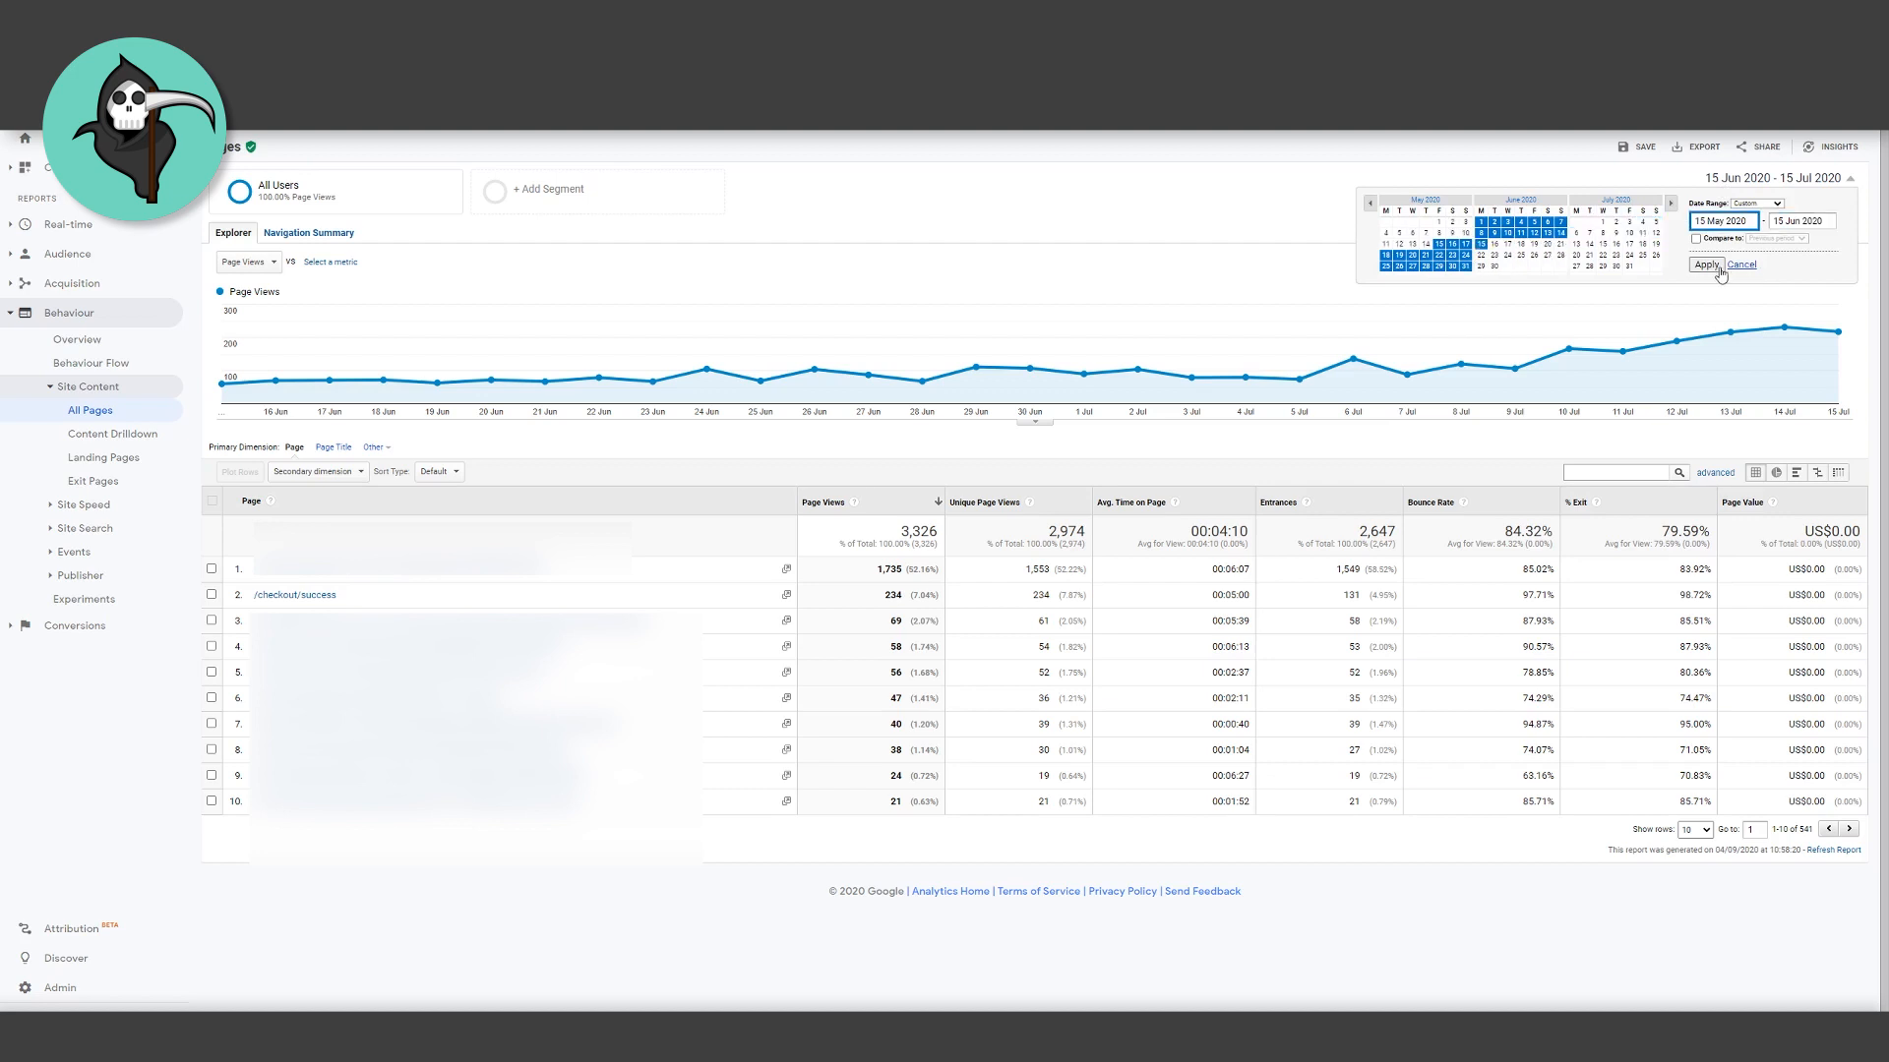
click(1702, 265)
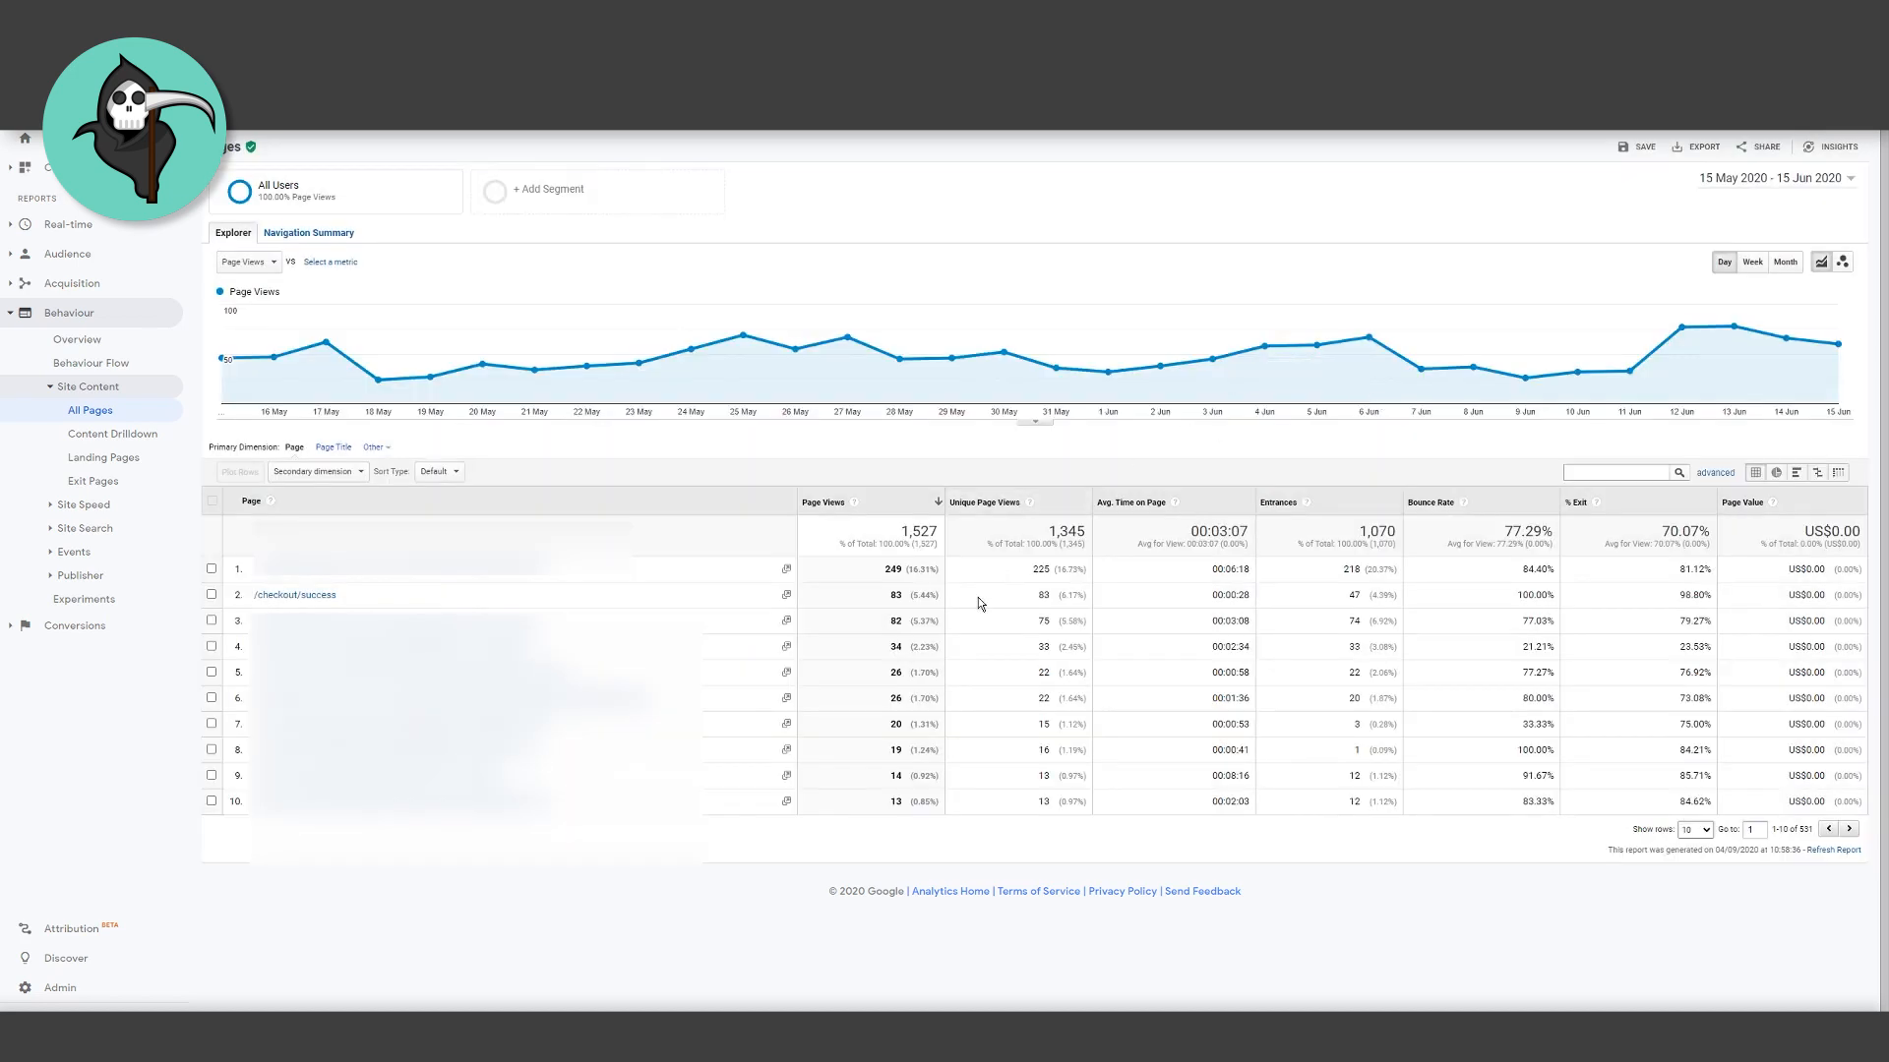
mouse_move(903, 606)
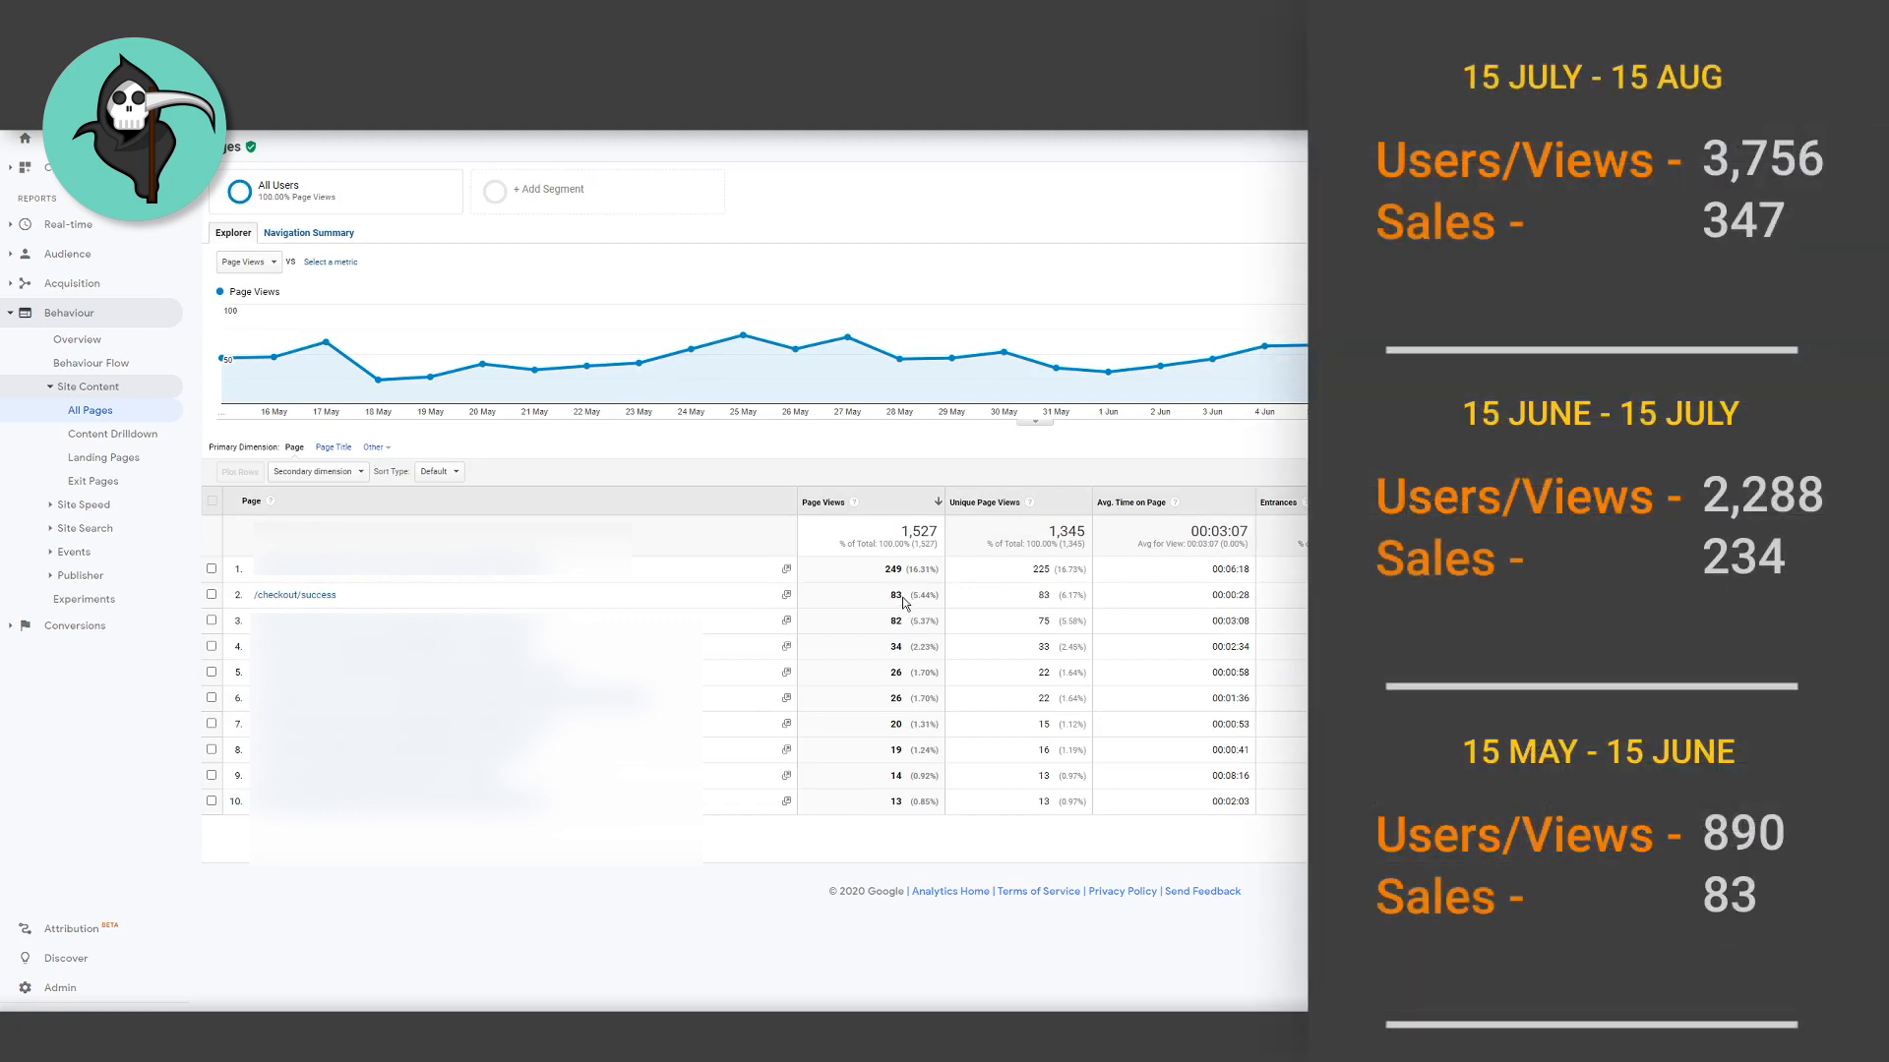
mouse_move(1246, 935)
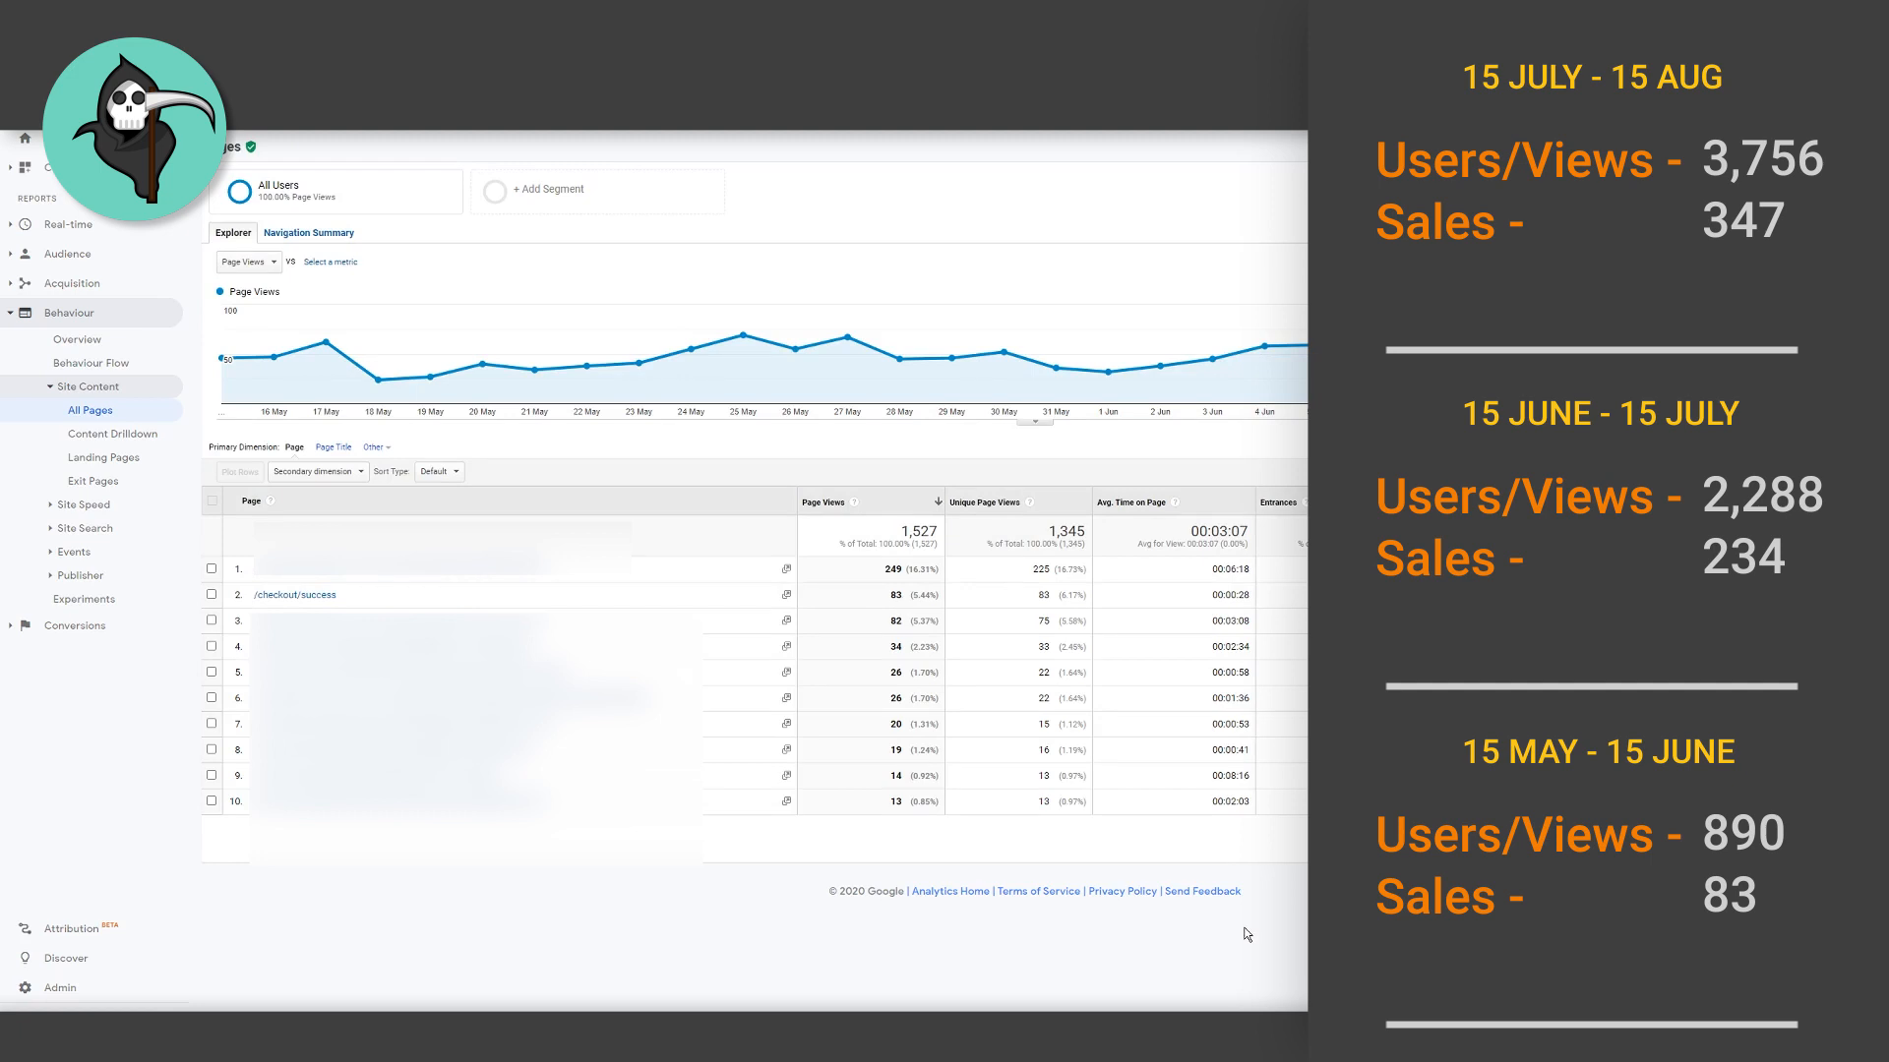